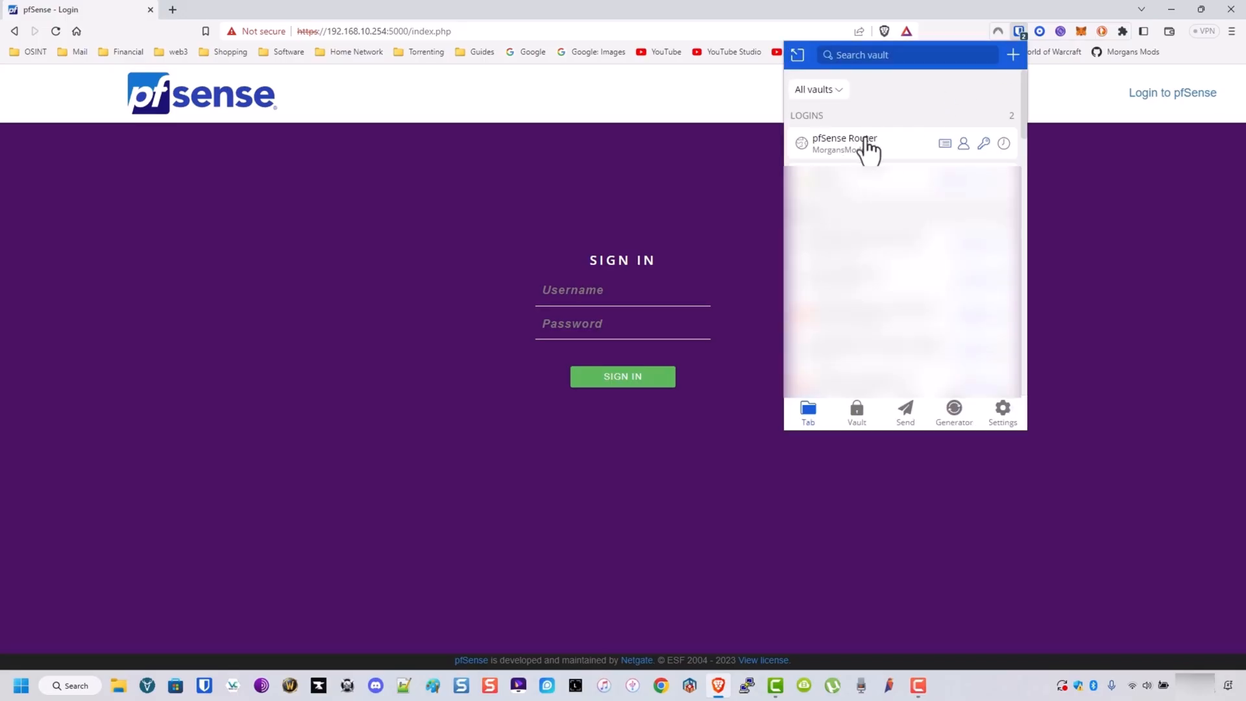
Step: Sign in to the pfSense web interface using the saved router login
{"action": "left_click", "coordinate": [844, 142]}
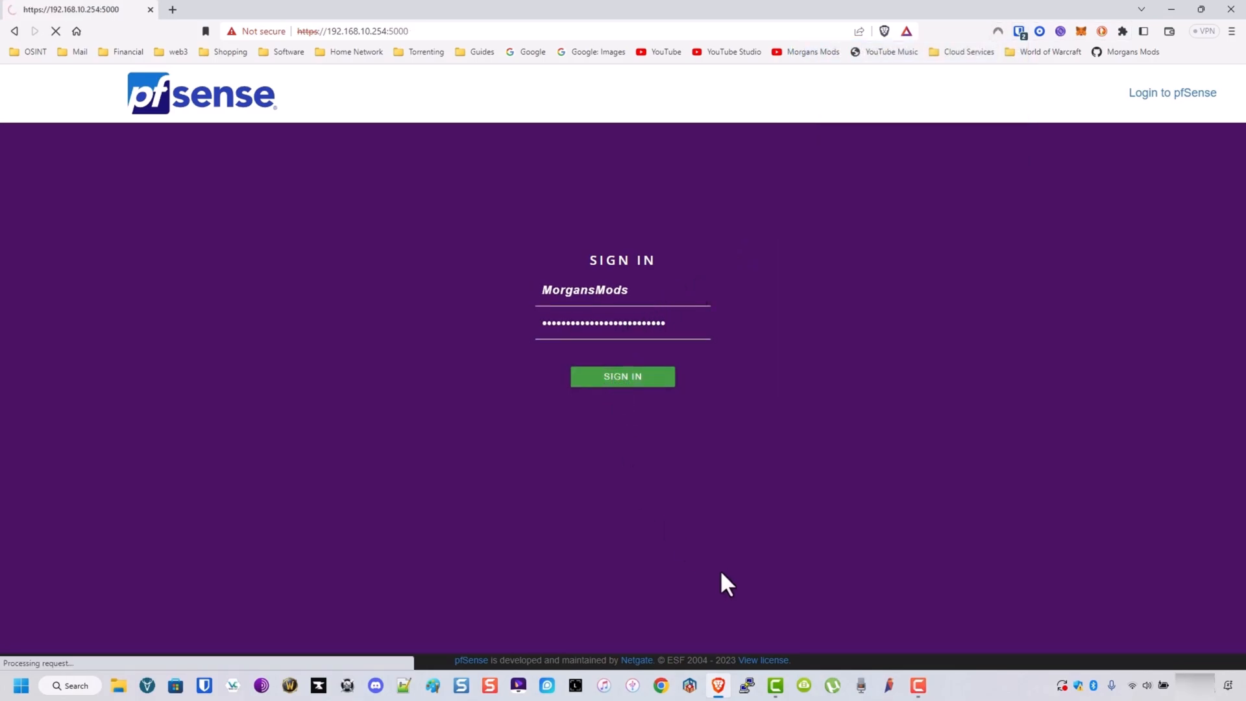
{"action": "left_click", "coordinate": [622, 376]}
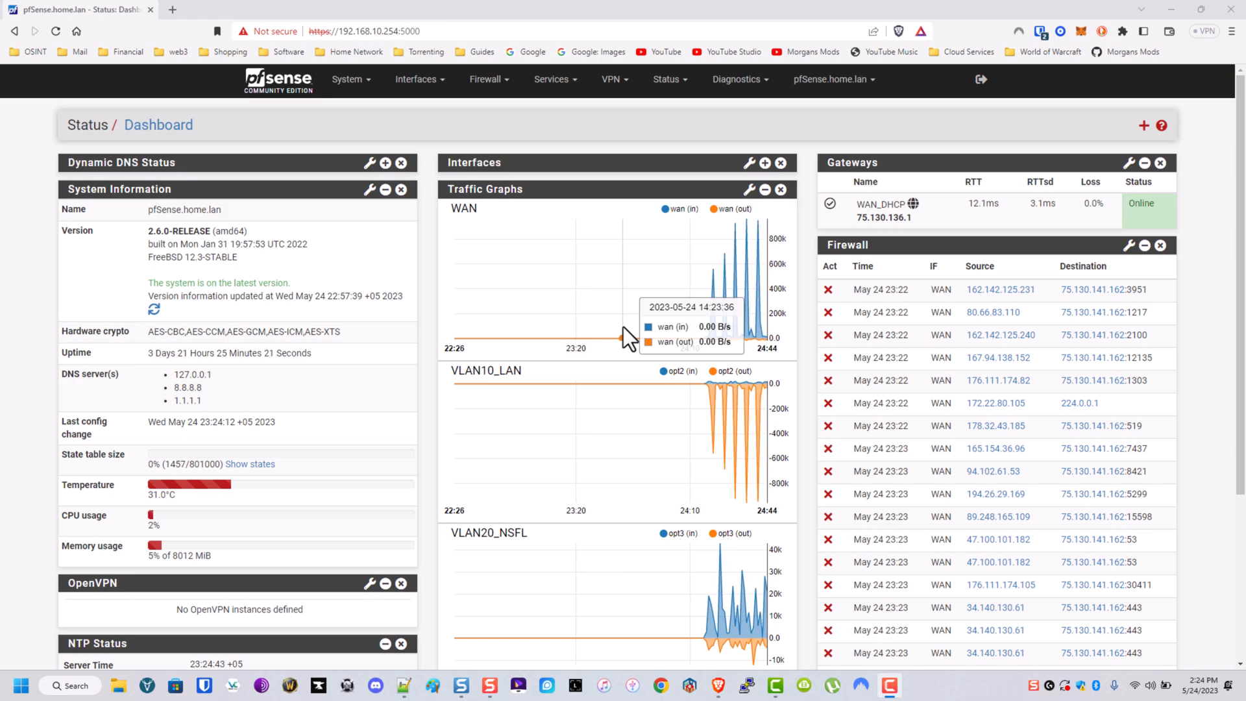
{"action": "mouse_move", "coordinate": [528, 152]}
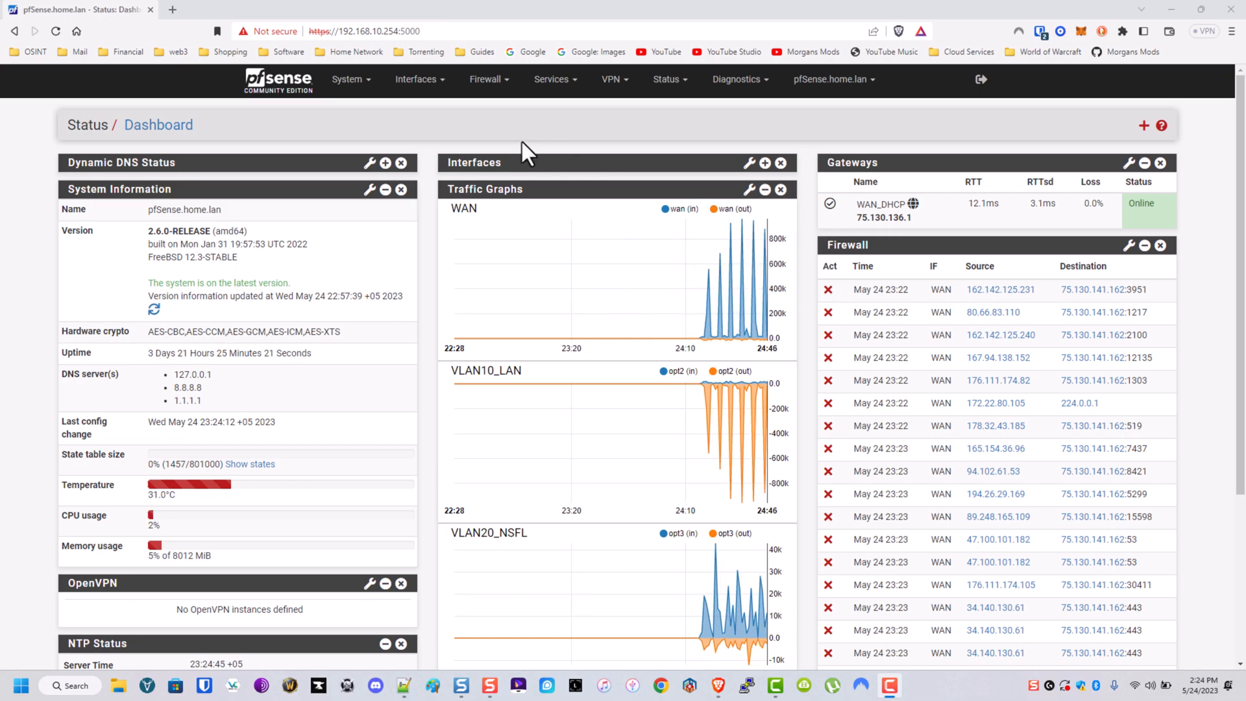
{"action": "mouse_move", "coordinate": [577, 151]}
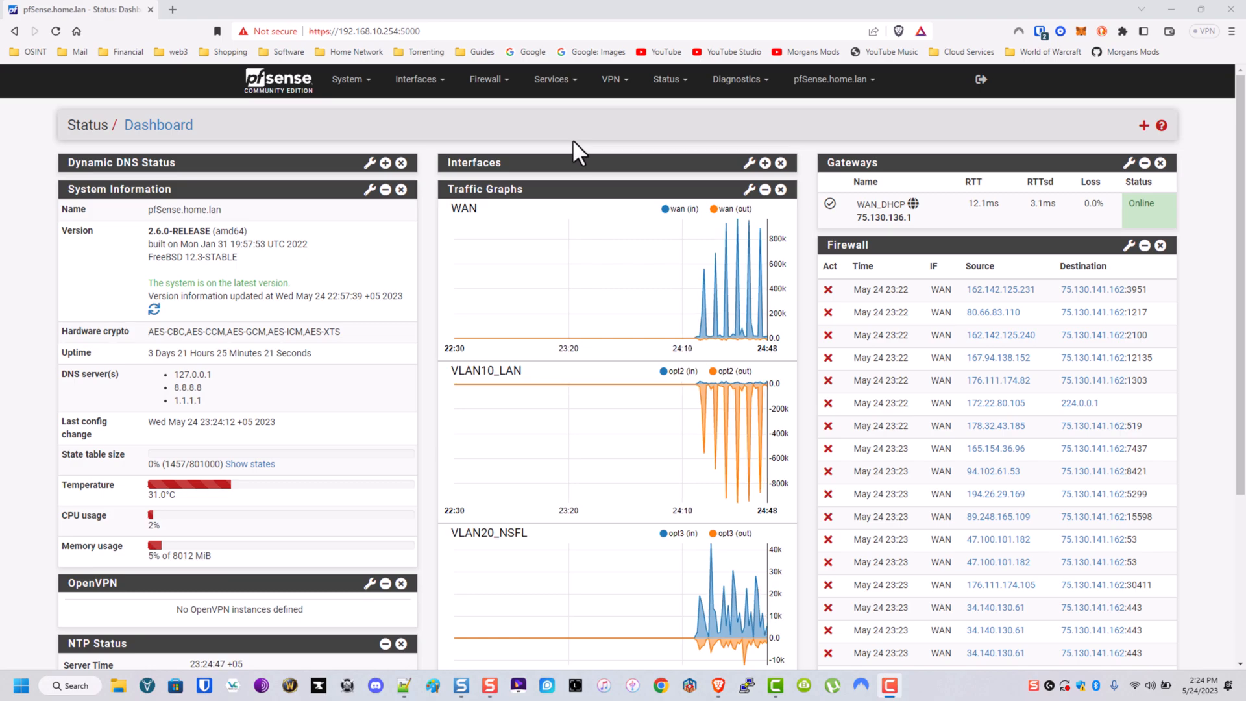
Step: Open the Firewall > Aliases page
{"action": "left_click", "coordinate": [487, 78]}
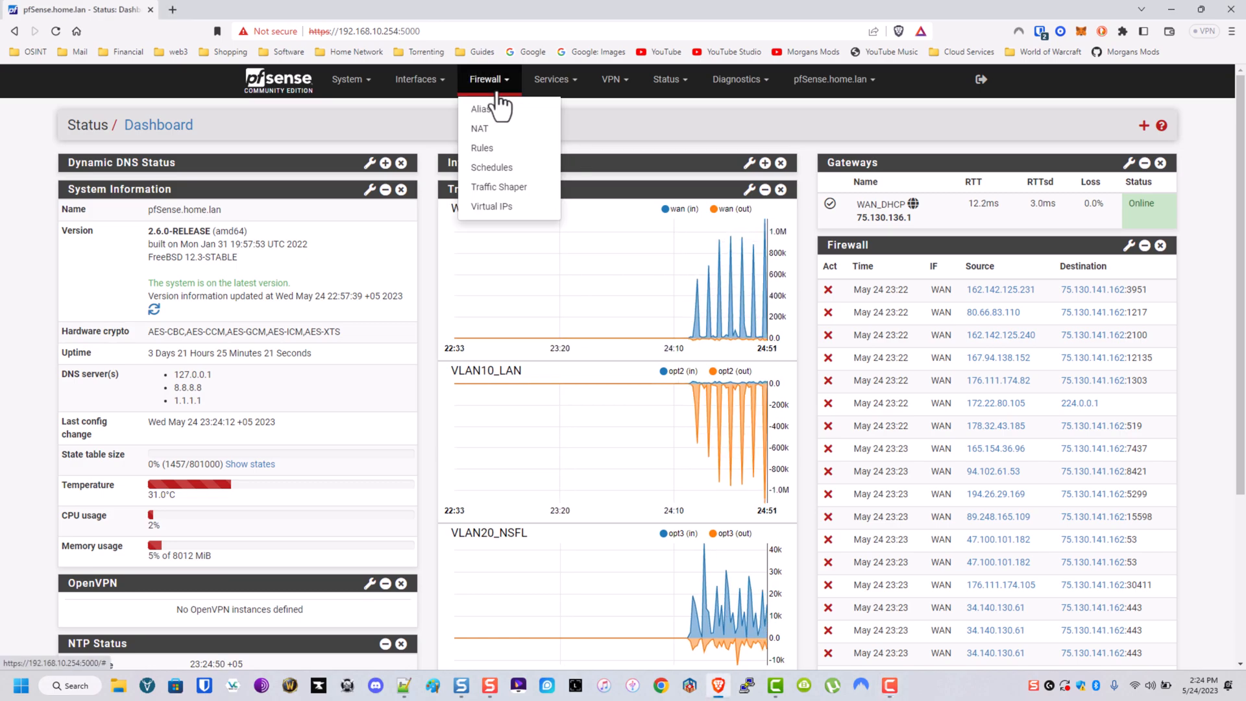
{"action": "left_click", "coordinate": [482, 109]}
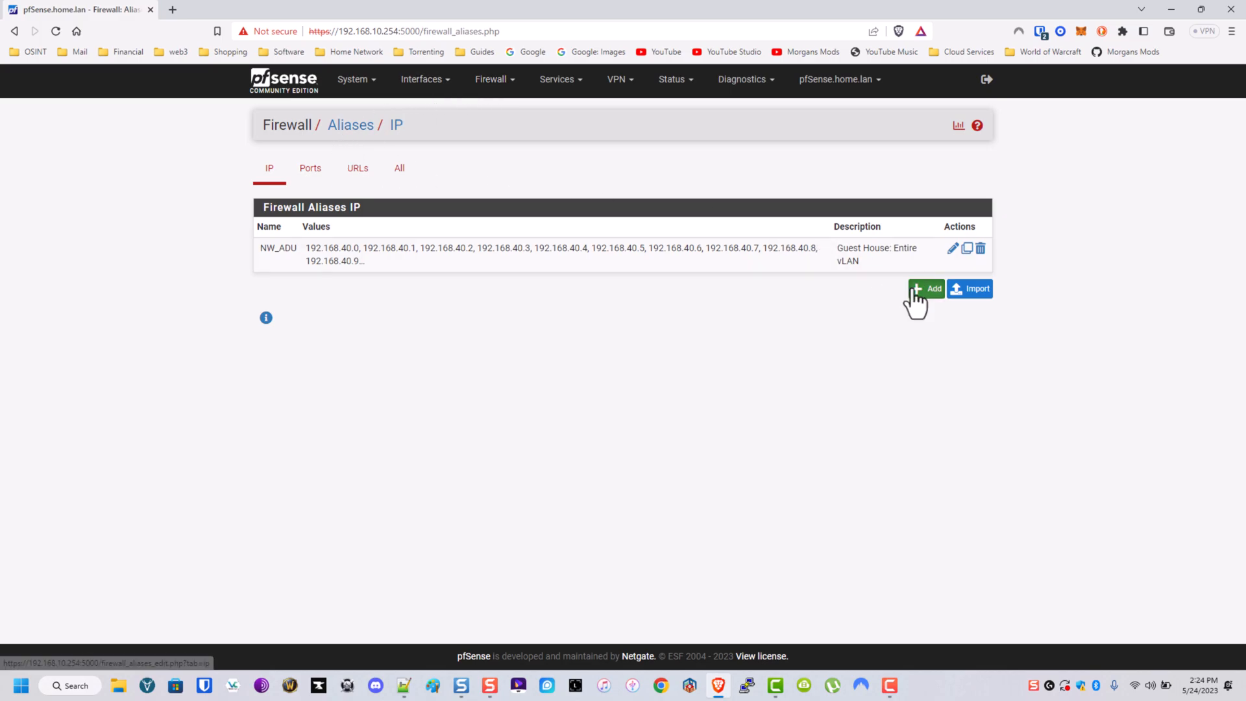
Step: Create port alias Ports_pfSenseAdmin for ports 5000 and 22, save, and apply changes
{"action": "left_click", "coordinate": [927, 288]}
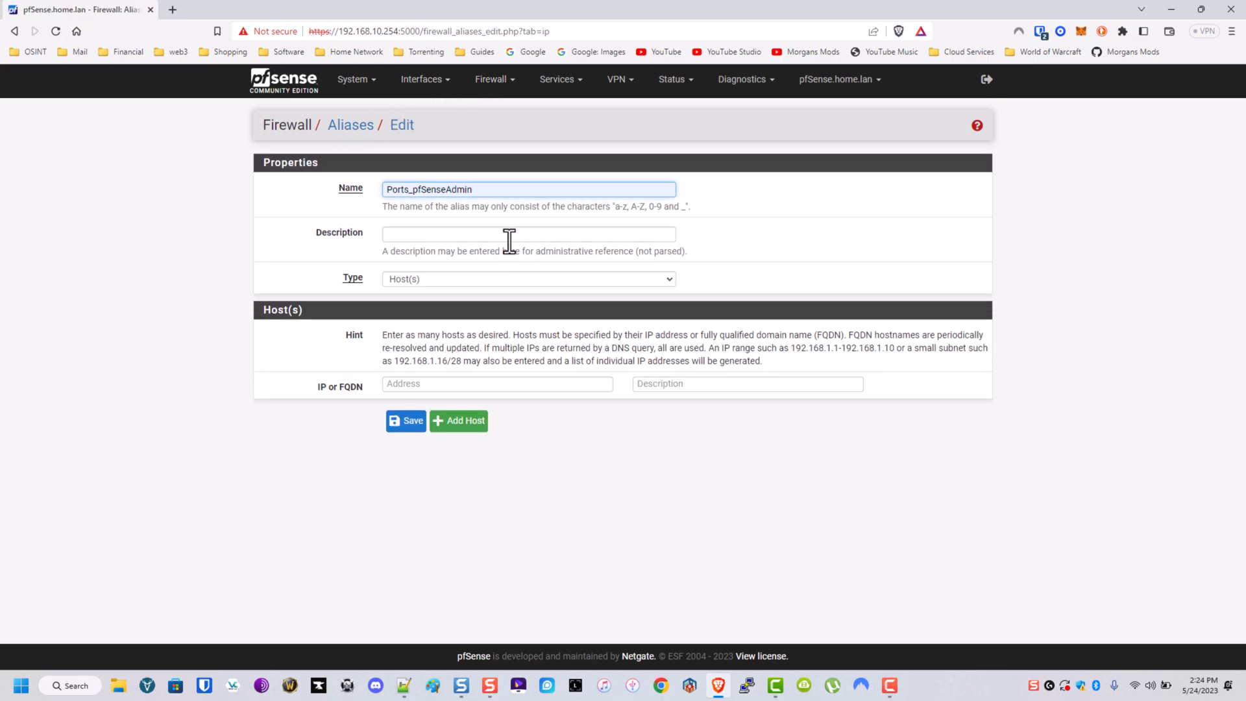
{"action": "left_click", "coordinate": [528, 233]}
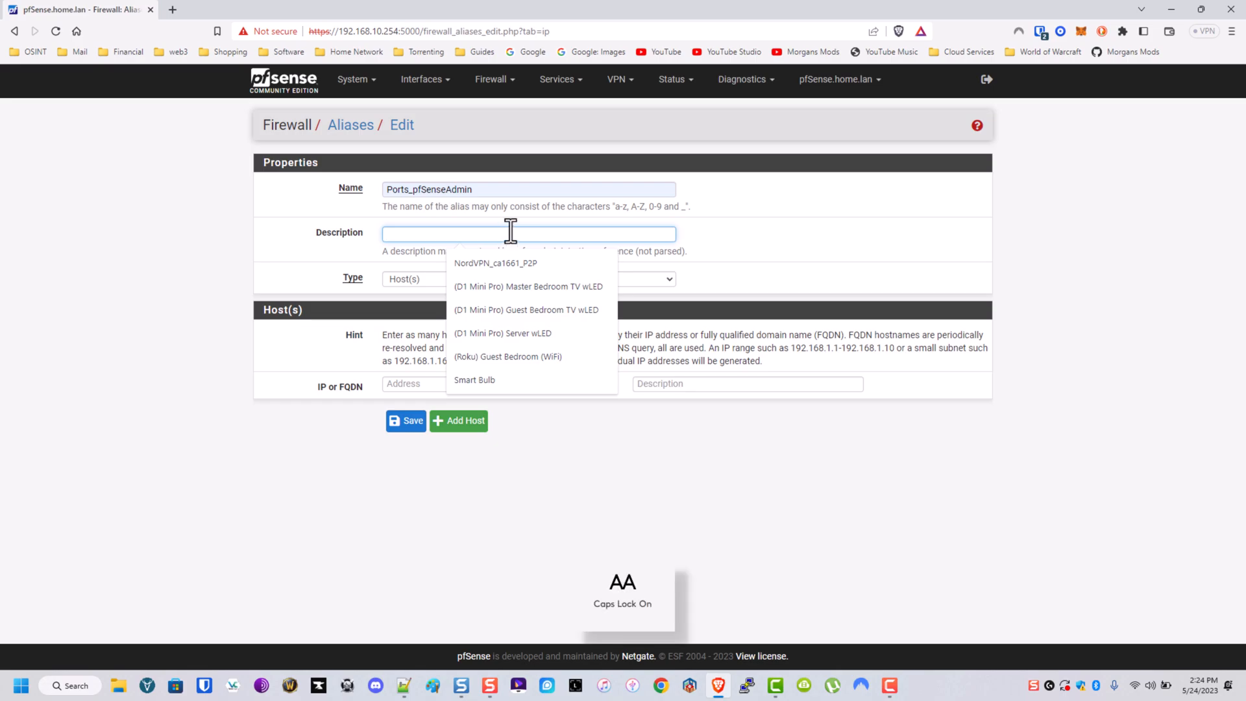
{"action": "type", "text": "Admin po"}
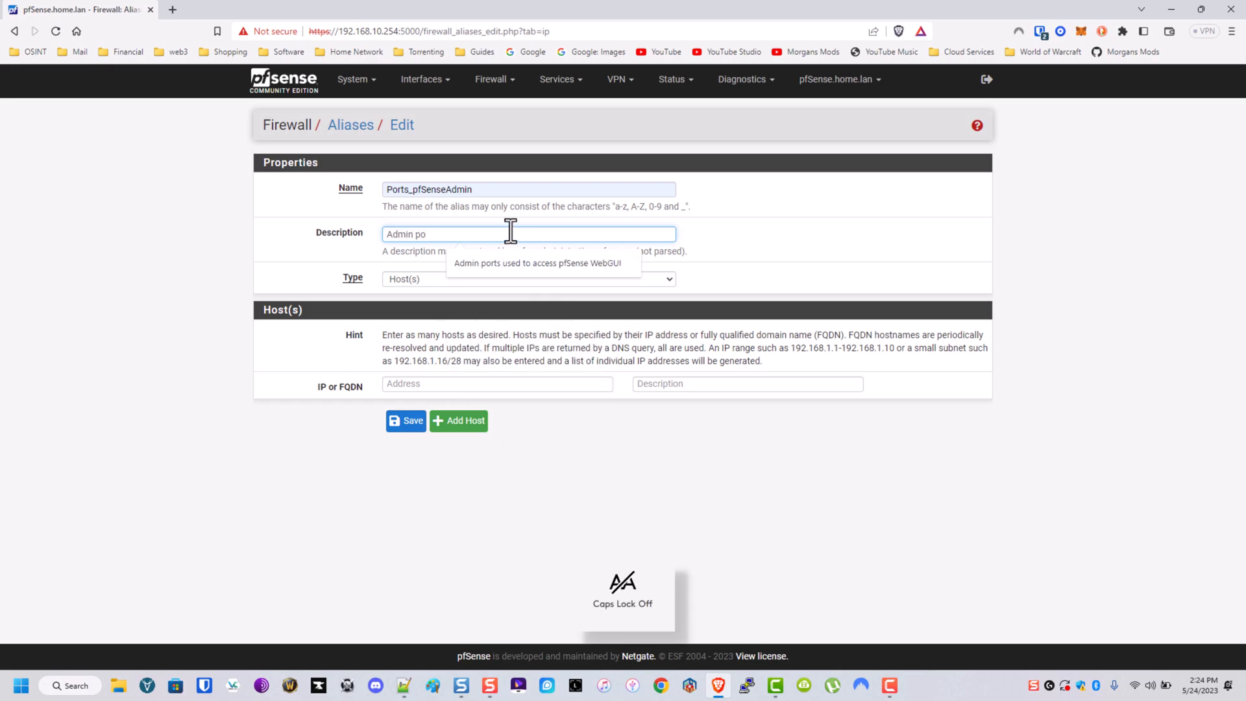
{"action": "left_click", "coordinate": [527, 279]}
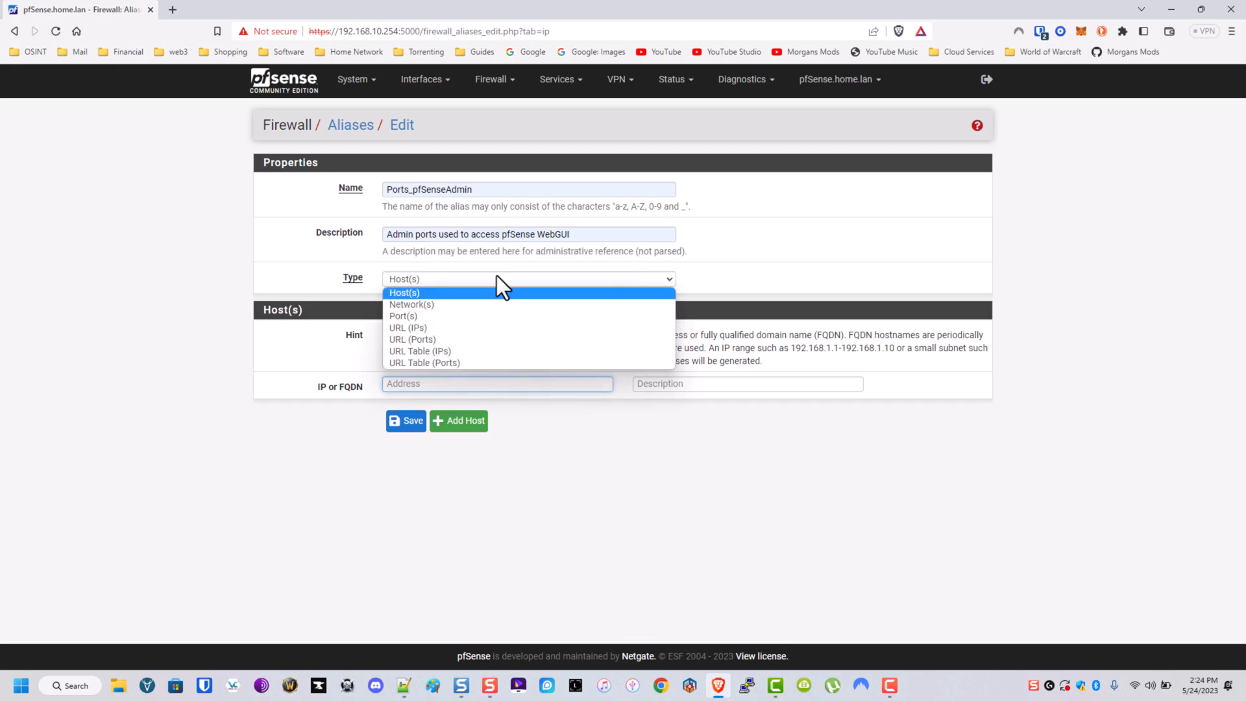
{"action": "left_click", "coordinate": [403, 315]}
{"action": "type", "text": "5000"}
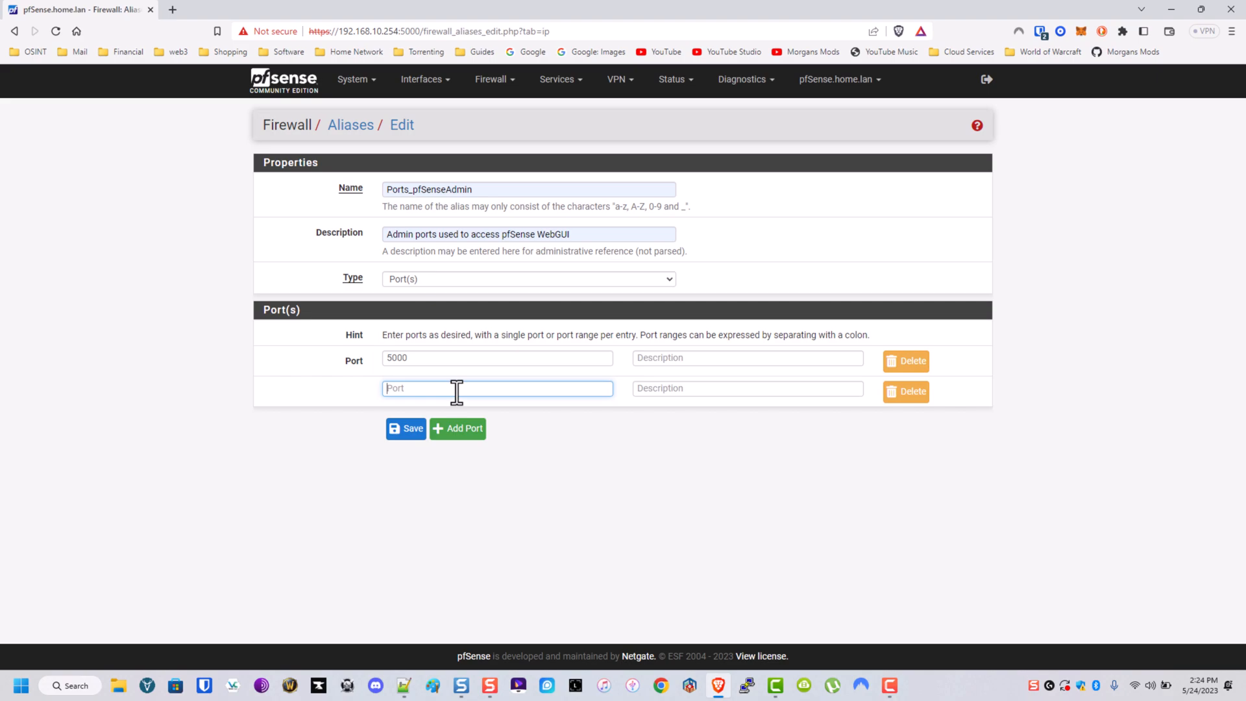
{"action": "type", "text": "Admin_pfSense_W"}
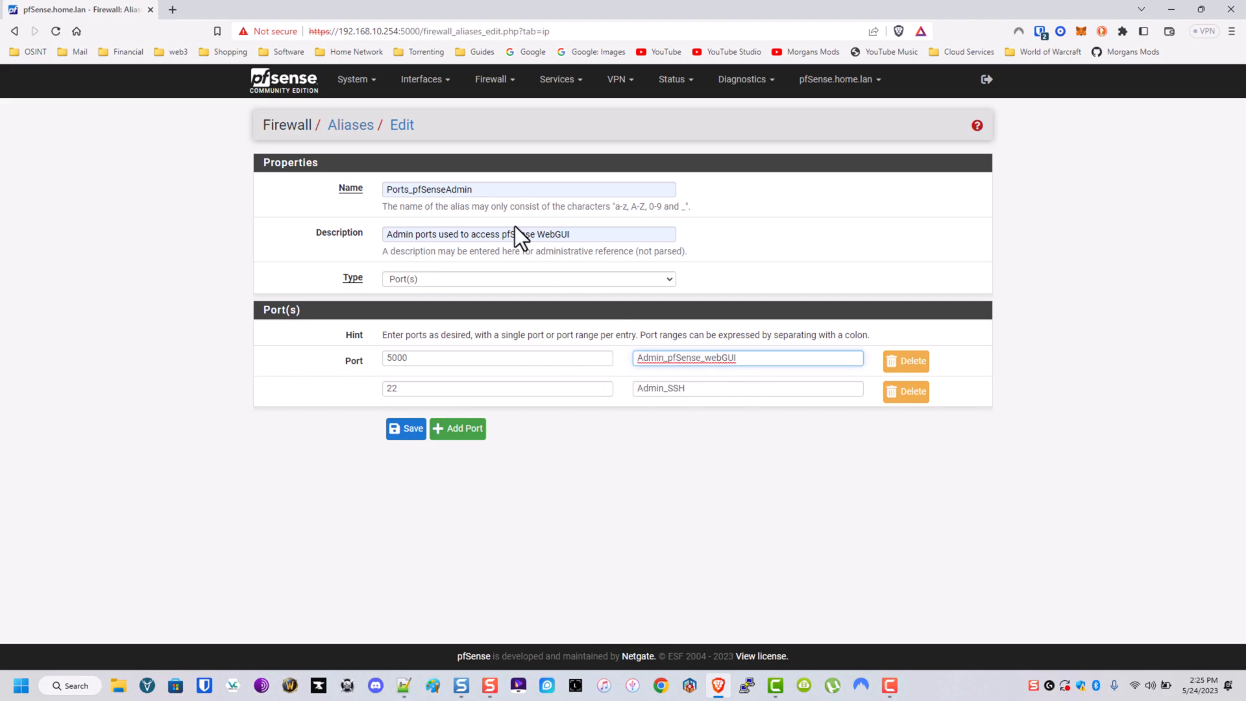
{"action": "left_click", "coordinate": [407, 428]}
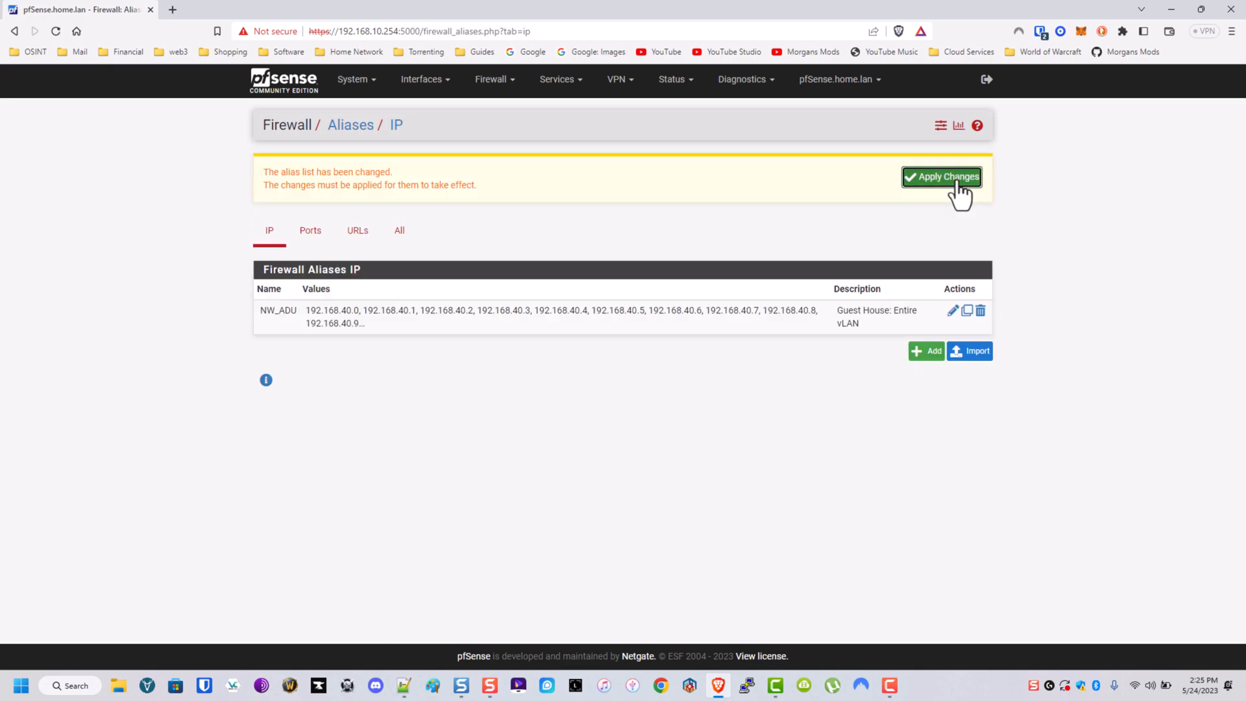
{"action": "left_click", "coordinate": [941, 176]}
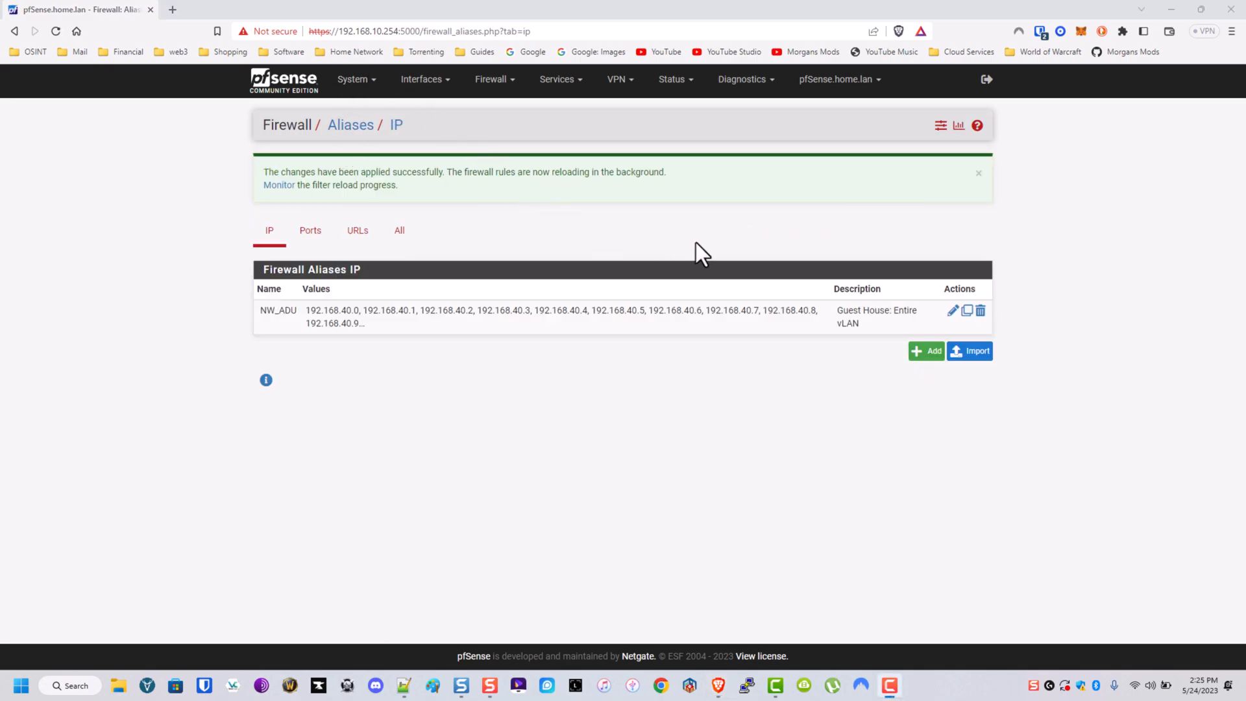
Step: Add host alias IP_PlexMediaServer for 192.168.10.200, described PlexMediaServerIP, and save
{"action": "left_click", "coordinate": [925, 350]}
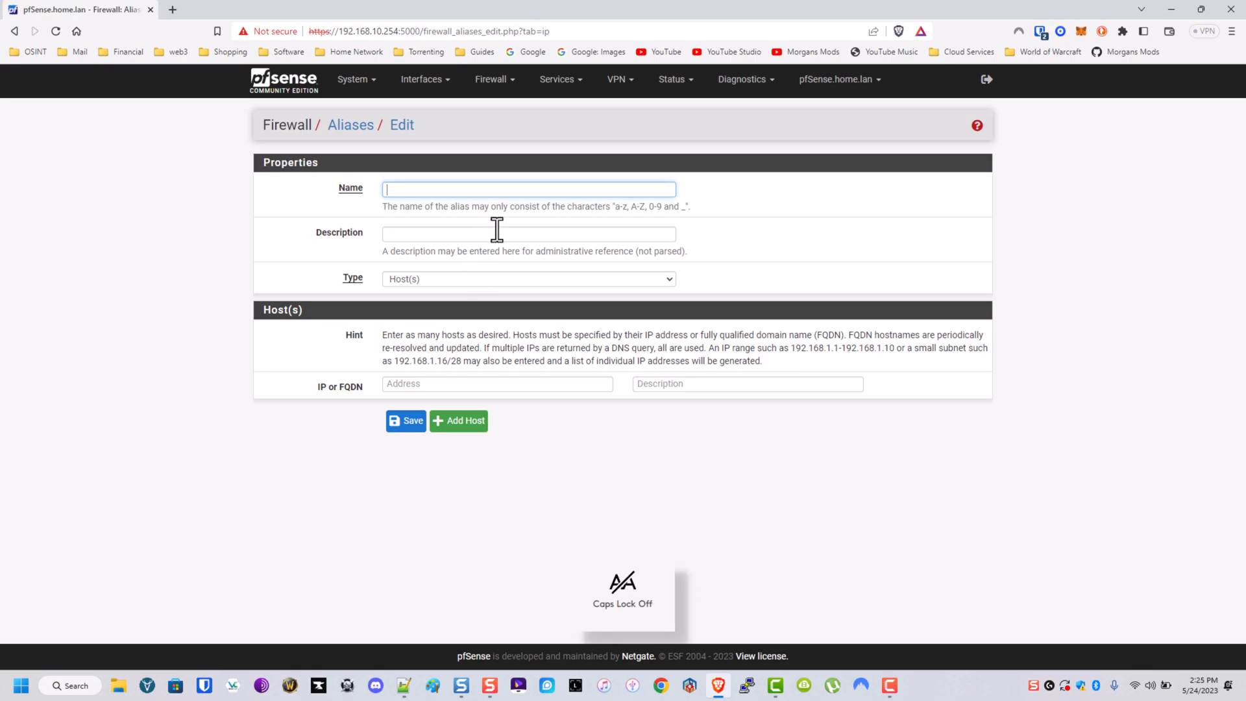
{"action": "type", "text": "IP_PlexMediaServer"}
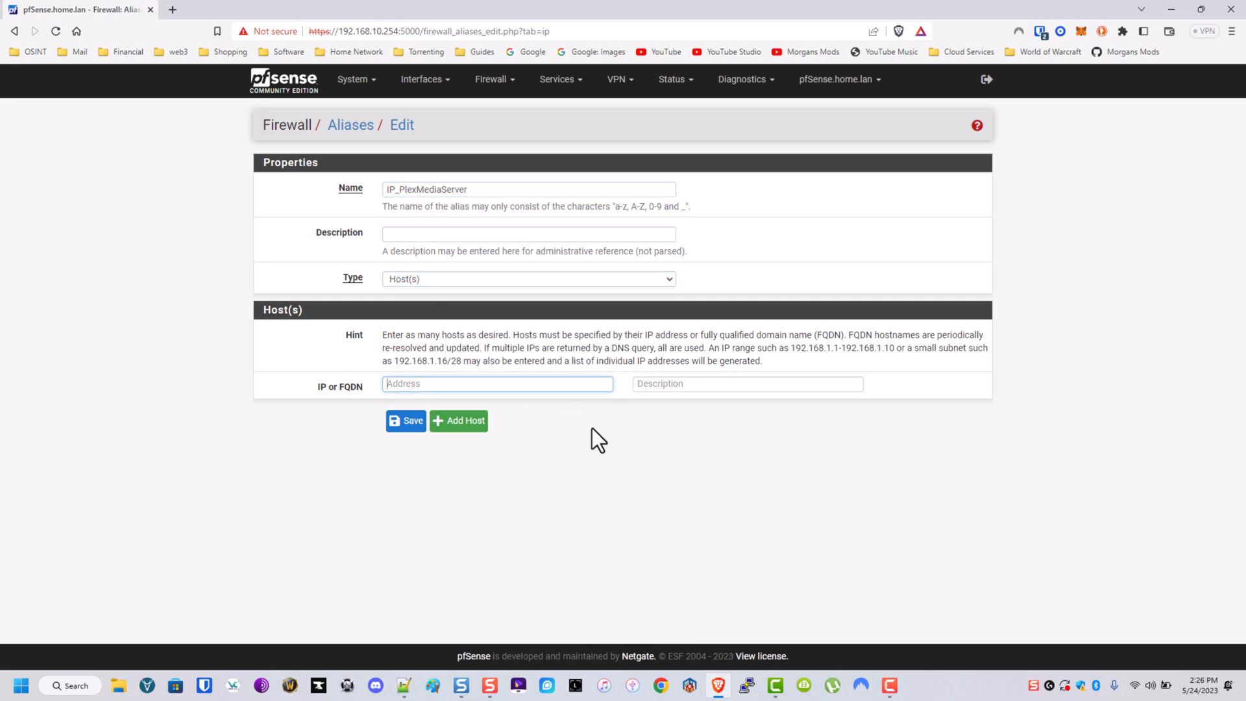
{"action": "type", "text": "192.168.10.200"}
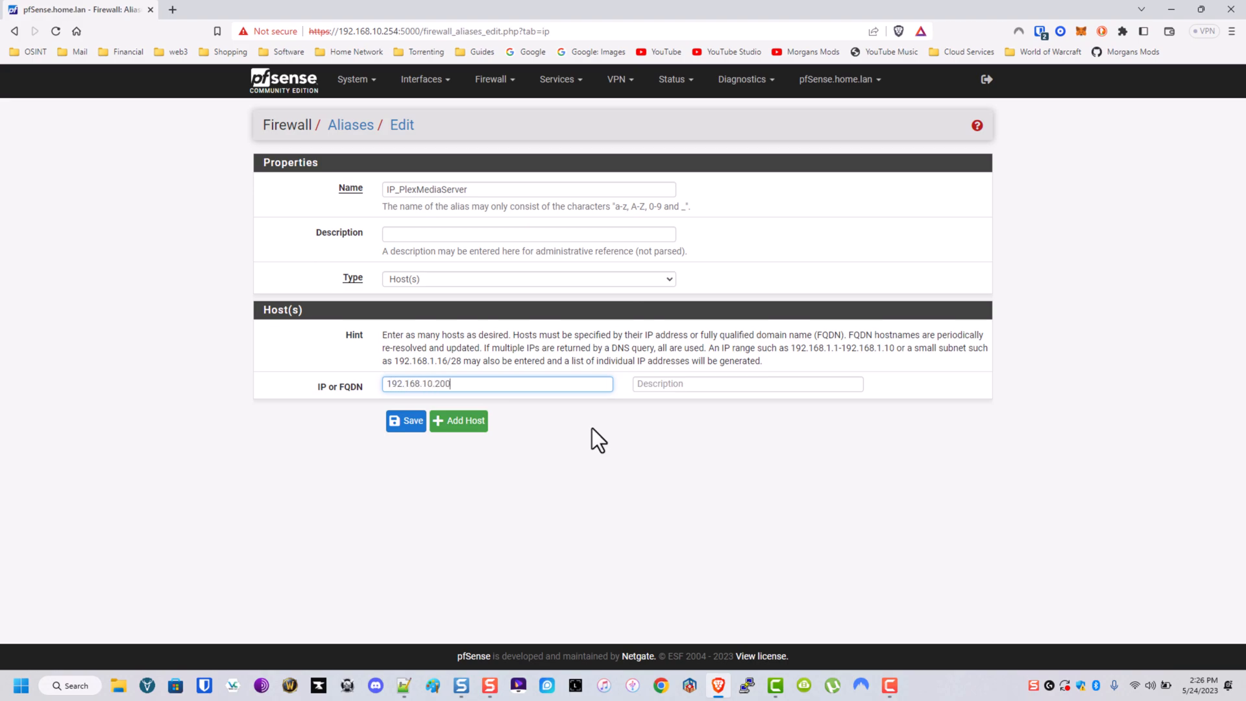
{"action": "type", "text": "PlexMediaServerIP"}
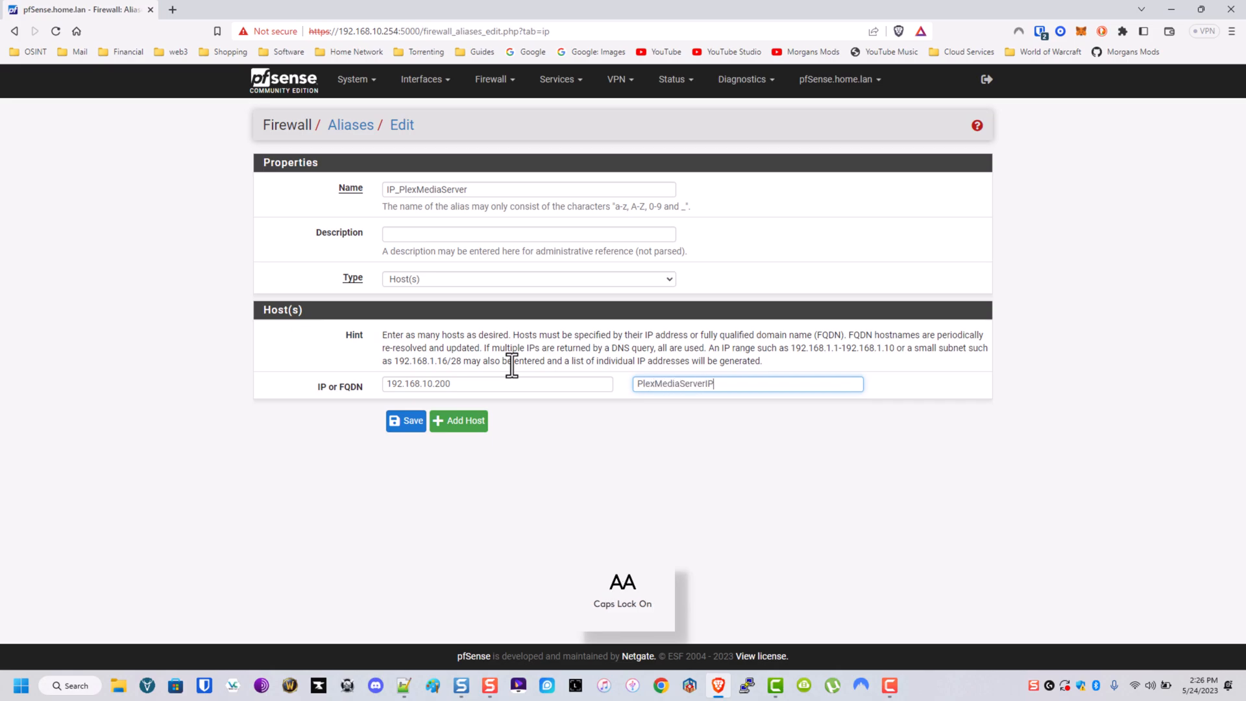
{"action": "left_click", "coordinate": [406, 420]}
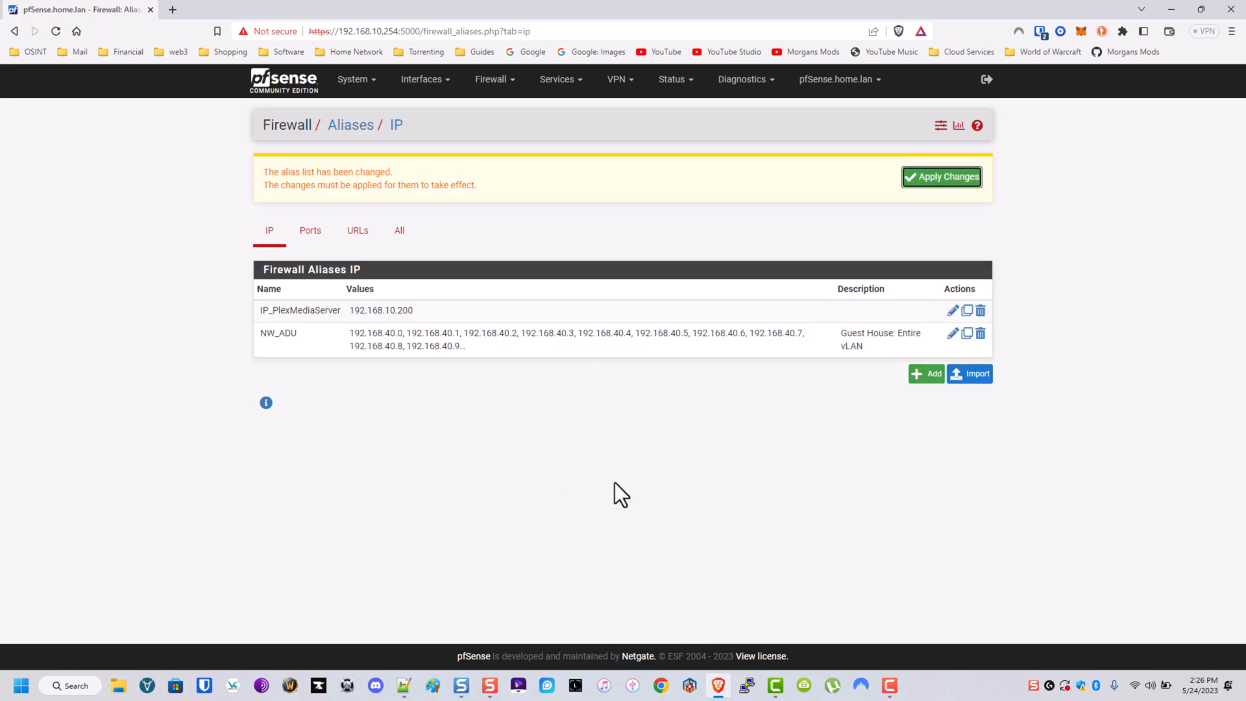
{"action": "left_click", "coordinate": [942, 176]}
{"action": "type", "text": "IP_F"}
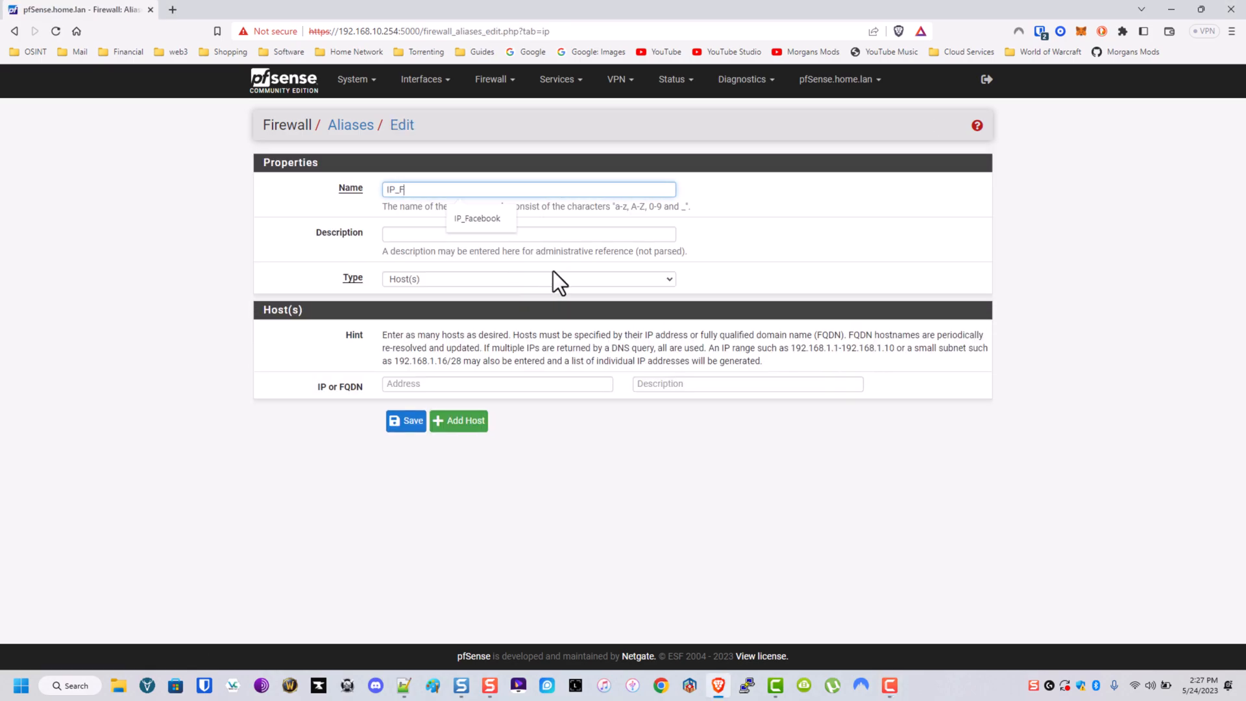
Step: Name the alias IP_FriendlyDDNS and enter two DDNS hosts, including BlahBlahBlah.ddns.me
{"action": "type", "text": "riendl"}
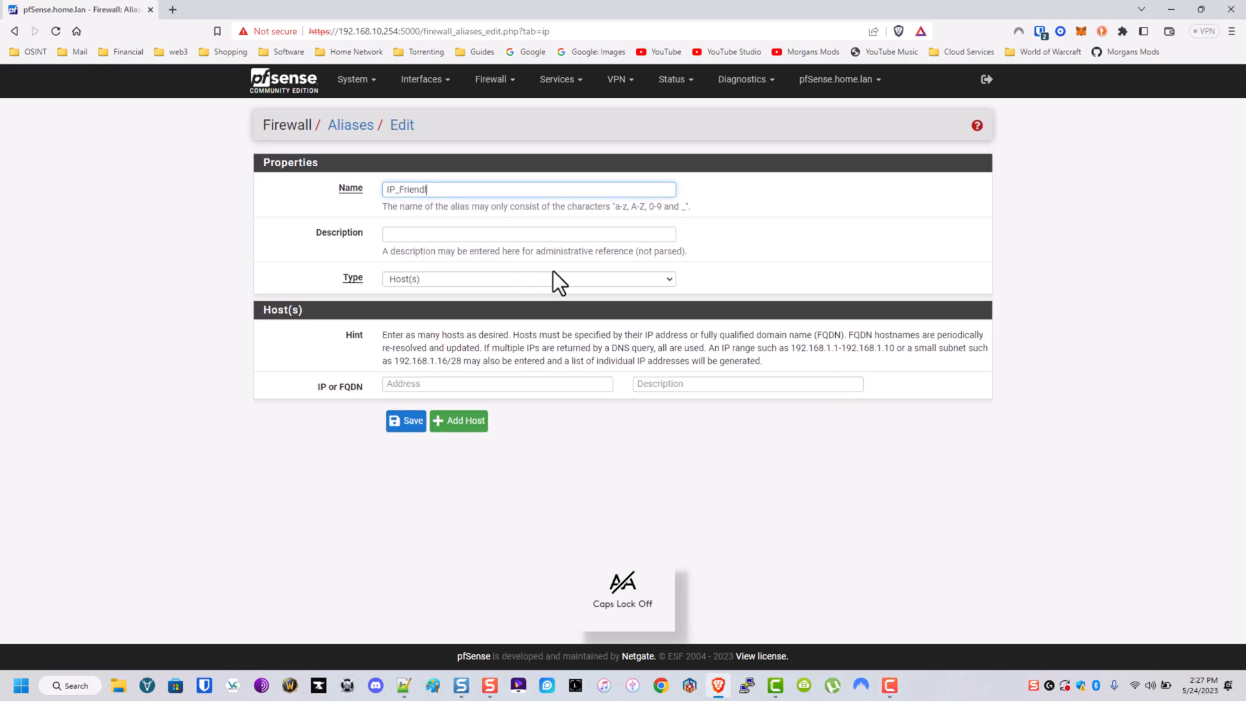
{"action": "type", "text": "DD"}
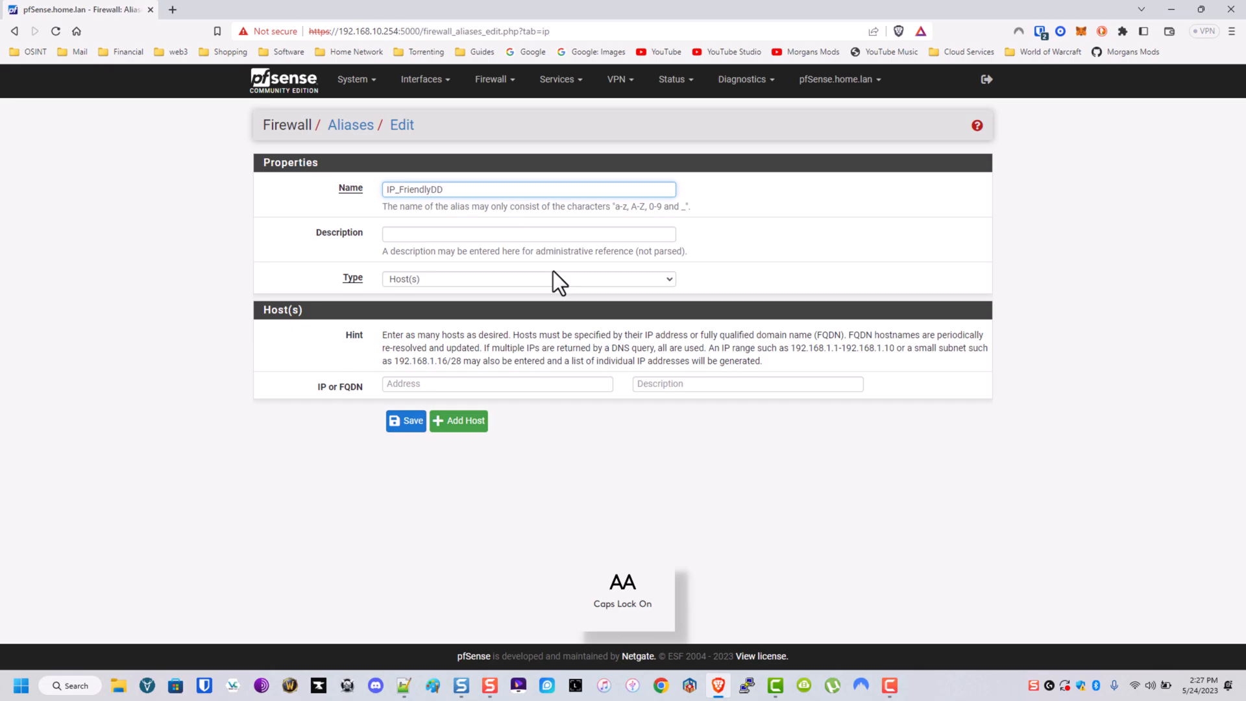
{"action": "left_click", "coordinate": [457, 421]}
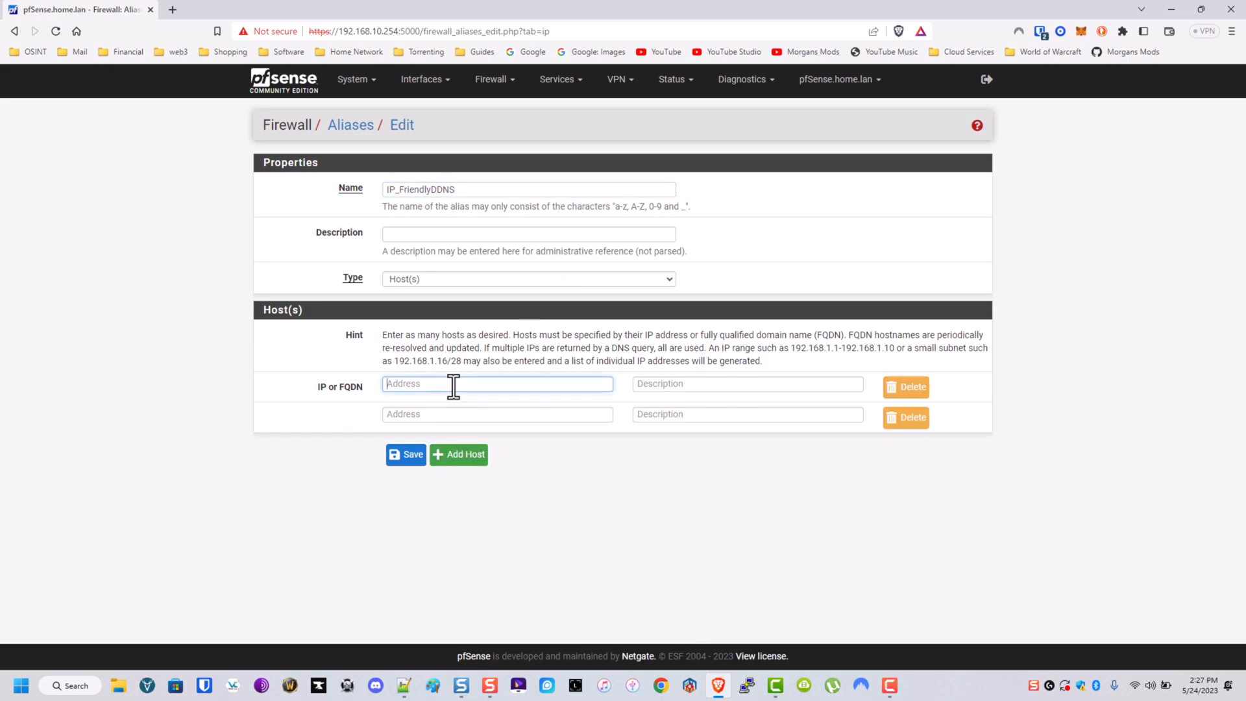
{"action": "type", "text": "Blah"}
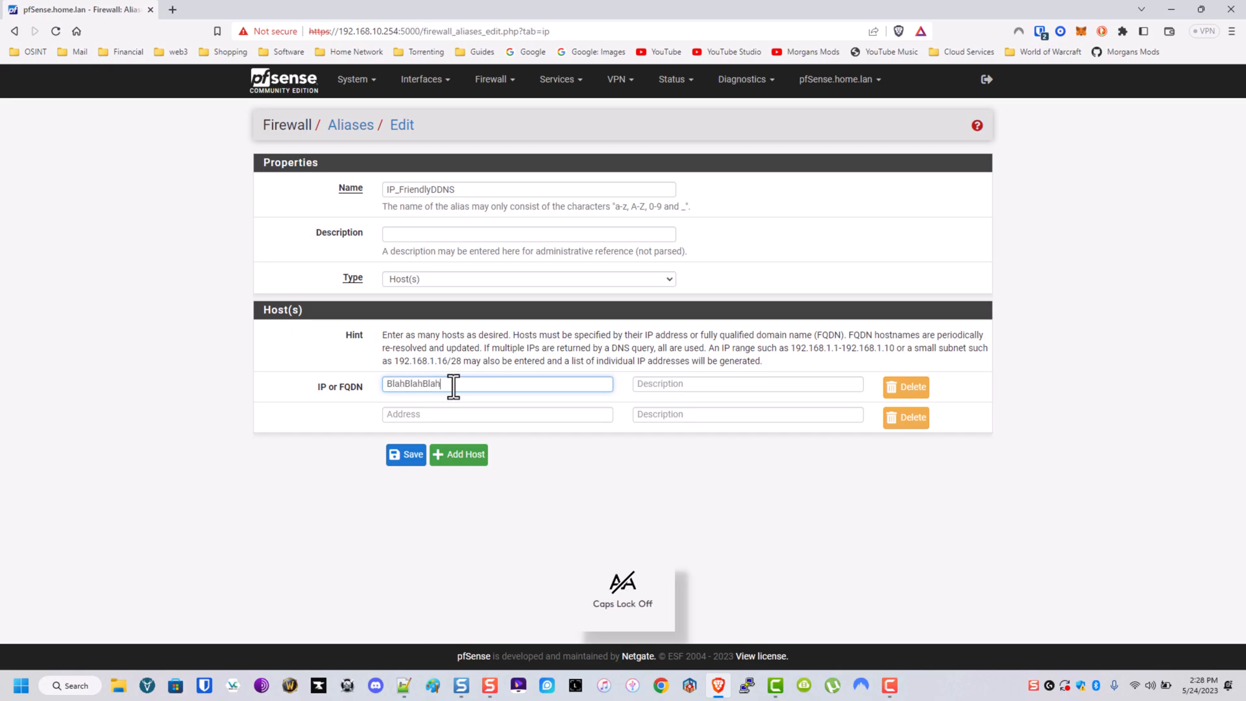
{"action": "type", "text": "BlahBlahBlah.ddns.me"}
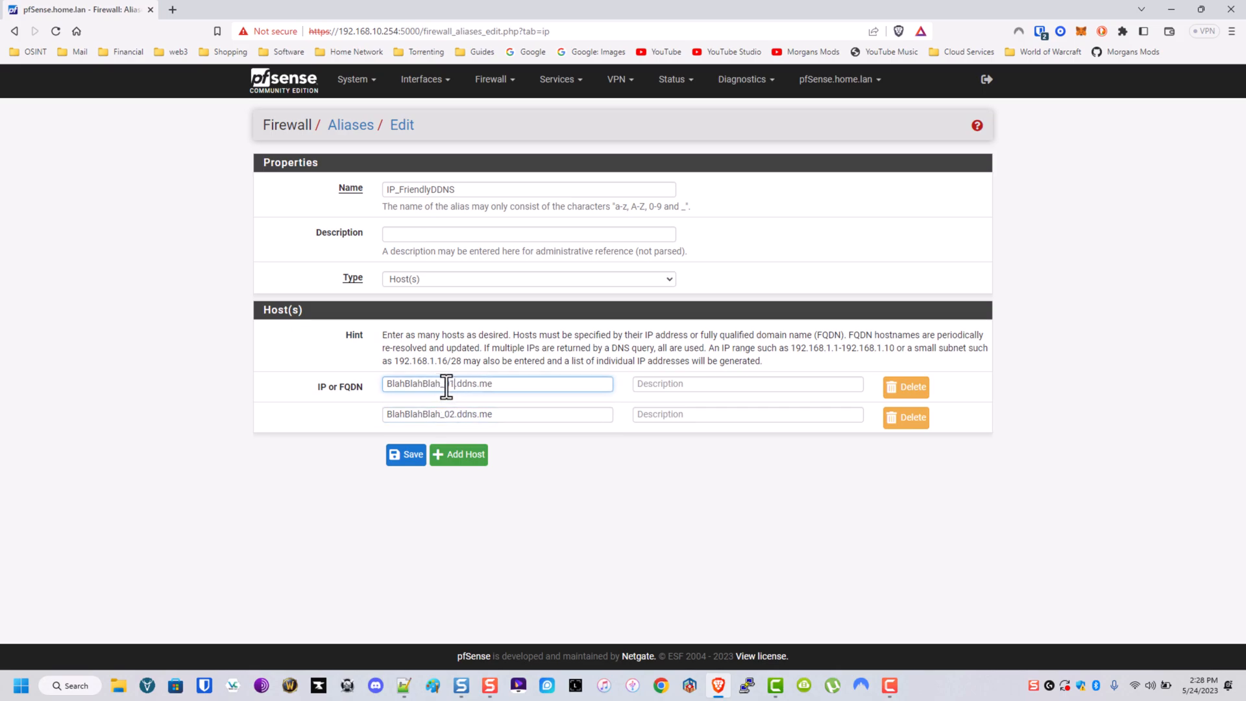
Step: Label hosts Moms Router and Sisters Router, add the alias description, and save
{"action": "left_click", "coordinate": [746, 384]}
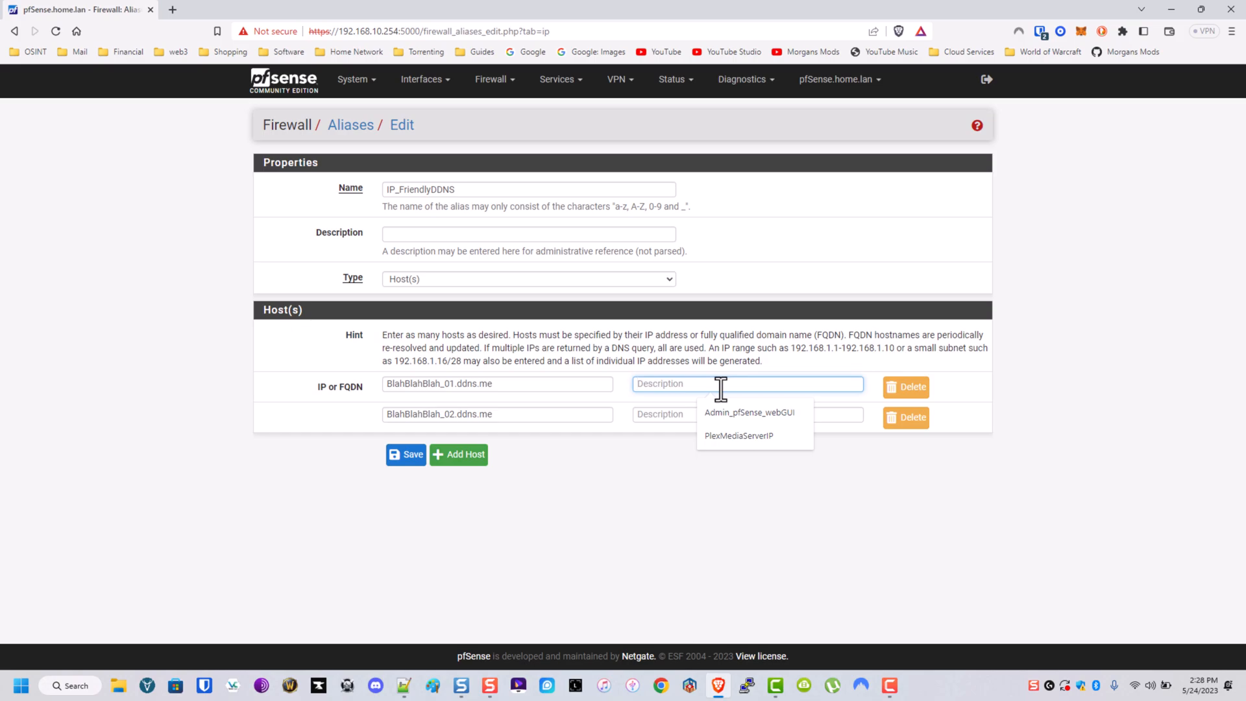
{"action": "type", "text": "Moms Router"}
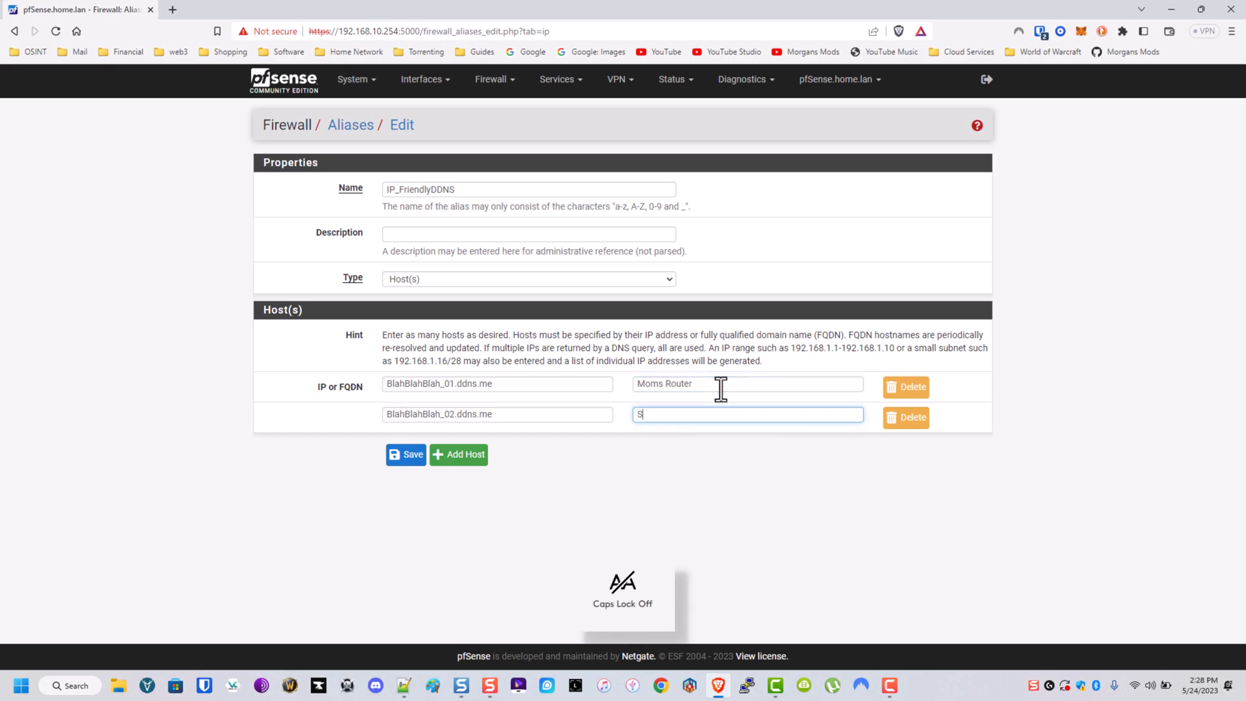
{"action": "type", "text": "Sisters Rout"}
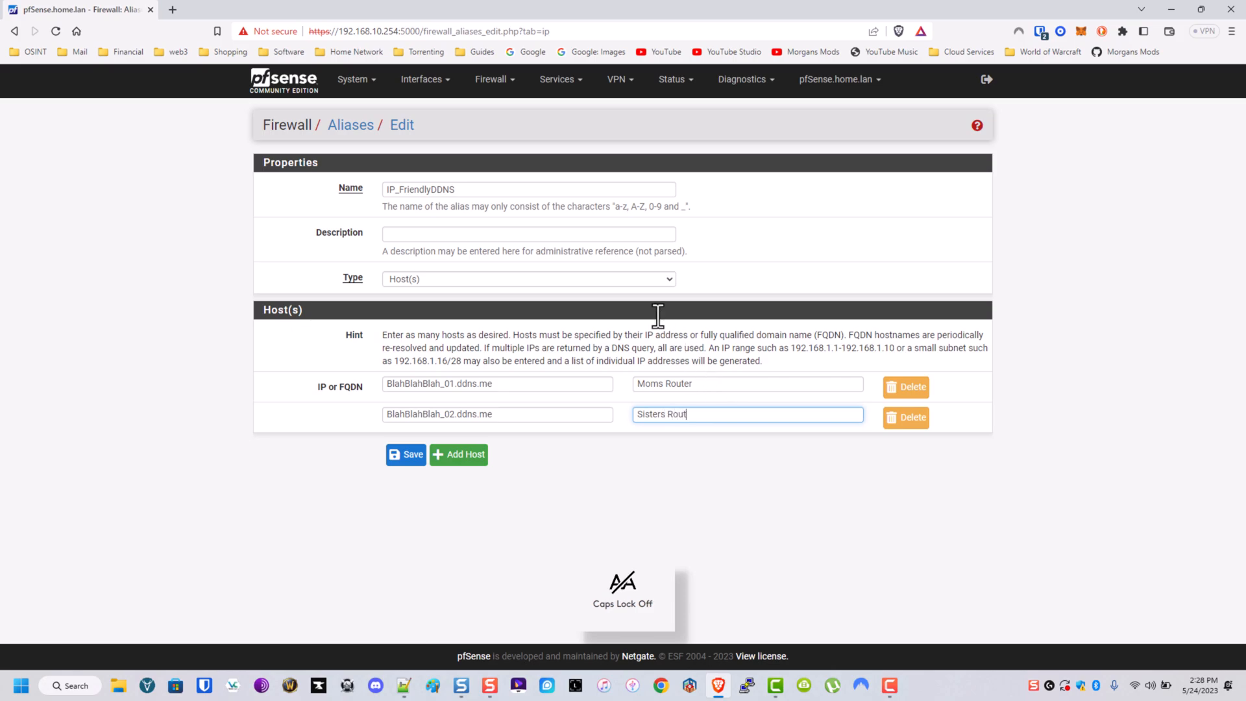
{"action": "type", "text": "DDNS"}
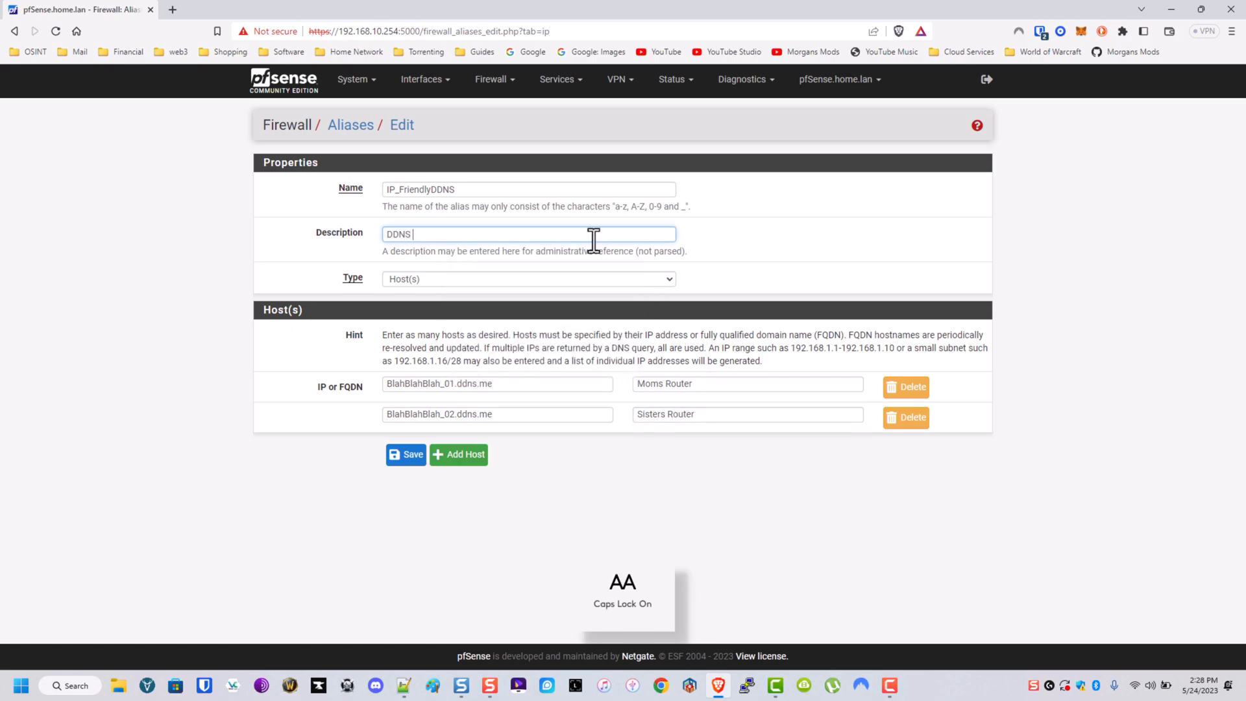
{"action": "type", "text": "Public IP f"}
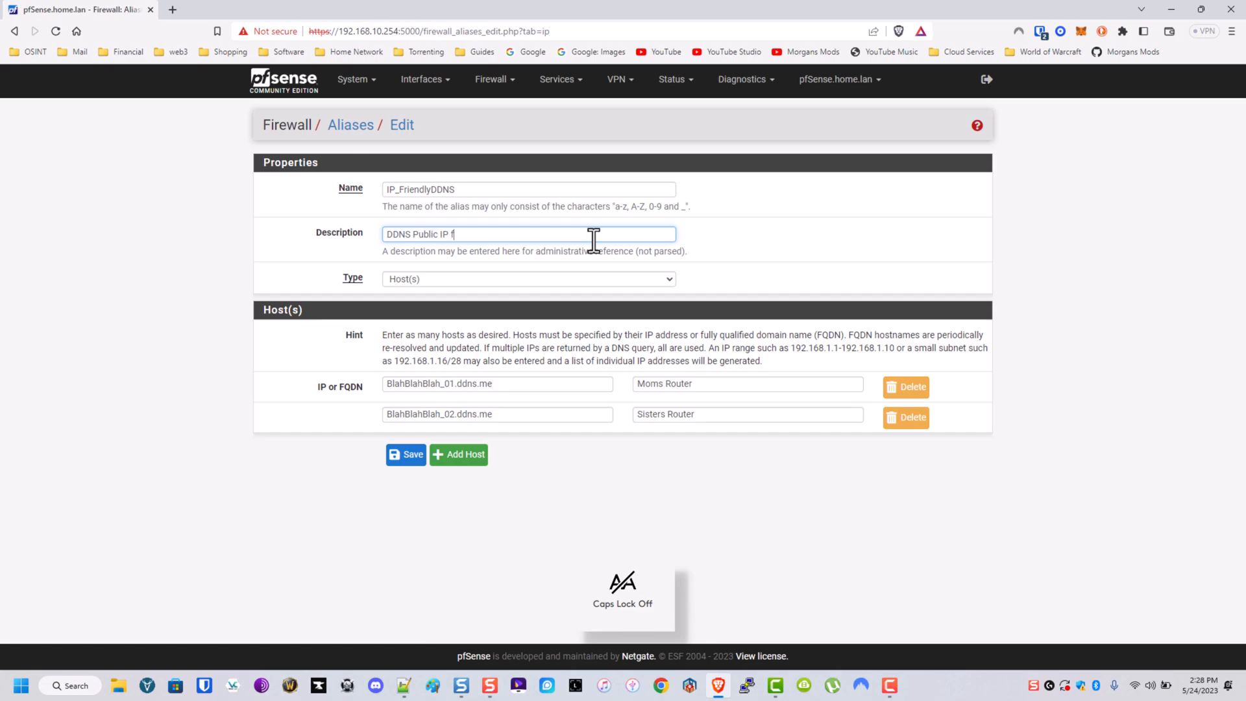
{"action": "type", "text": "or Remote Plex Serve"}
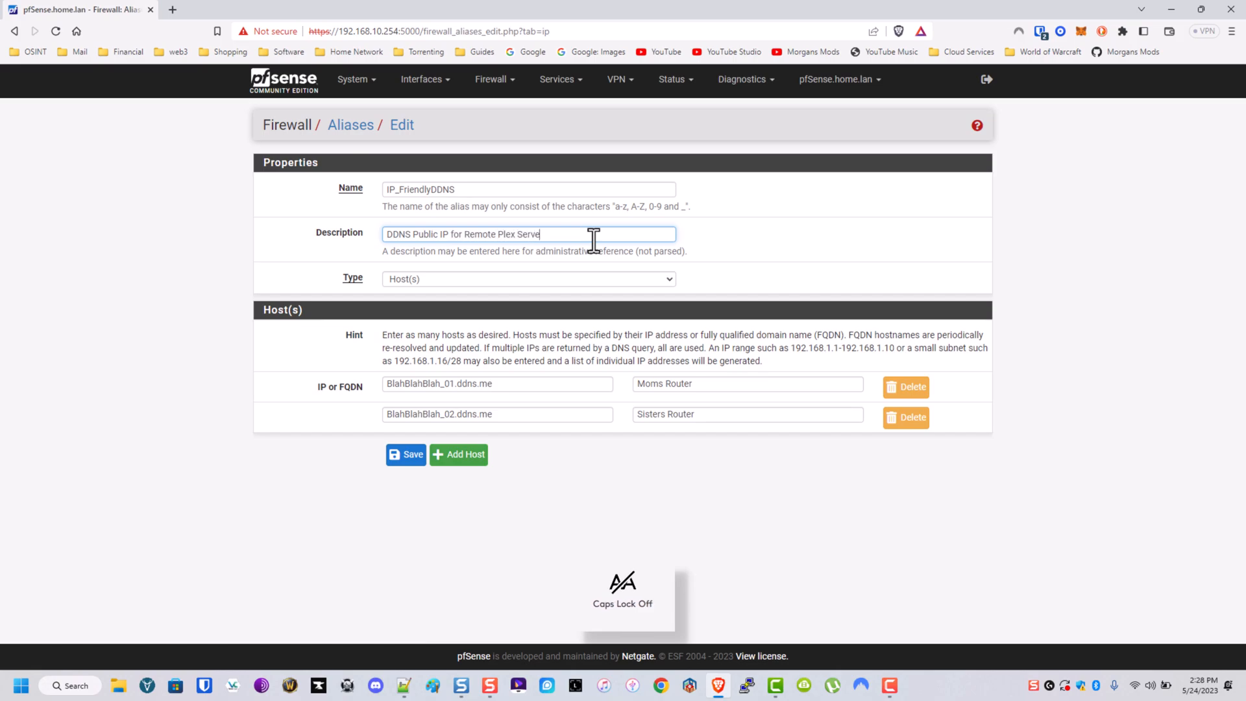
{"action": "type", "text": "r Access"}
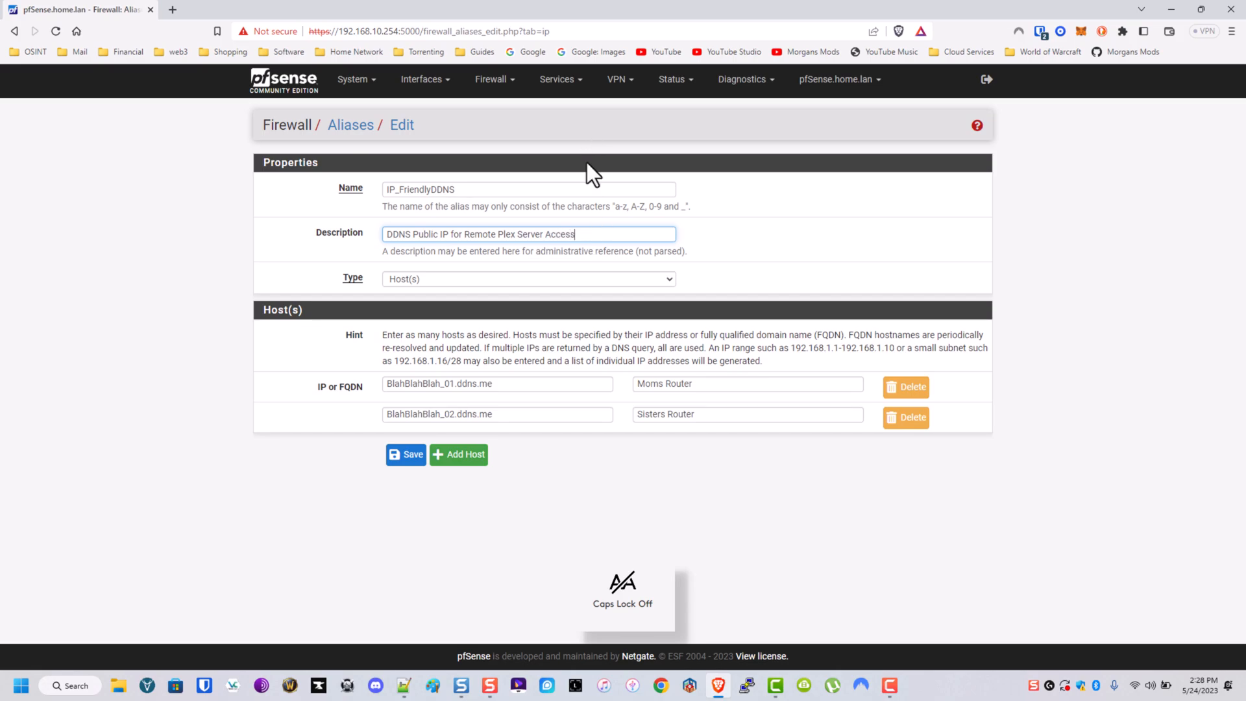
{"action": "left_click", "coordinate": [405, 453]}
{"action": "type", "text": "Next"}
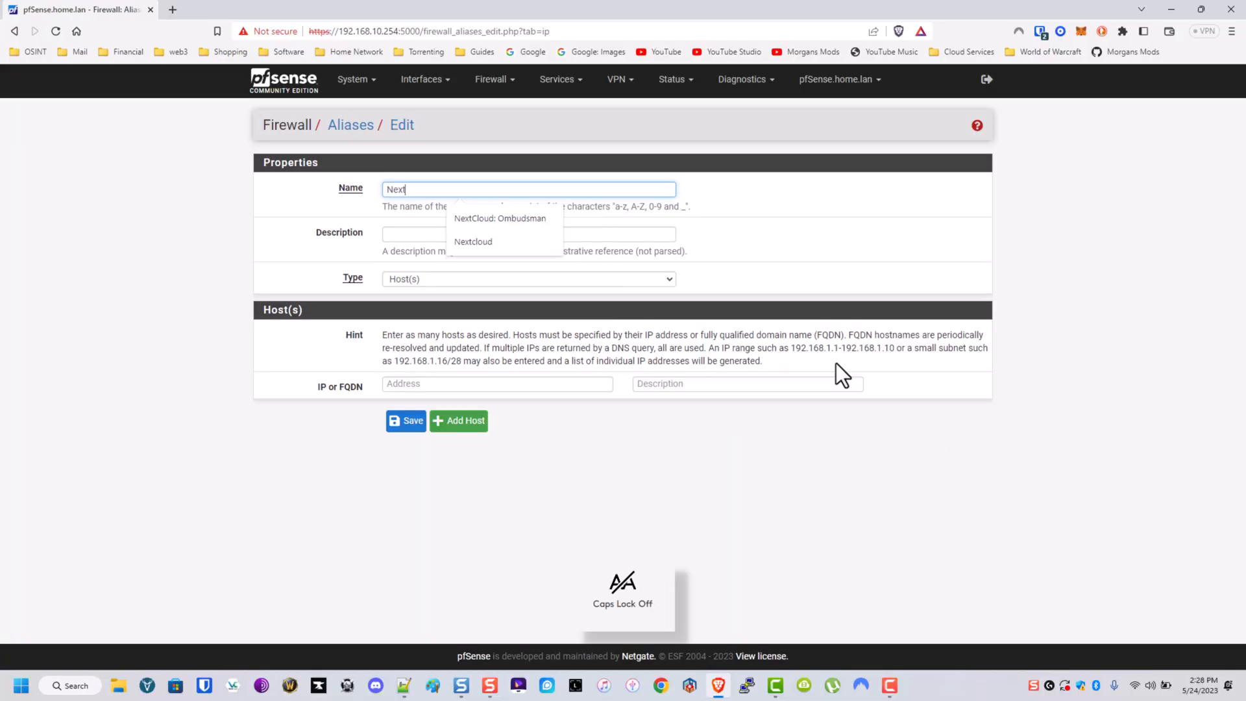
Step: Name the alias Nextcloud with hosts 192.168.10.202 and blahblahblah_03.ddns.me
{"action": "left_click", "coordinate": [473, 242]}
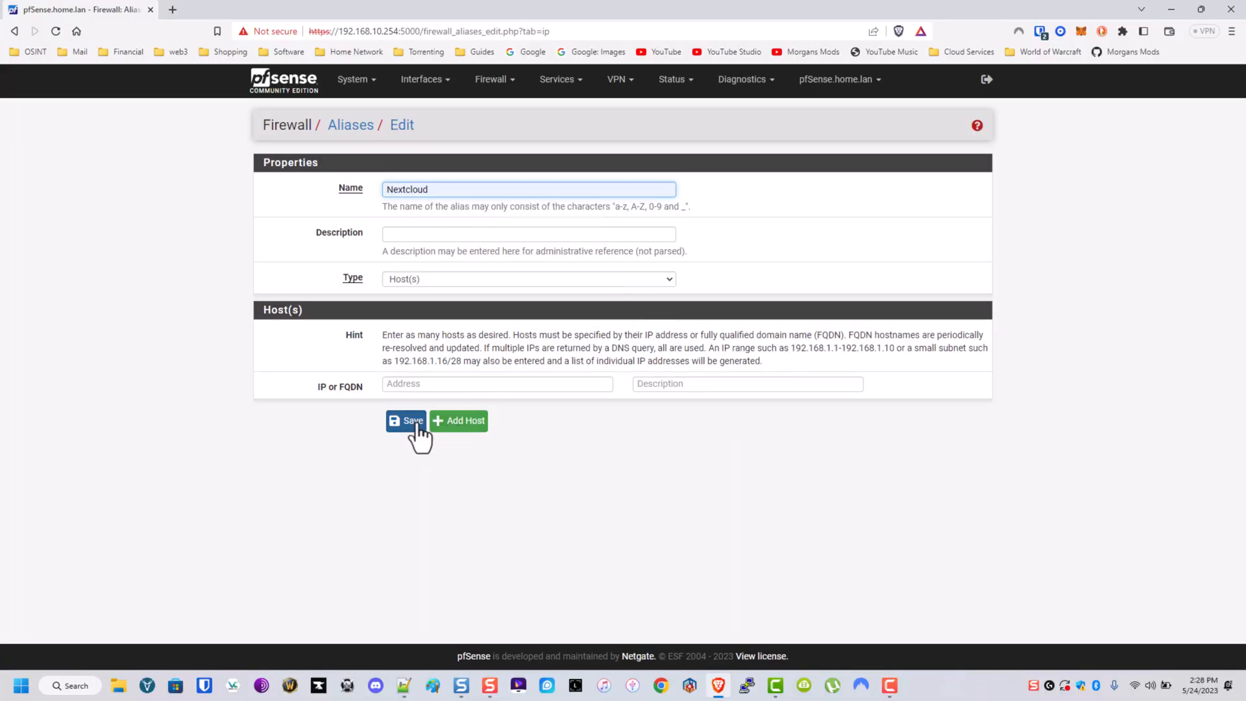
{"action": "left_click", "coordinate": [458, 421]}
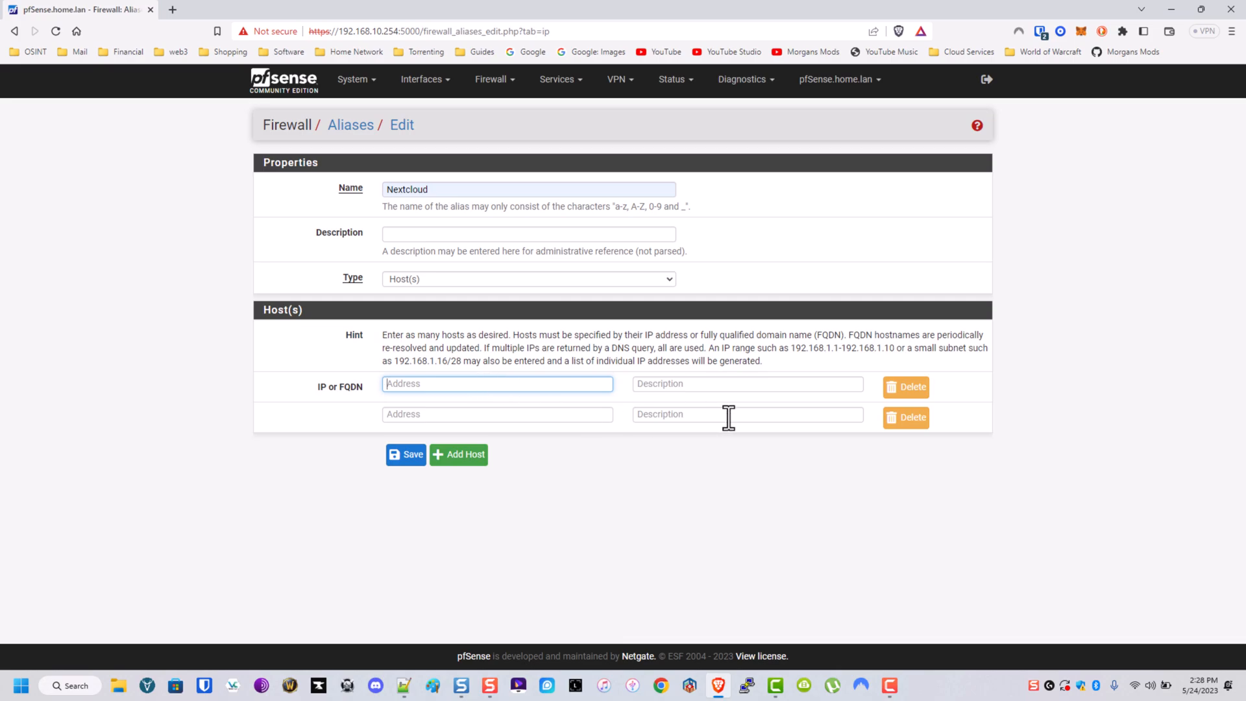
{"action": "type", "text": "192.168.10."}
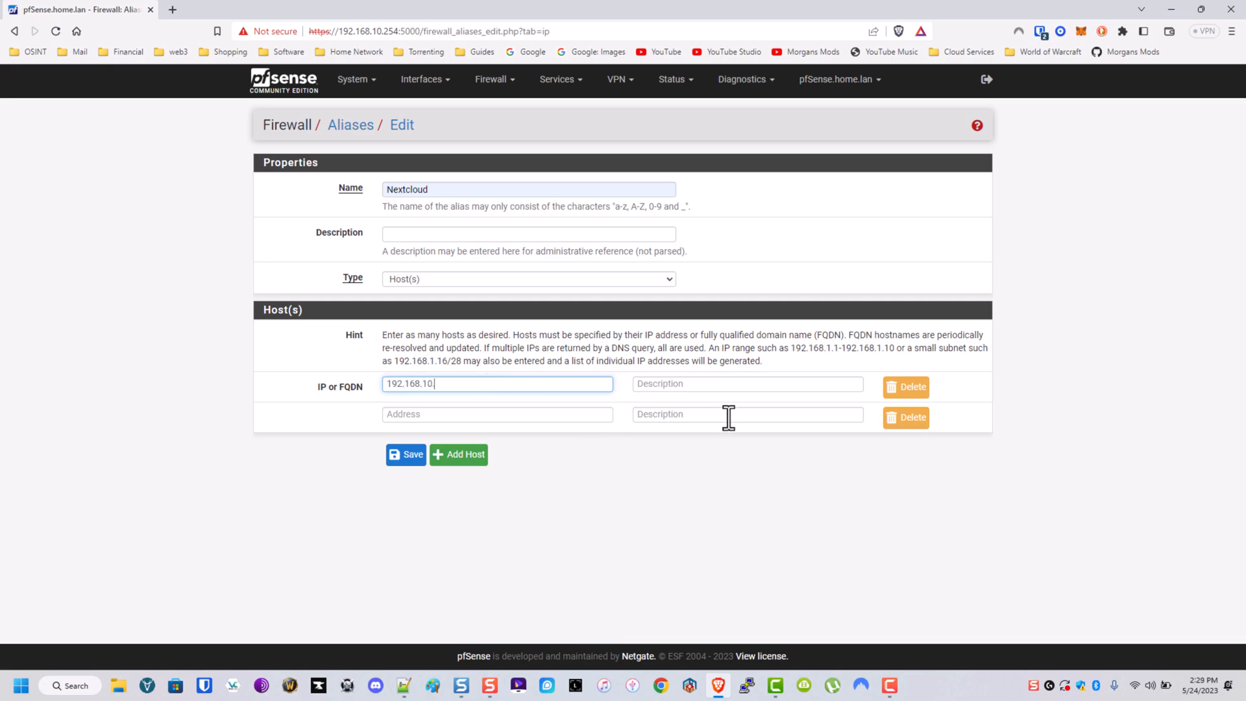
{"action": "type", "text": "2"}
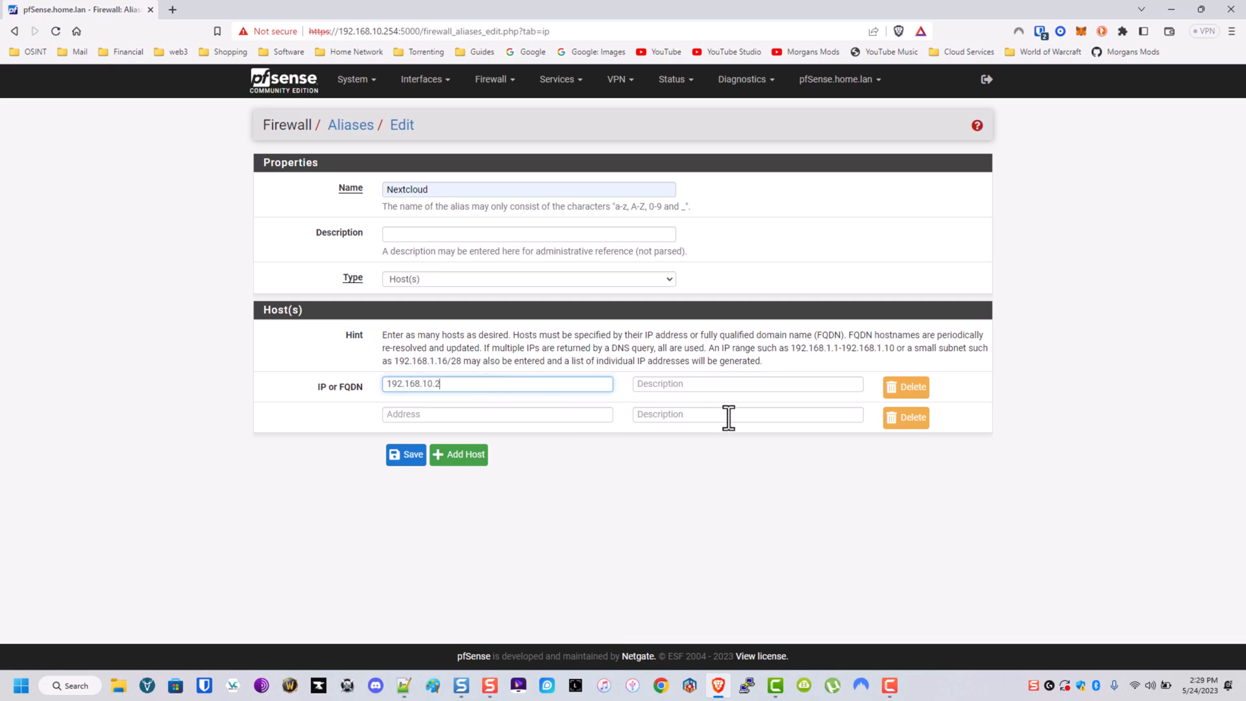
{"action": "type", "text": "02"}
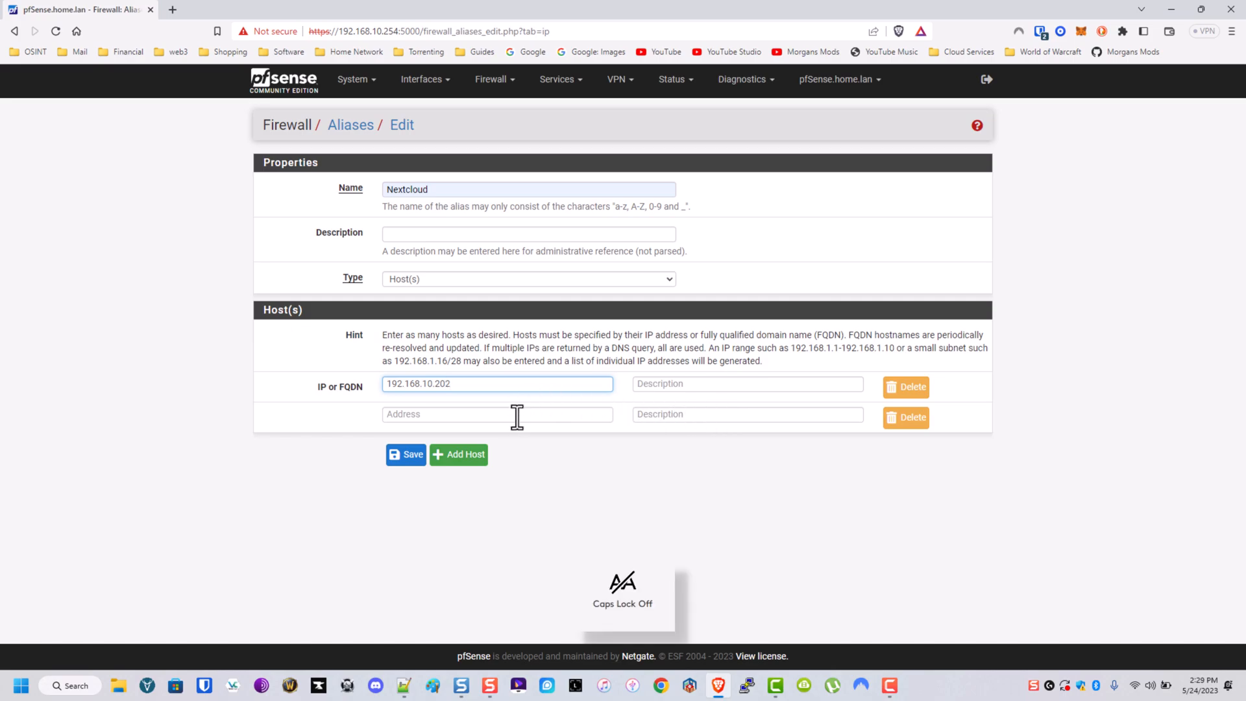
{"action": "type", "text": "blahblahblah"}
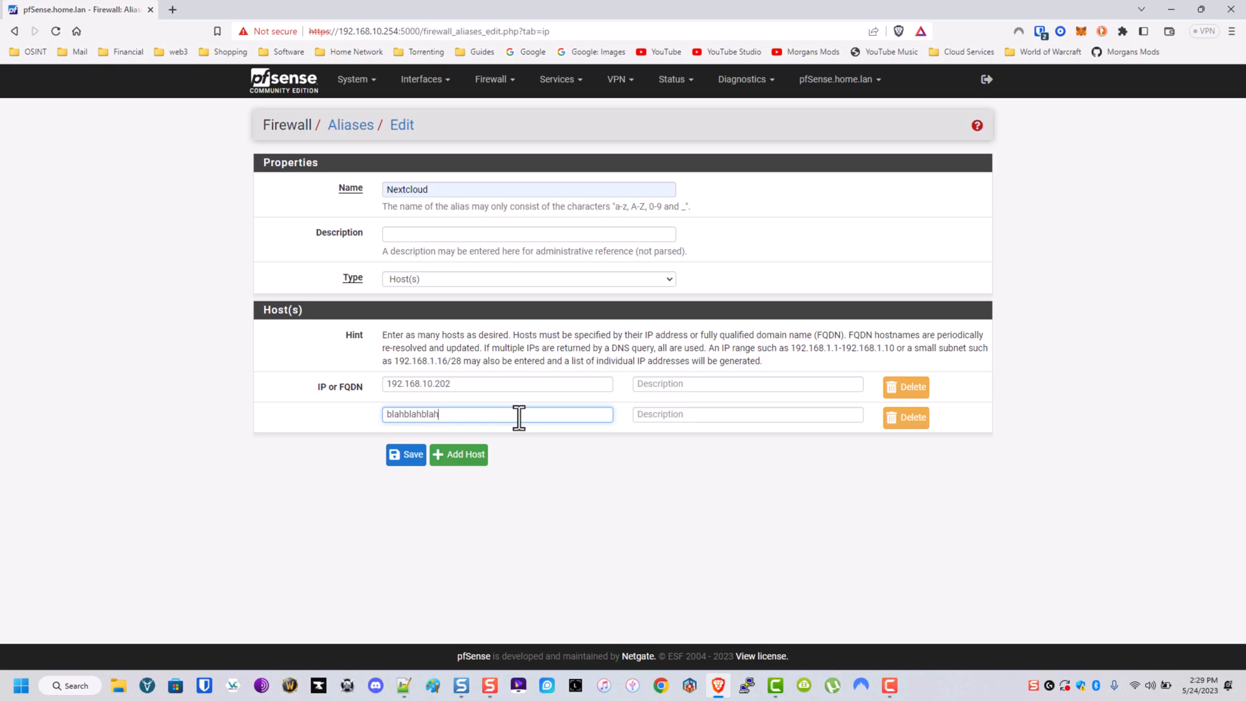
{"action": "type", "text": "_03"}
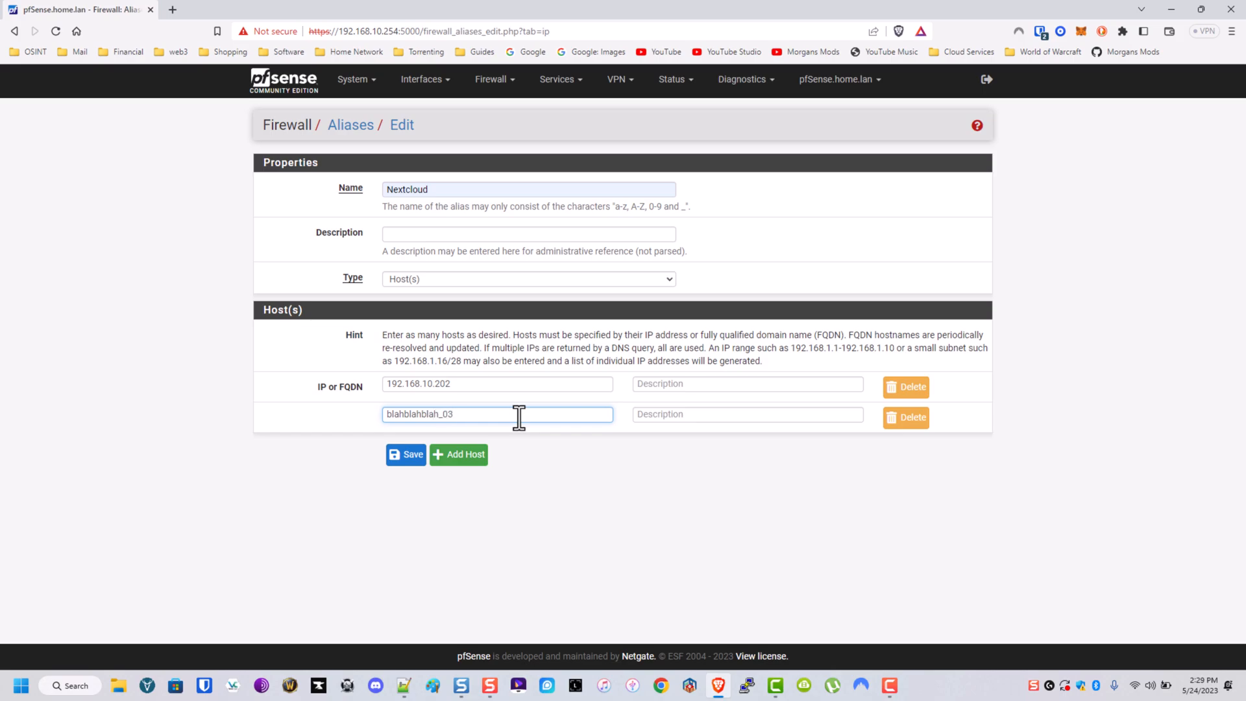
{"action": "type", "text": ".ddns"}
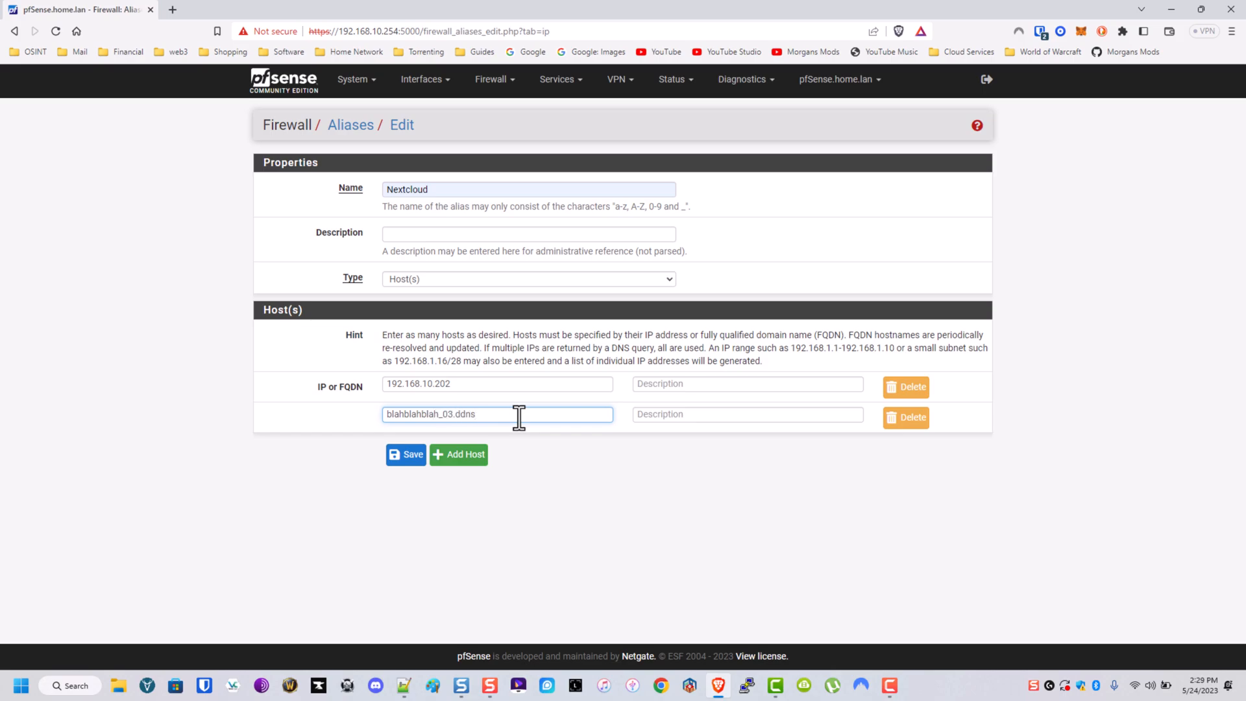
Step: Describe both host entries, set alias description 'Nextcloud Aliases', and save
{"action": "left_click", "coordinate": [745, 413]}
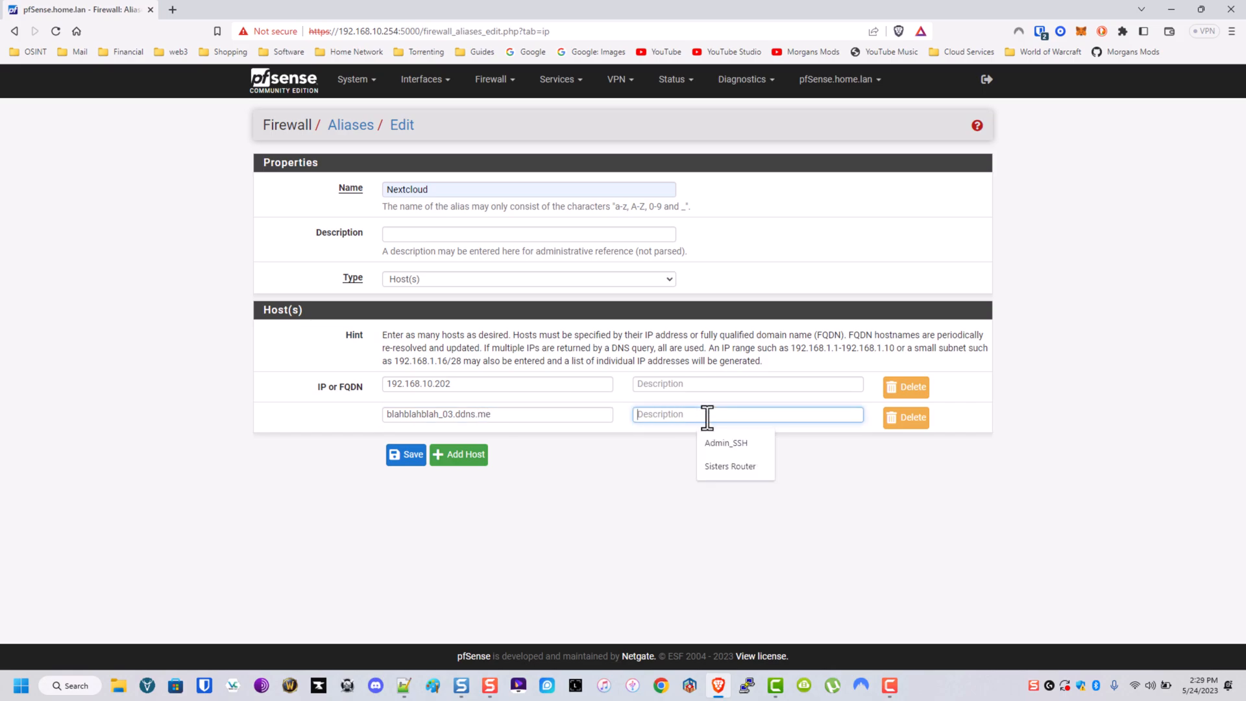
{"action": "type", "text": "Pu"}
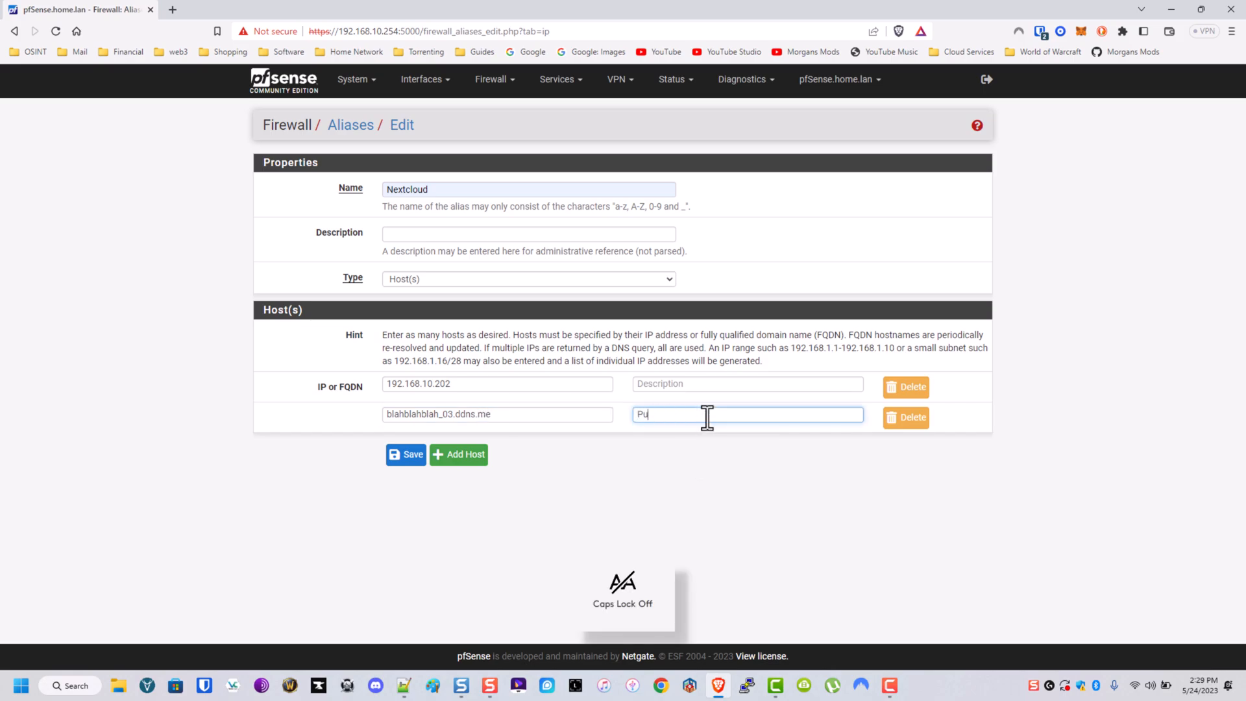
{"action": "type", "text": "blic Hostn"}
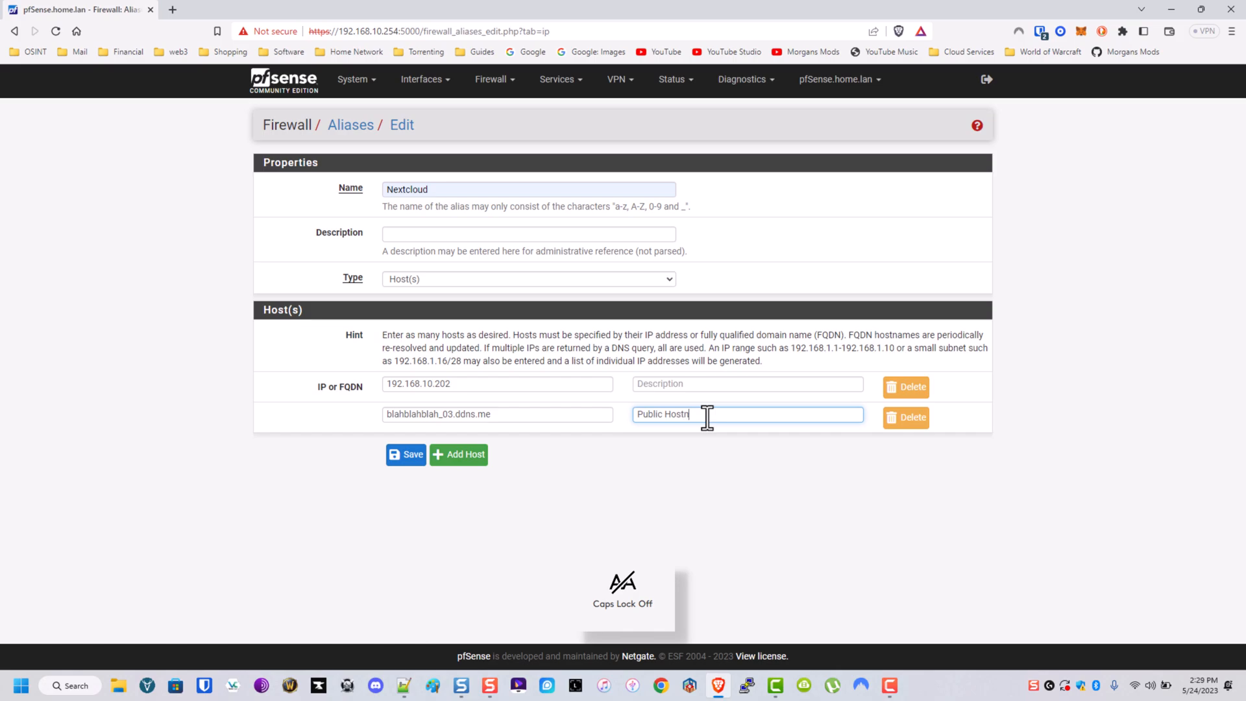
{"action": "left_click", "coordinate": [745, 384]}
{"action": "type", "text": "Local IP"}
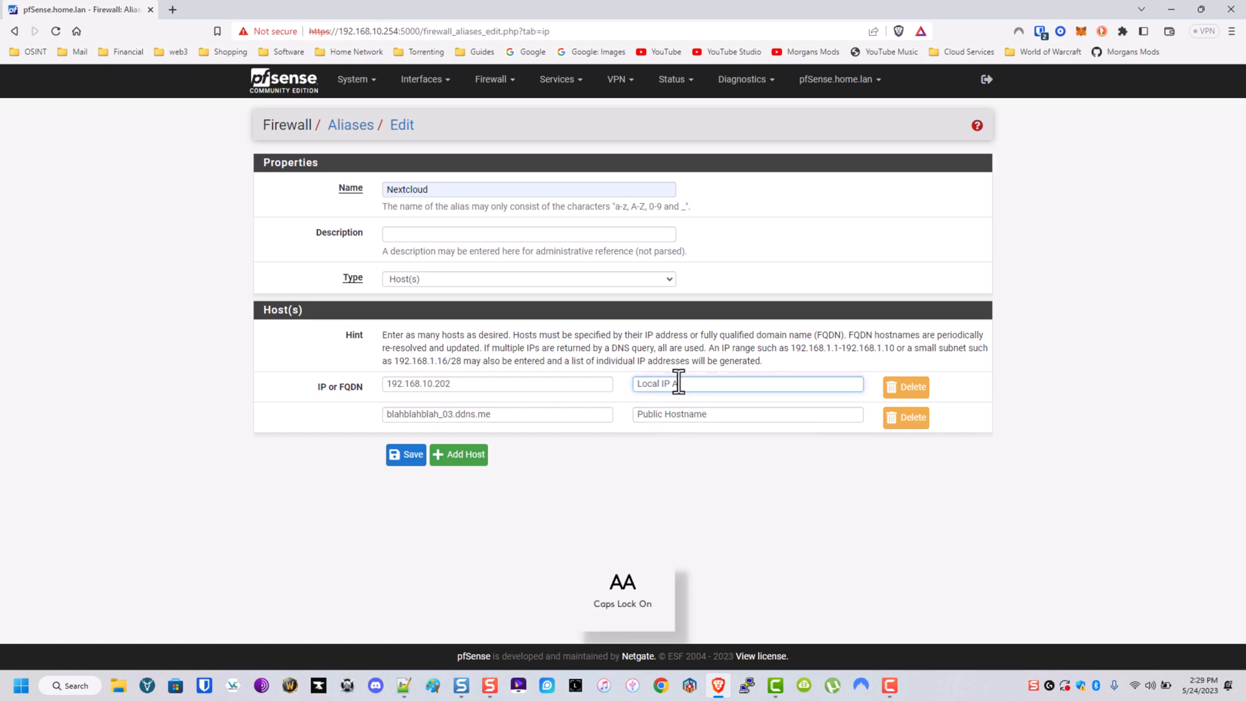
{"action": "type", "text": "Nextcloud A"}
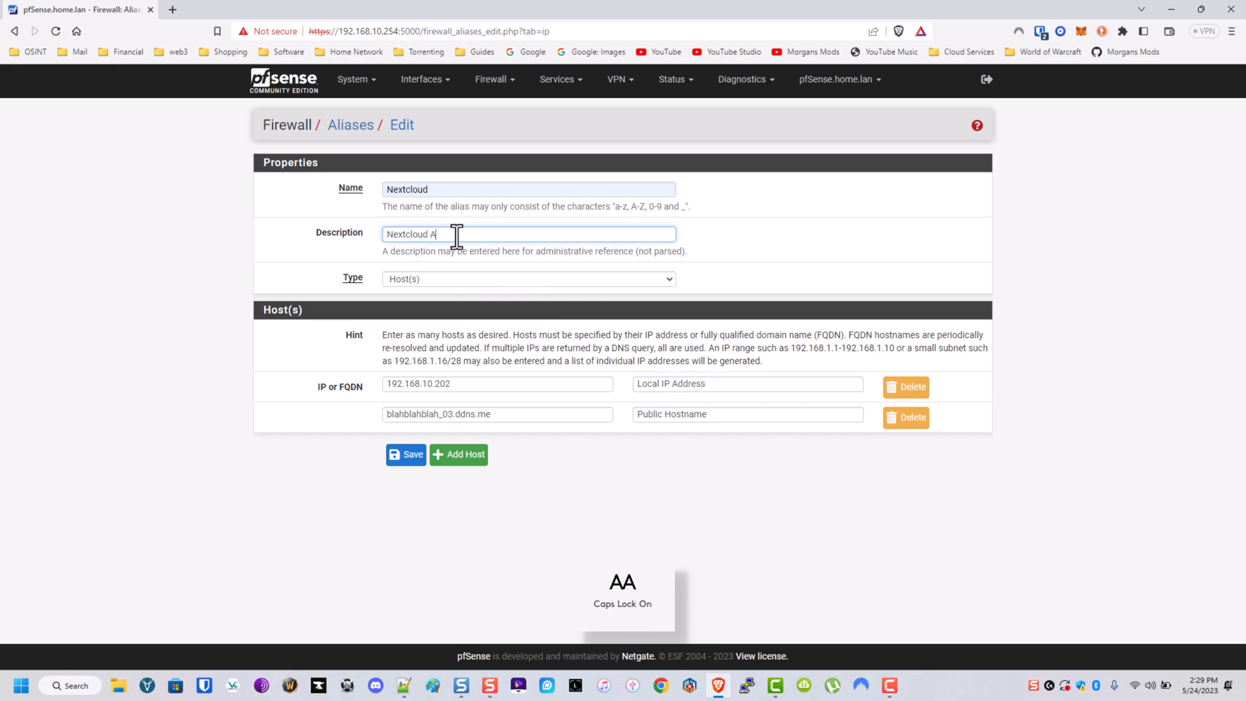
{"action": "type", "text": "liases"}
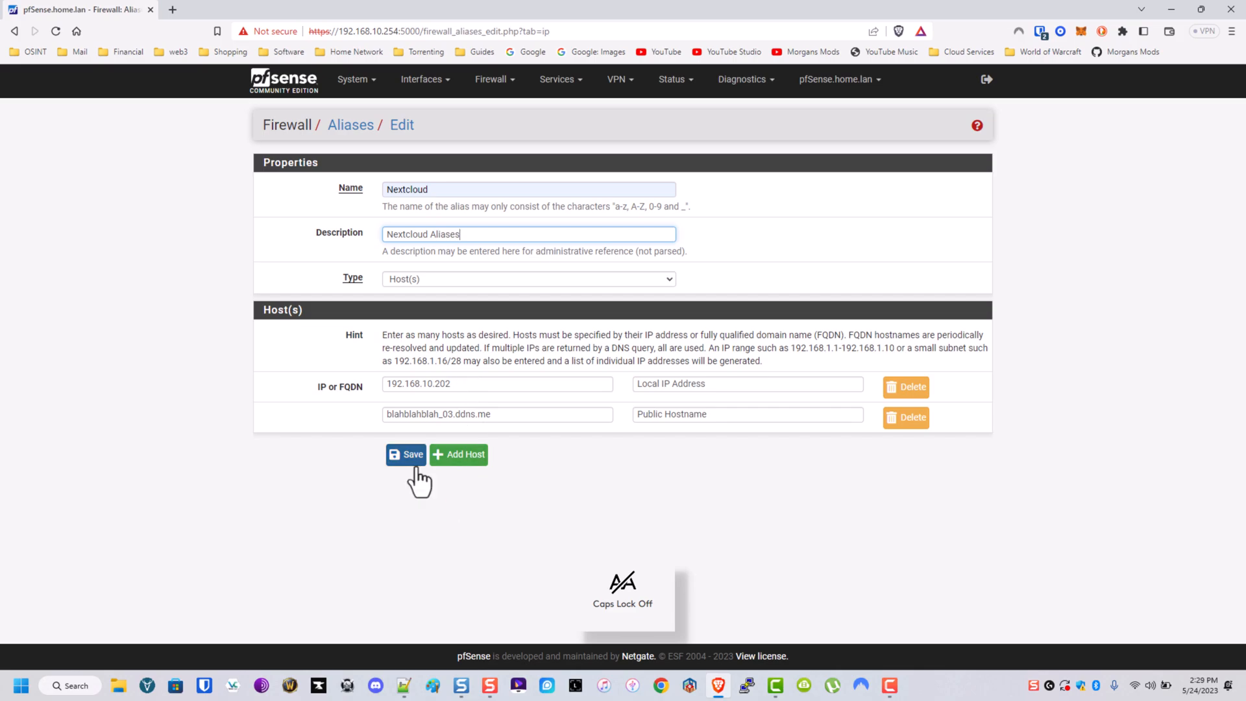
{"action": "left_click", "coordinate": [406, 454]}
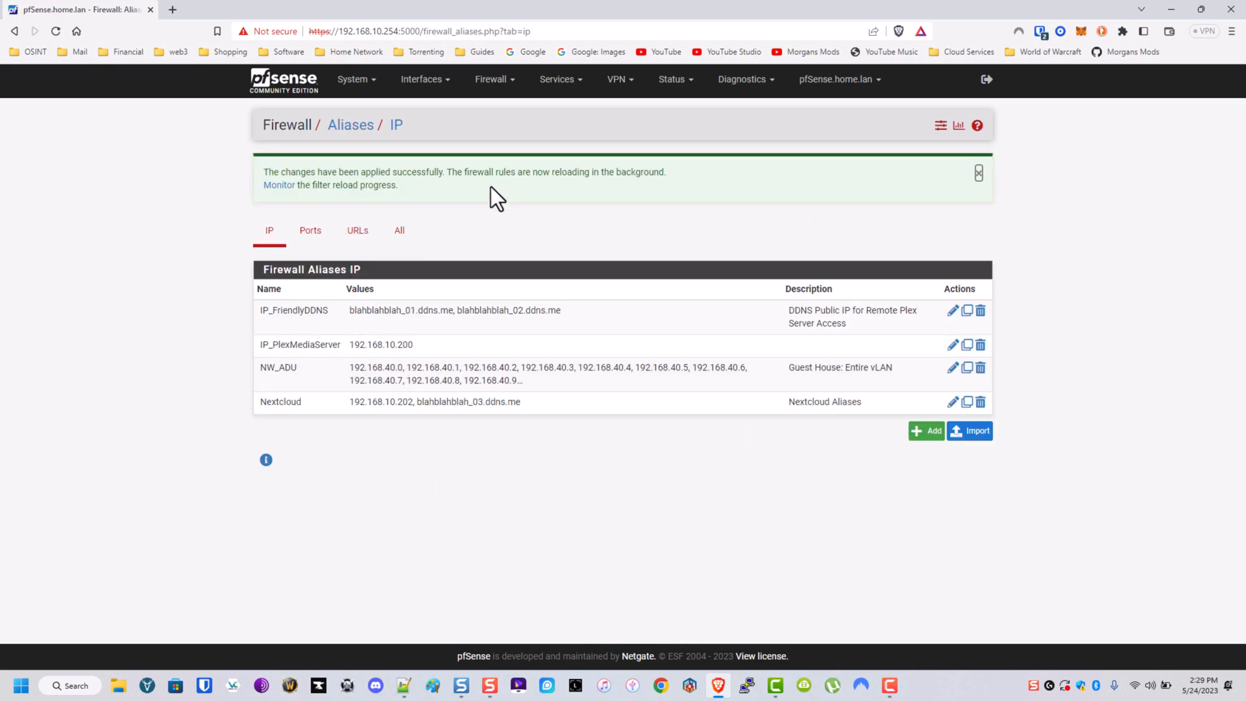
Step: Create port alias Ports_Plex for port 32400 with a Plex Media Server description and apply
{"action": "left_click", "coordinate": [311, 230]}
{"action": "type", "text": "P"}
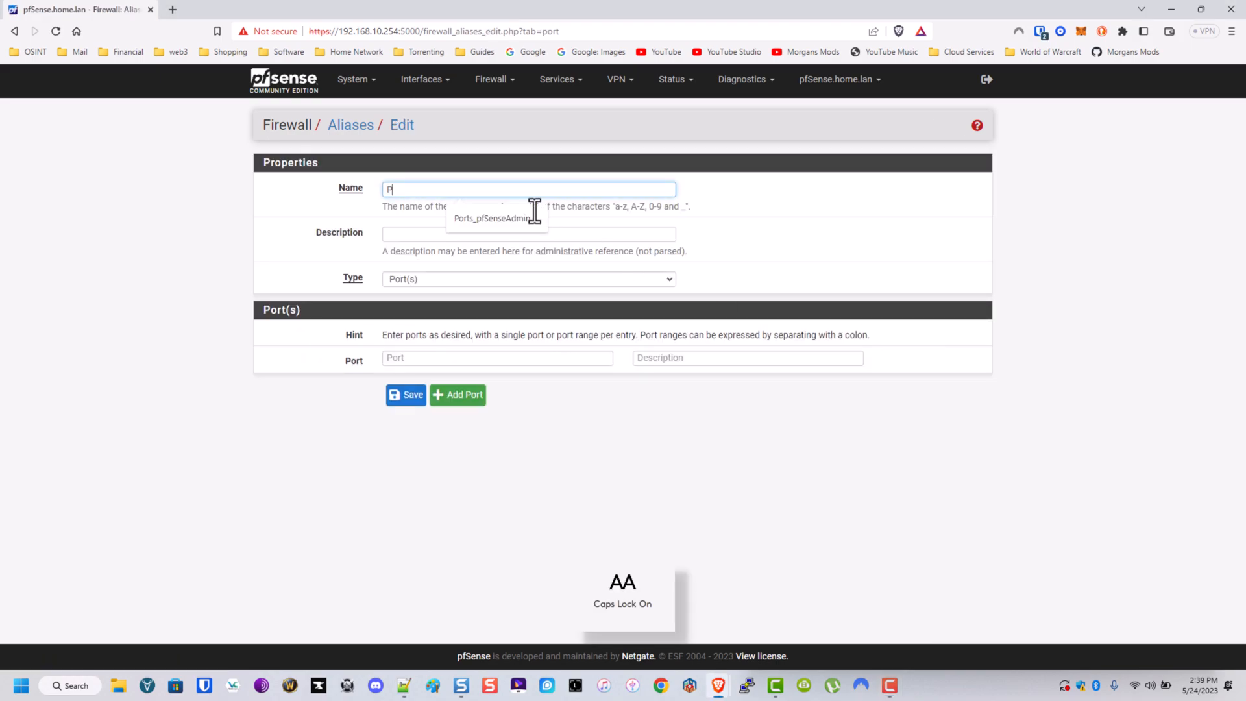
{"action": "type", "text": "orts_"}
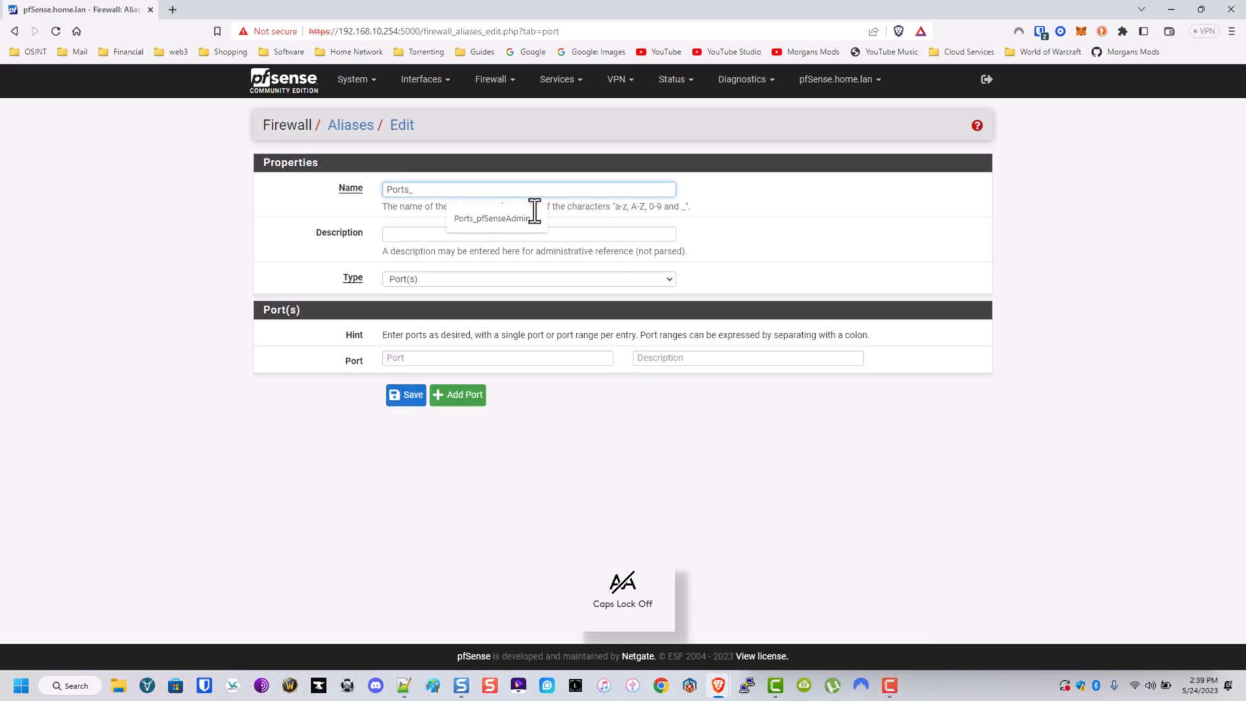
{"action": "type", "text": "Plex"}
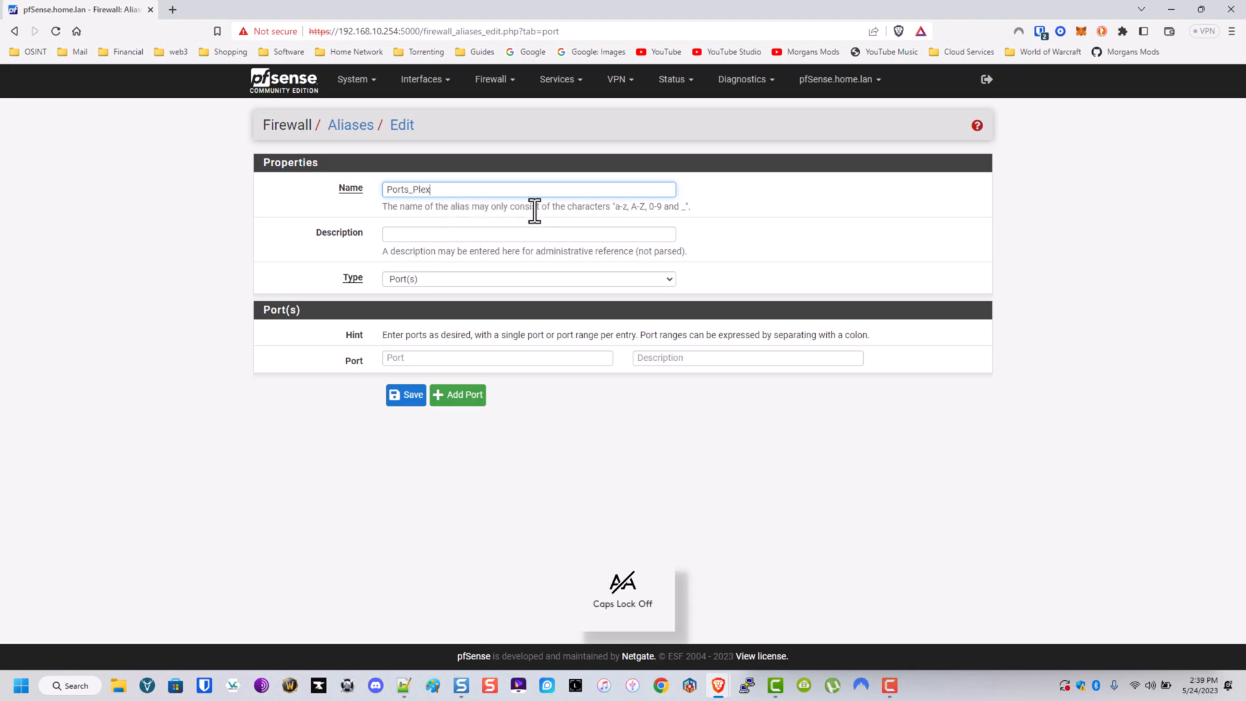
{"action": "type", "text": "324"}
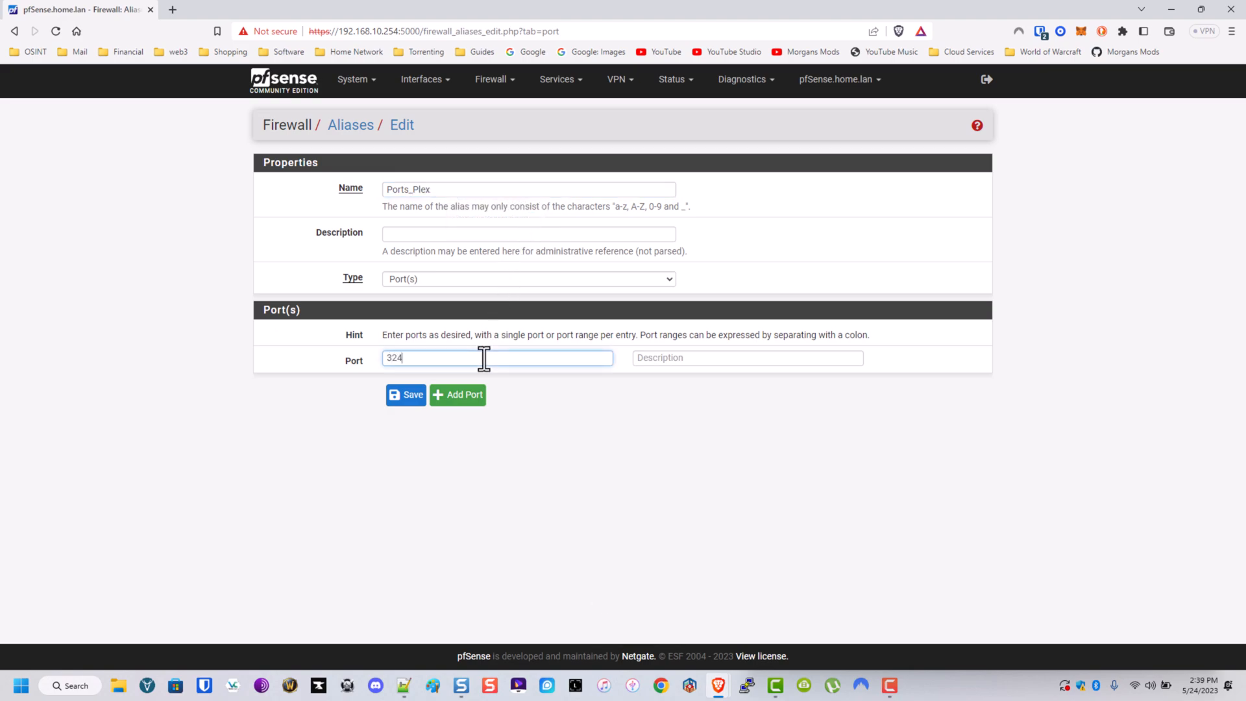
{"action": "left_click", "coordinate": [747, 357]}
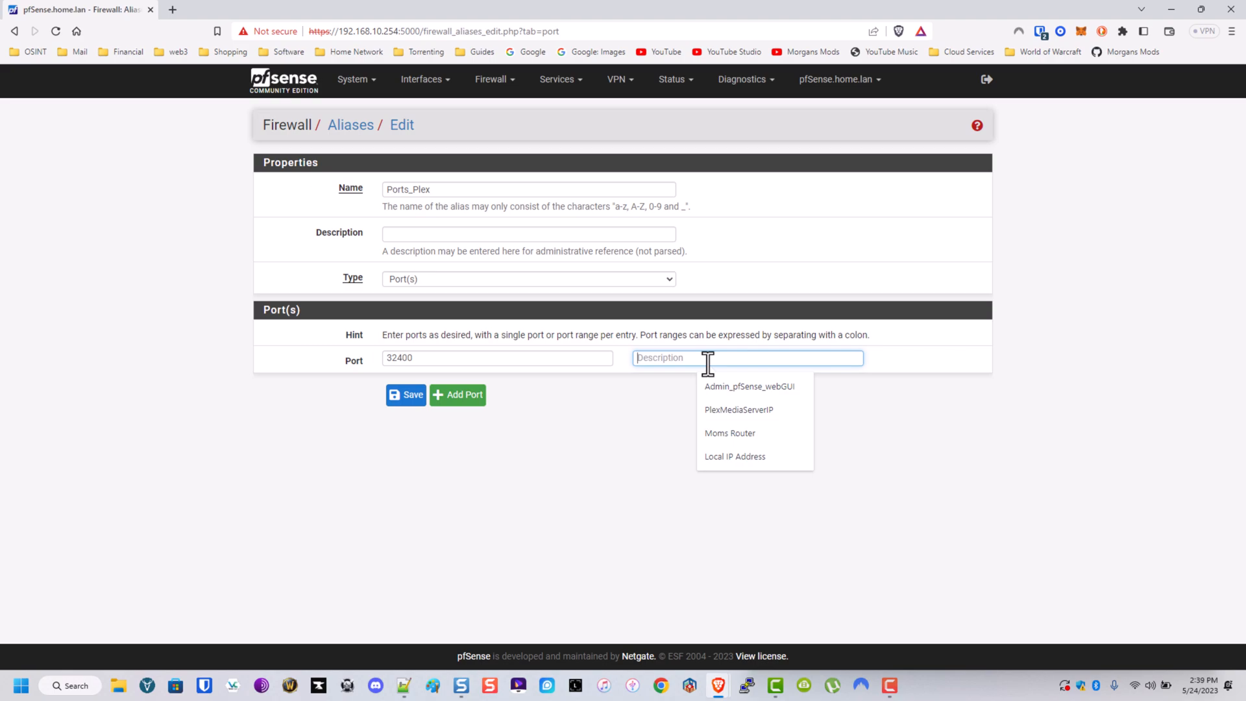
{"action": "type", "text": "PlexMediaSe"}
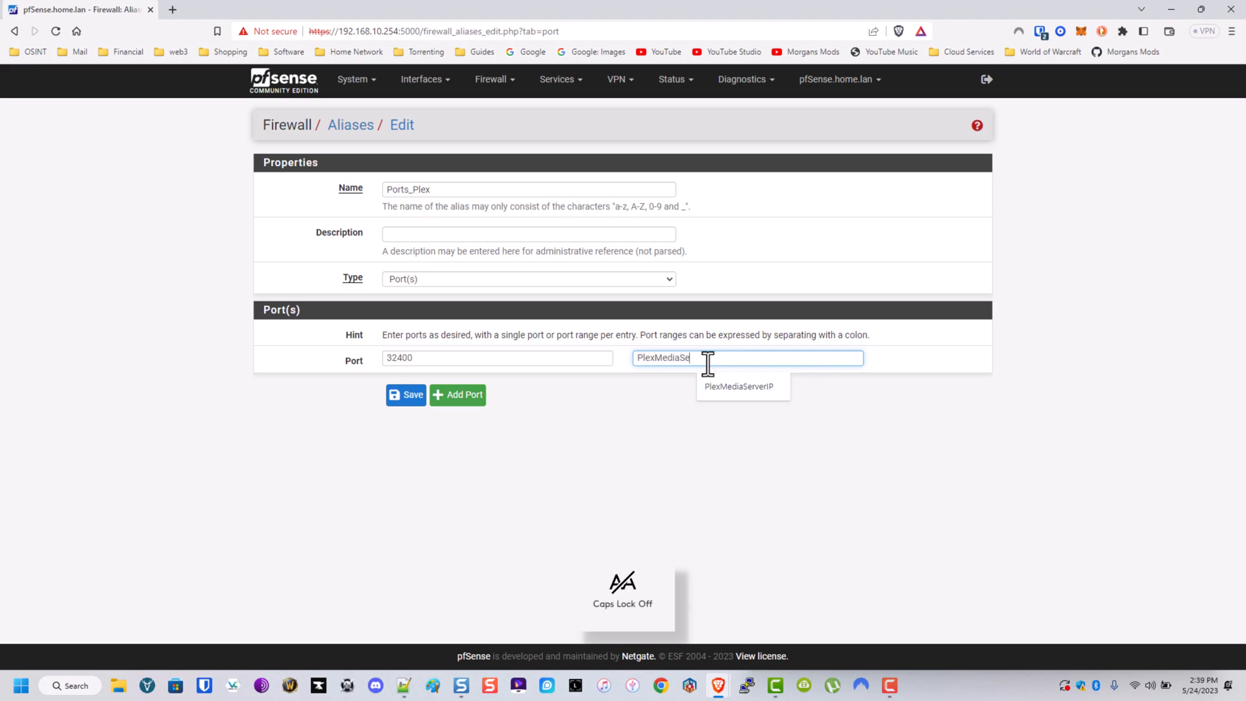
{"action": "left_click", "coordinate": [739, 386]}
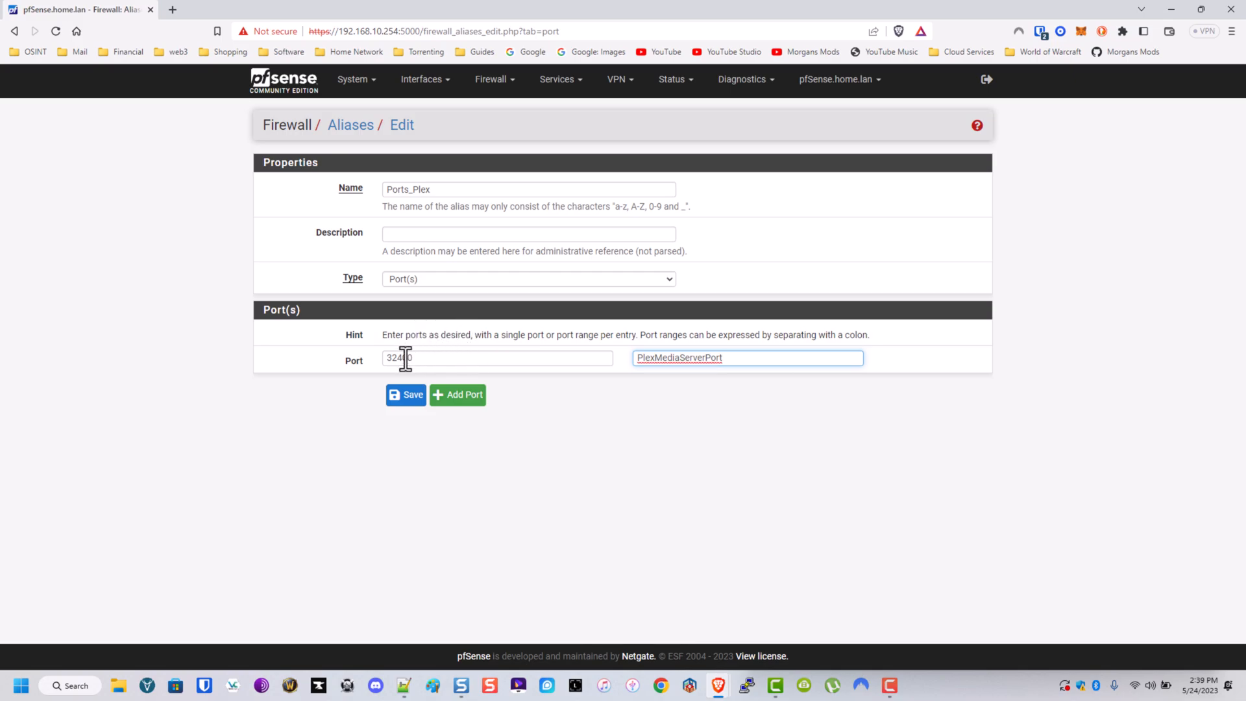
{"action": "left_click", "coordinate": [407, 395]}
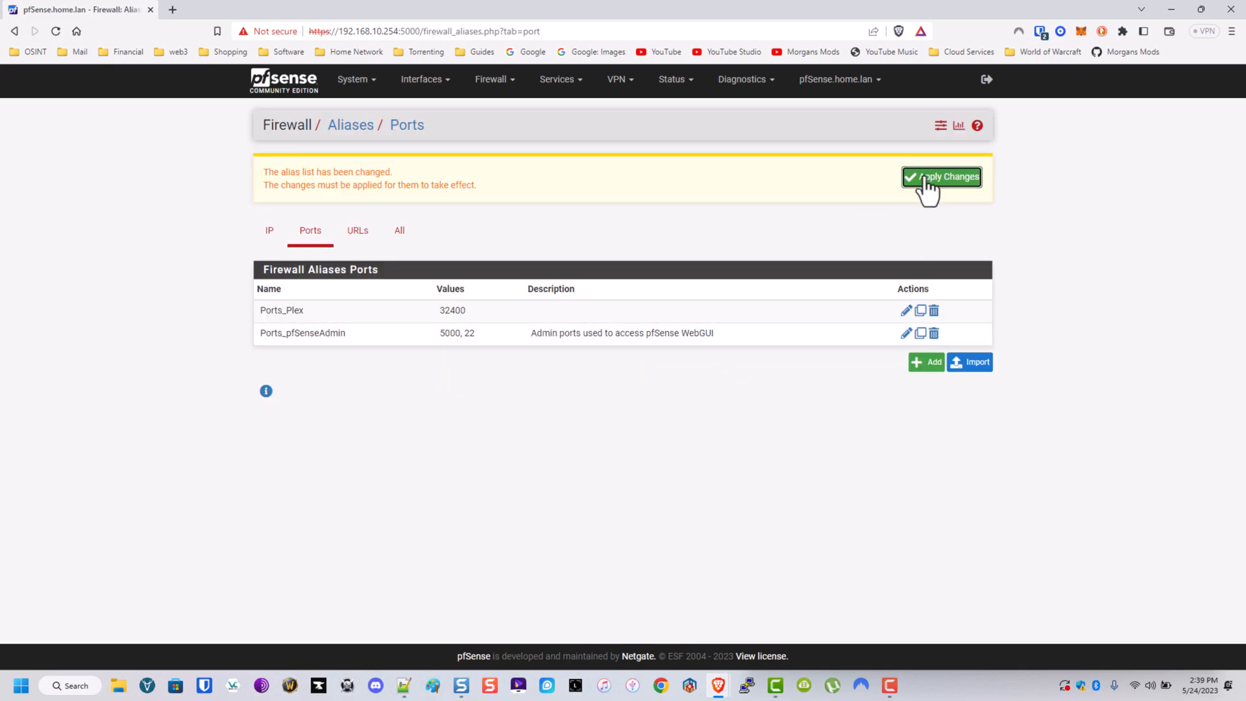
{"action": "left_click", "coordinate": [490, 79]}
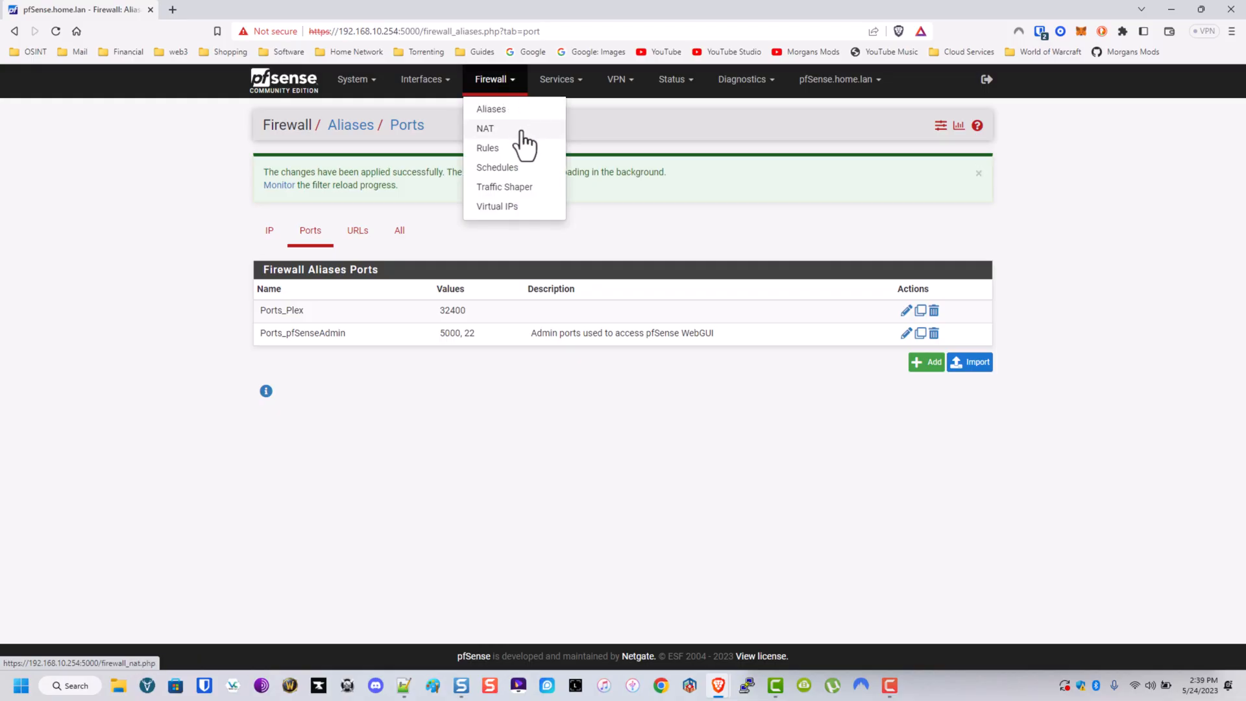
Step: Start a new NAT port forward rule with redirect target port Ports_Plex
{"action": "left_click", "coordinate": [484, 128]}
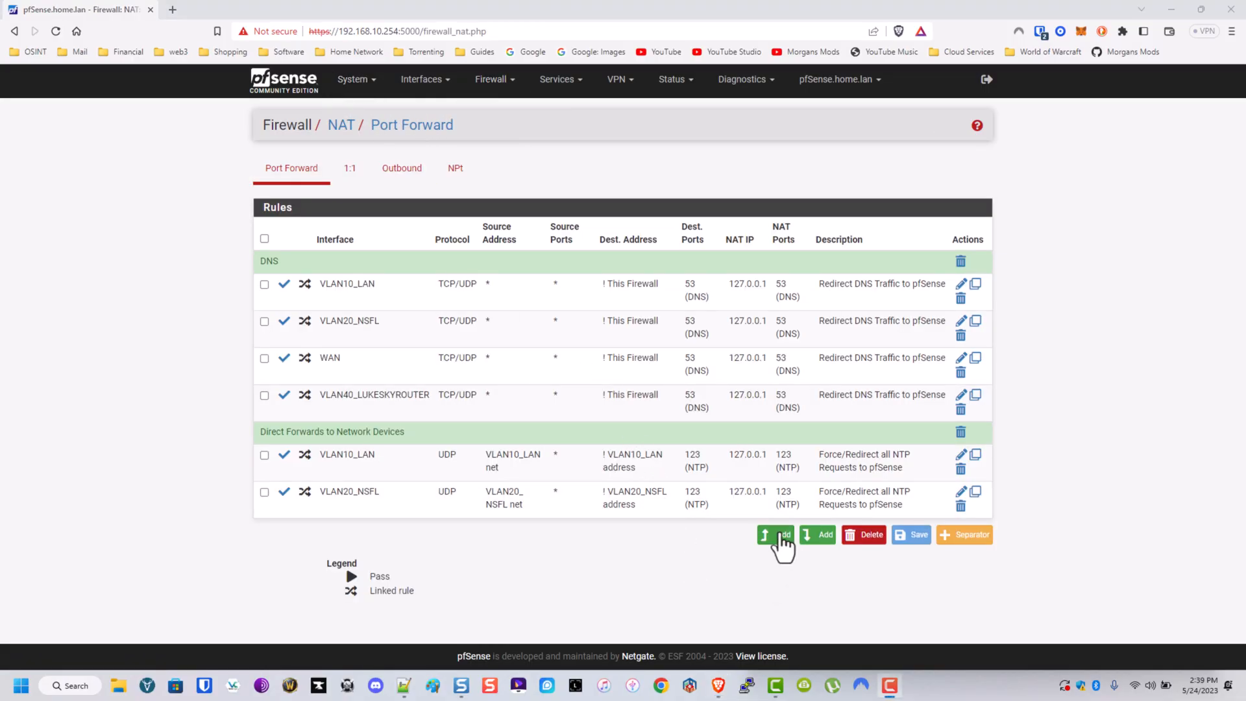
{"action": "mouse_move", "coordinate": [777, 534]}
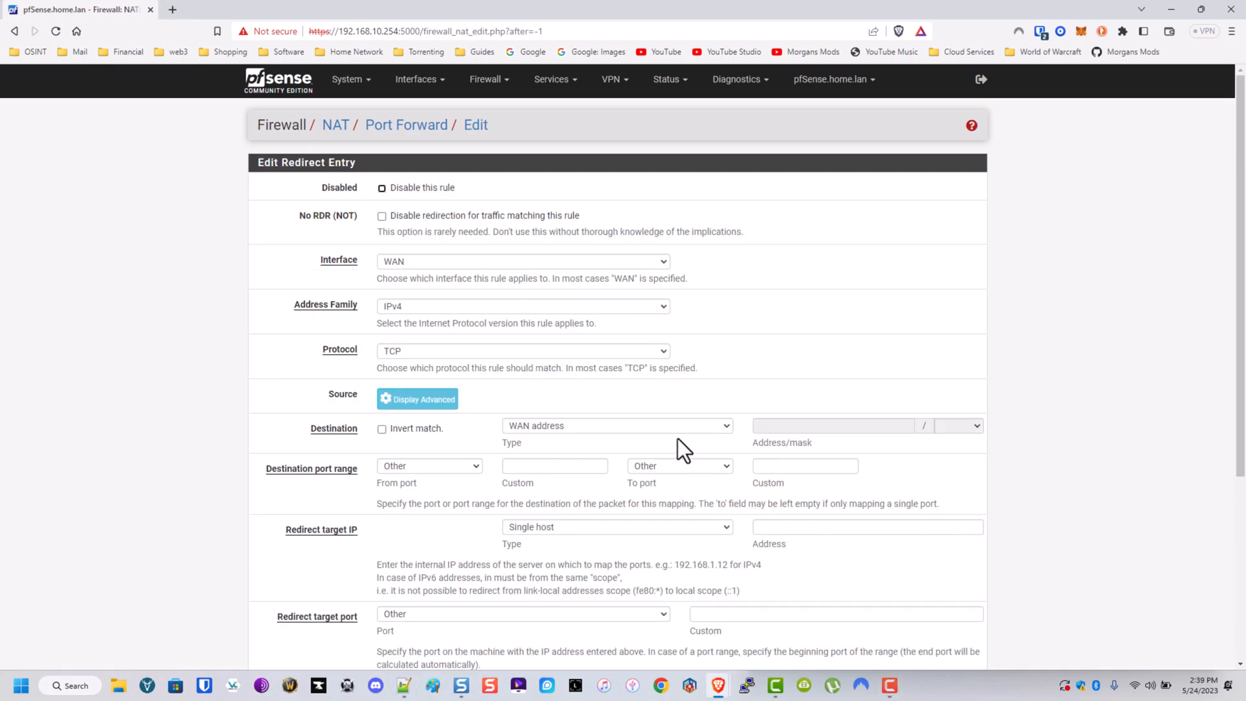
{"action": "mouse_move", "coordinate": [673, 429]}
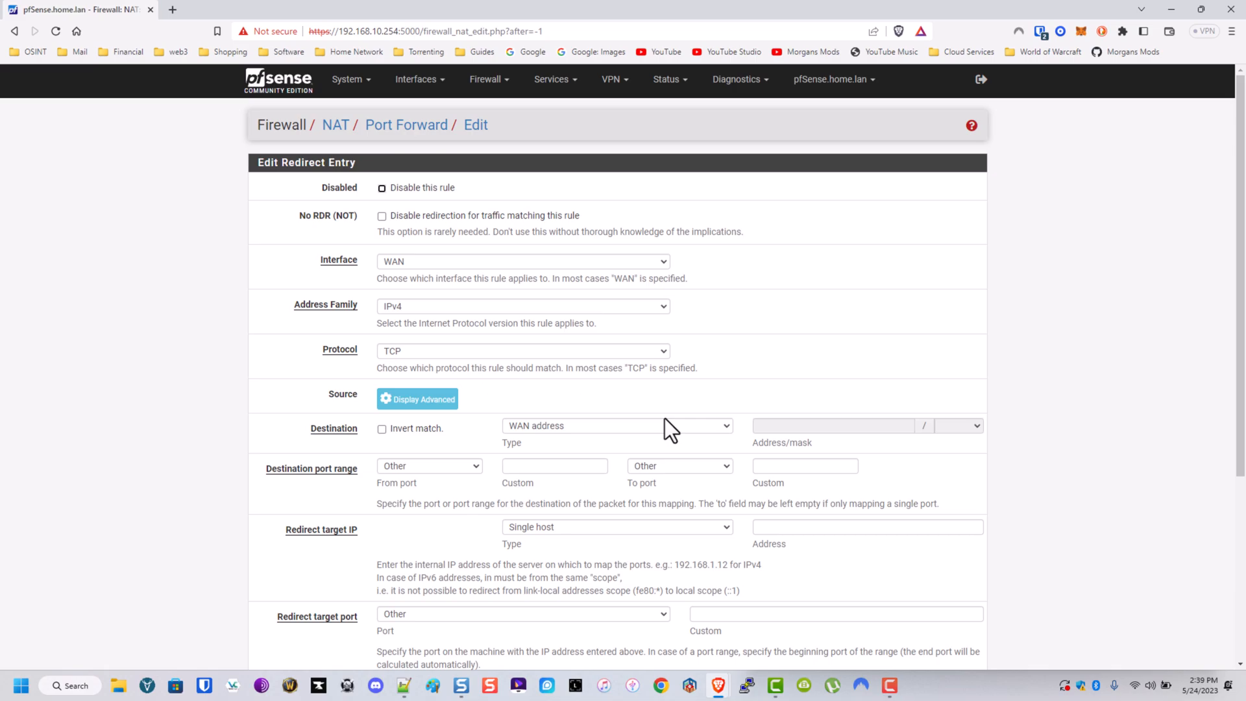
{"action": "mouse_move", "coordinate": [548, 294]}
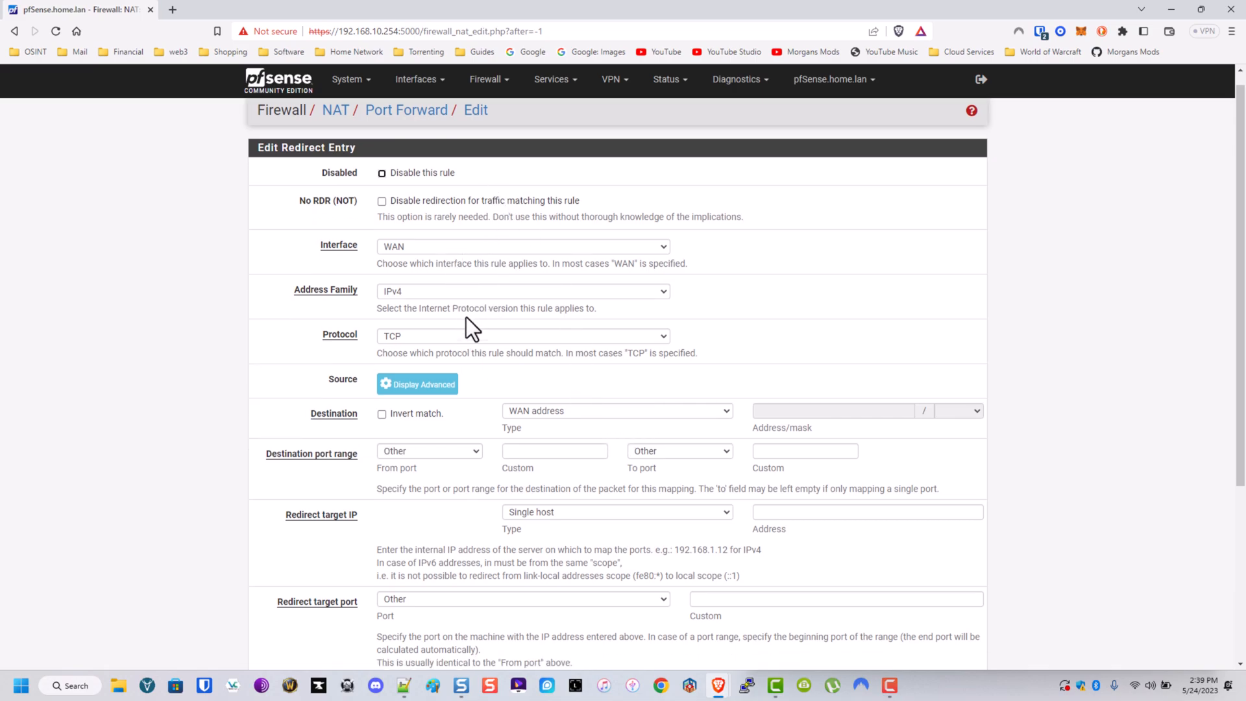
{"action": "scroll", "scroll_direction": "down", "scroll_amount": 3}
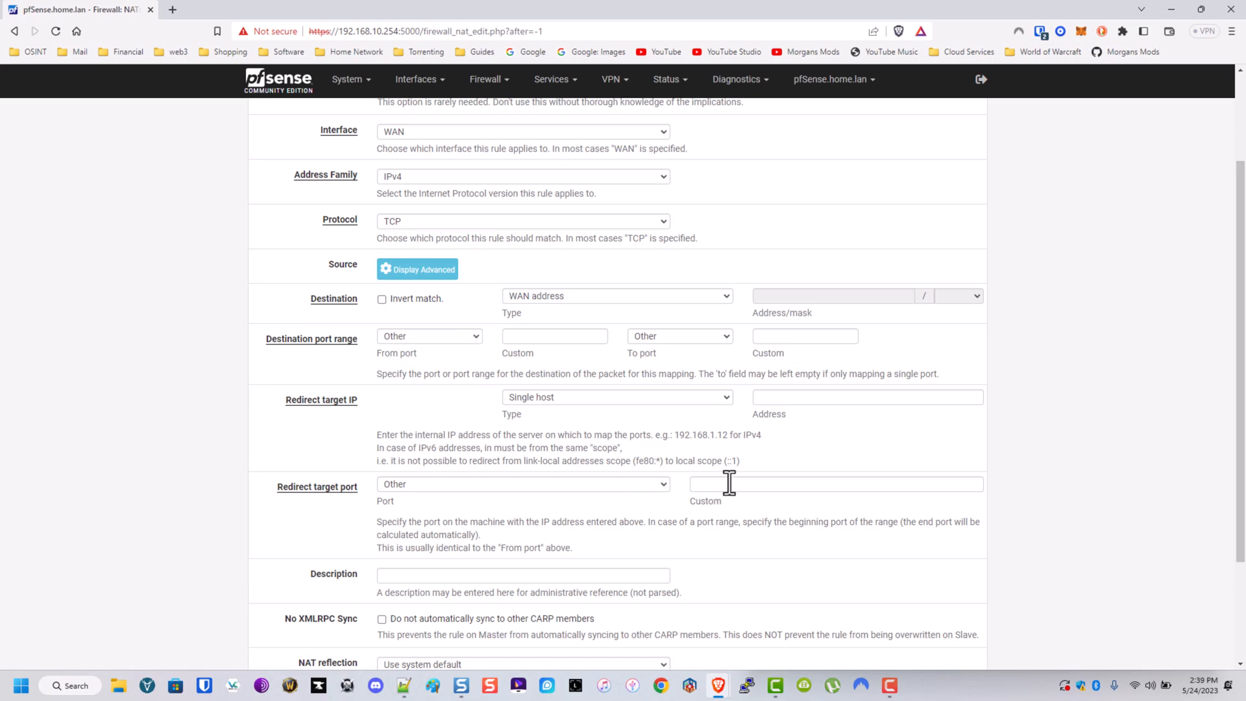
{"action": "type", "text": "P"}
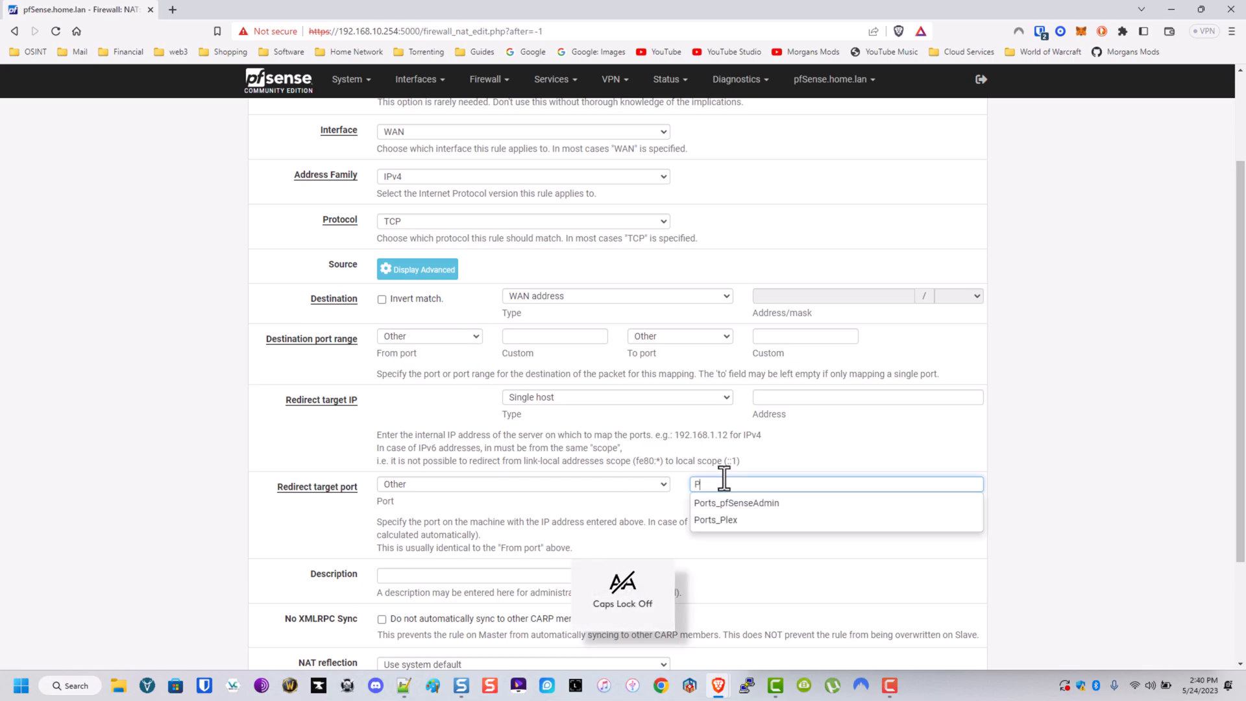
{"action": "left_click", "coordinate": [715, 520]}
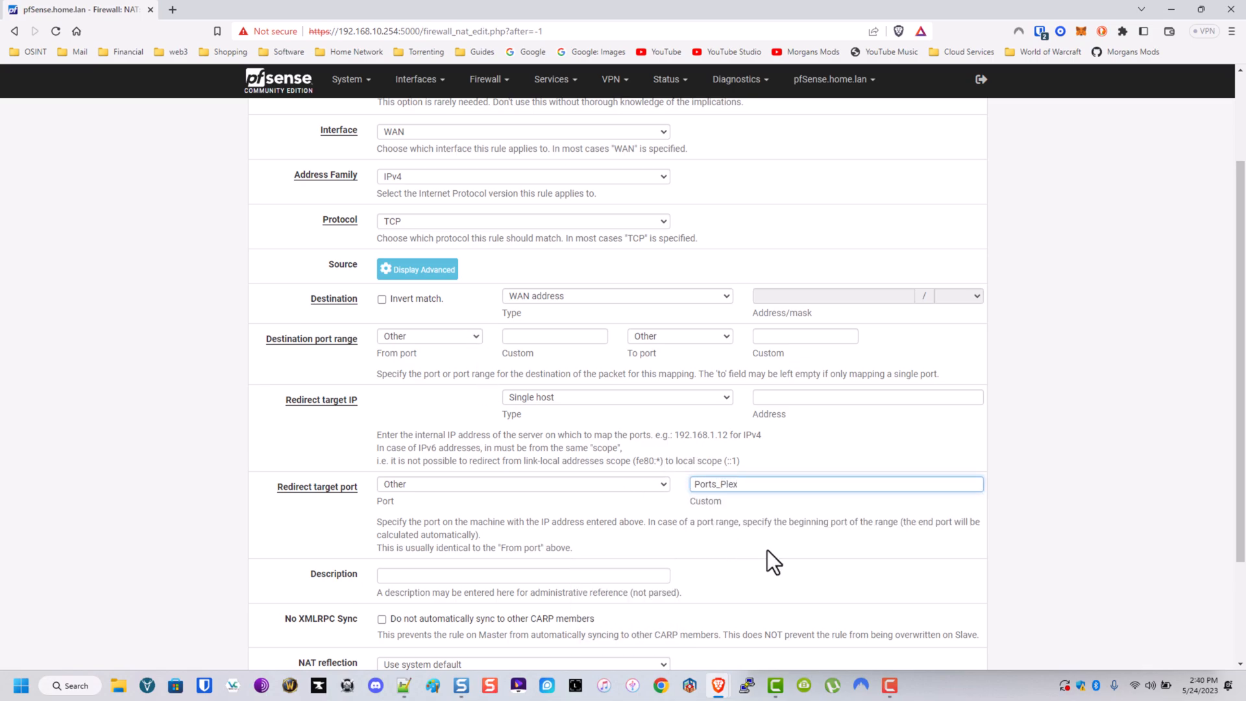
{"action": "mouse_move", "coordinate": [794, 401]}
{"action": "type", "text": "IP_PlexMediaServer"}
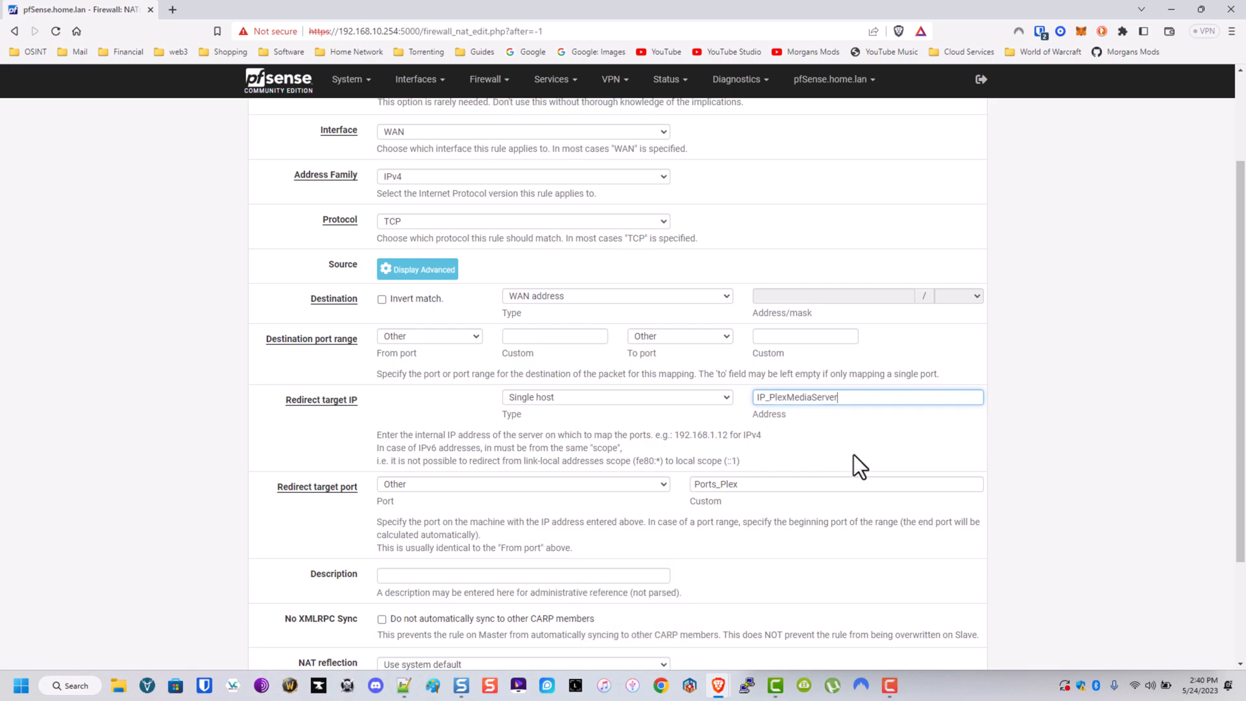
Step: Set the rule's source to single host or alias IP_FriendlyDDNS
{"action": "left_click", "coordinate": [418, 269]}
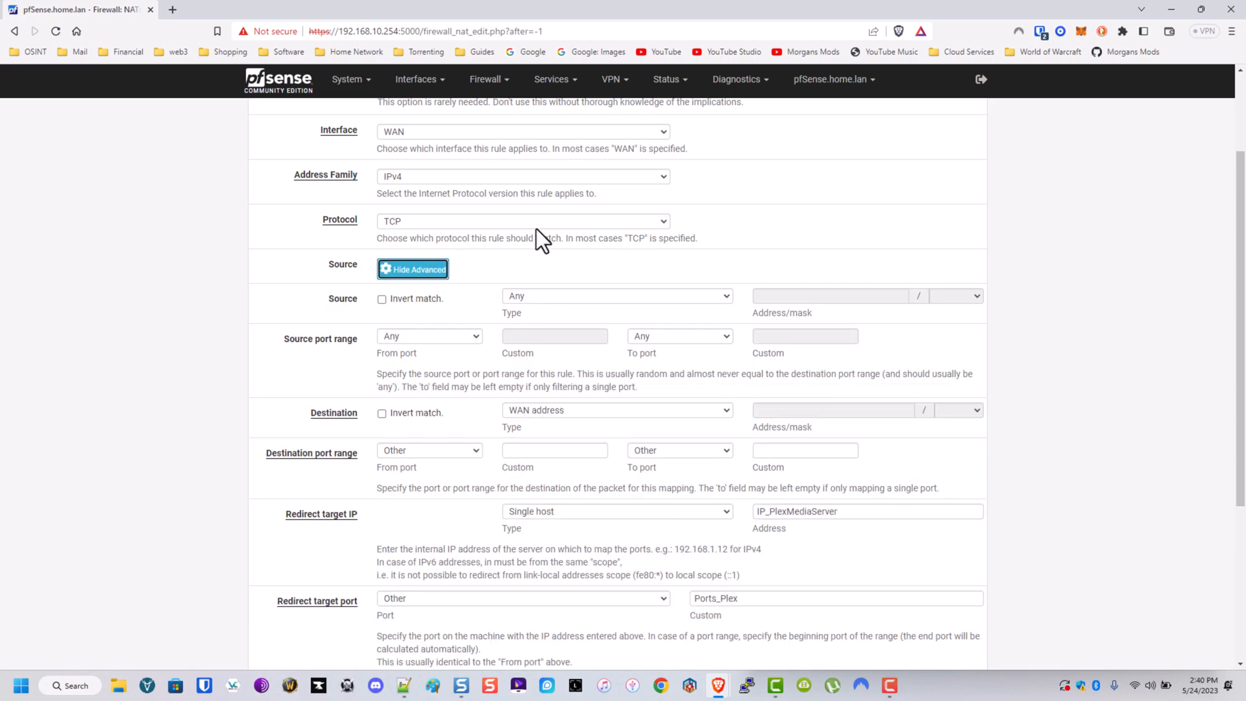
{"action": "left_click", "coordinate": [616, 296]}
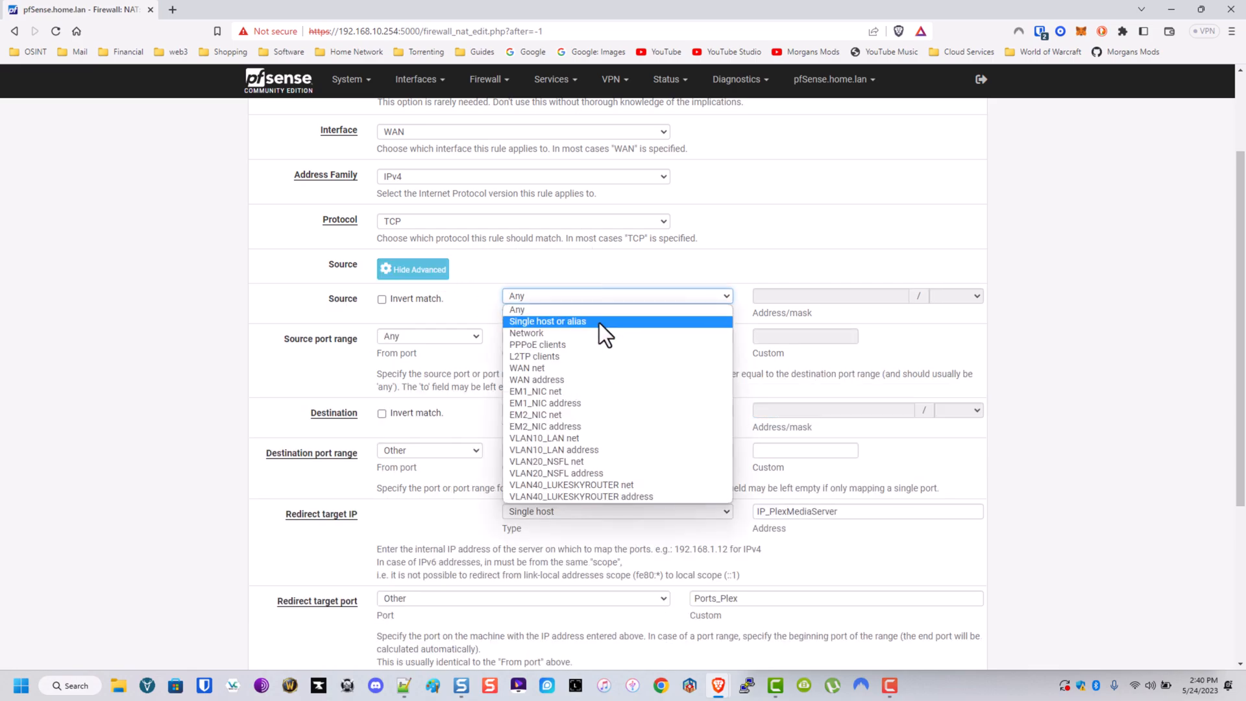
{"action": "left_click", "coordinate": [546, 322]}
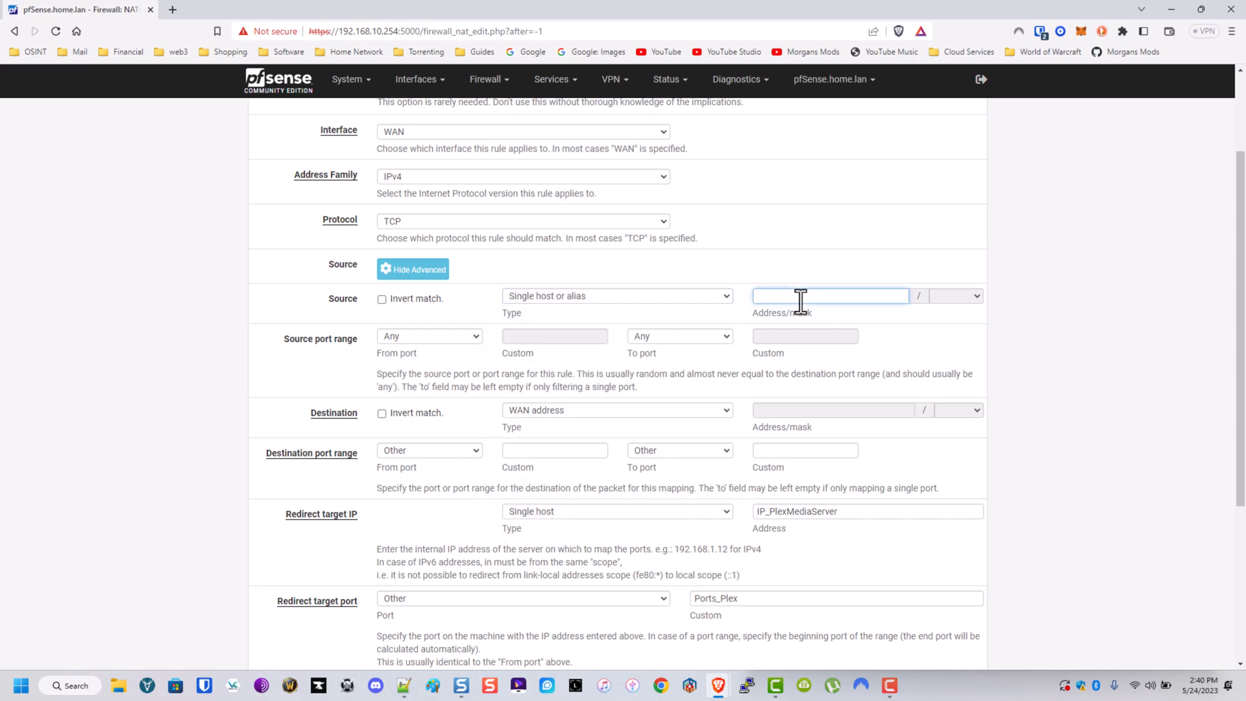
{"action": "type", "text": "IP"}
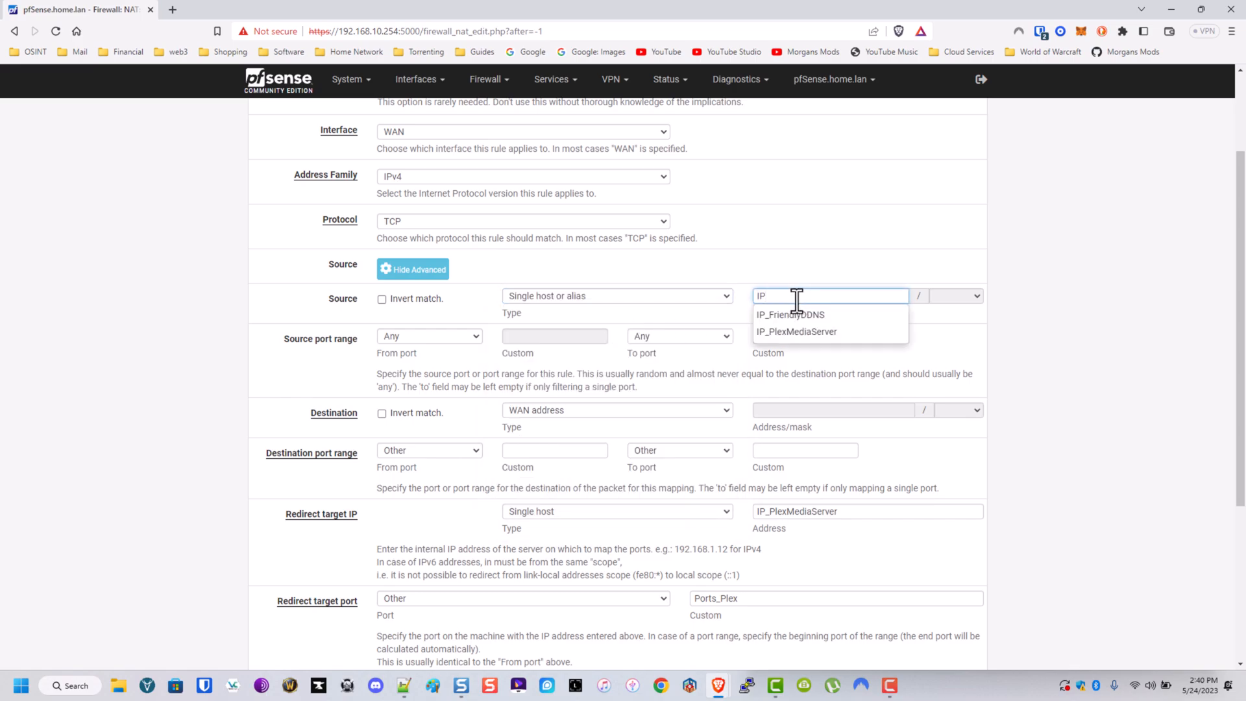
{"action": "left_click", "coordinate": [789, 315]}
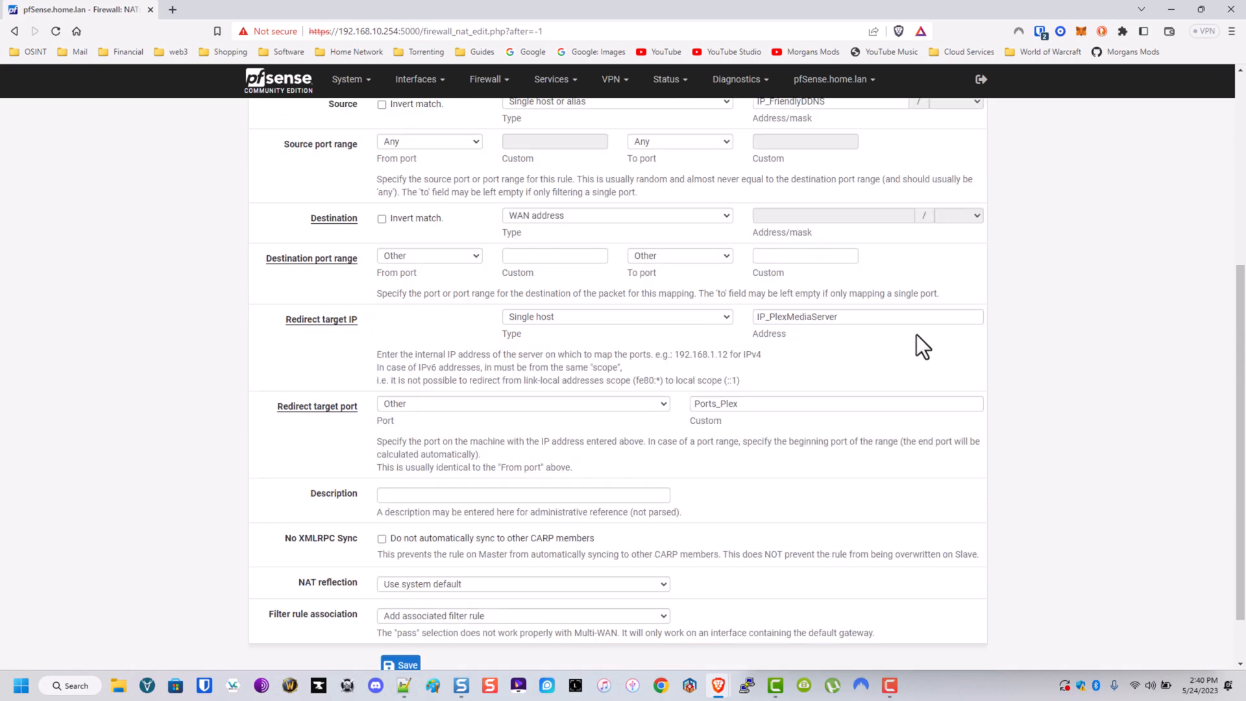
Step: Add a DDNS_Friend description and attempt a save, rejected for missing destination ports
{"action": "scroll", "scroll_direction": "down", "scroll_amount": 3}
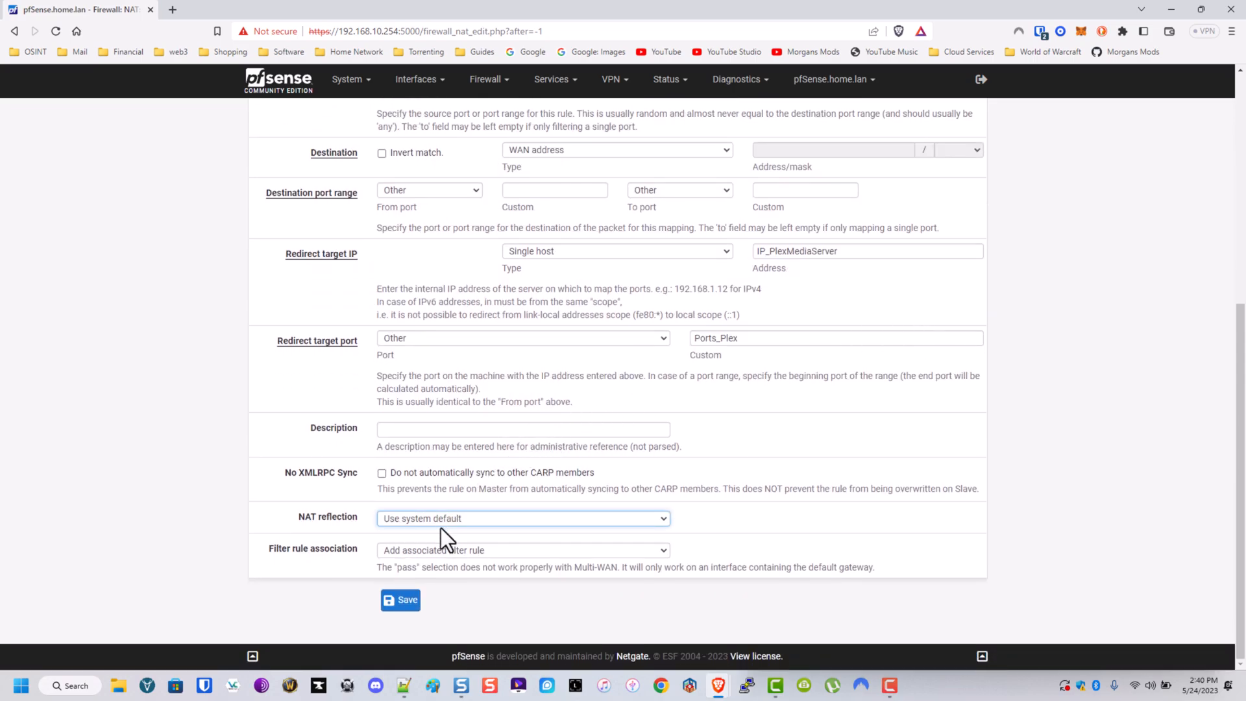
{"action": "left_click", "coordinate": [522, 549]}
{"action": "type", "text": "Allow"}
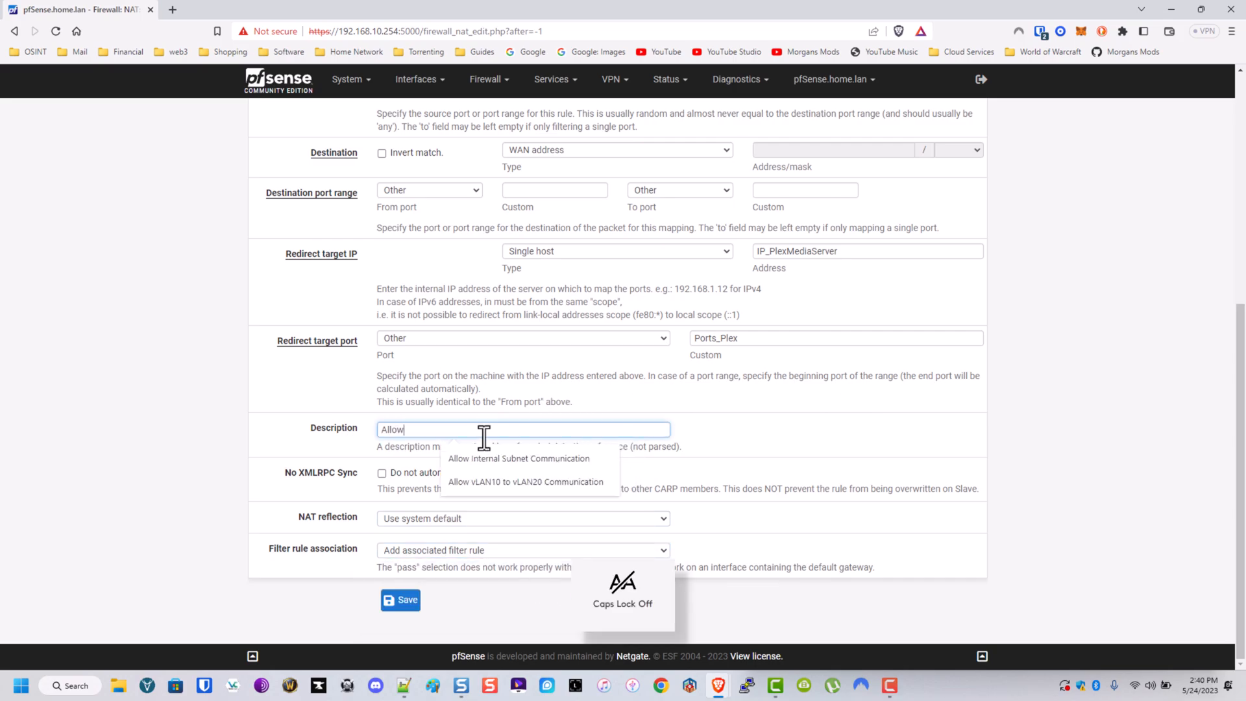
{"action": "type", "text": "DD"}
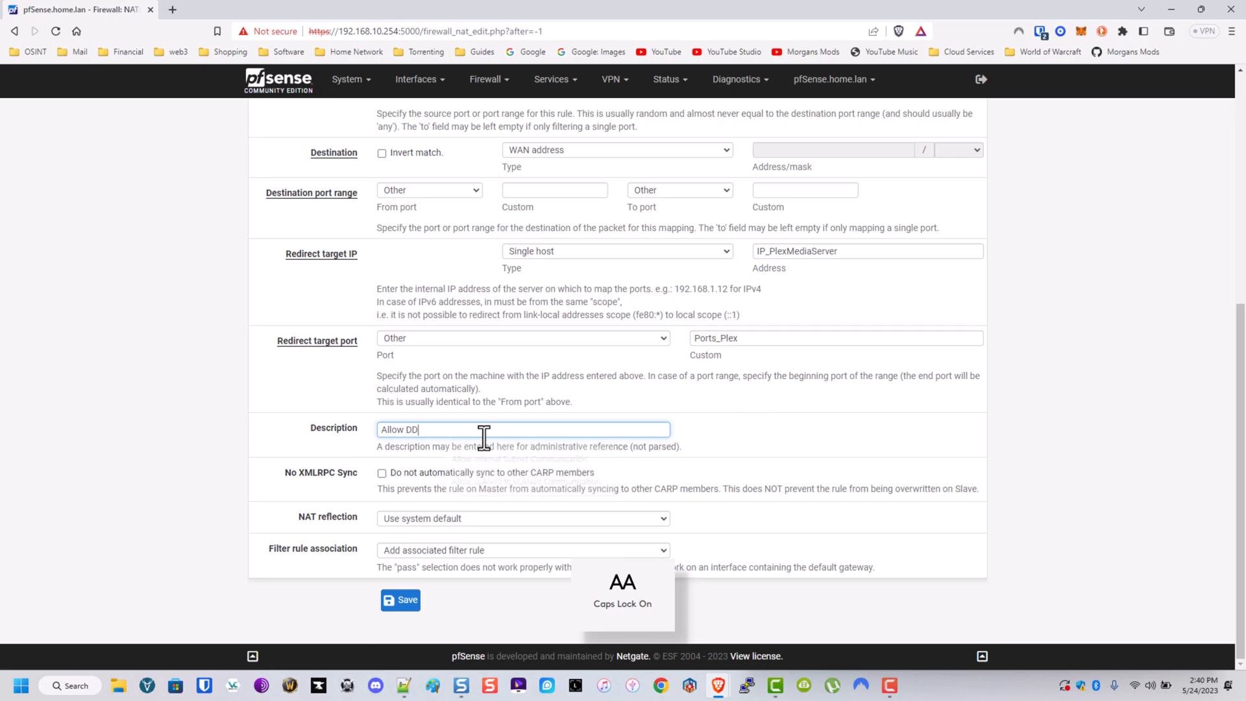
{"action": "type", "text": "NS_FiendlyHost to reach Ple"}
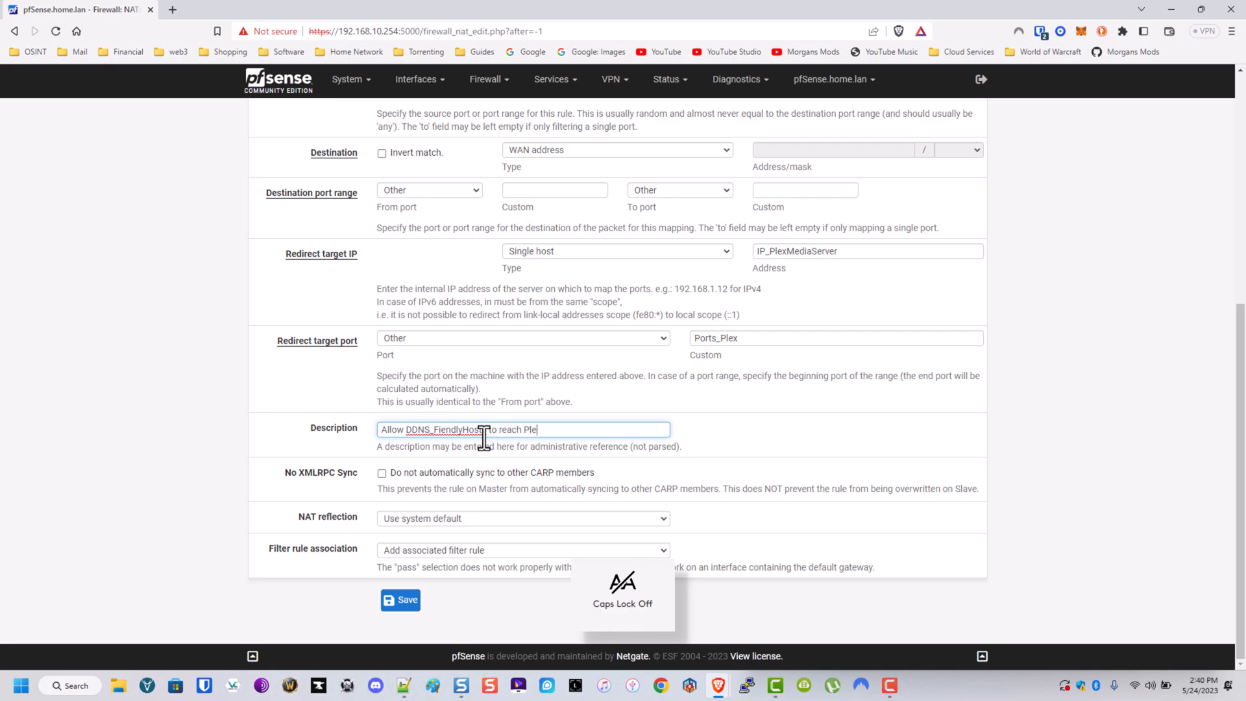
{"action": "left_click", "coordinate": [400, 600]}
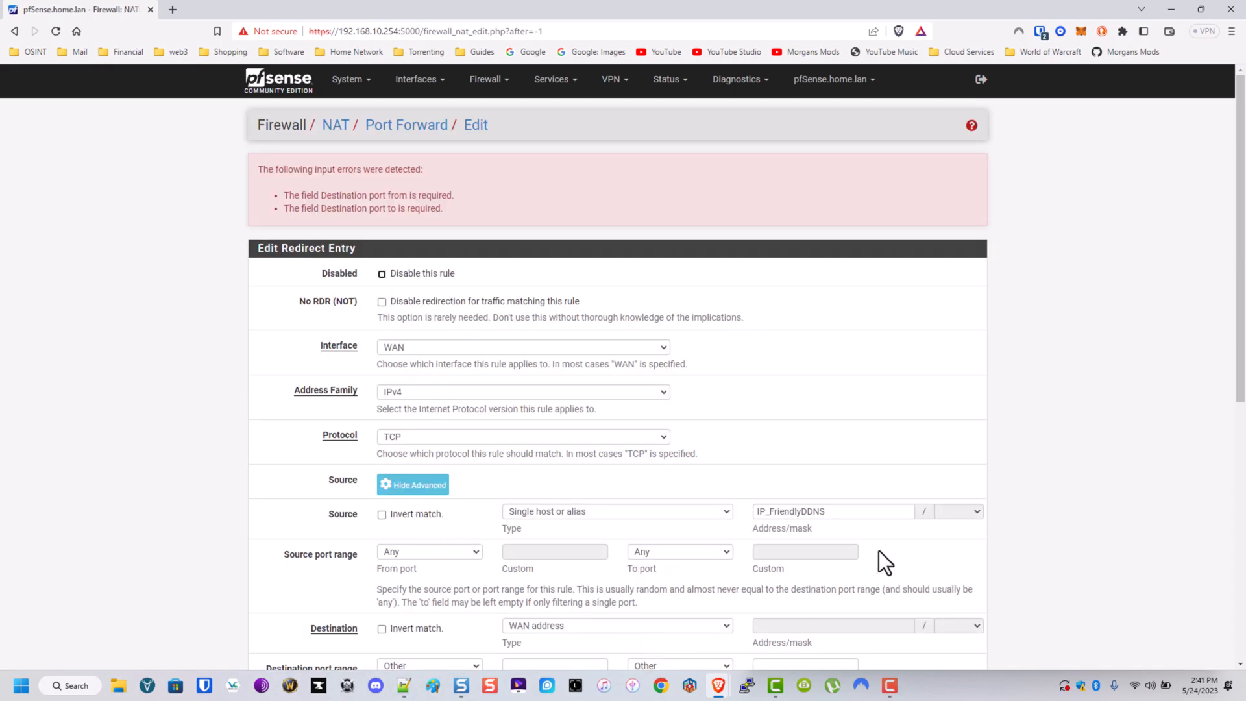
Step: Set the destination port range to Ports_Plex and save the port forward rule again
{"action": "scroll", "scroll_direction": "down", "scroll_amount": 3}
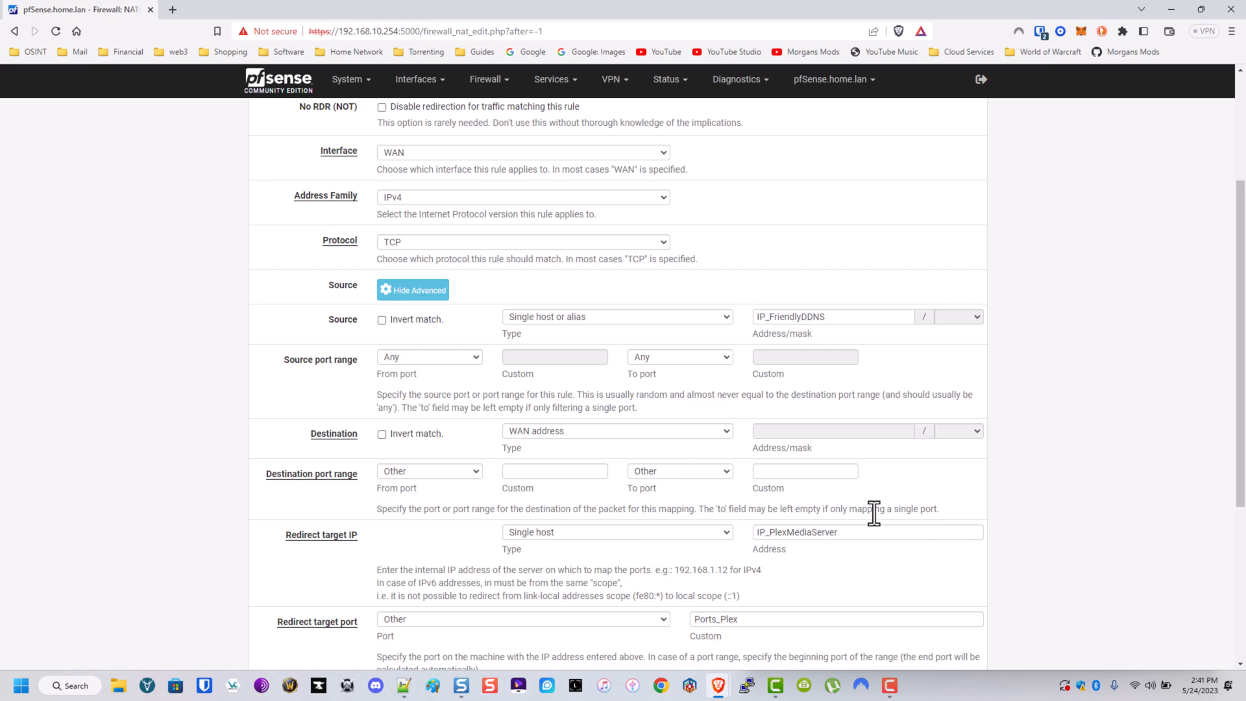
{"action": "left_click", "coordinate": [554, 471]}
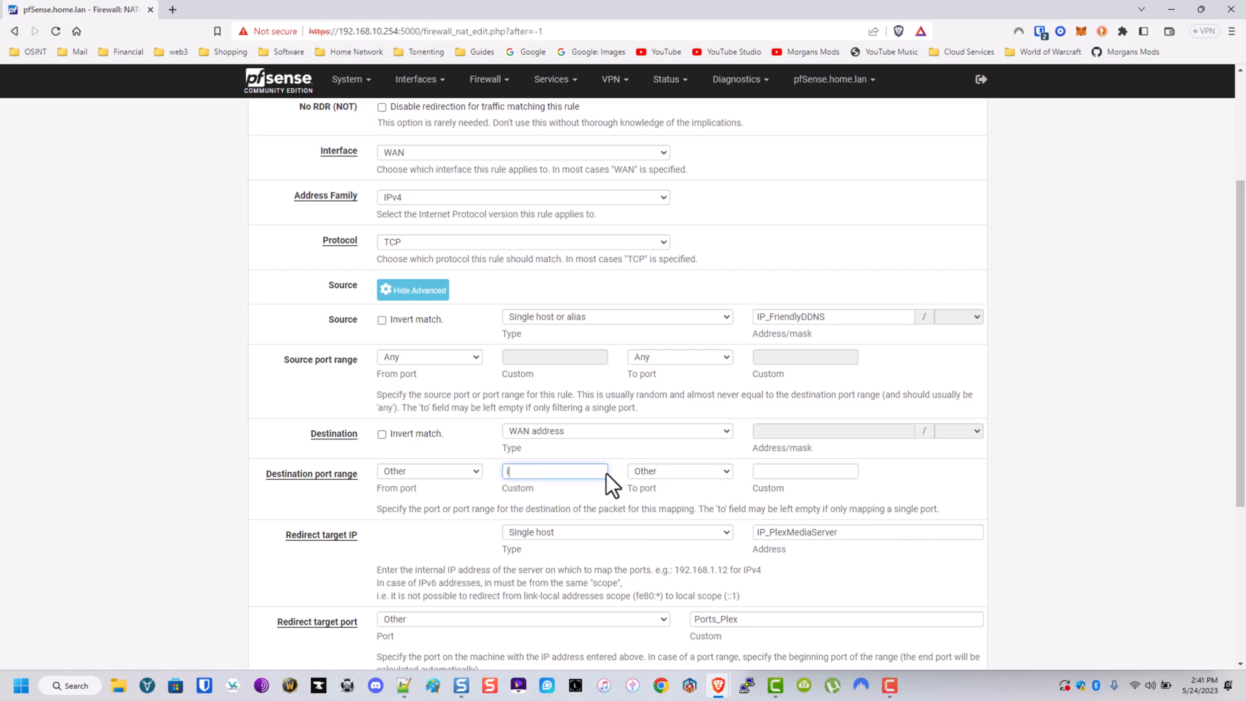
{"action": "type", "text": "port"}
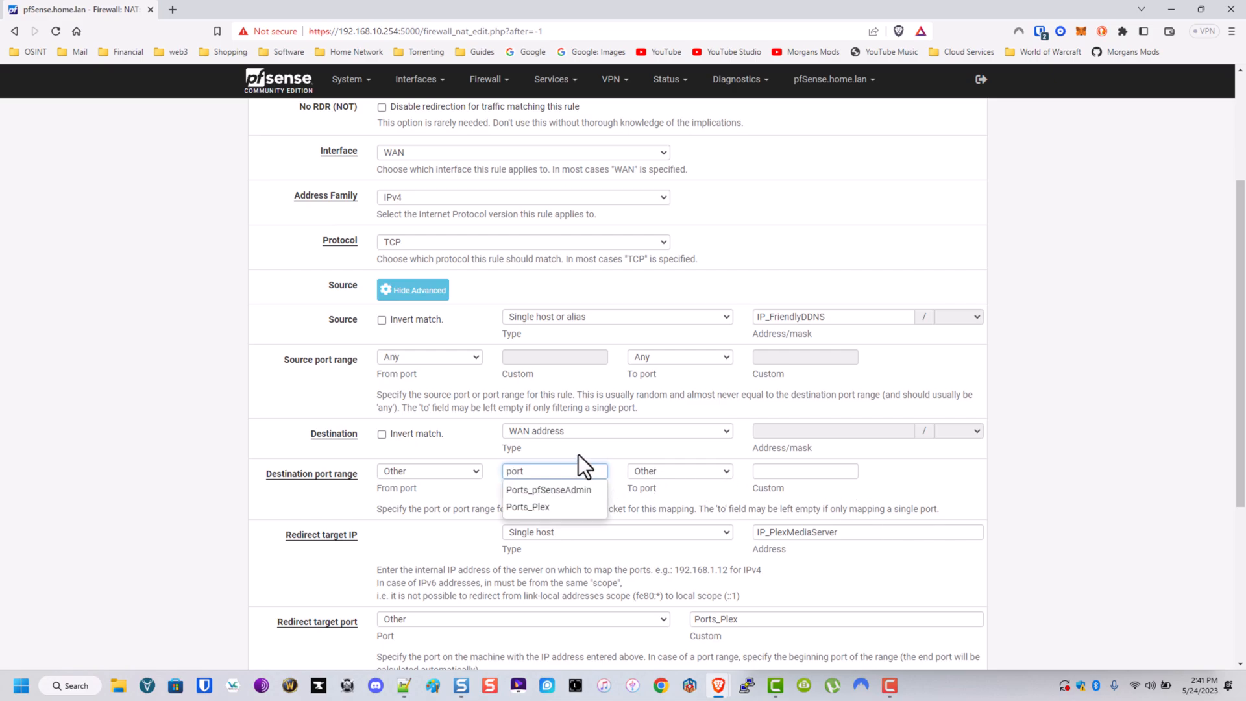
{"action": "left_click", "coordinate": [528, 506]}
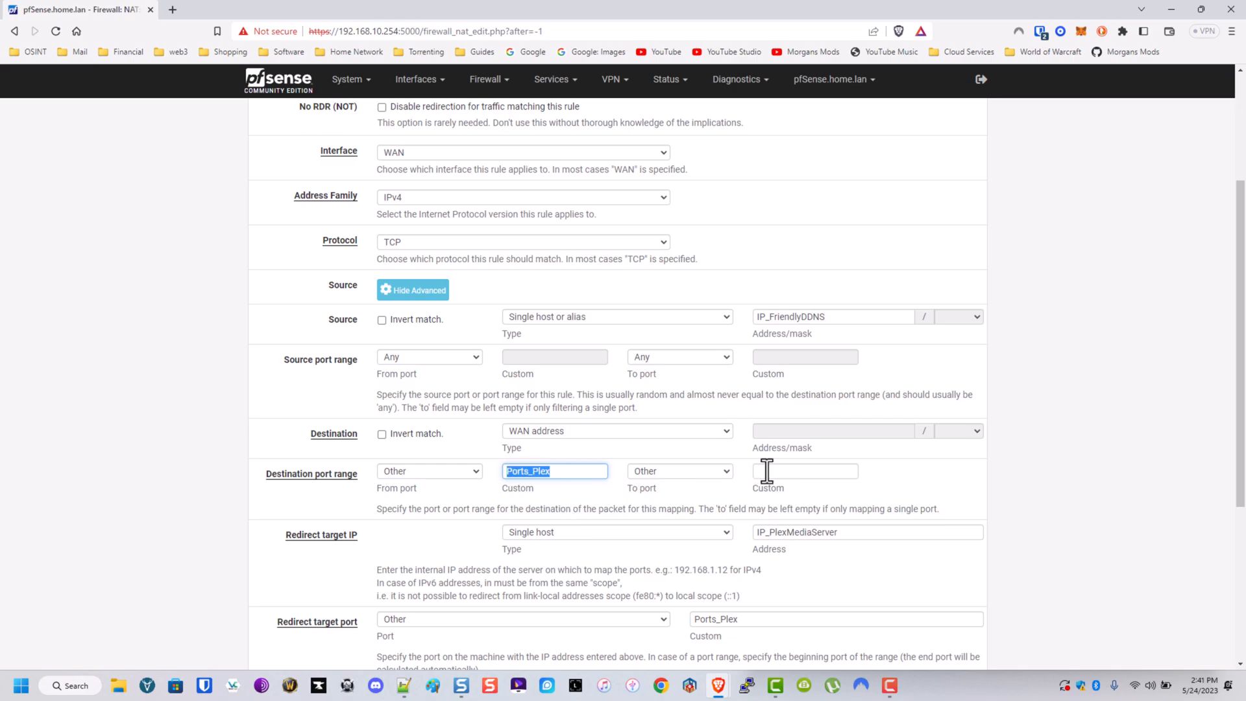
{"action": "left_click", "coordinate": [400, 600]}
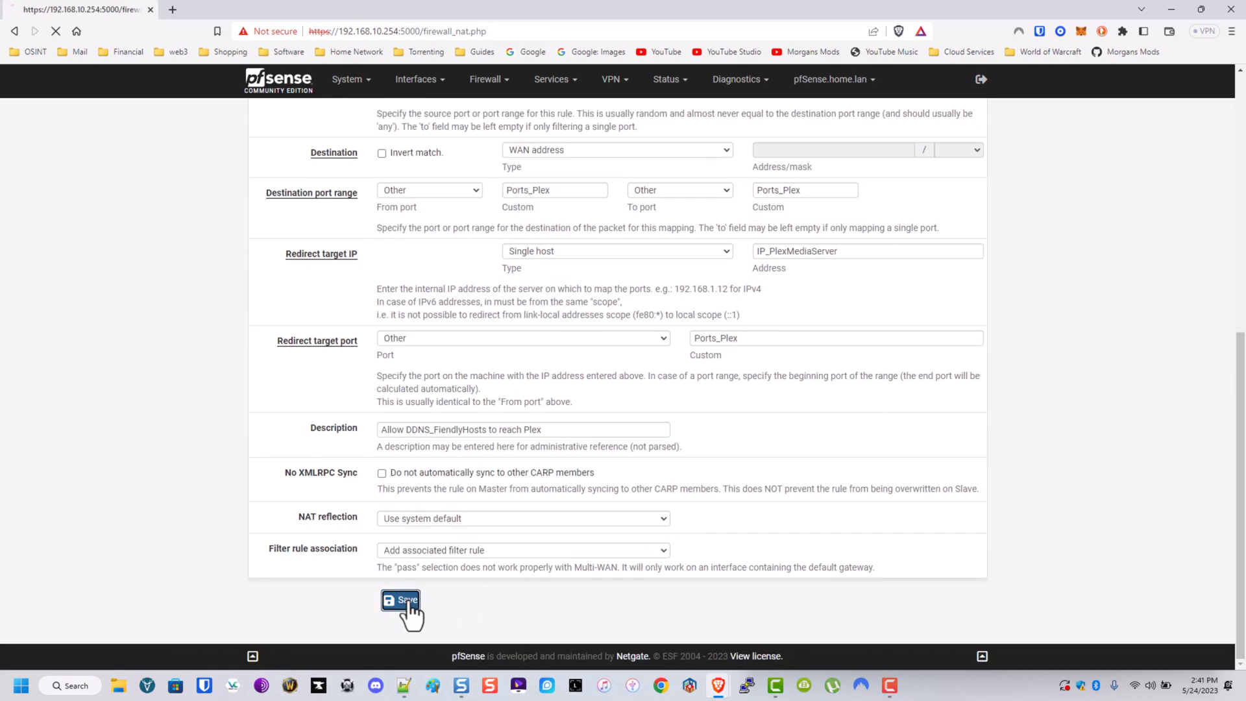
Step: Apply the NAT changes, then set the Plex forward's destination to IP_PlexMediaServer and resave
{"action": "left_click", "coordinate": [399, 600]}
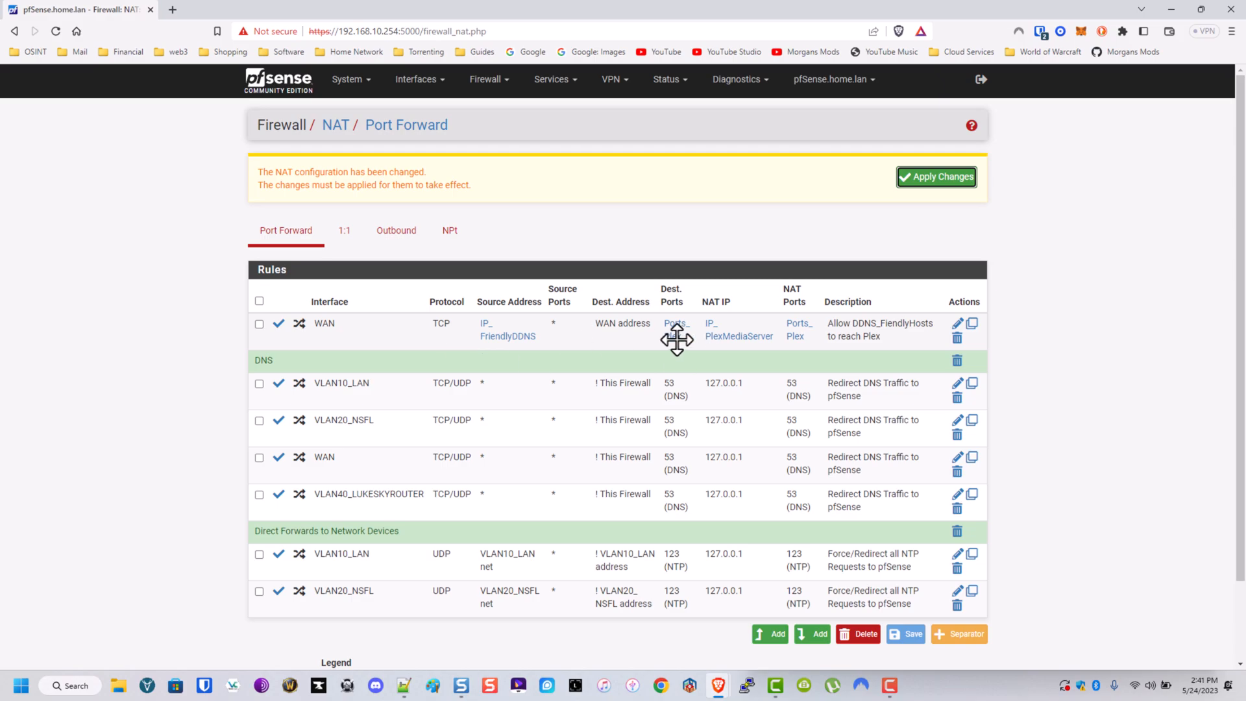
{"action": "left_click", "coordinate": [936, 176]}
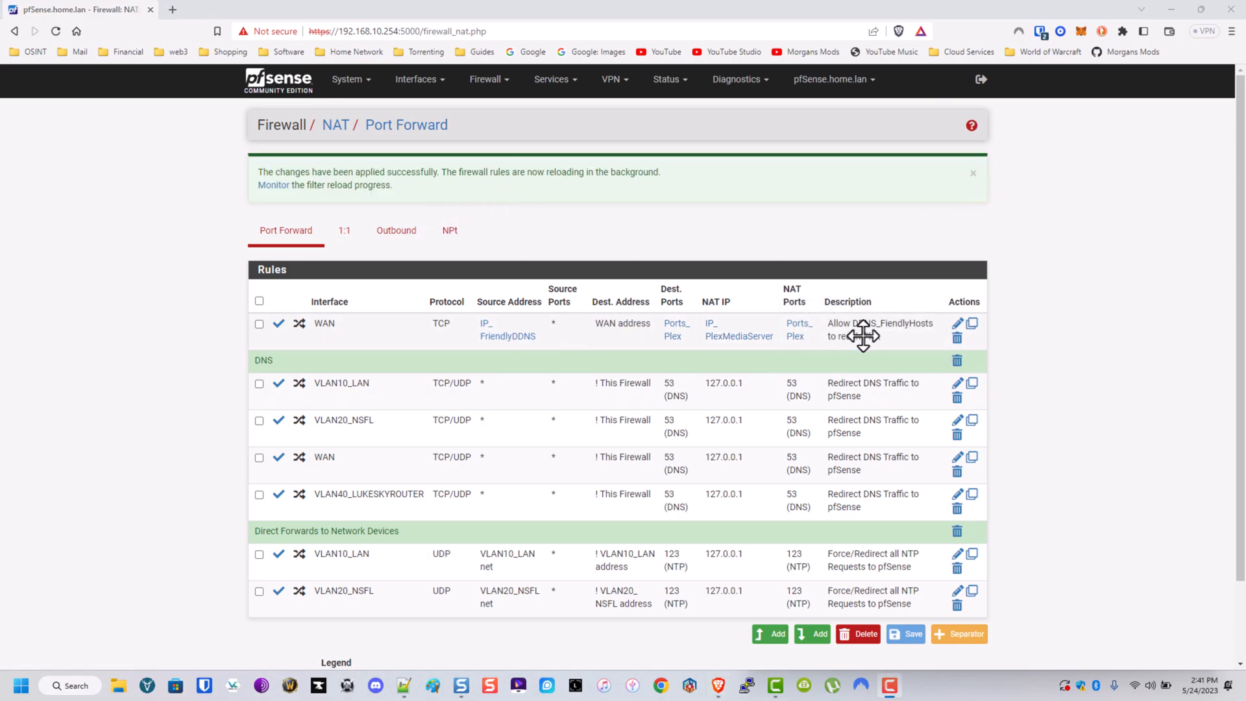
{"action": "left_click", "coordinate": [959, 324]}
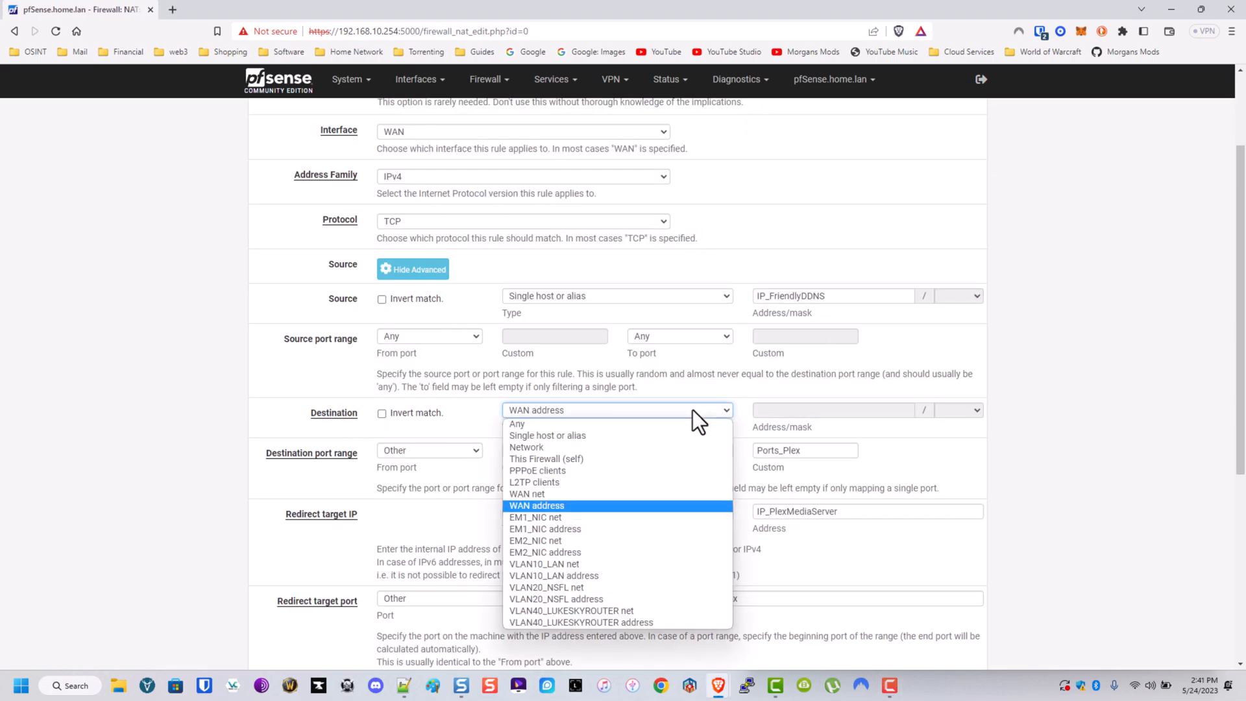
{"action": "left_click", "coordinate": [547, 435]}
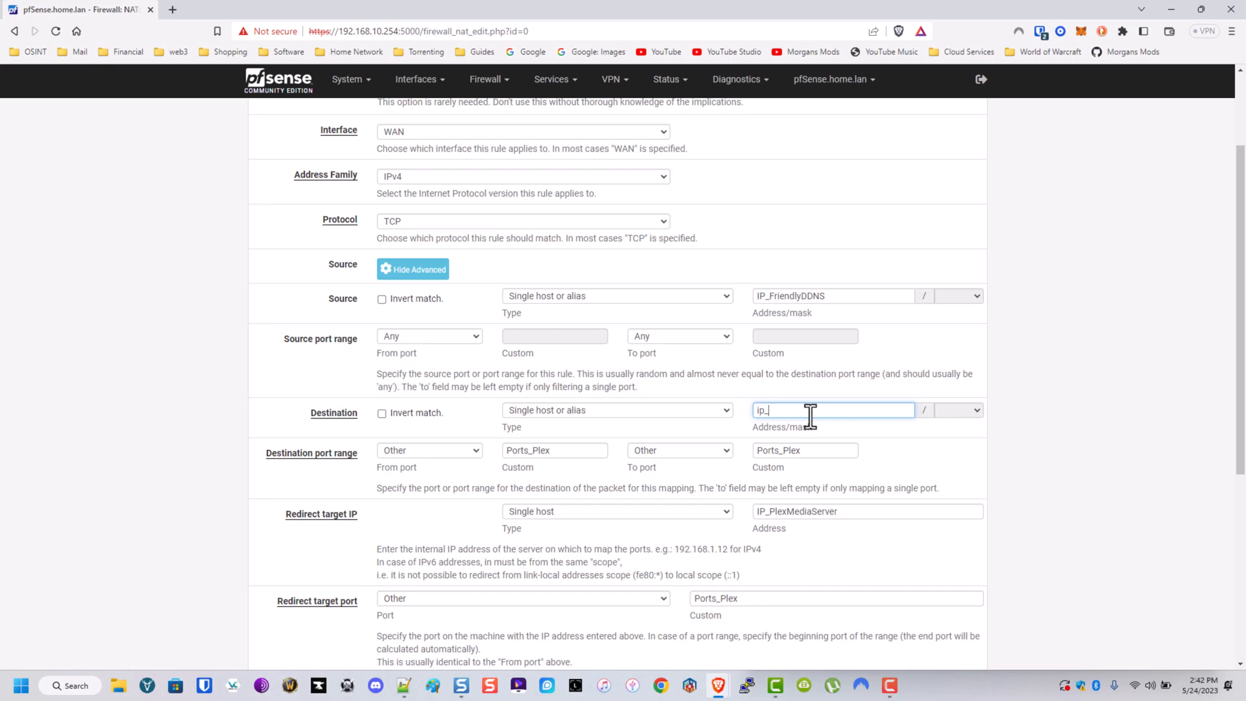
{"action": "scroll", "scroll_direction": "down", "scroll_amount": 3}
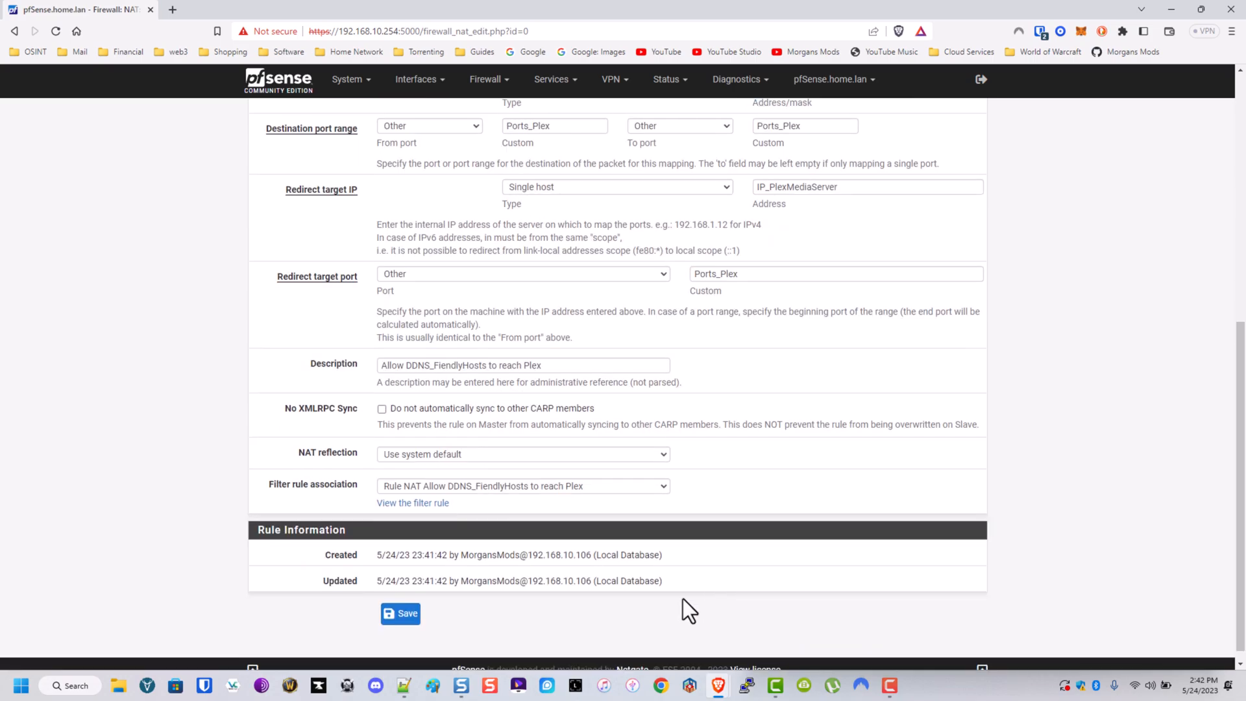
{"action": "left_click", "coordinate": [401, 613]}
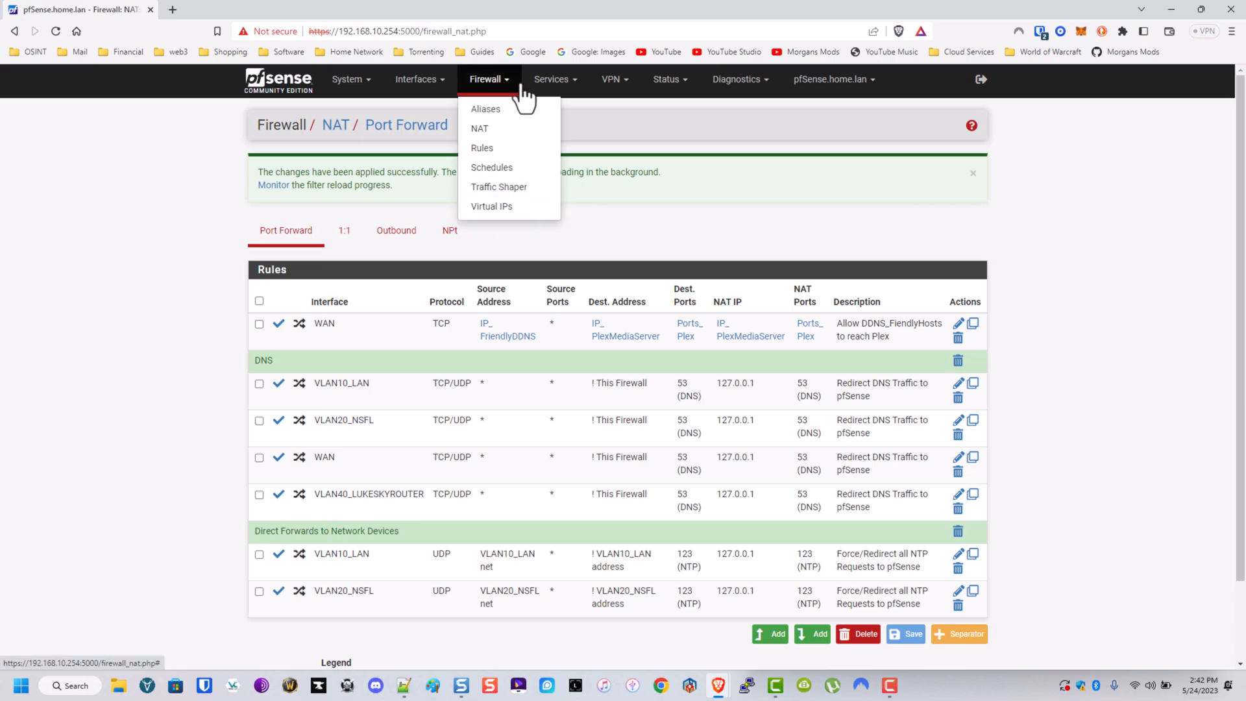
Step: Review the NAT-generated Plex pass rule among the WAN firewall rules and save it
{"action": "left_click", "coordinate": [481, 148]}
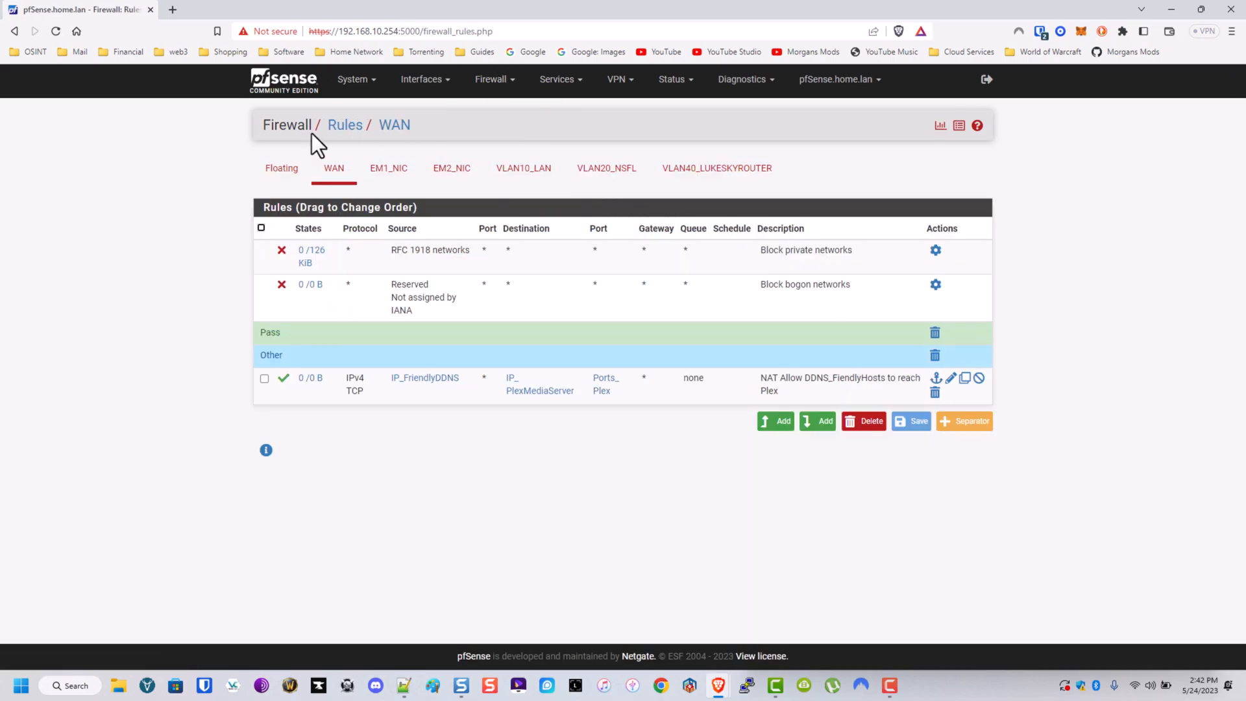
{"action": "mouse_move", "coordinate": [736, 388]}
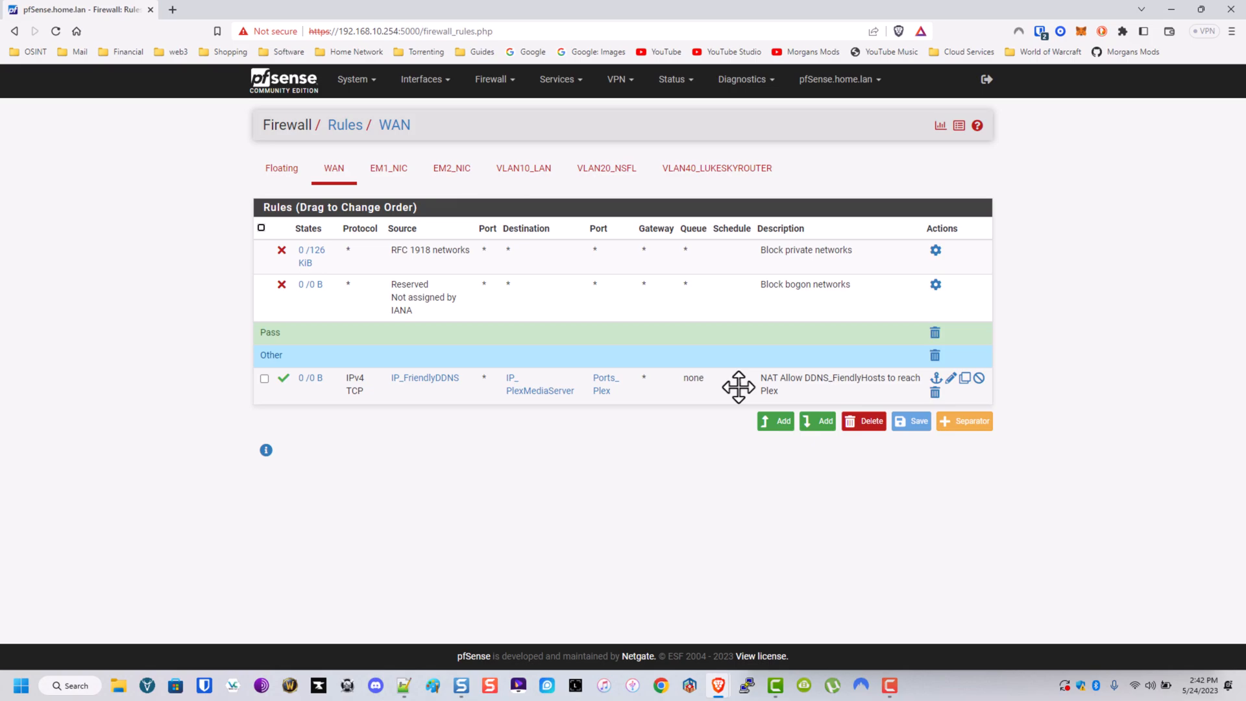
{"action": "left_click", "coordinate": [949, 378]}
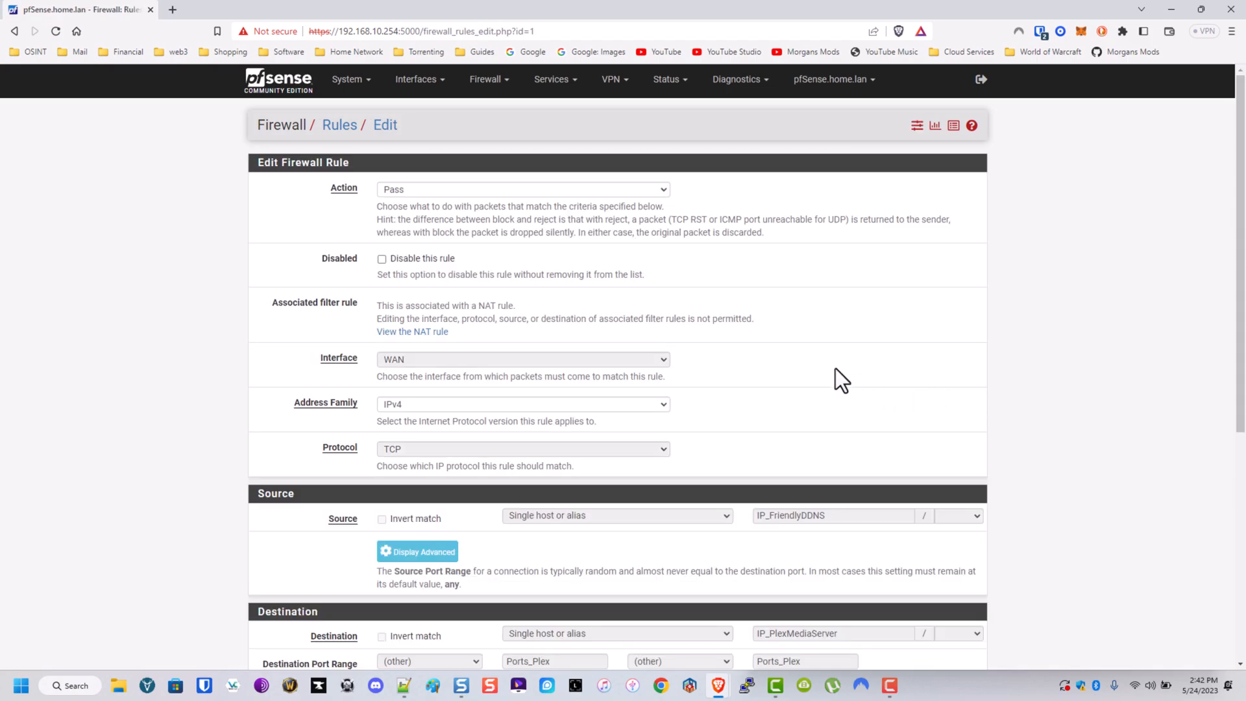
{"action": "scroll", "scroll_direction": "down", "scroll_amount": 3}
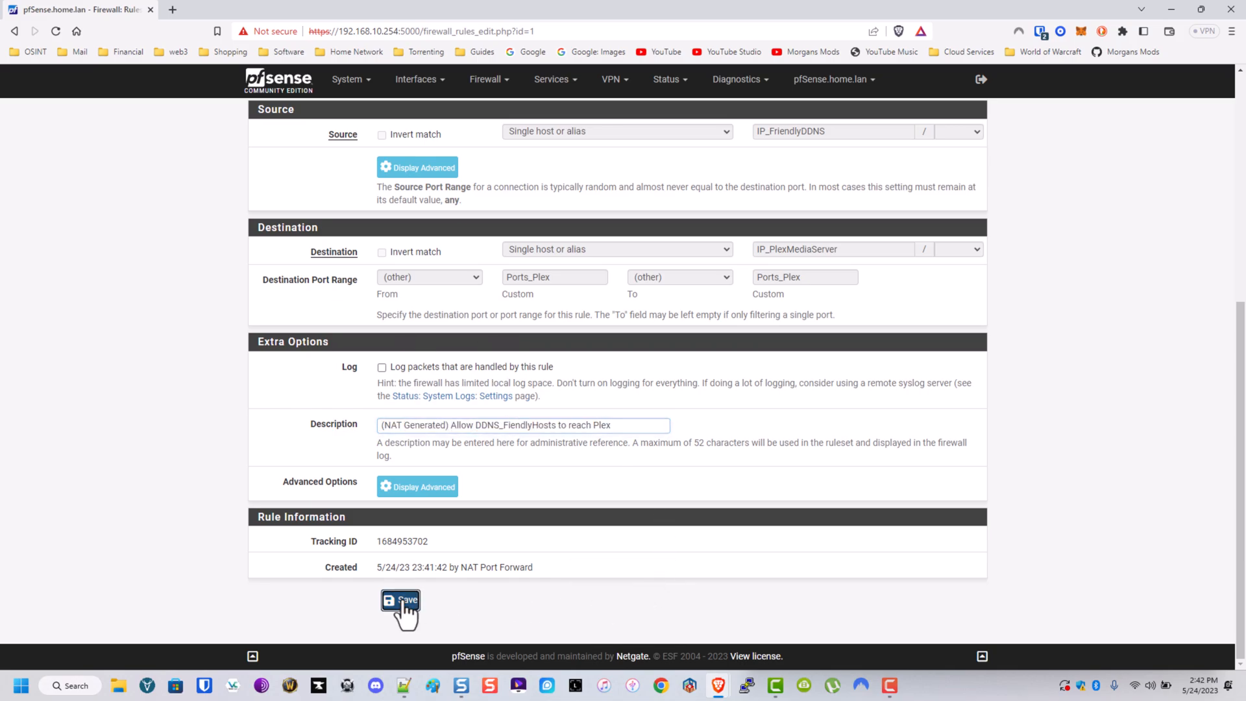
{"action": "left_click", "coordinate": [401, 600]}
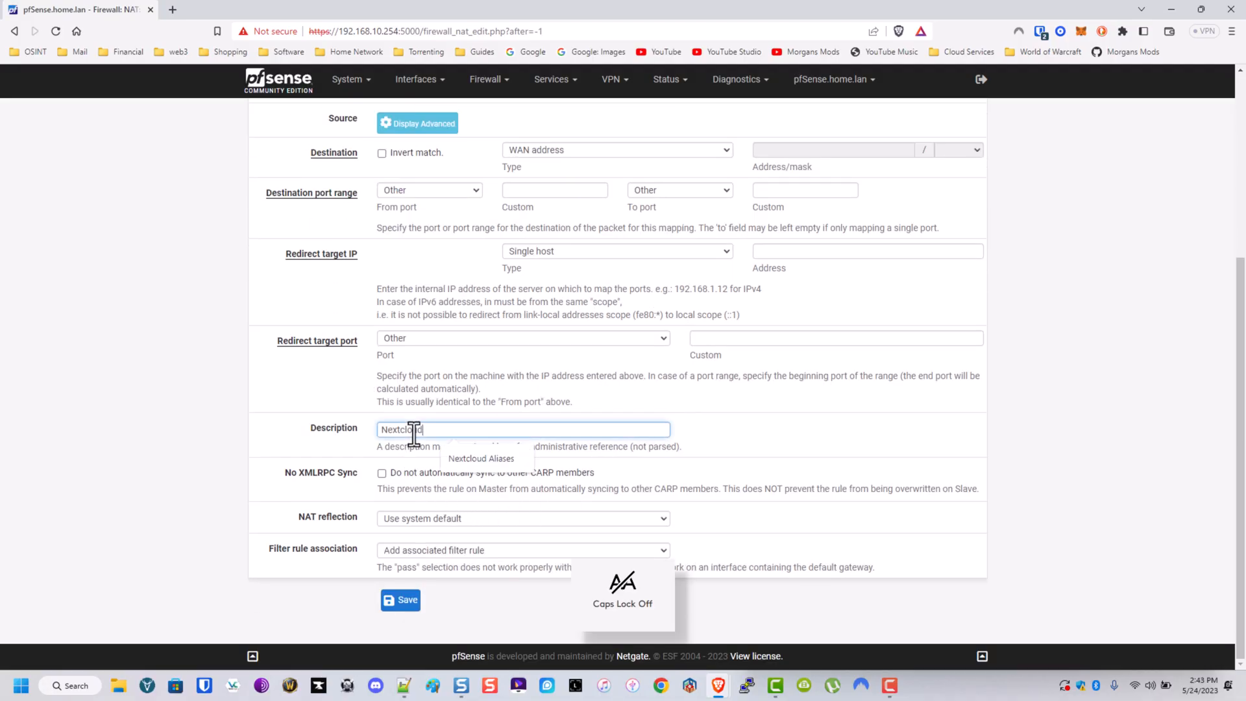
Step: Set the forward's destination port to HTTP and check the advanced source options
{"action": "type", "text": "HTTP"}
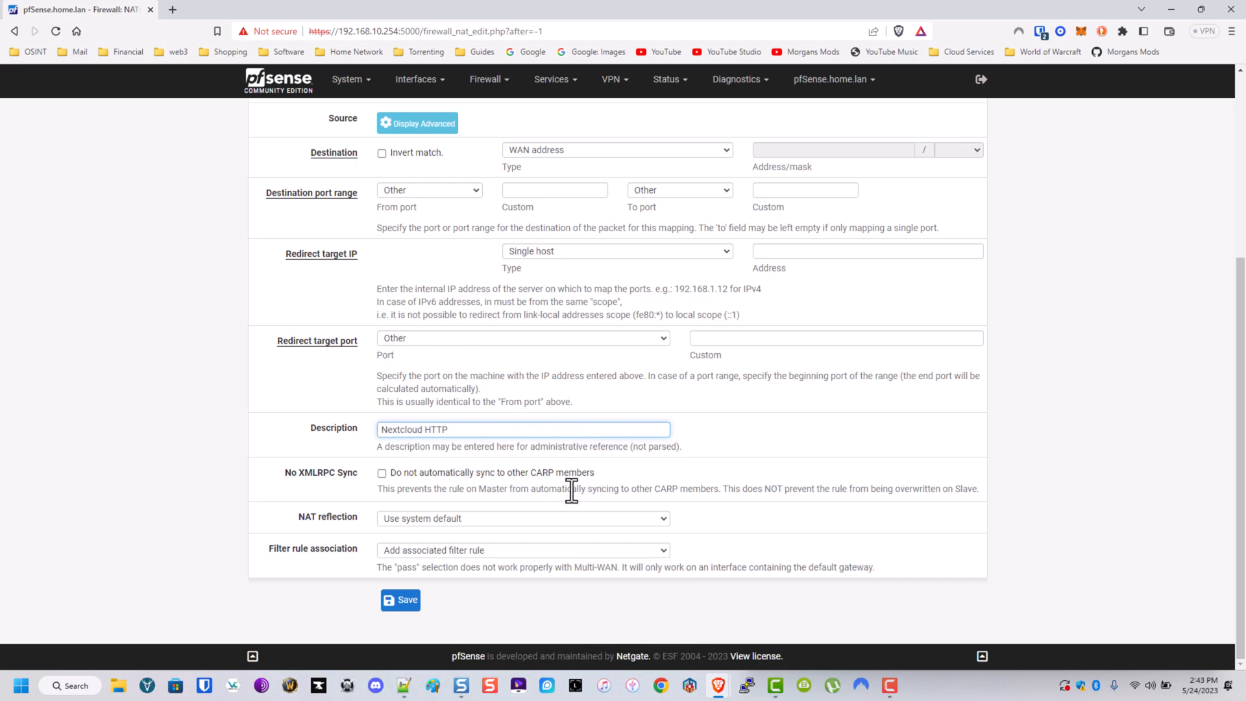
{"action": "scroll", "scroll_direction": "up", "scroll_amount": 3}
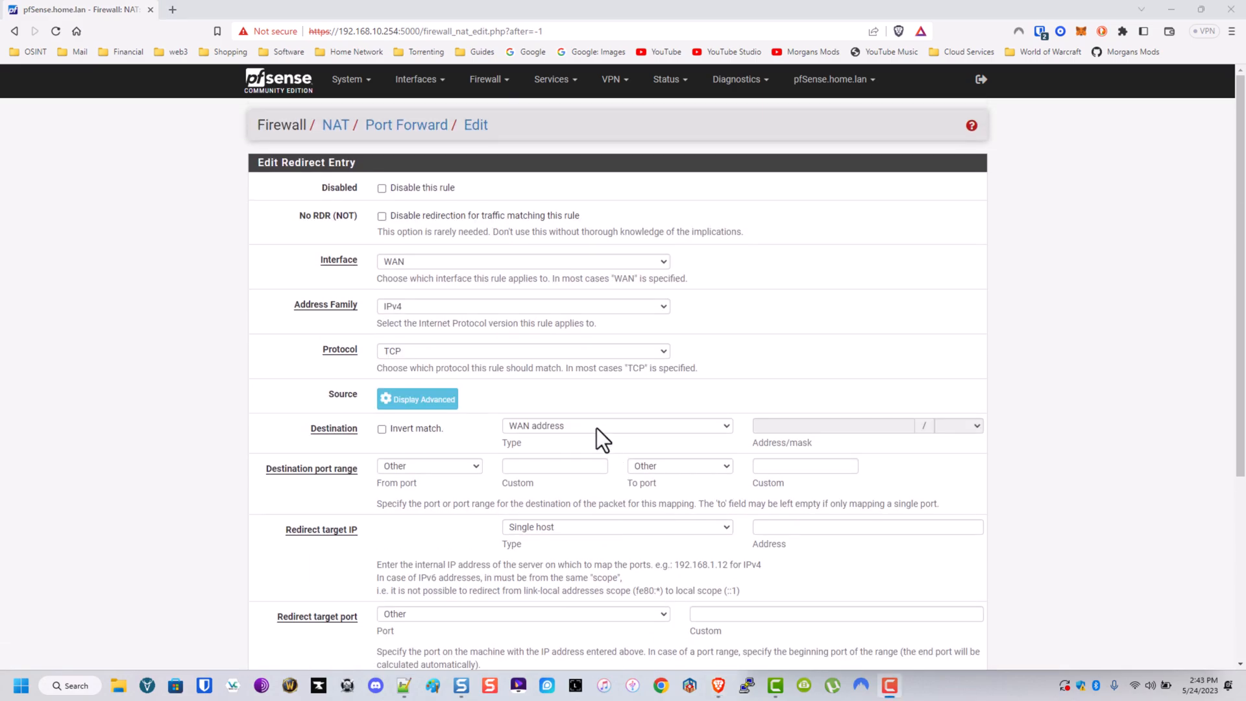
{"action": "left_click", "coordinate": [418, 398]}
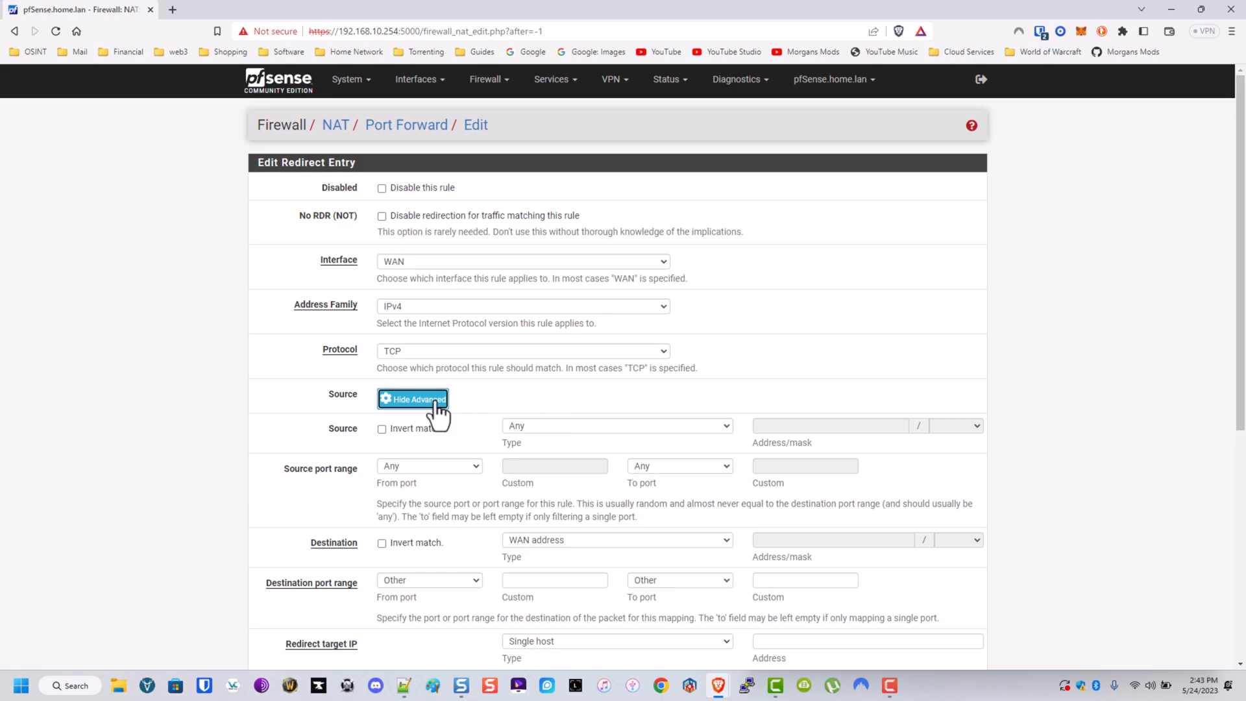
{"action": "left_click", "coordinate": [417, 398]}
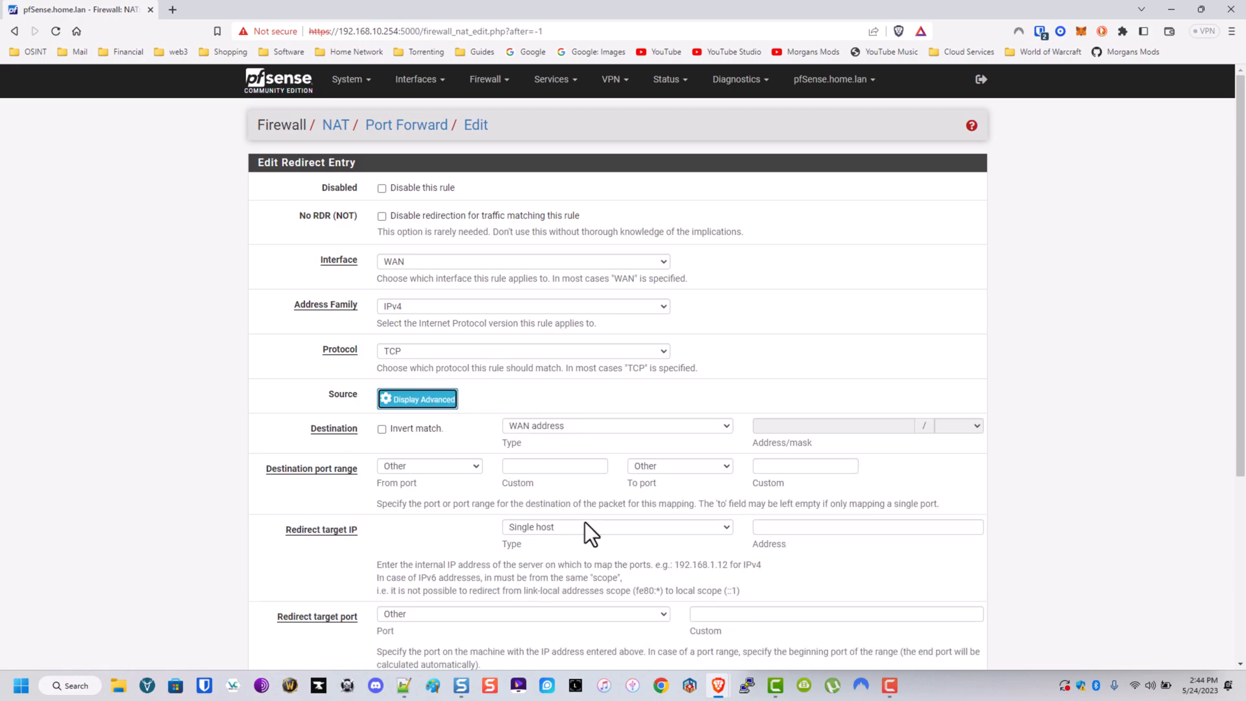
Step: Redirect to the Nextcloud host on port 80, described 'Redirect Nextcloud HTTP', and save
{"action": "left_click", "coordinate": [866, 527]}
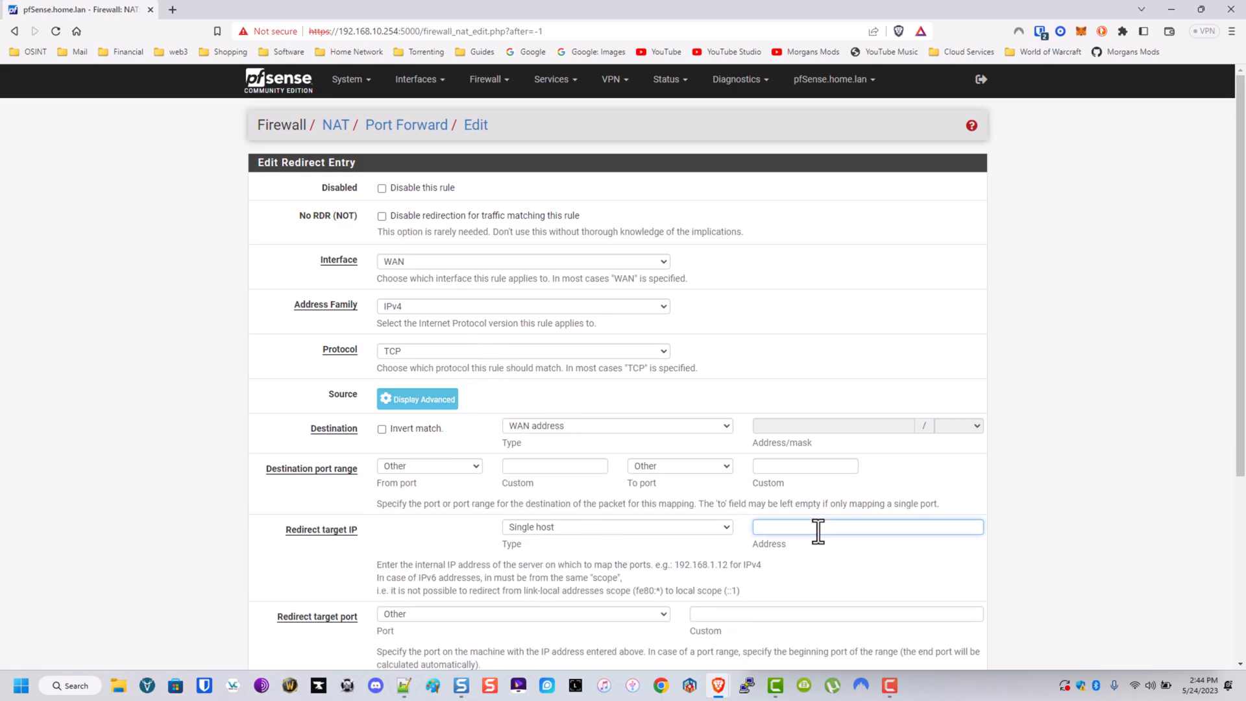
{"action": "type", "text": "Nextcloud"}
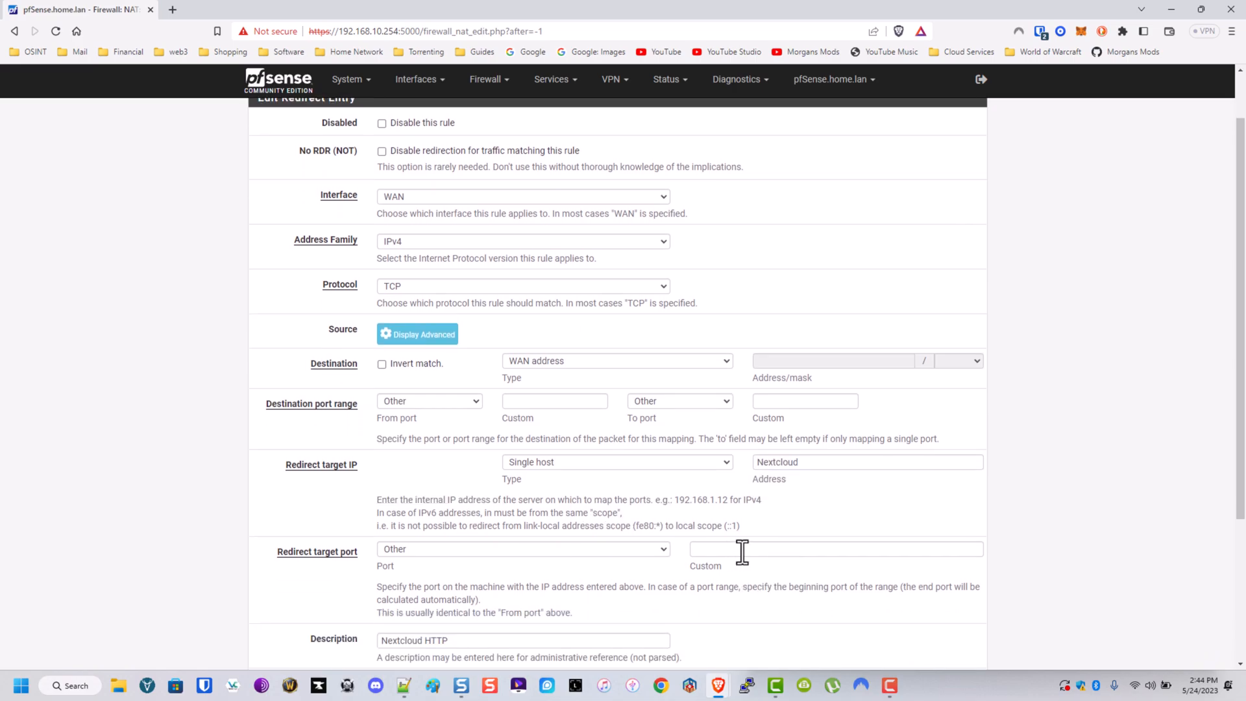
{"action": "left_click", "coordinate": [835, 549]}
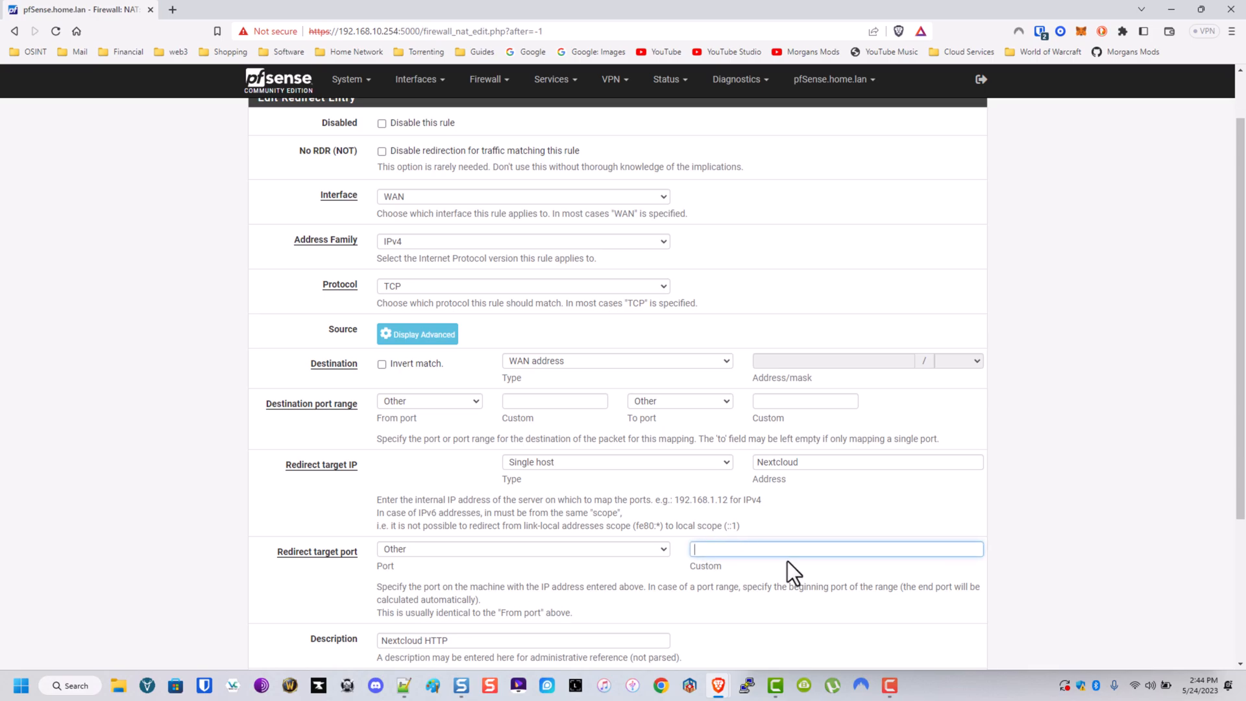
{"action": "type", "text": "80"}
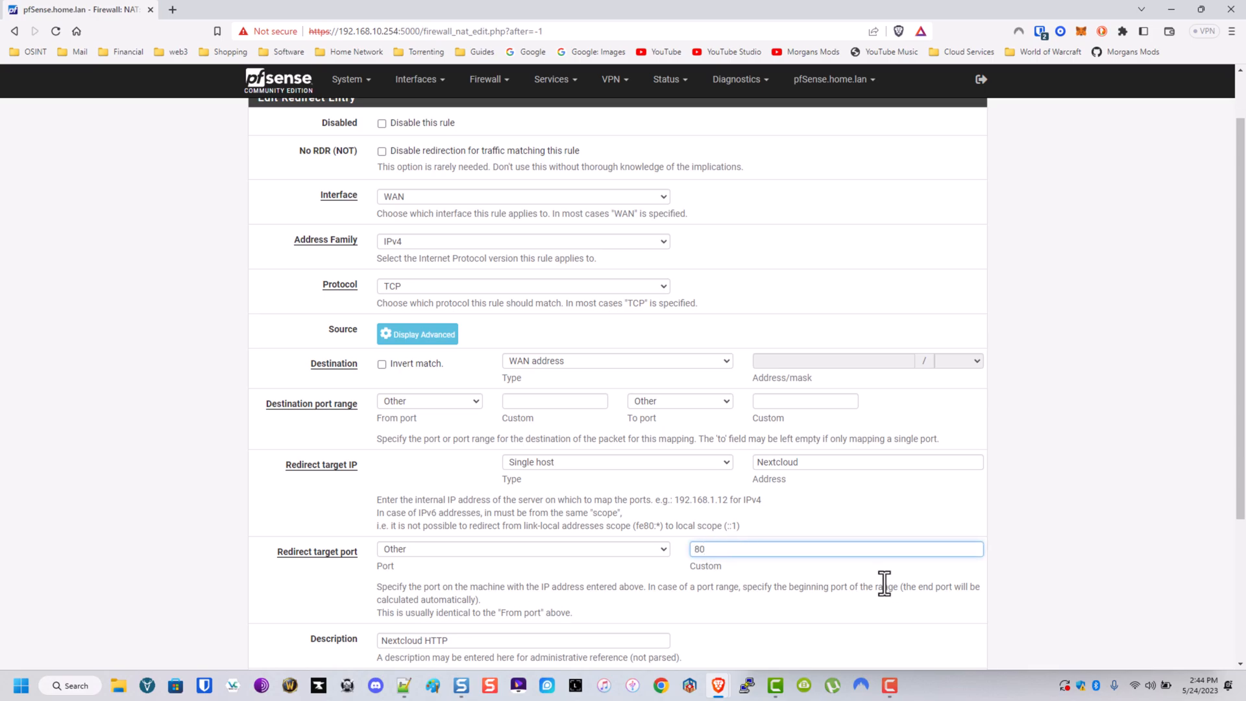
{"action": "scroll", "scroll_direction": "down", "scroll_amount": 3}
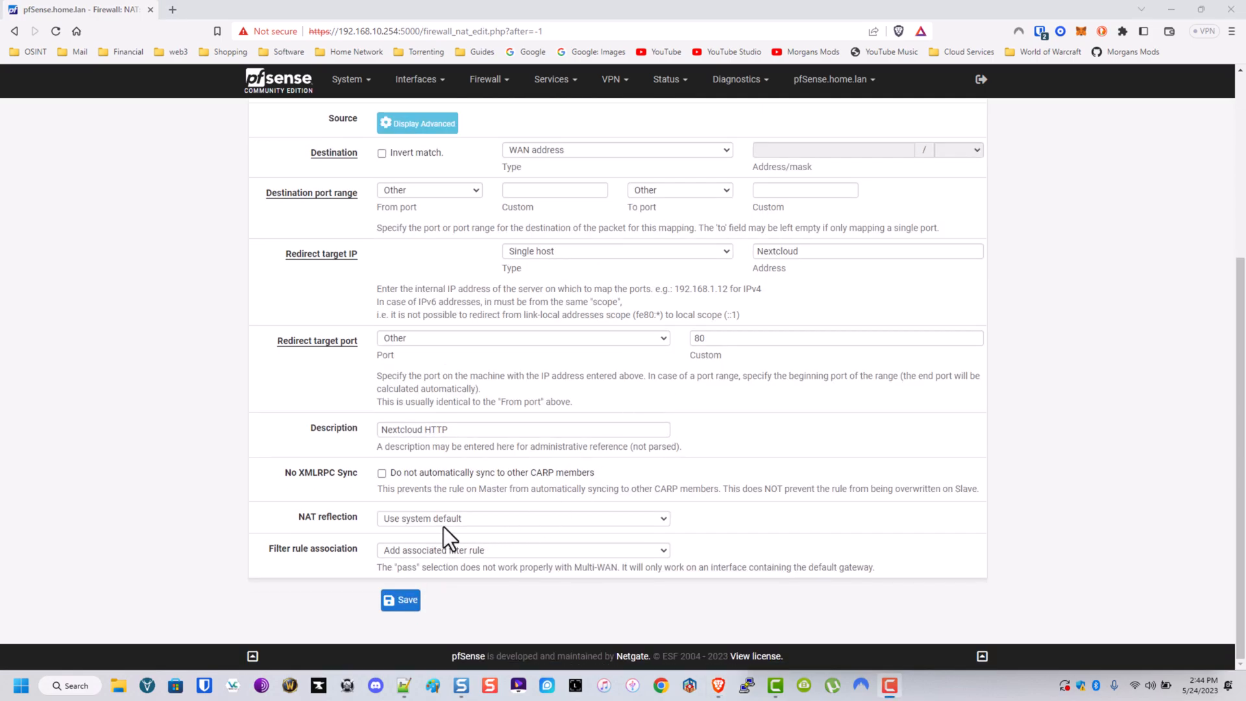
{"action": "left_click", "coordinate": [523, 429]}
{"action": "type", "text": "Redirect "}
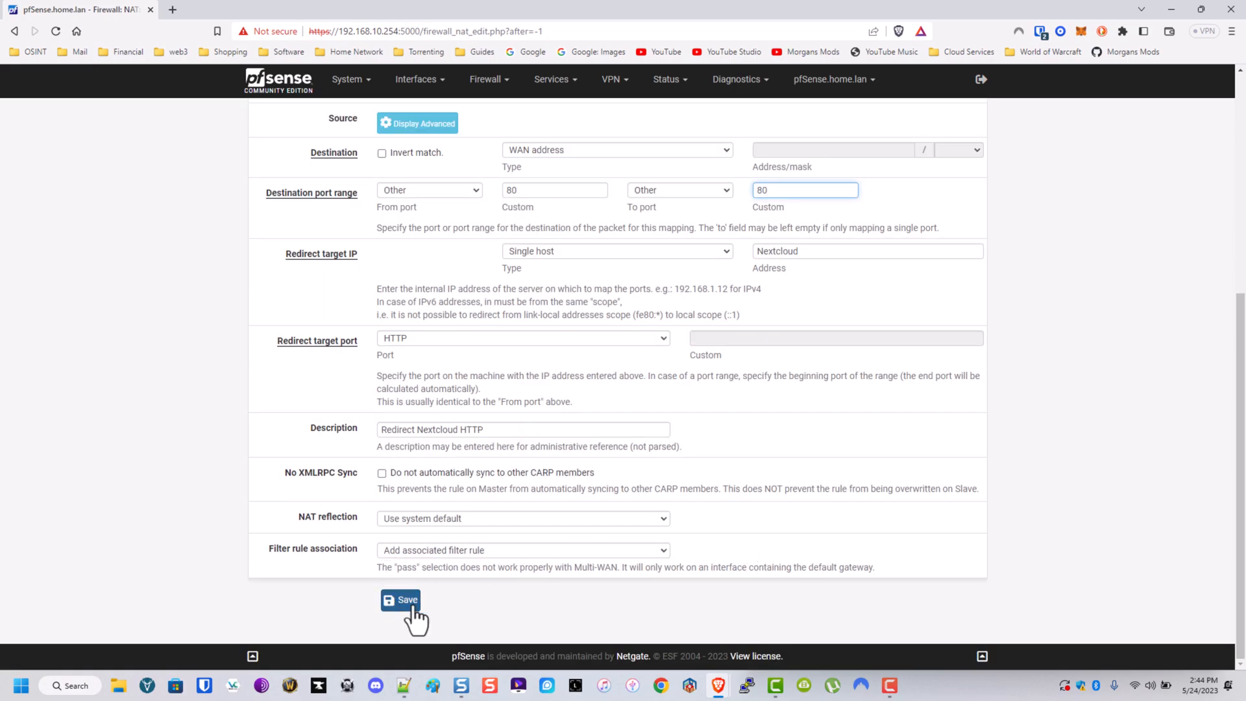
{"action": "left_click", "coordinate": [400, 600]}
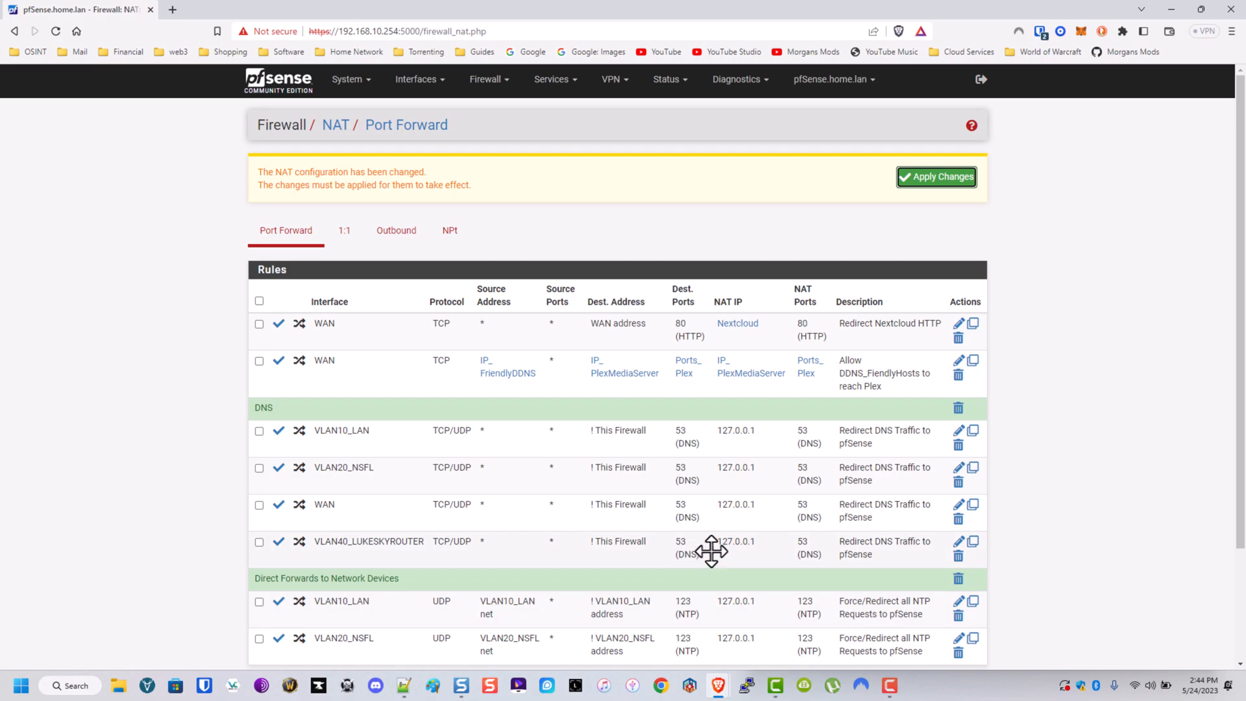
Step: Apply NAT changes and save a copied Nextcloud forward using HTTPS port 443
{"action": "left_click", "coordinate": [936, 176]}
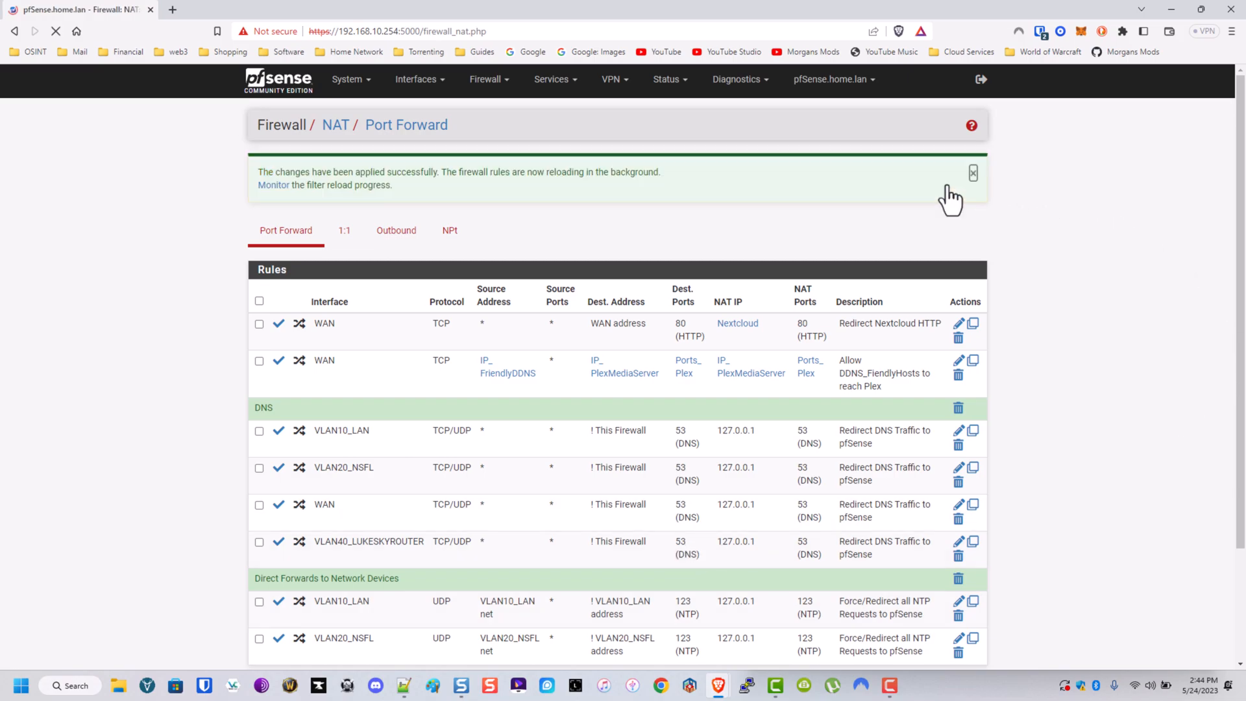
{"action": "scroll", "scroll_direction": "down", "scroll_amount": 3}
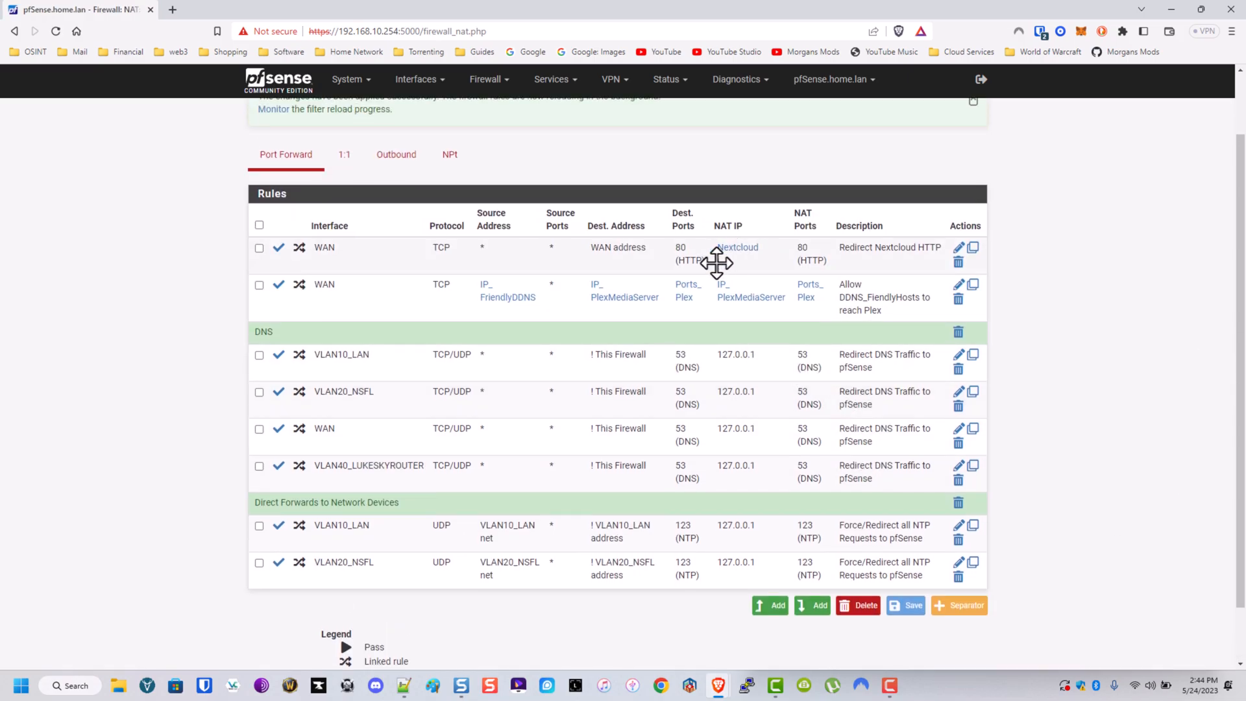
{"action": "left_click", "coordinate": [973, 247]}
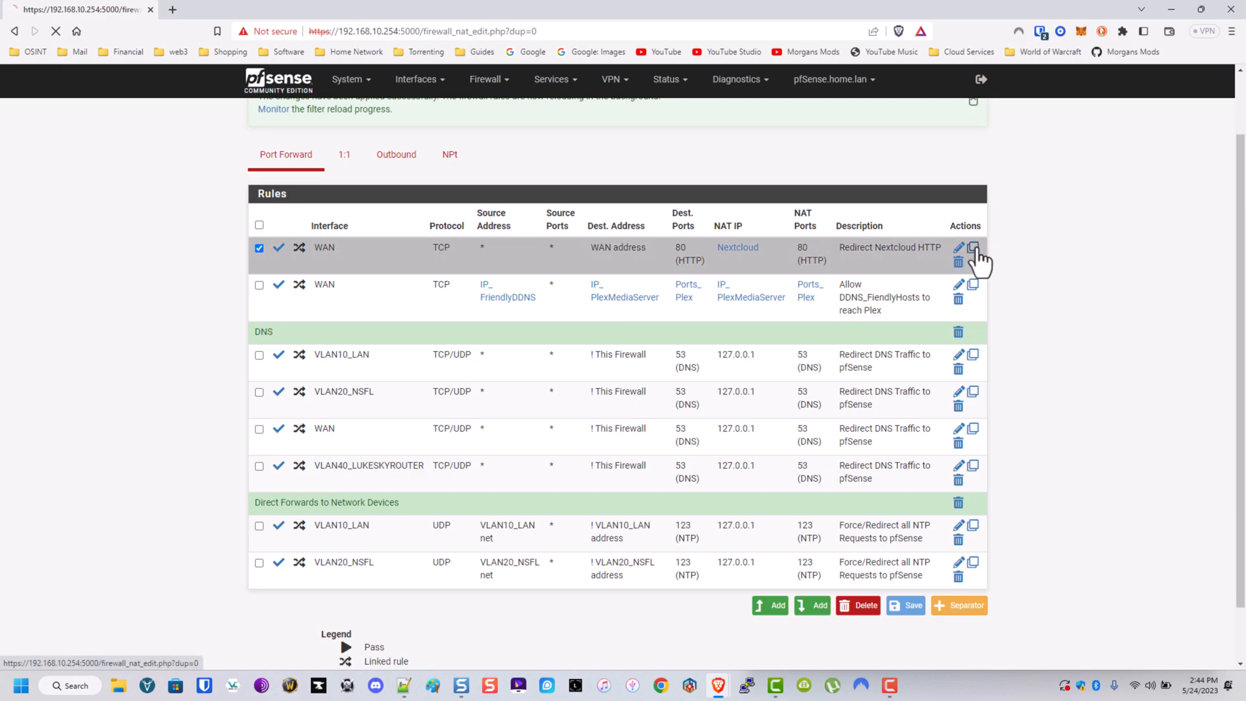
{"action": "left_click", "coordinate": [959, 248]}
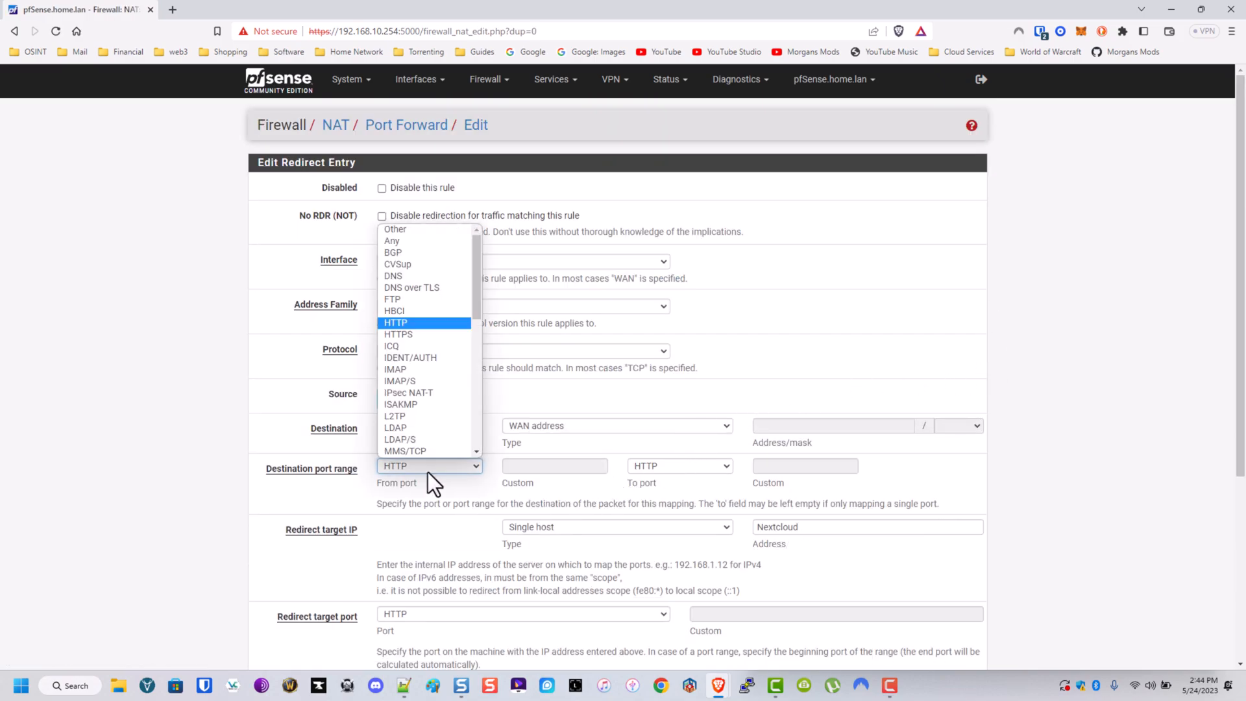
{"action": "left_click", "coordinate": [398, 334]}
{"action": "type", "text": "Redirect Nextcloud HTTPS"}
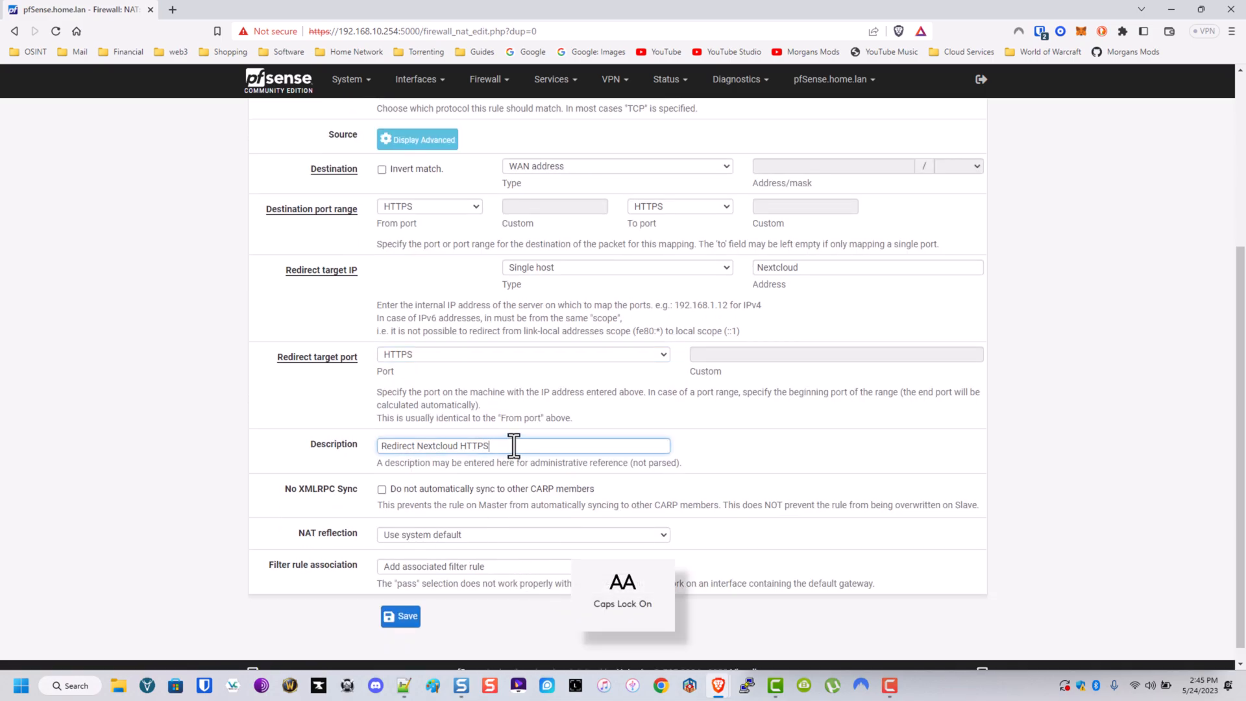
{"action": "left_click", "coordinate": [401, 616]}
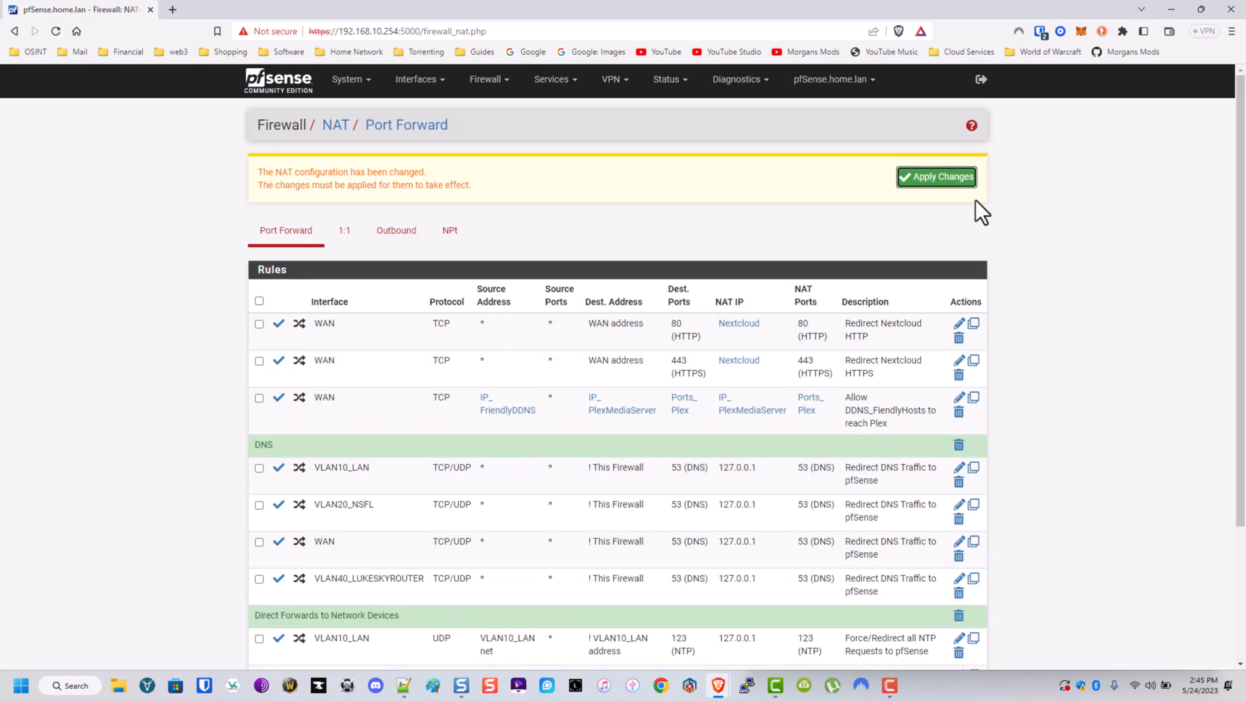
Step: Apply the HTTPS forward changes and go to the VLAN10_LAN firewall rules
{"action": "left_click", "coordinate": [486, 79]}
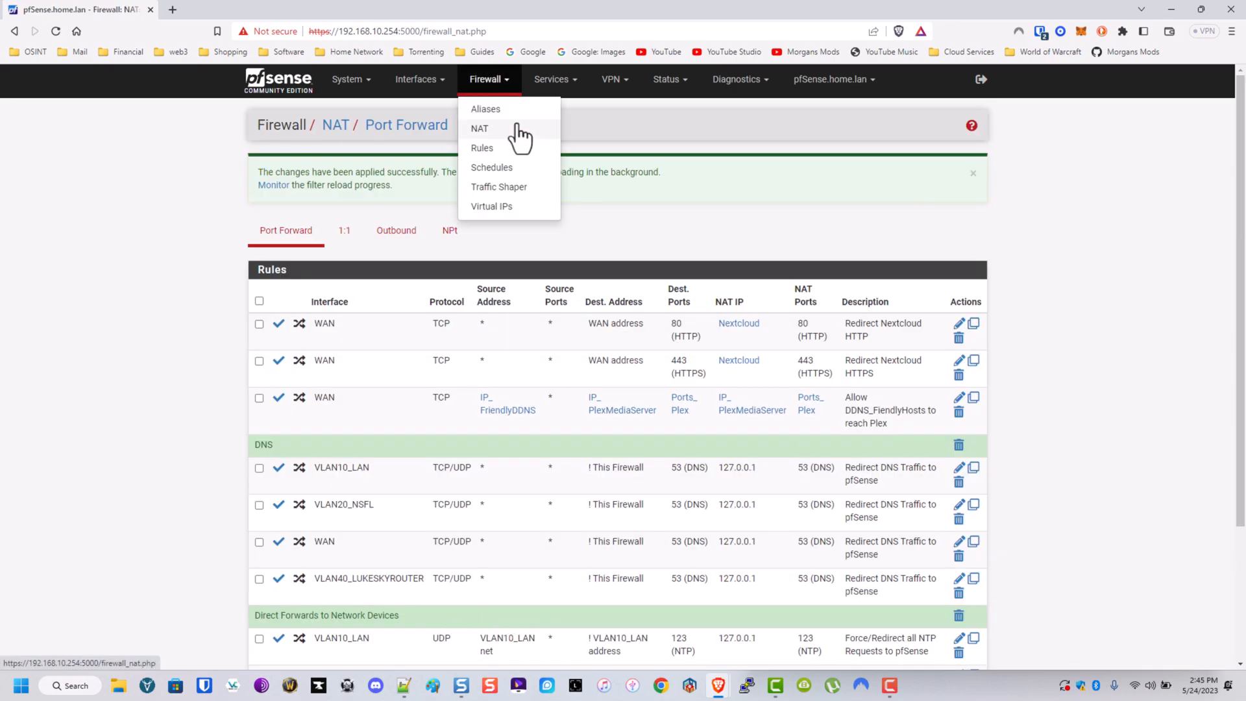
{"action": "left_click", "coordinate": [482, 148]}
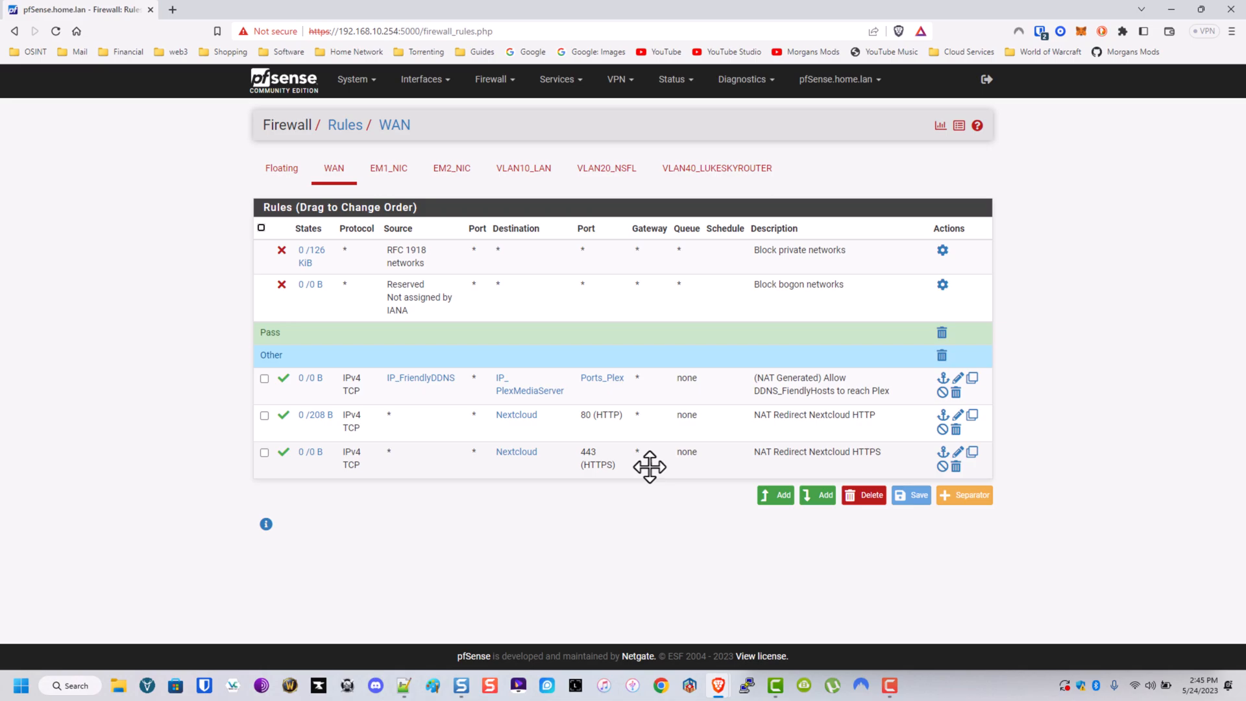
{"action": "mouse_move", "coordinate": [649, 463]}
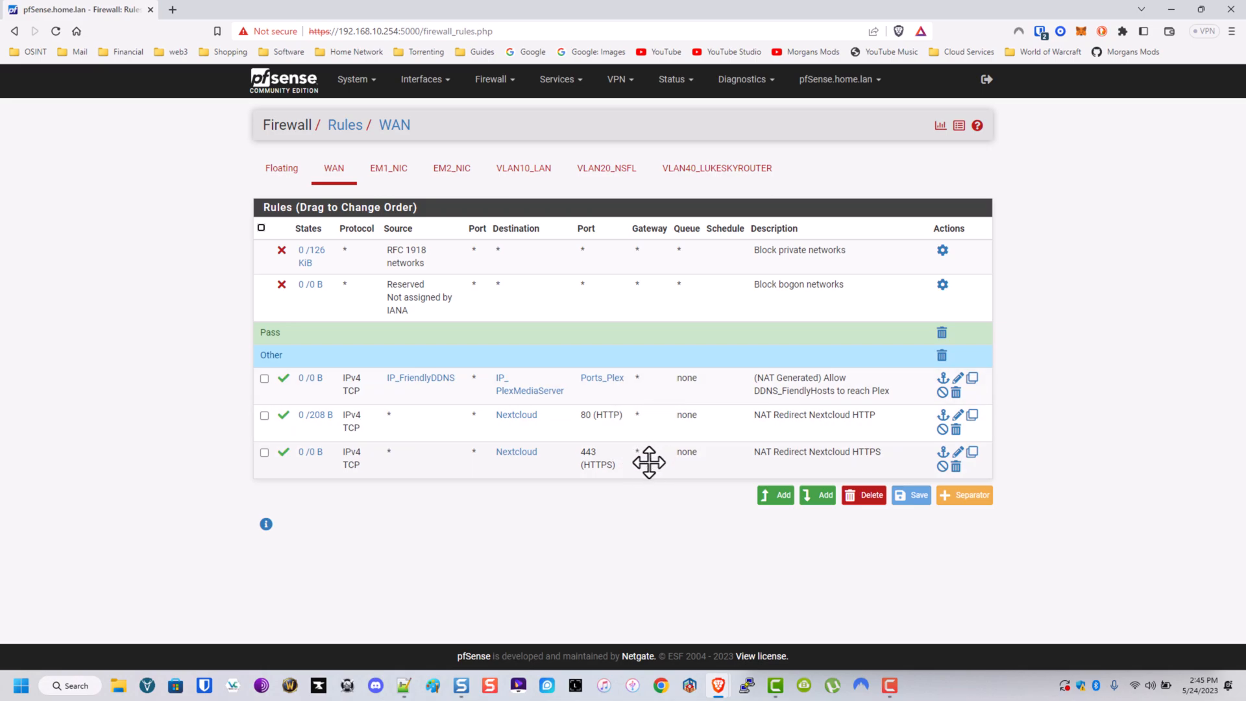
{"action": "left_click", "coordinate": [523, 167]}
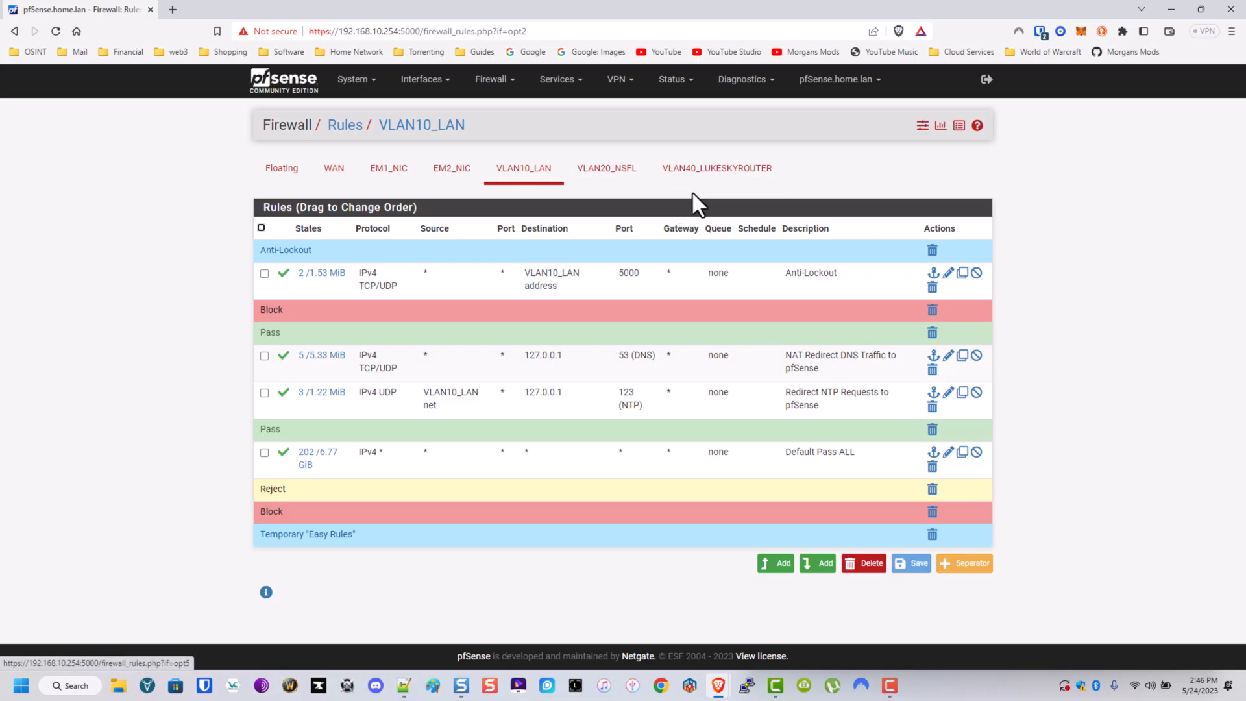
{"action": "mouse_move", "coordinate": [743, 233]}
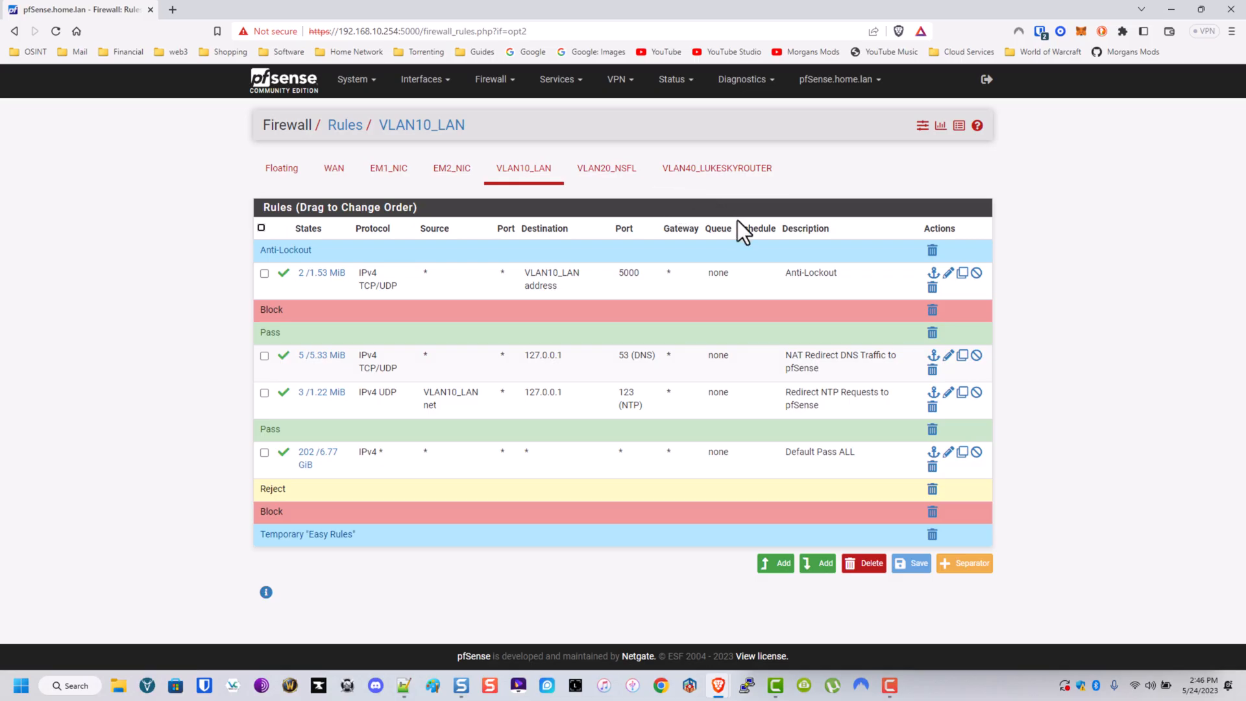
{"action": "mouse_move", "coordinate": [728, 339]}
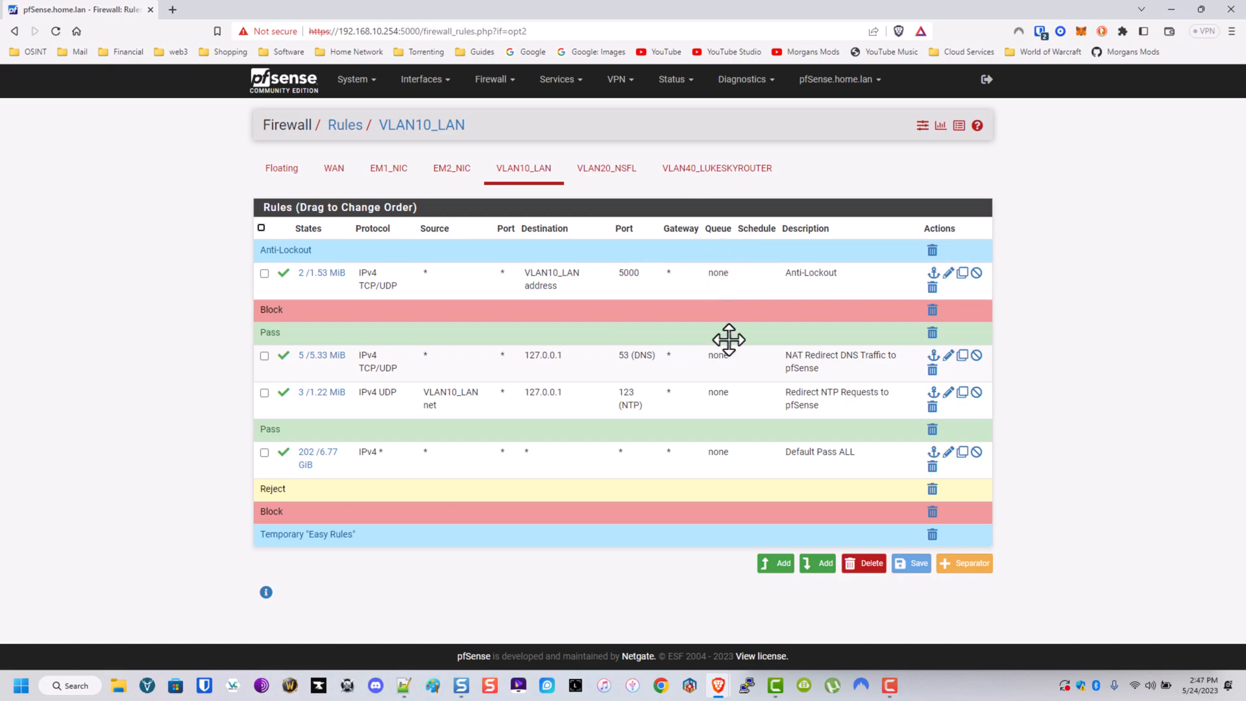
{"action": "mouse_move", "coordinate": [832, 305]}
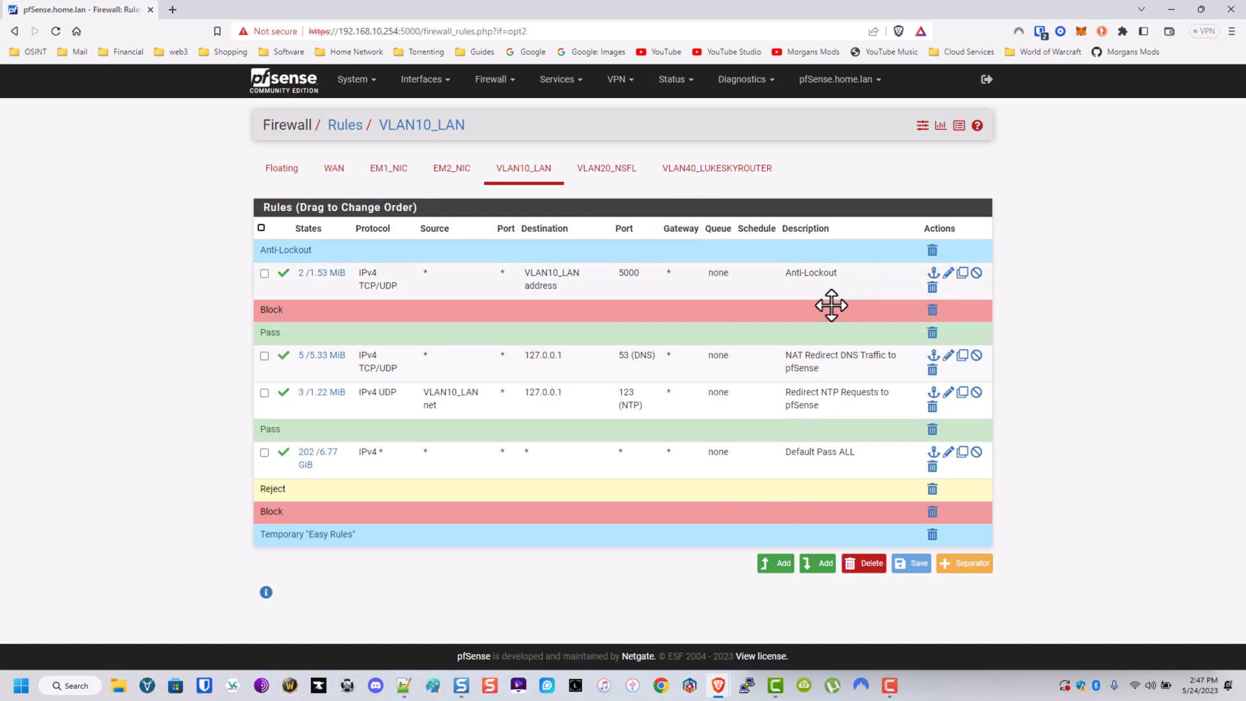
{"action": "mouse_move", "coordinate": [648, 274]}
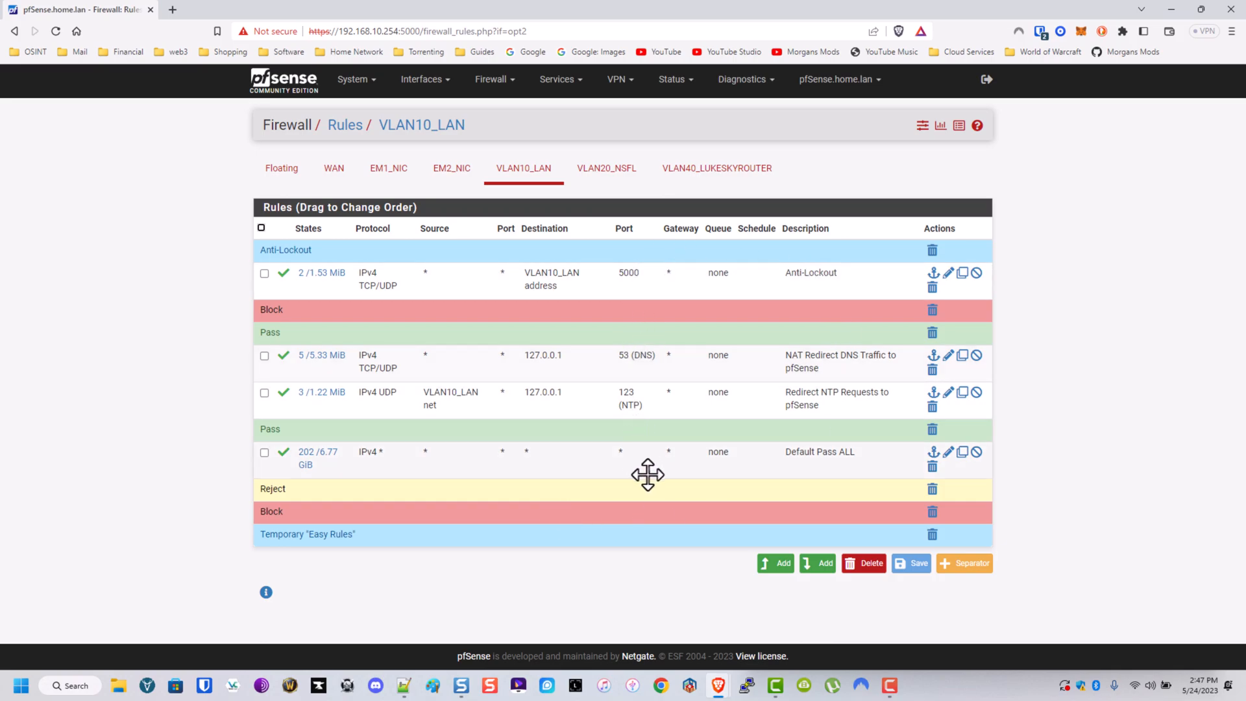
{"action": "mouse_move", "coordinate": [709, 276]}
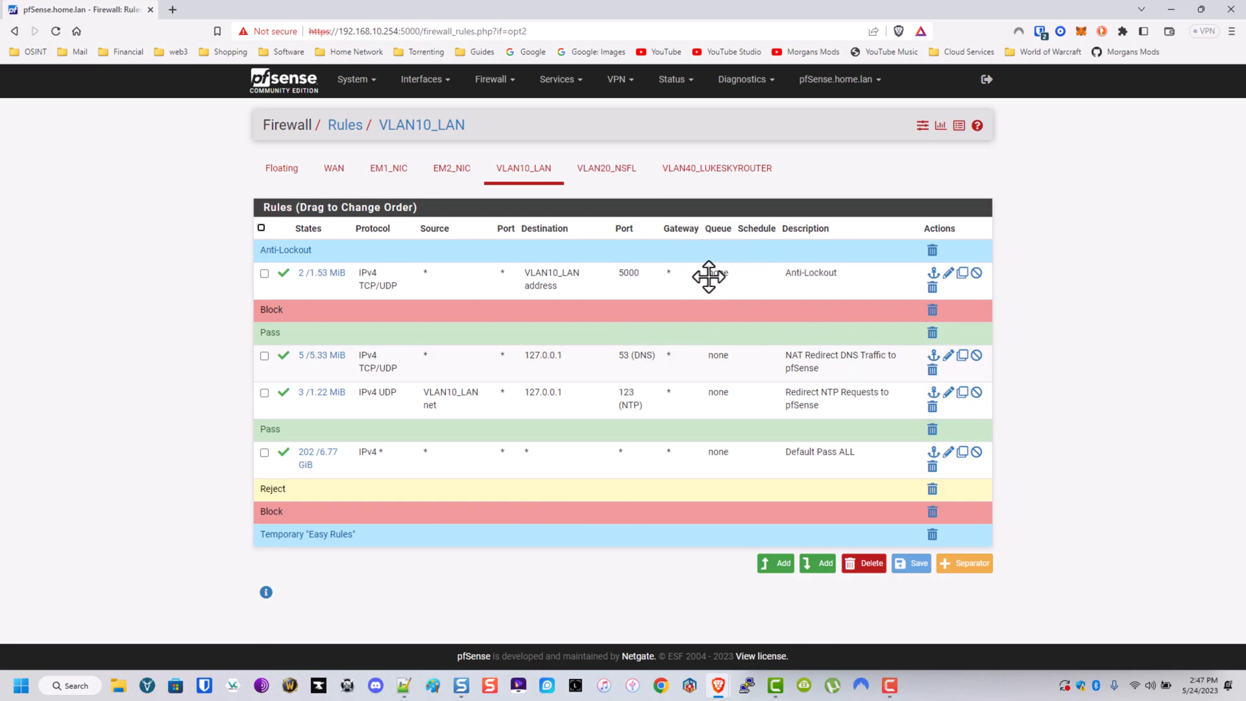
{"action": "mouse_move", "coordinate": [711, 261]}
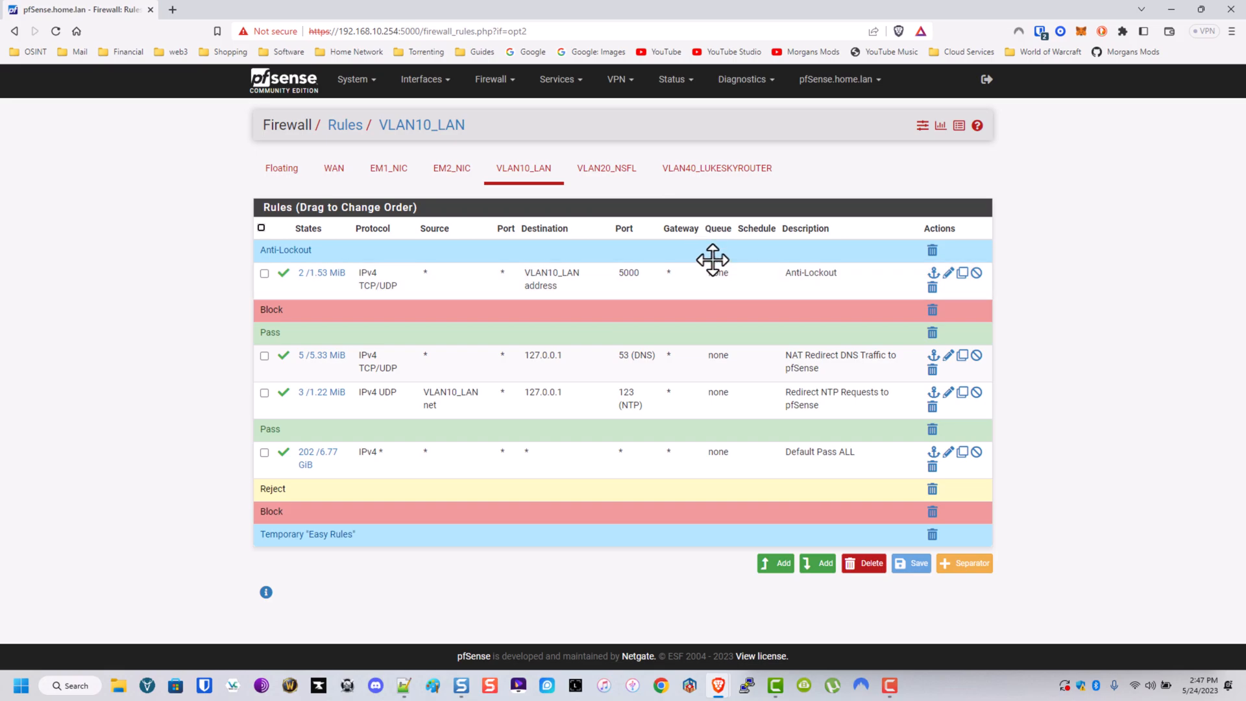
{"action": "mouse_move", "coordinate": [705, 242]}
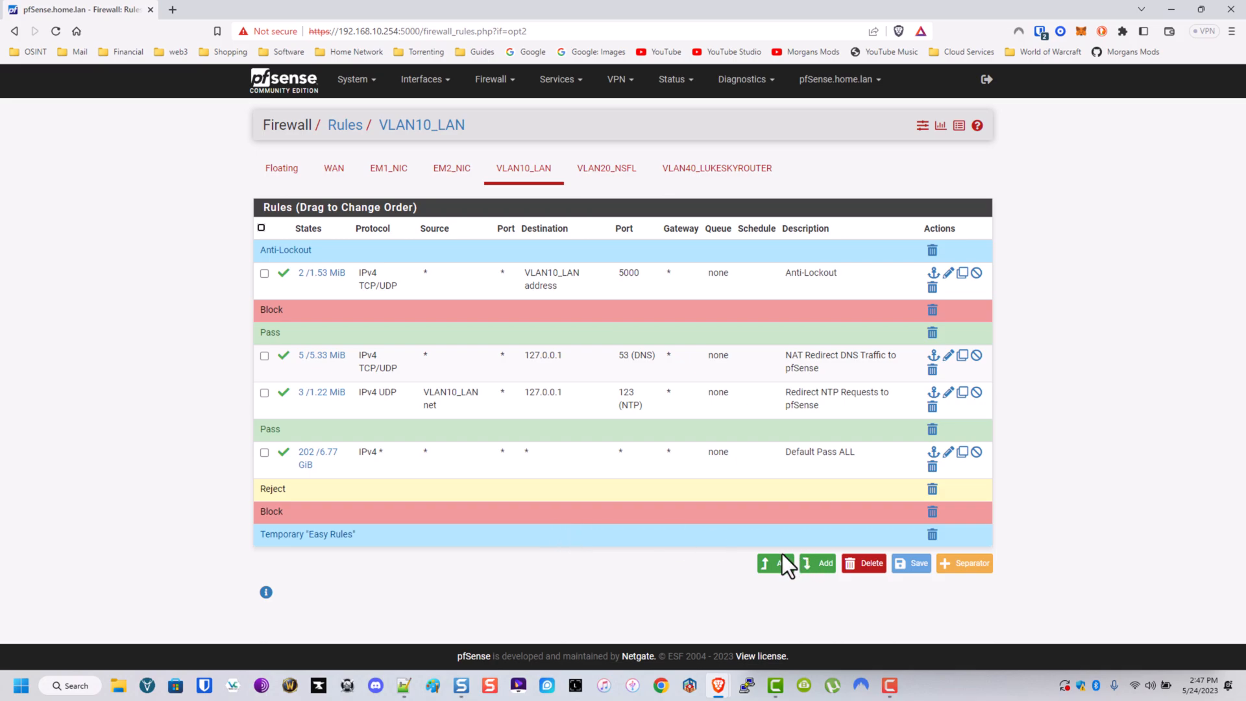
{"action": "mouse_move", "coordinate": [777, 563]}
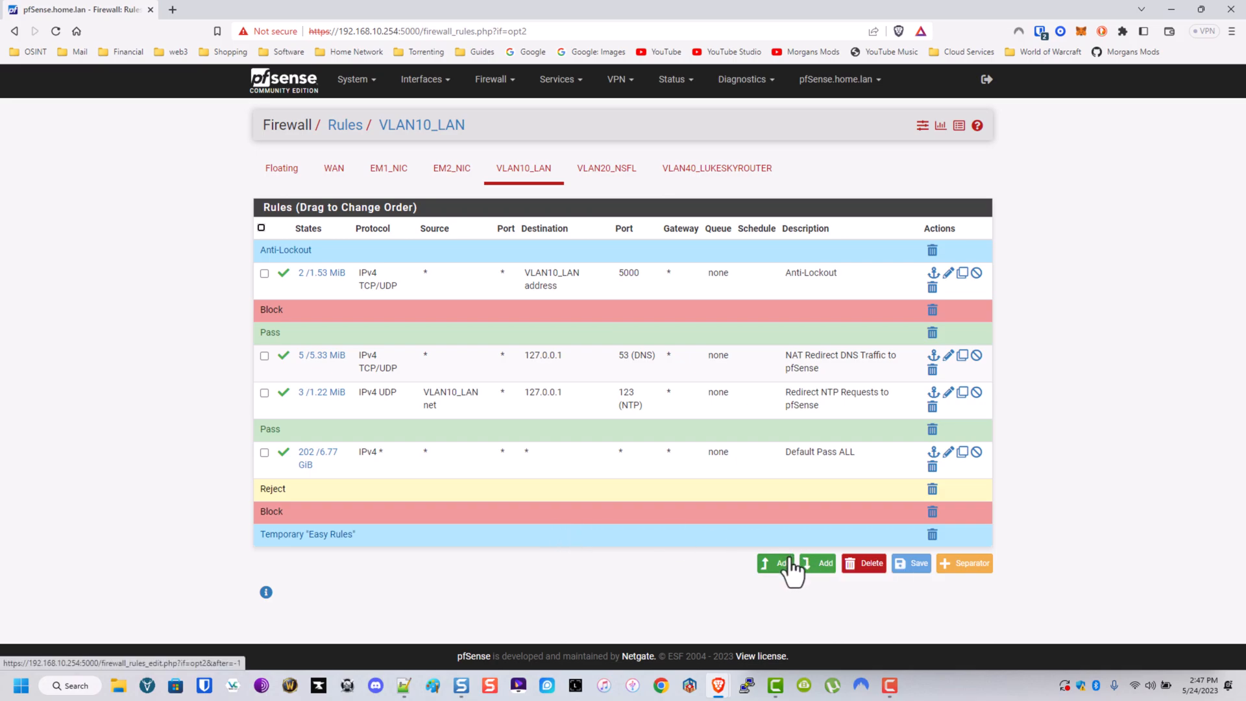
{"action": "mouse_move", "coordinate": [215, 276]}
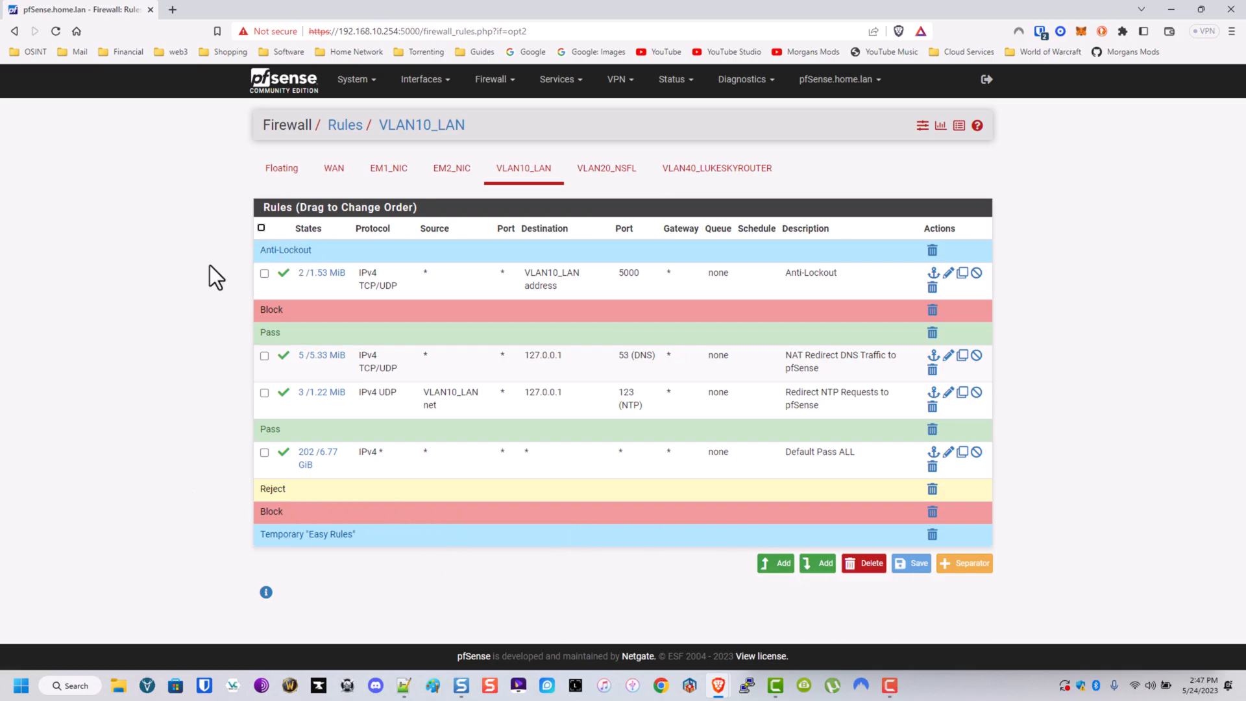
{"action": "mouse_move", "coordinate": [485, 495]}
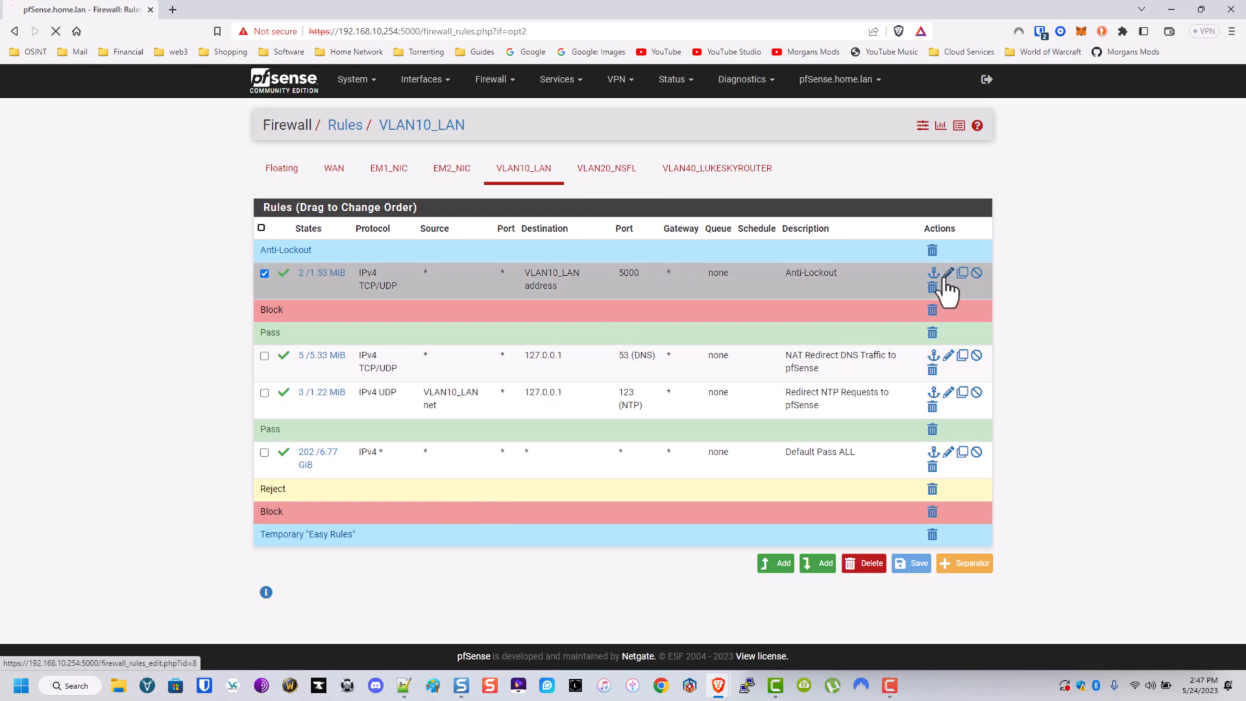
Step: Replace the Anti-Lockout destination port 5000 with alias Ports_pfSenseAdmin and apply
{"action": "left_click", "coordinate": [948, 274]}
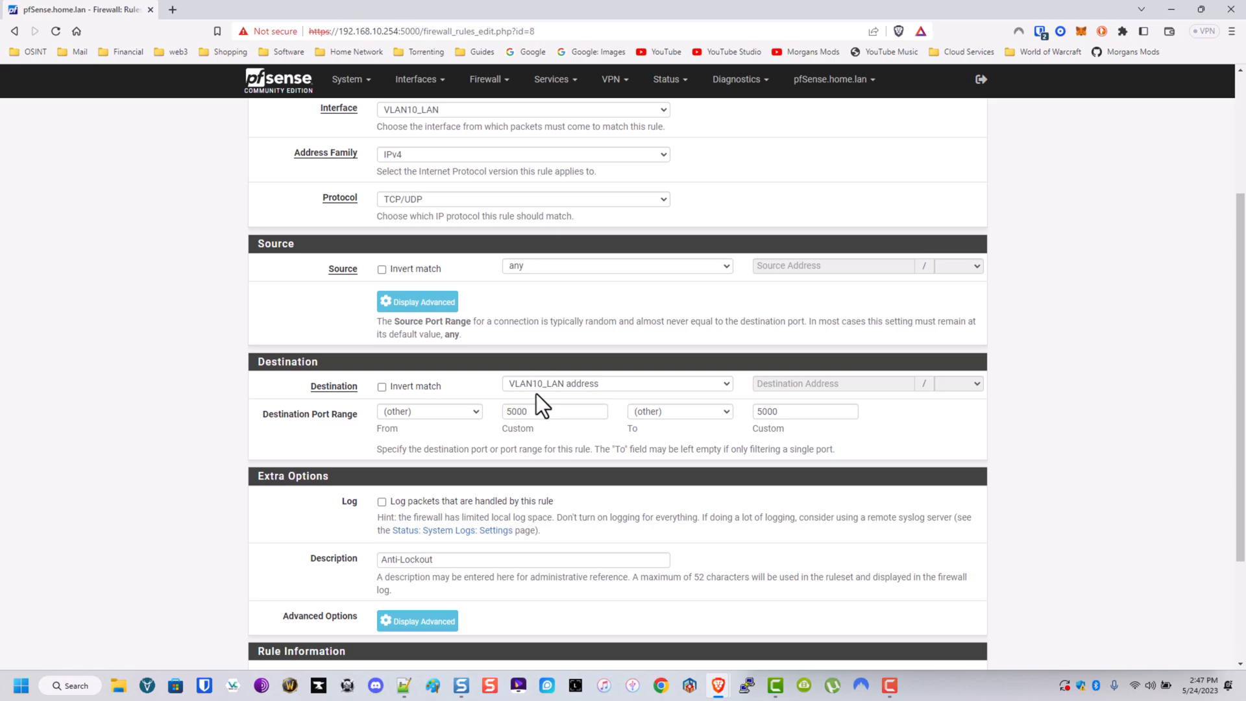
{"action": "double_click", "coordinate": [554, 411]}
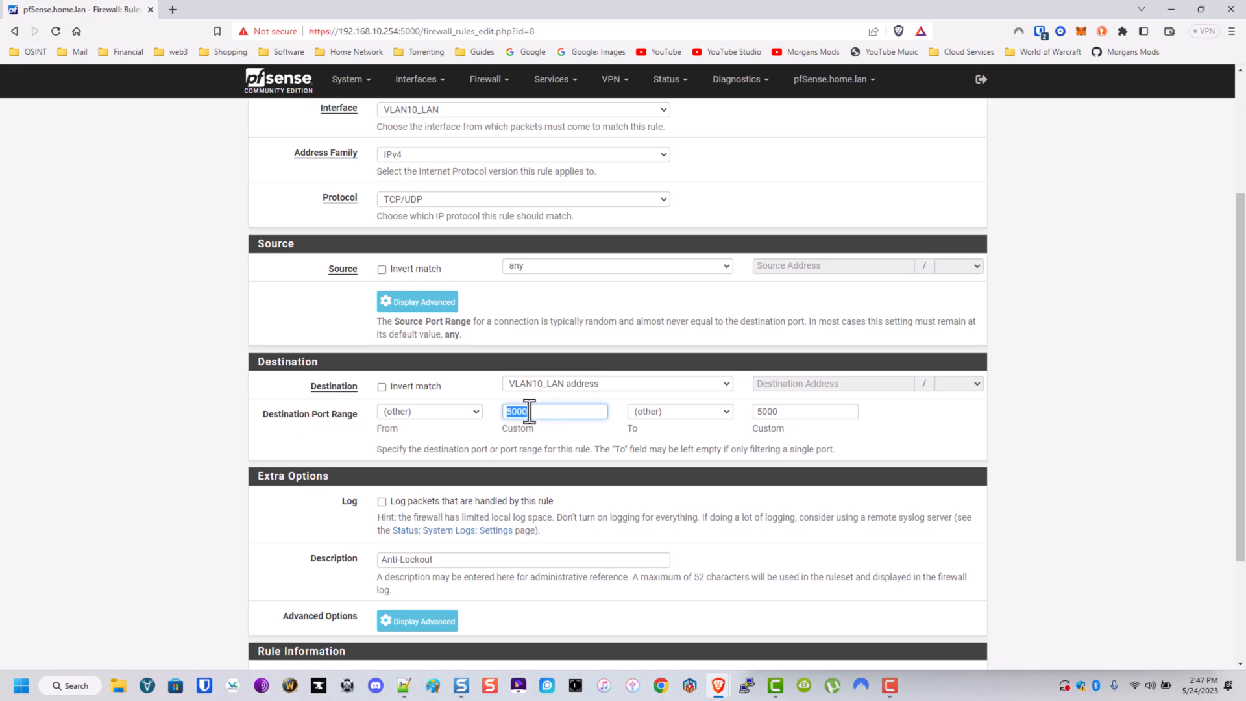
{"action": "type", "text": "PORT"}
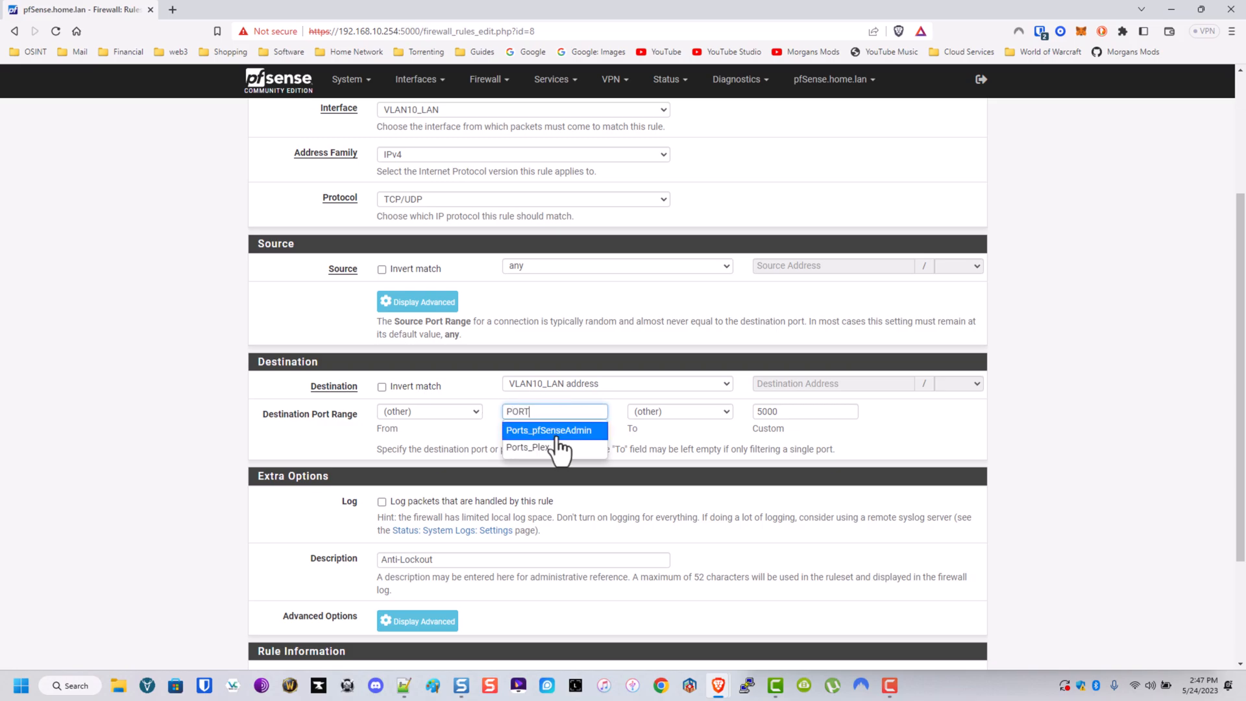
{"action": "left_click", "coordinate": [549, 429]}
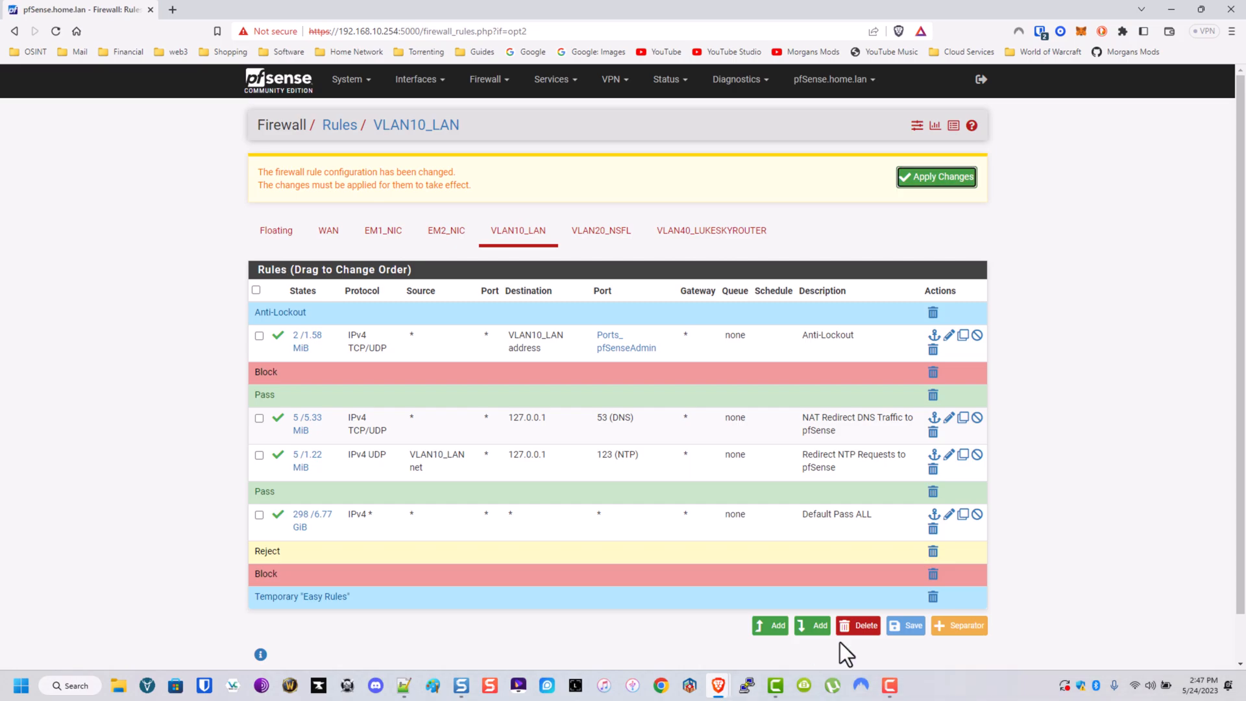
{"action": "left_click", "coordinate": [936, 177]}
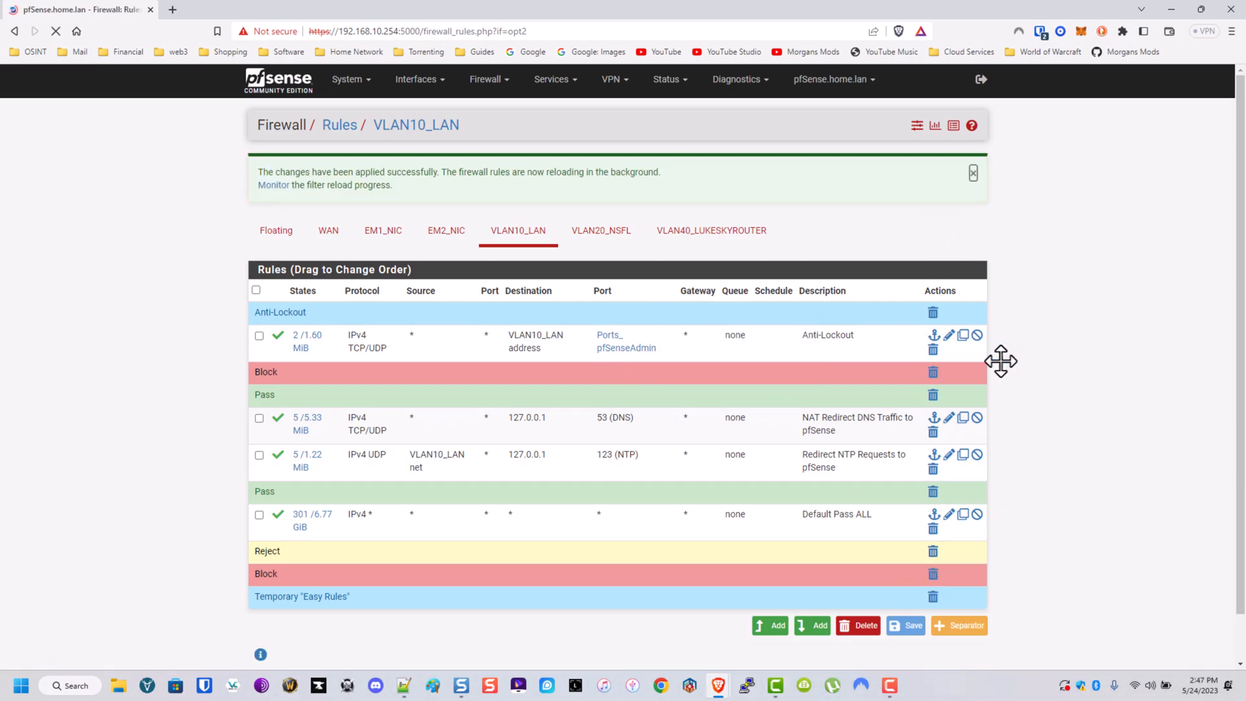
{"action": "left_click", "coordinate": [421, 31]}
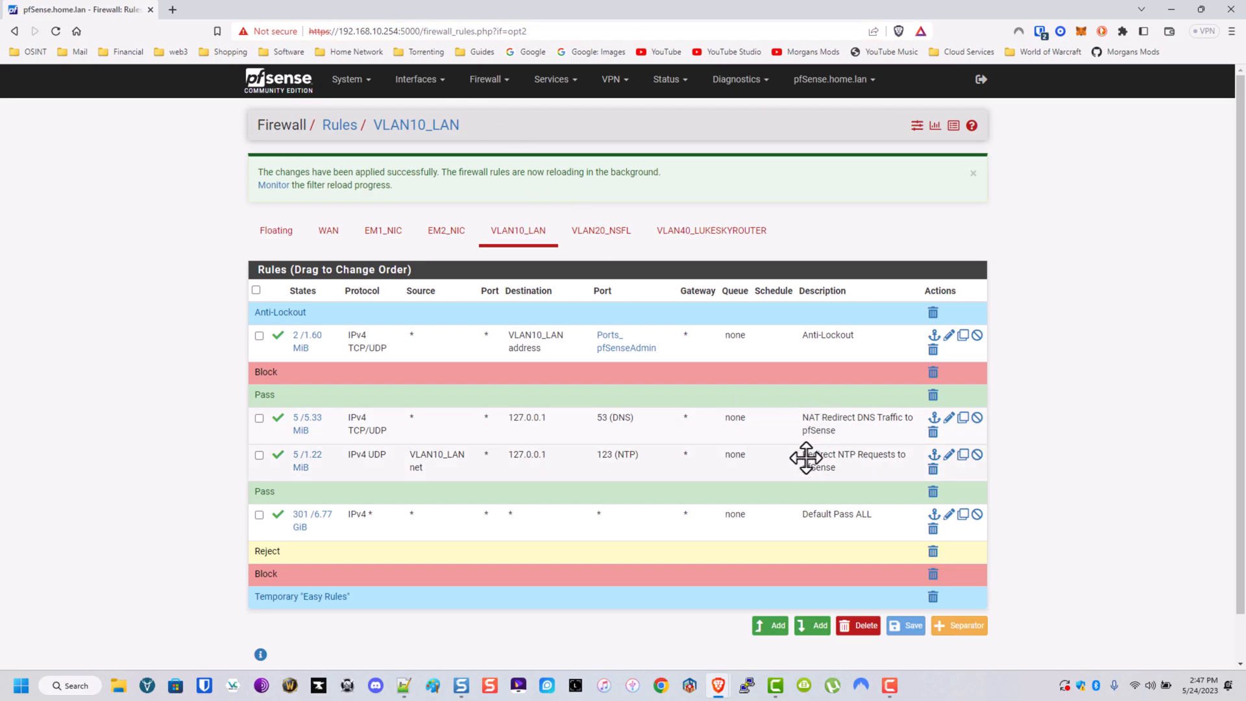
{"action": "mouse_move", "coordinate": [822, 442]}
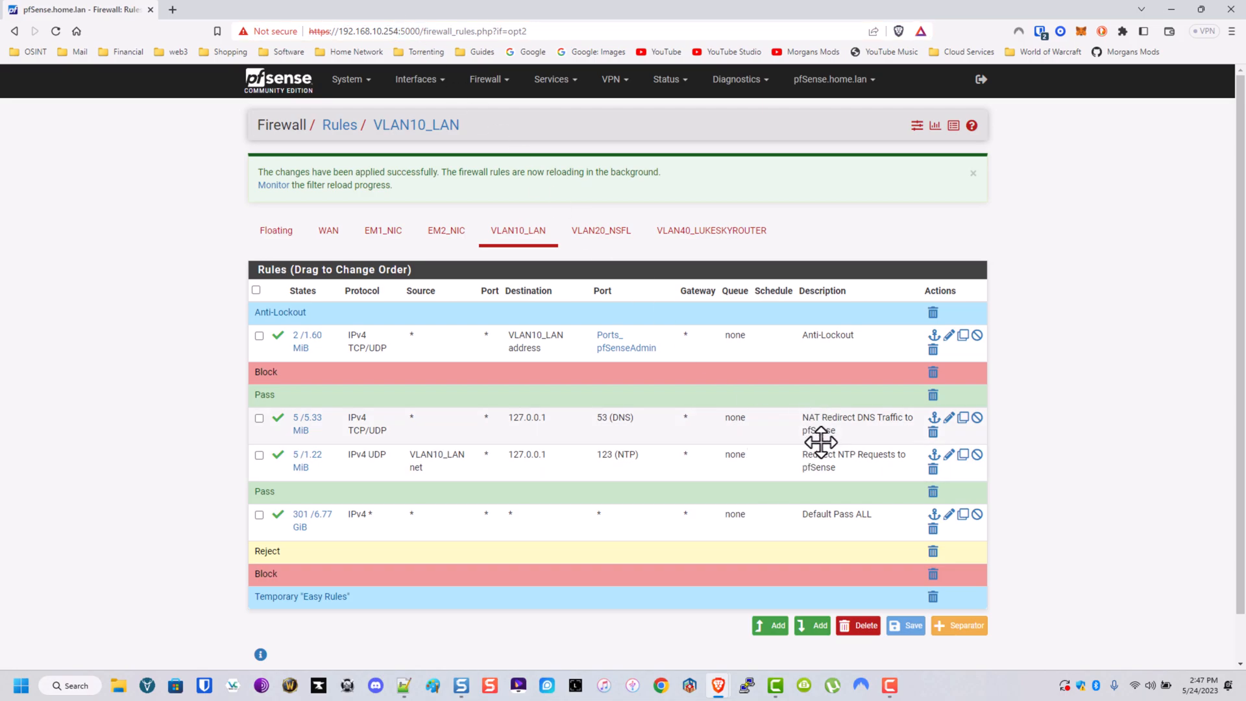
{"action": "mouse_move", "coordinate": [822, 442]}
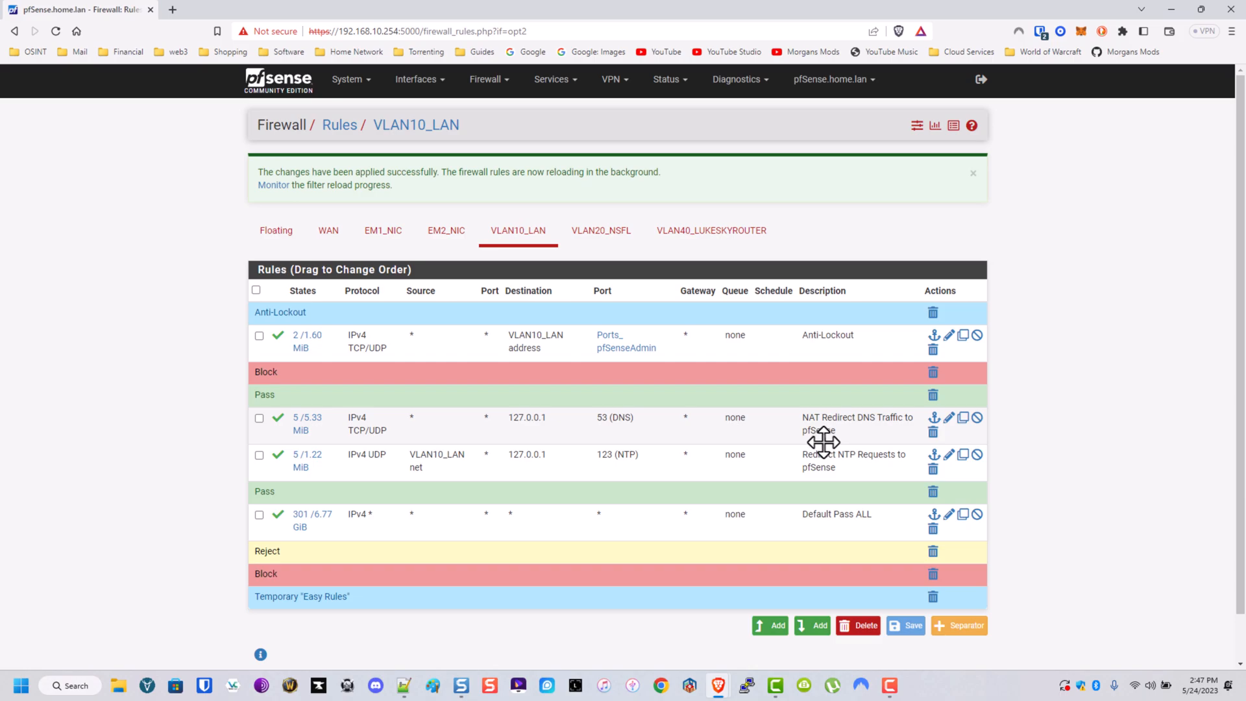
{"action": "mouse_move", "coordinate": [523, 443]}
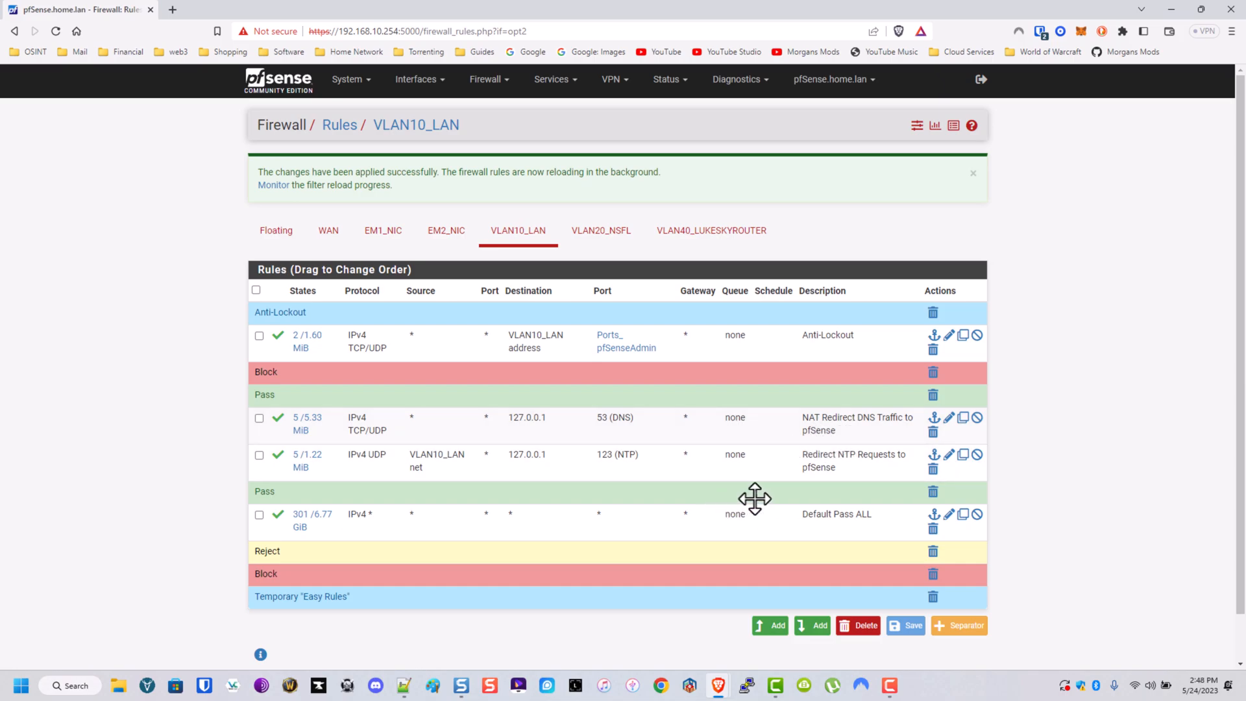
{"action": "mouse_move", "coordinate": [556, 456]}
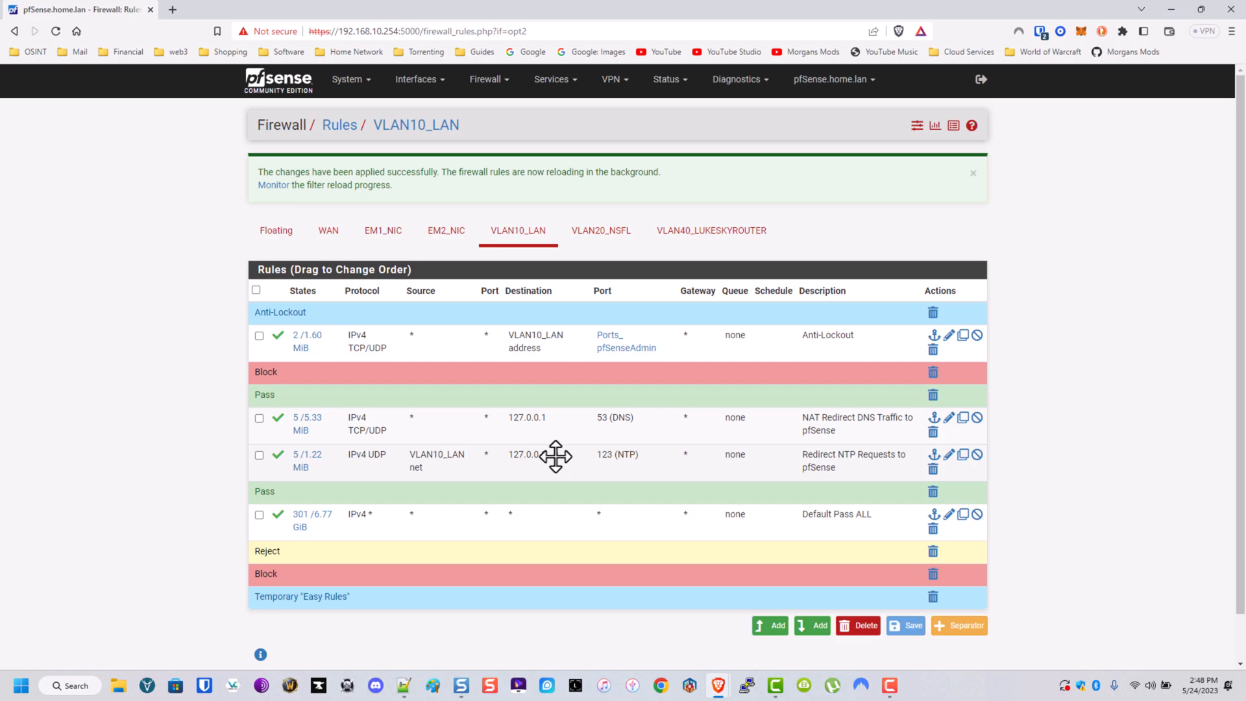
{"action": "mouse_move", "coordinate": [713, 470]}
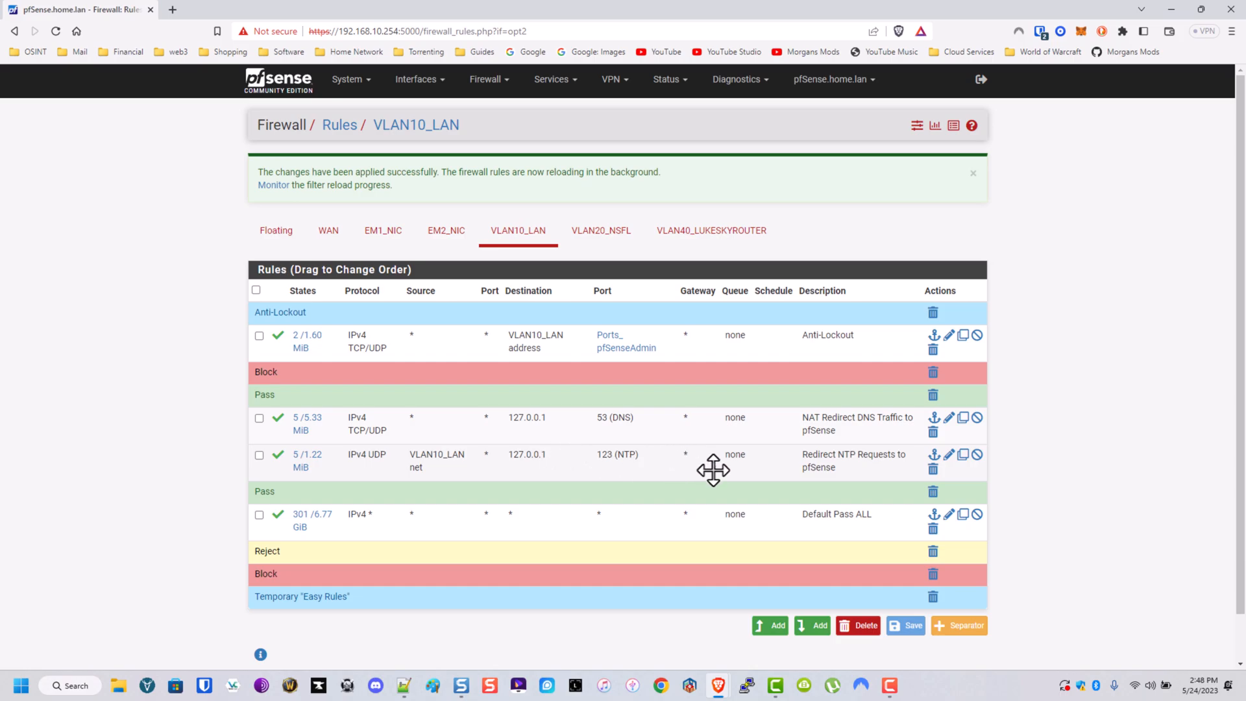
{"action": "mouse_move", "coordinate": [740, 471]}
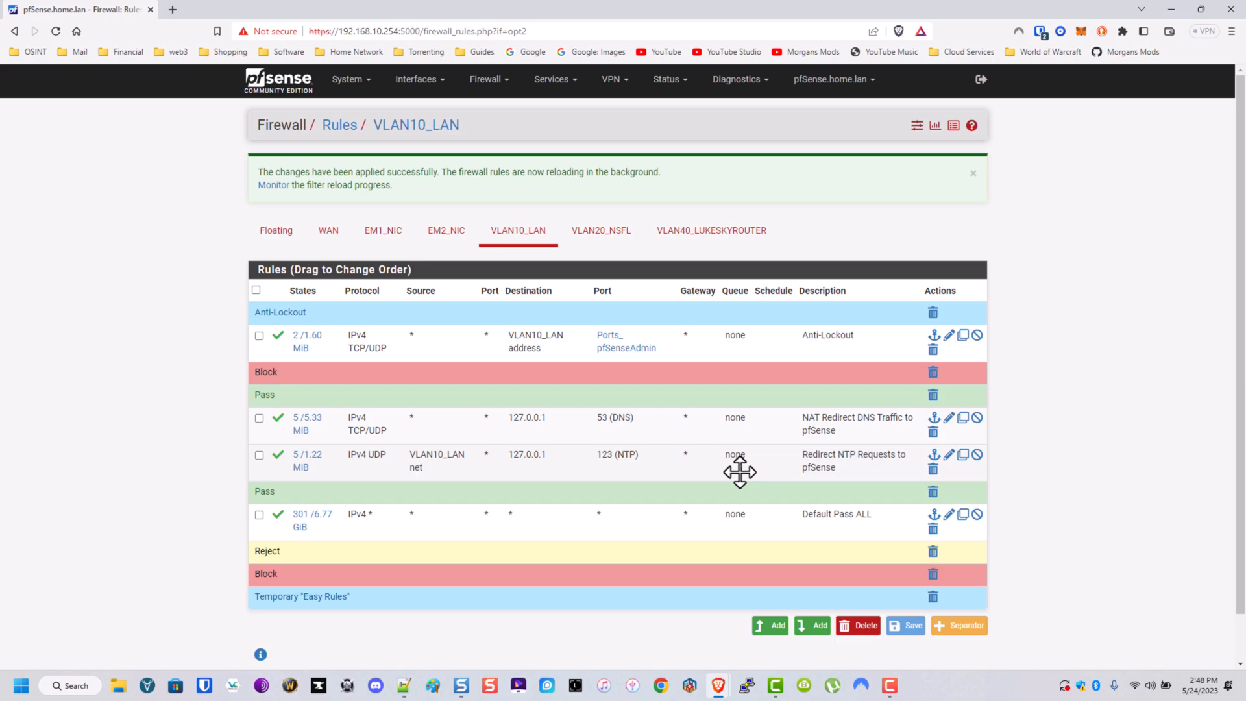
{"action": "mouse_move", "coordinate": [728, 472]}
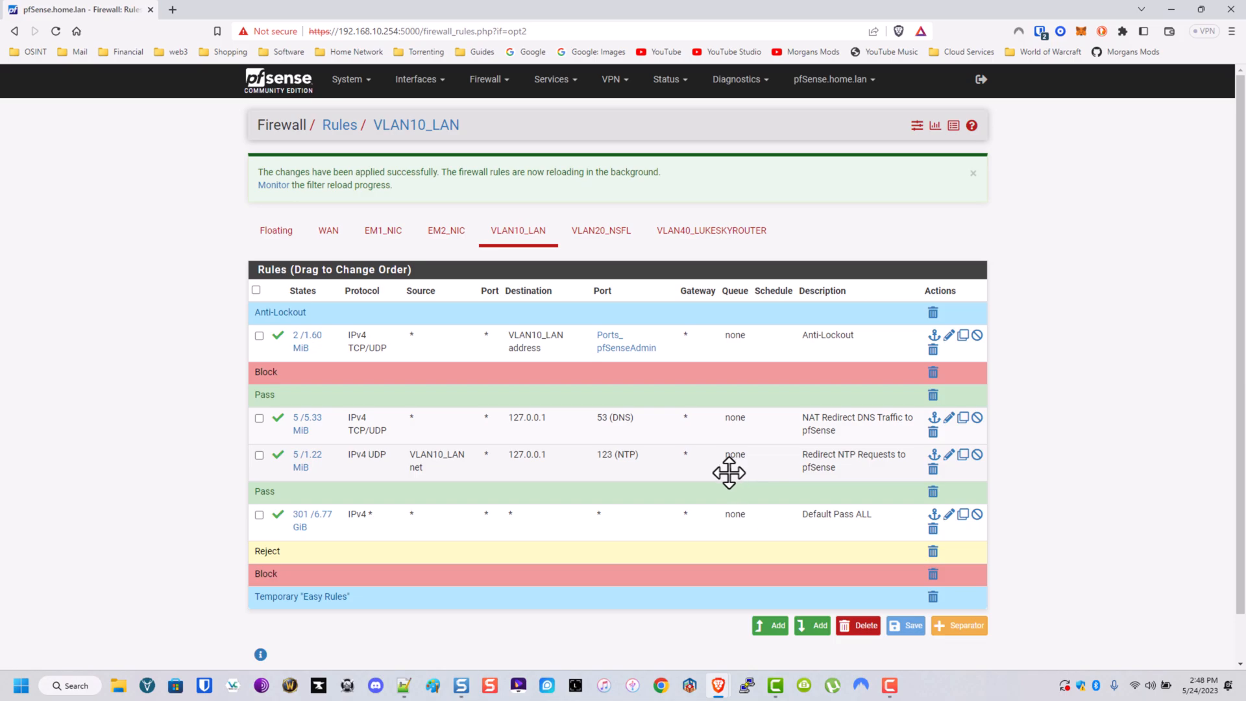
{"action": "mouse_move", "coordinate": [724, 468]}
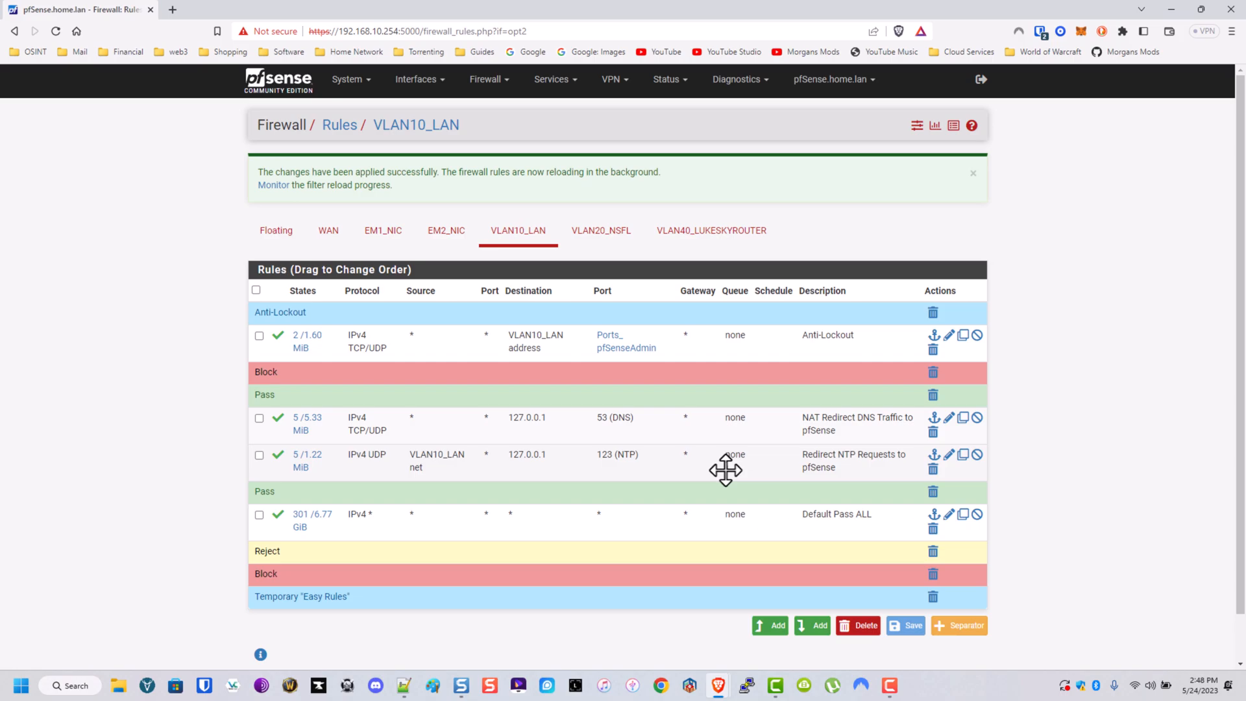
{"action": "mouse_move", "coordinate": [782, 553]}
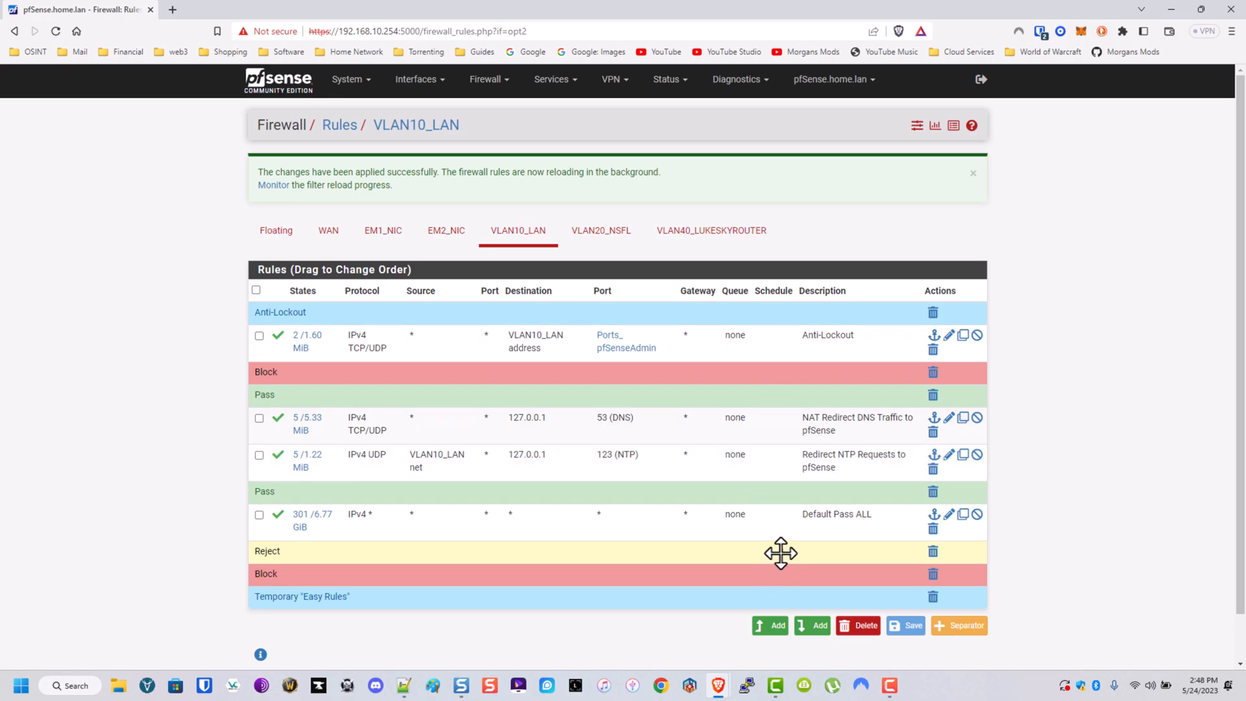
{"action": "mouse_move", "coordinate": [857, 535]}
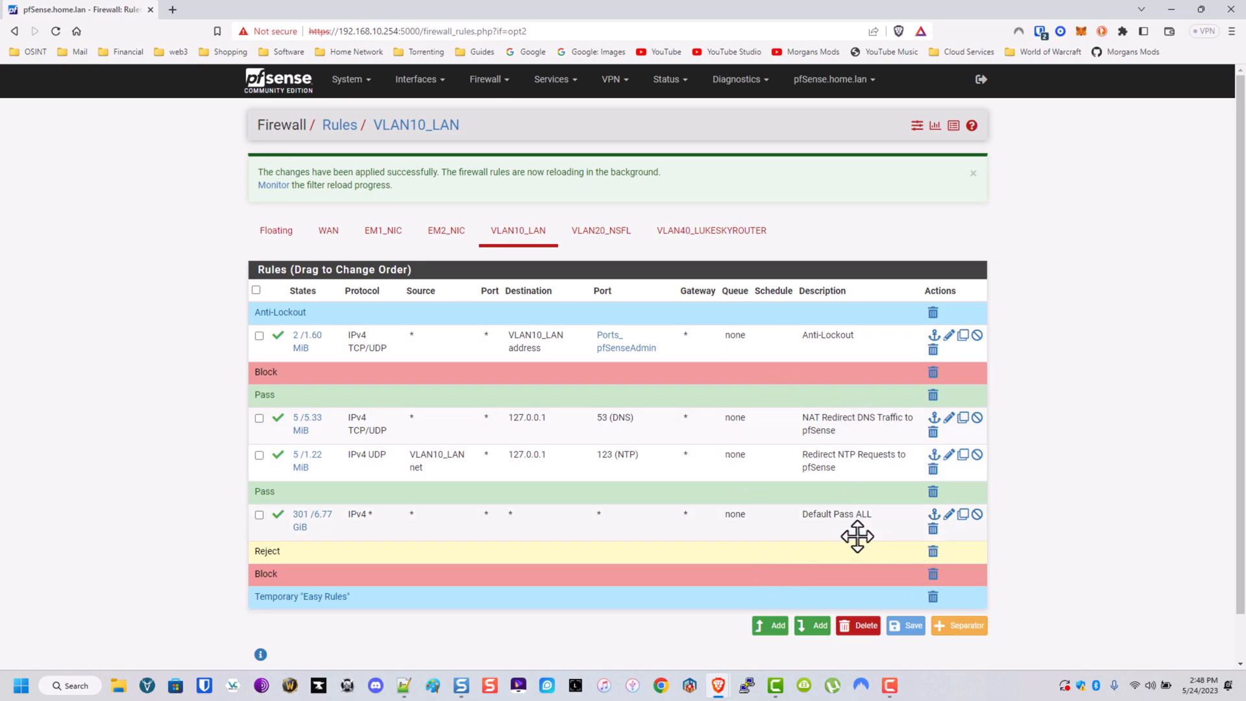
{"action": "mouse_move", "coordinate": [368, 416]}
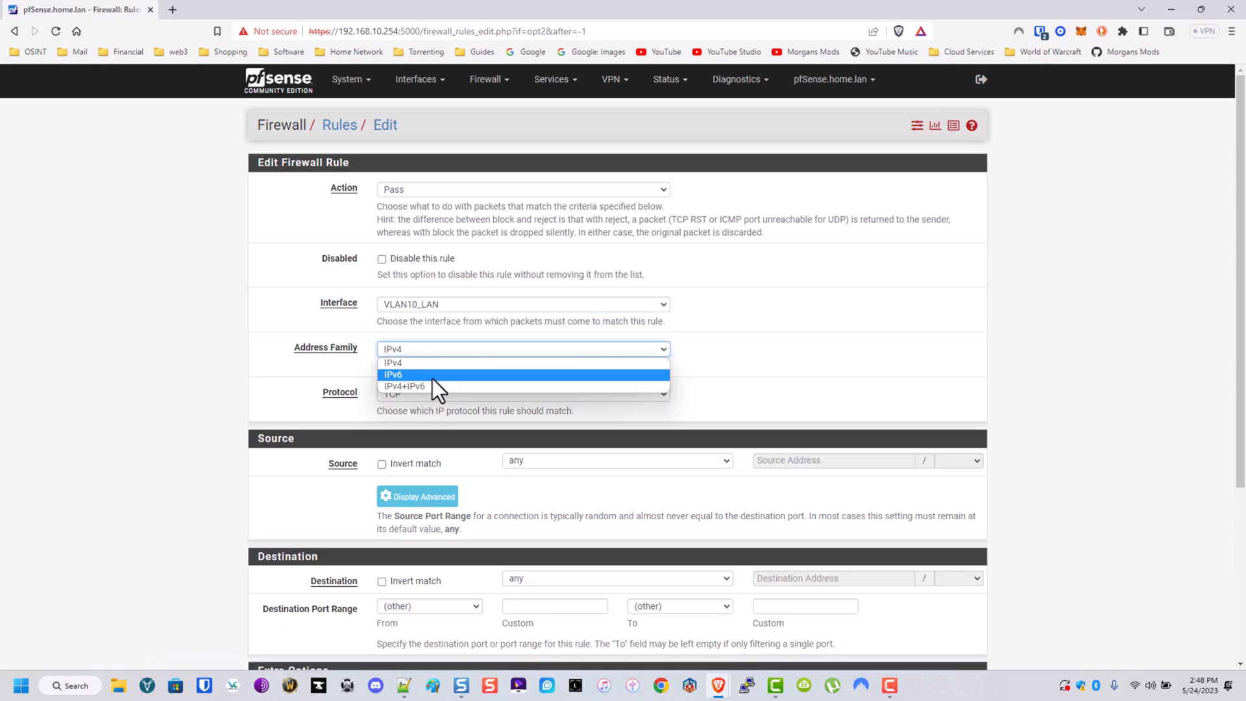
Step: Create a reject rule for any IPv6 protocol described 'Block ALL IPv6' and save it
{"action": "left_click", "coordinate": [393, 375]}
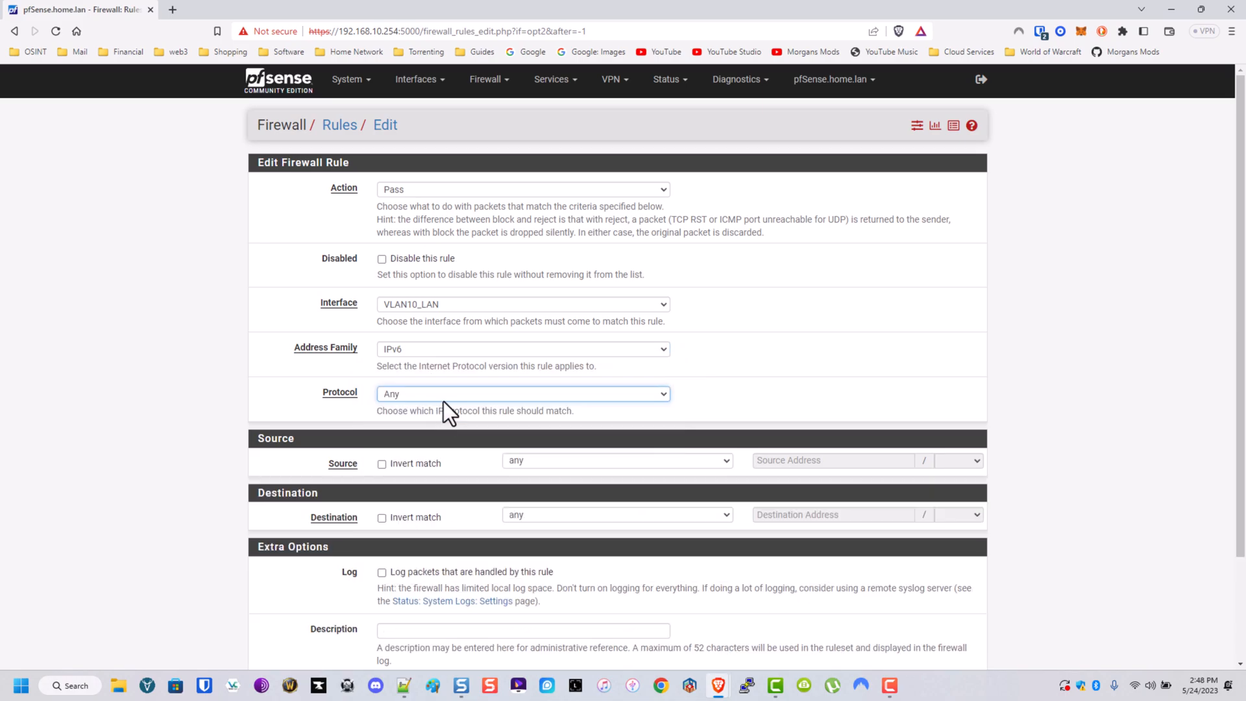
{"action": "left_click", "coordinate": [522, 188]}
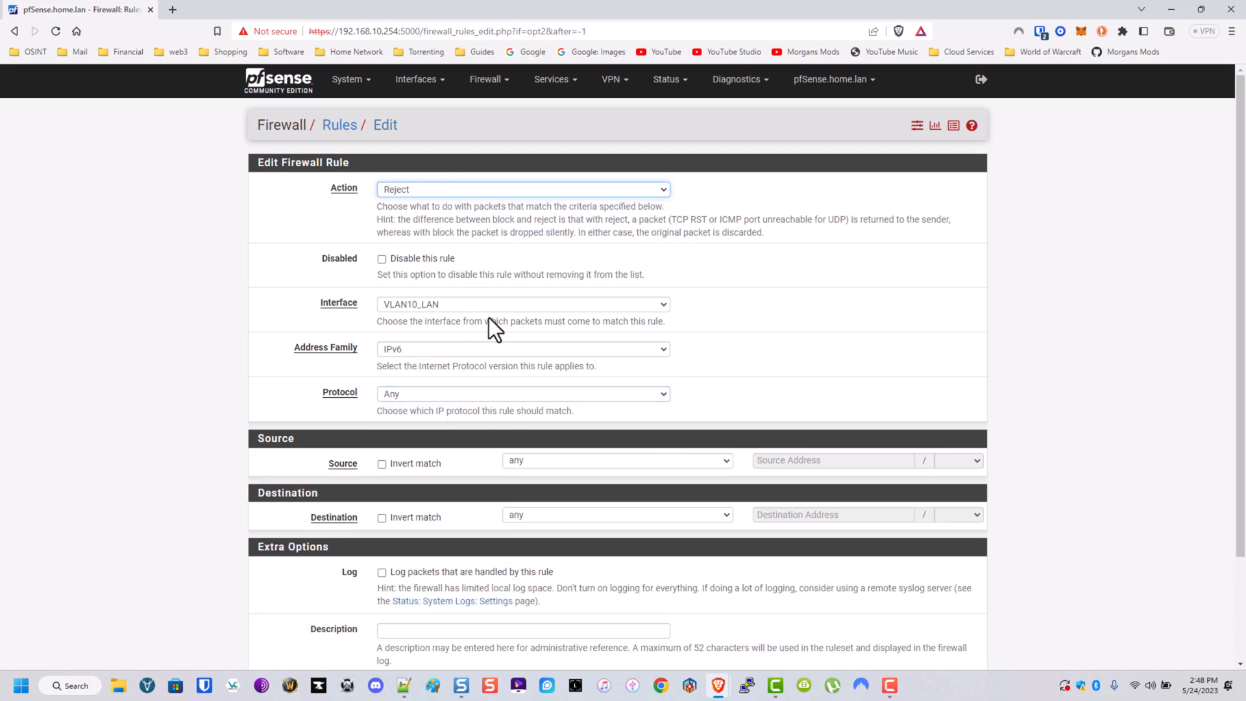
{"action": "scroll", "scroll_direction": "down", "scroll_amount": 3}
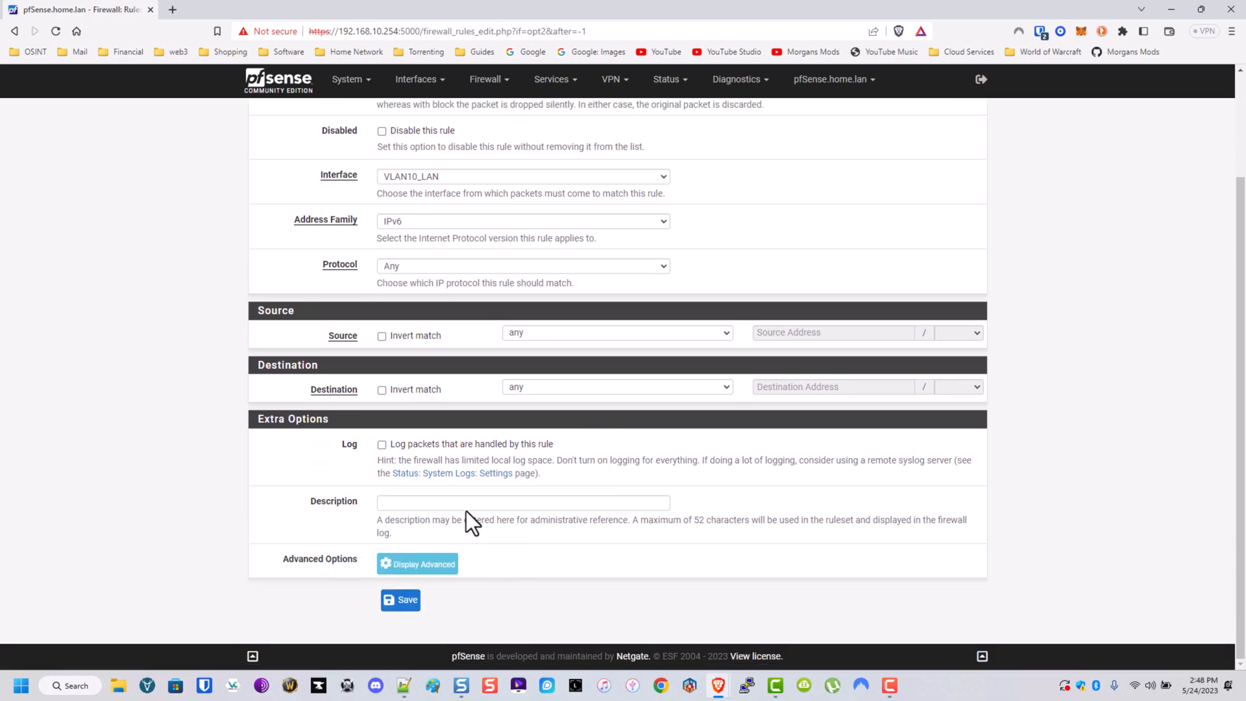
{"action": "type", "text": "B"}
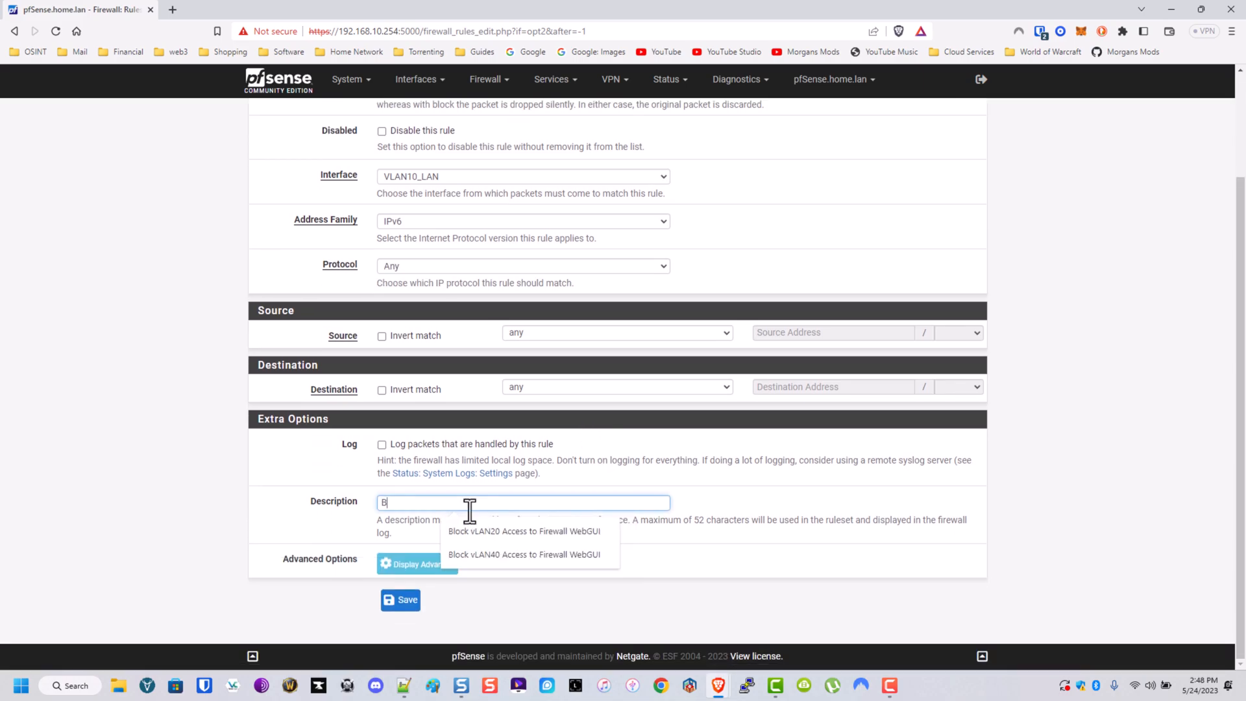
{"action": "type", "text": "lock ALL"}
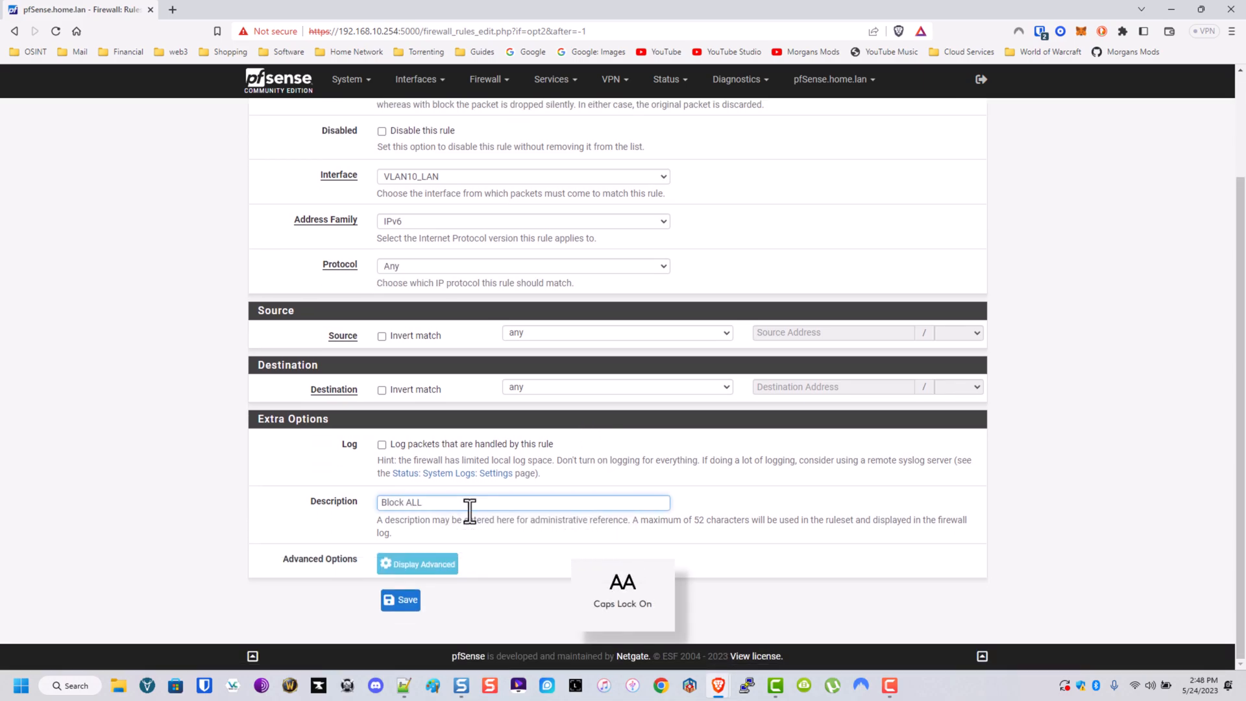
{"action": "type", "text": "IPv6"}
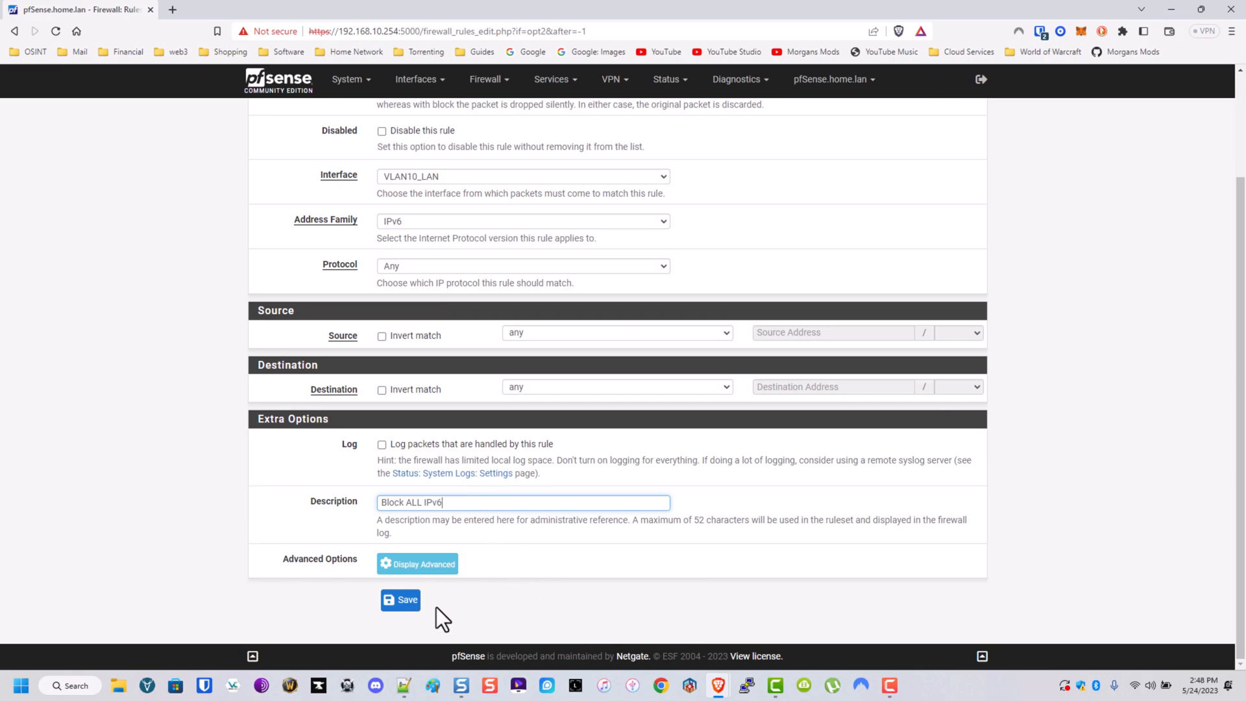
{"action": "left_click", "coordinate": [401, 599]}
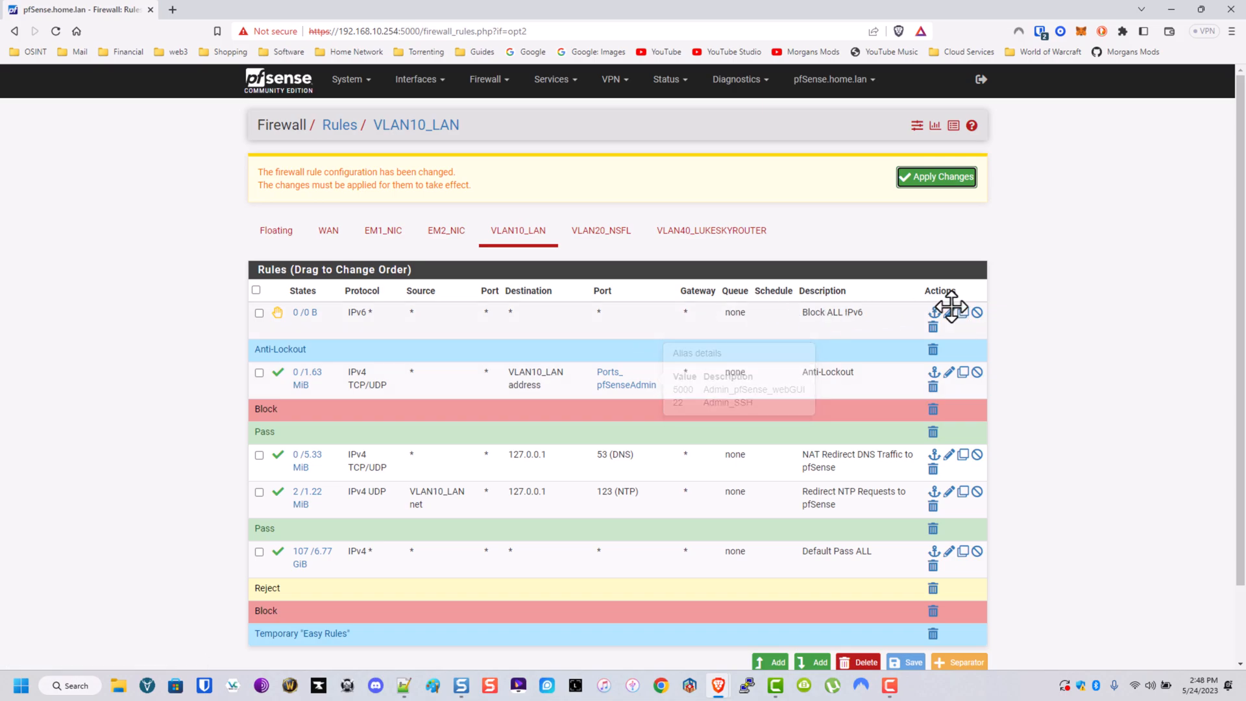
Step: Change Block ALL IPv6 from Reject to Block, save, and apply
{"action": "left_click", "coordinate": [949, 312]}
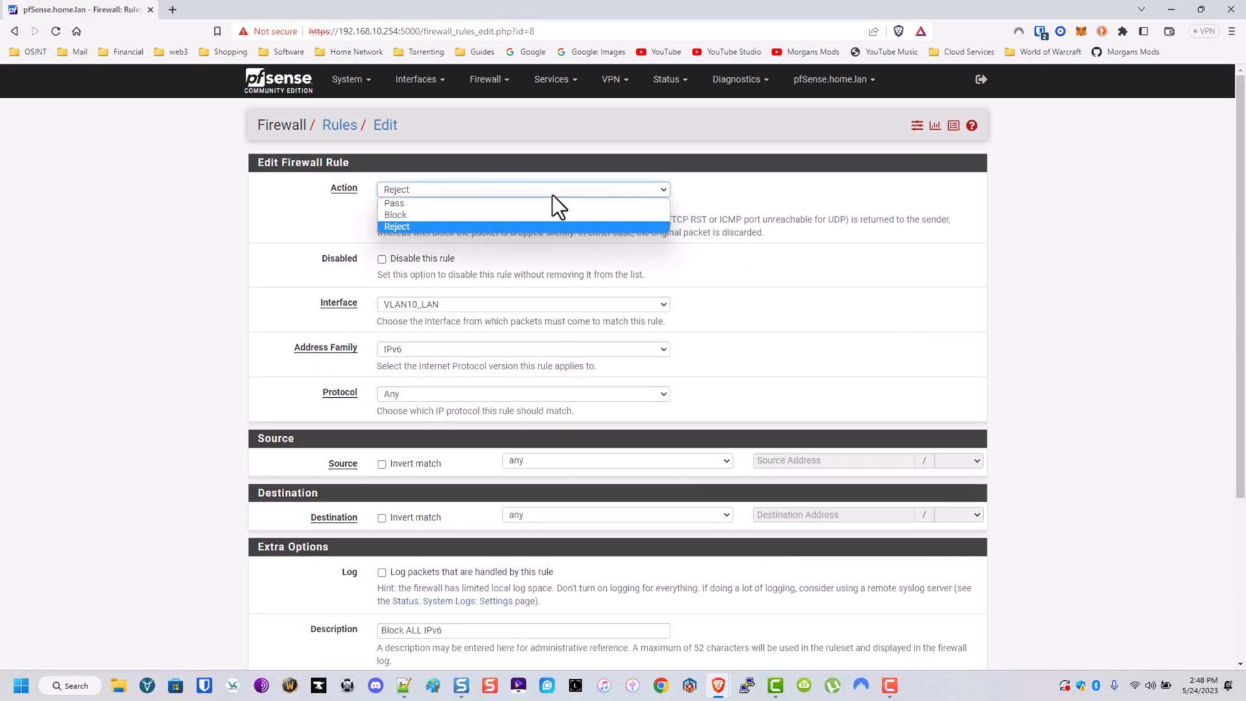
{"action": "scroll", "scroll_direction": "down", "scroll_amount": 3}
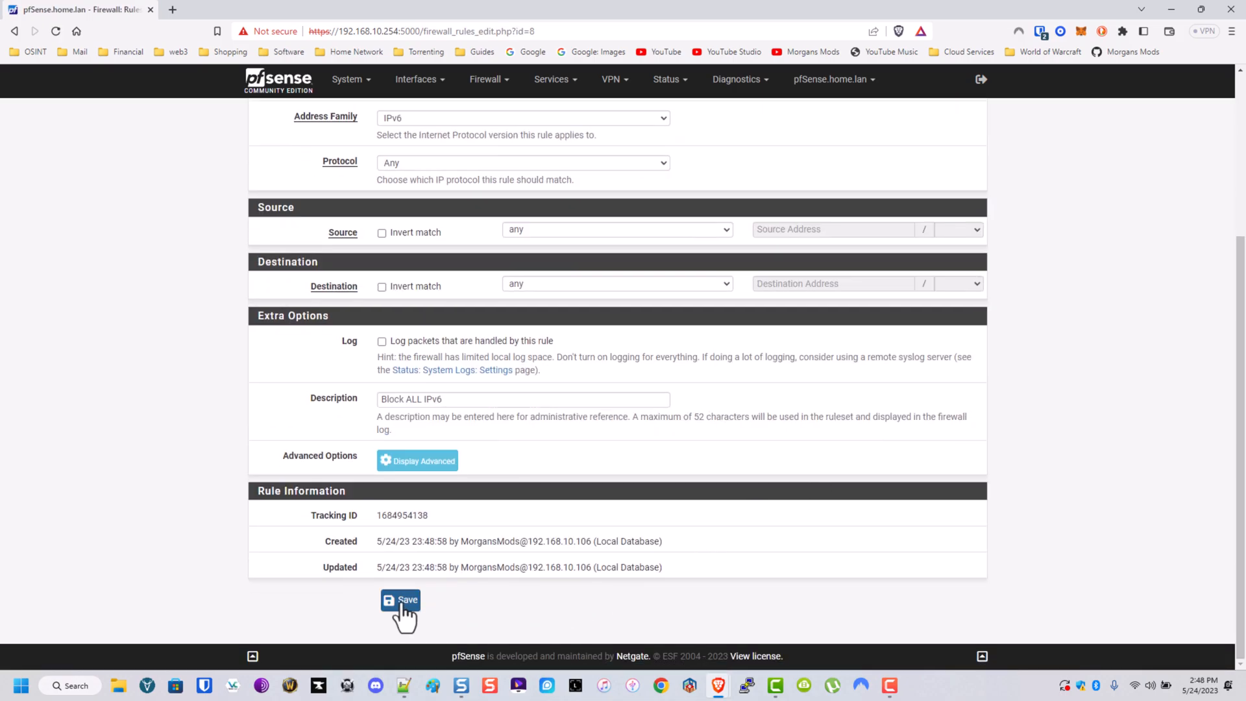
{"action": "left_click", "coordinate": [401, 600]}
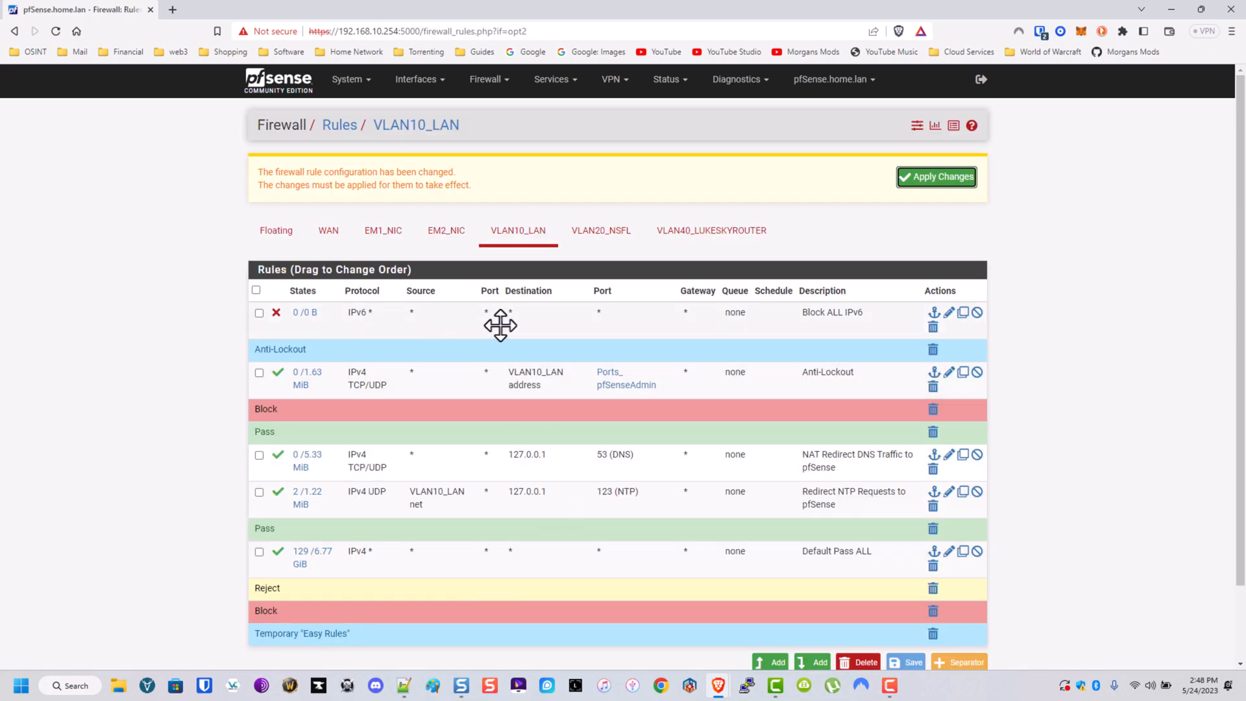
{"action": "left_click", "coordinate": [936, 177]}
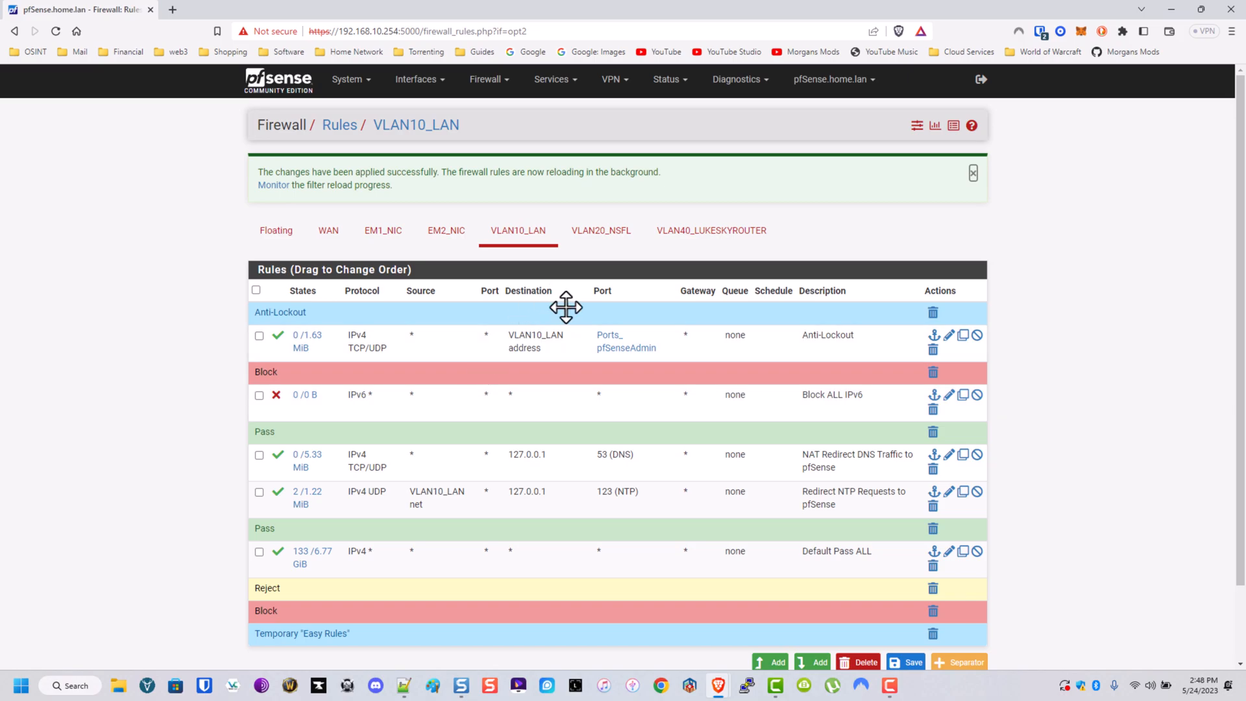
Step: Move Block ALL IPv6 below Anti-Lockout in the Block section and save the order
{"action": "scroll", "scroll_direction": "down", "scroll_amount": 3}
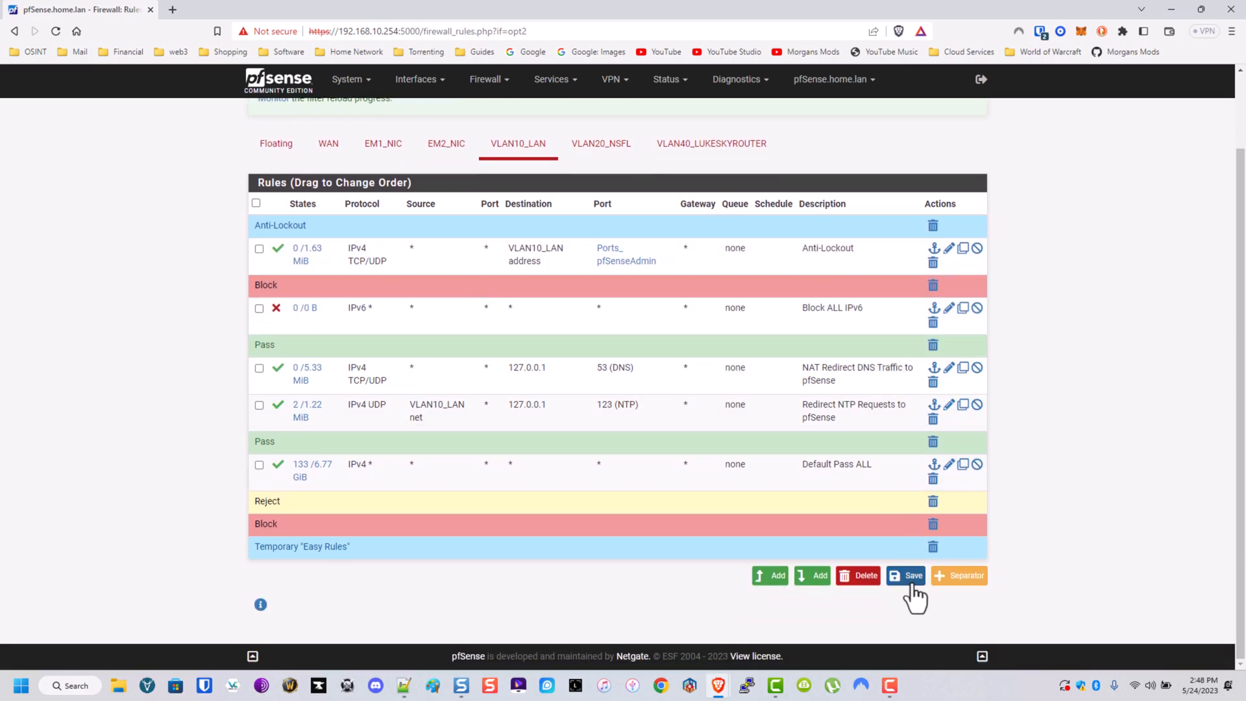
{"action": "left_click", "coordinate": [906, 576]}
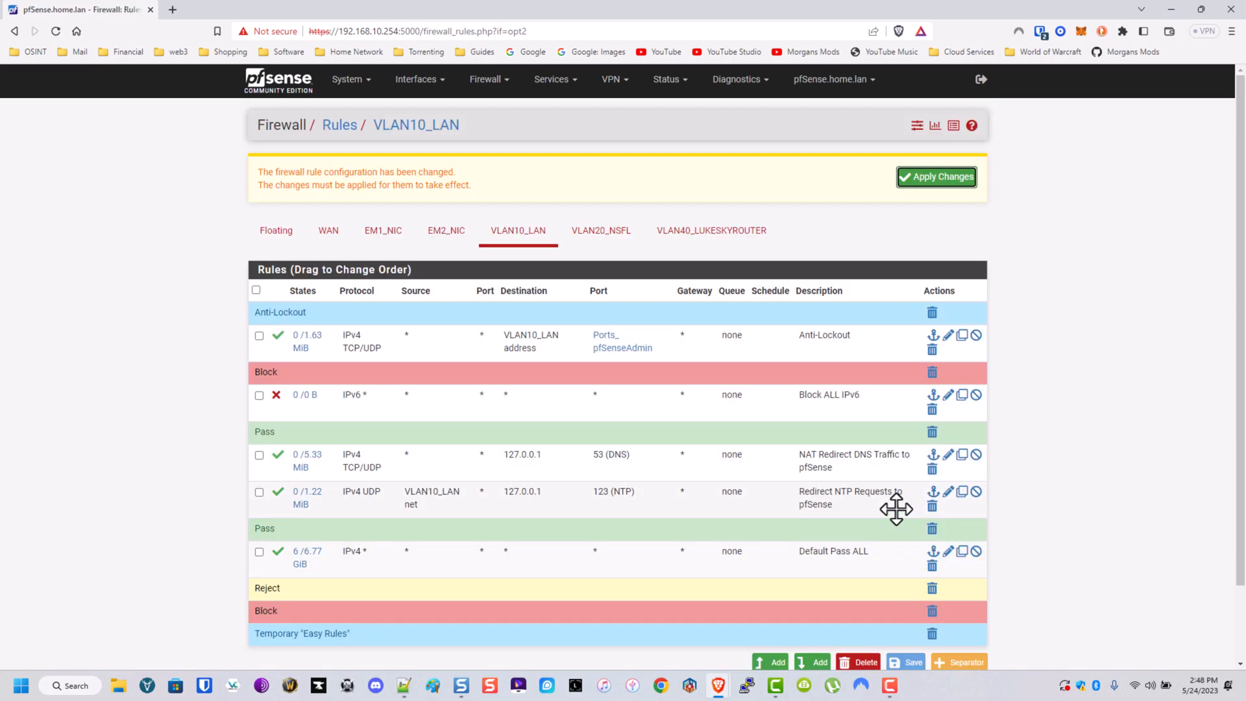
{"action": "scroll", "scroll_direction": "down", "scroll_amount": 3}
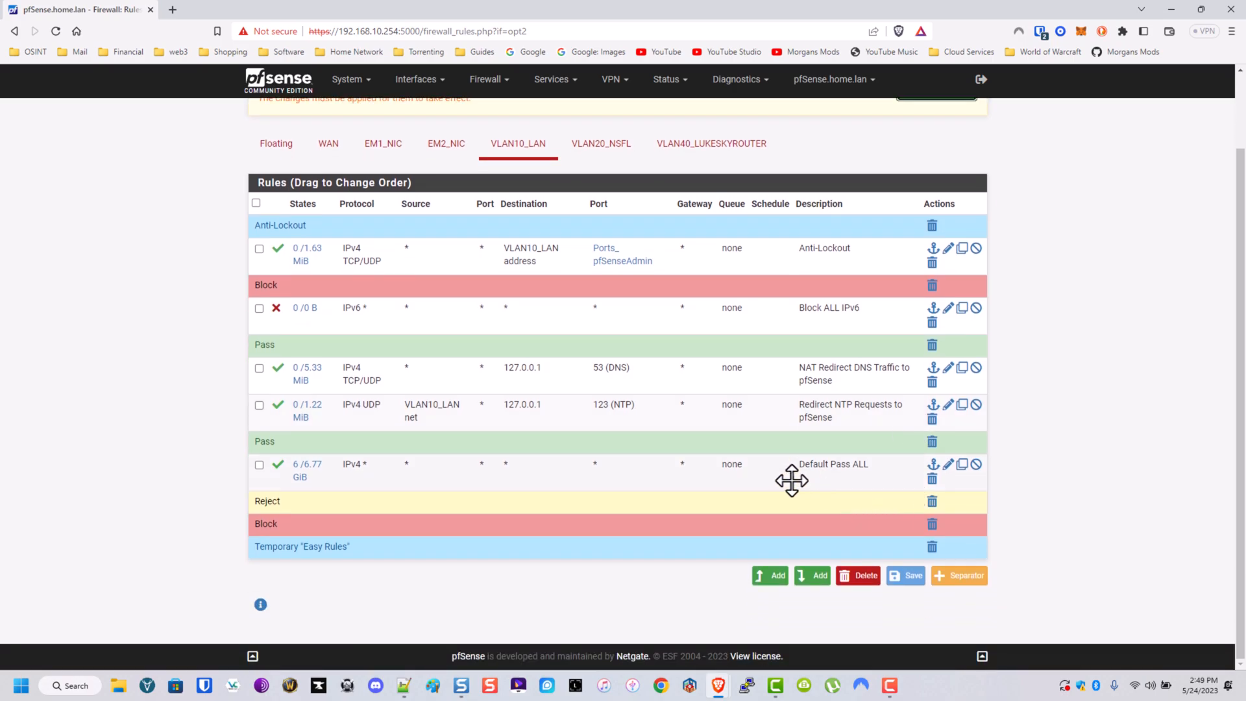
{"action": "mouse_move", "coordinate": [811, 522]}
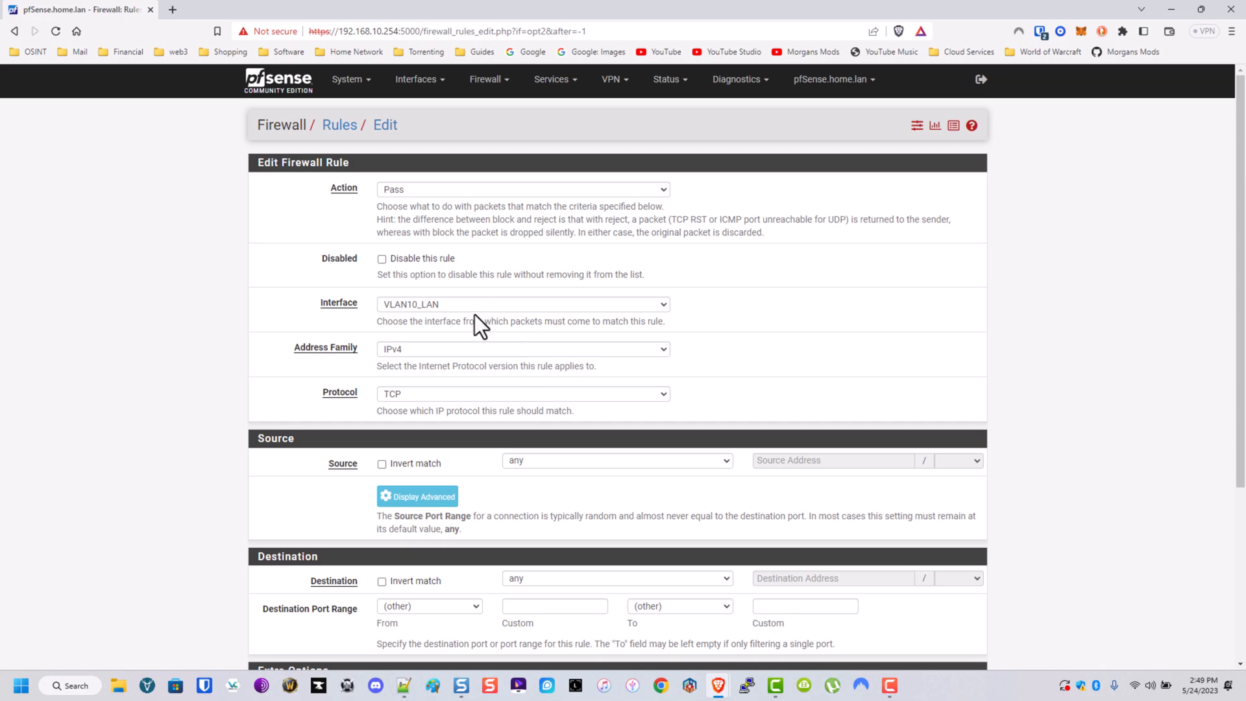
Step: Create a pass rule for IPv4 ICMP from VLAN10_LAN net, described Allow ICMP Pinging
{"action": "left_click", "coordinate": [522, 394]}
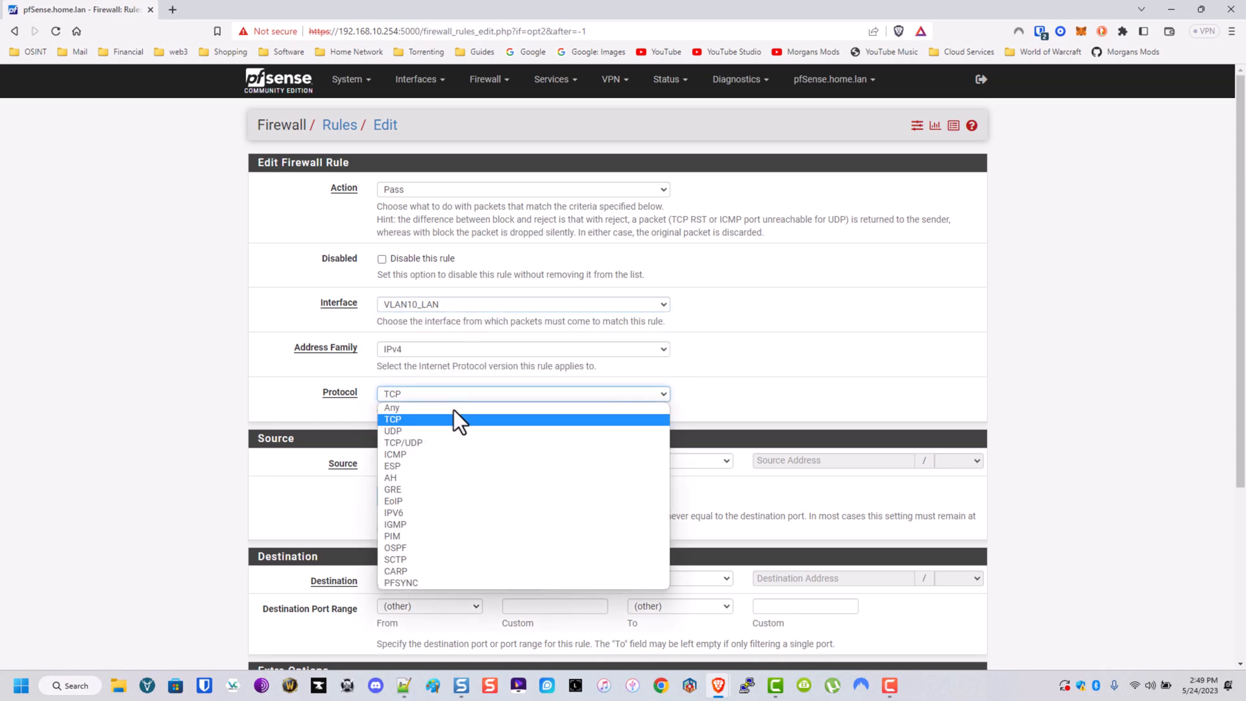
{"action": "left_click", "coordinate": [392, 466]}
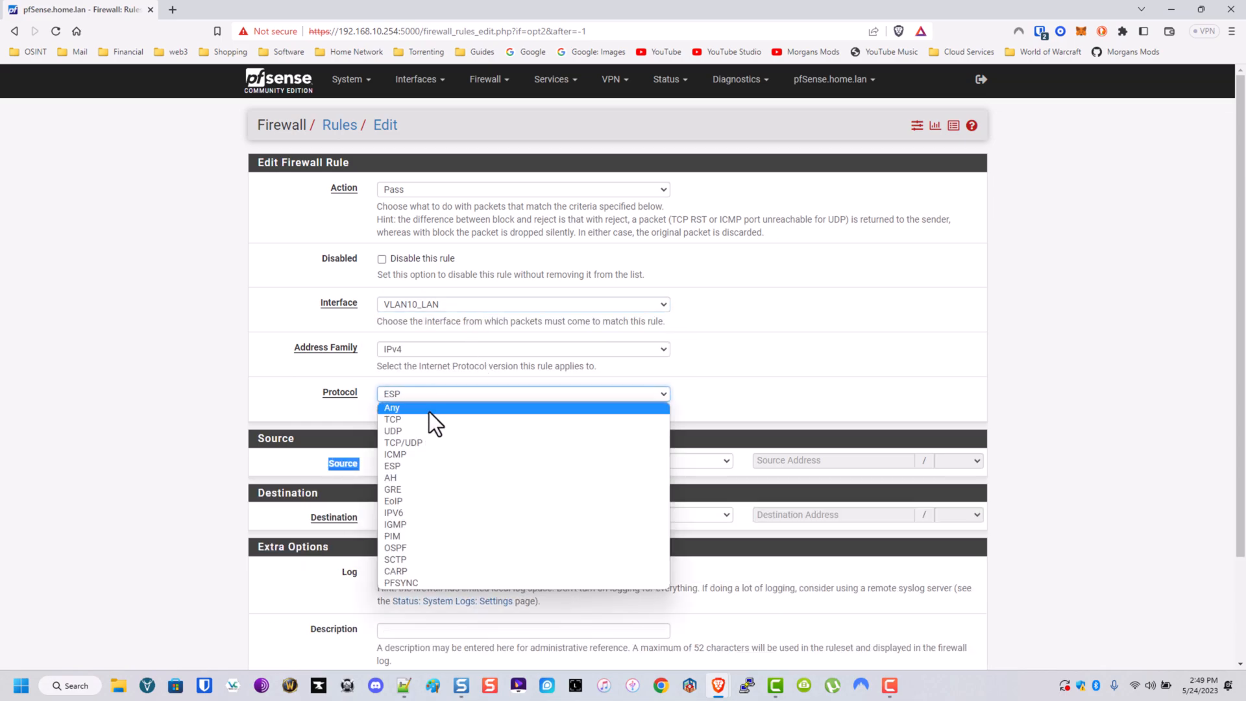
{"action": "left_click", "coordinate": [395, 454]}
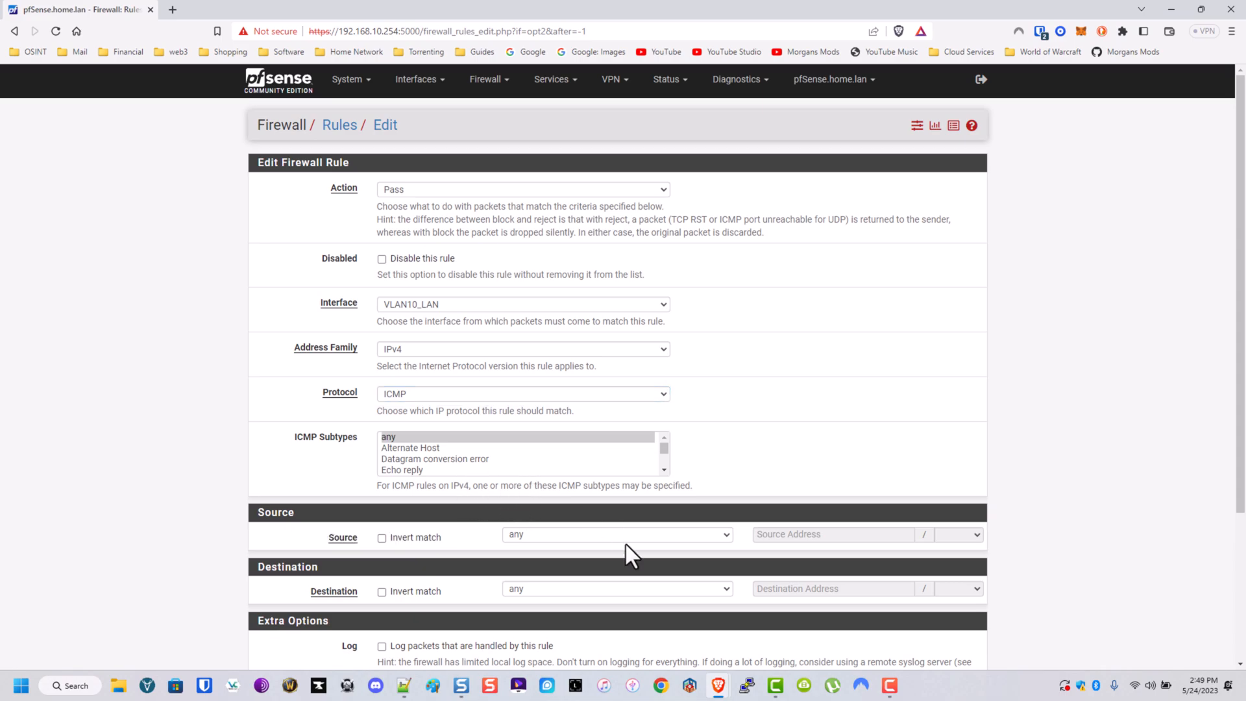
{"action": "left_click", "coordinate": [617, 534]}
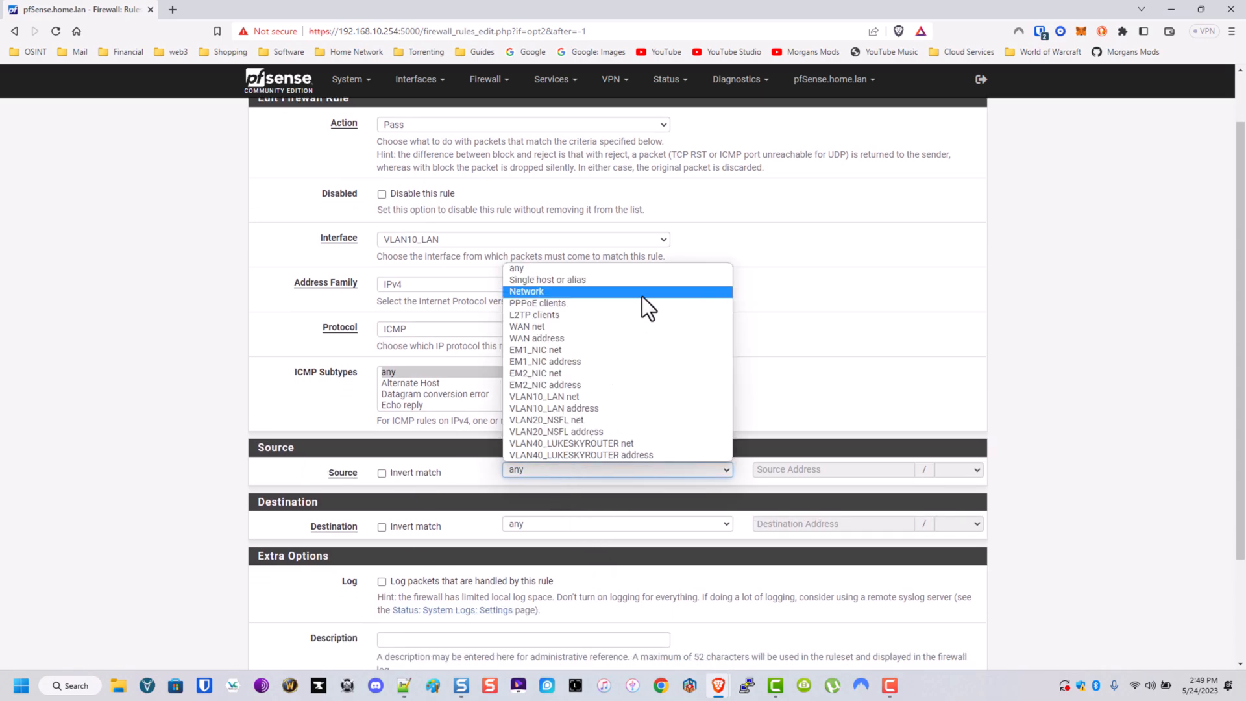
{"action": "left_click", "coordinate": [544, 396]}
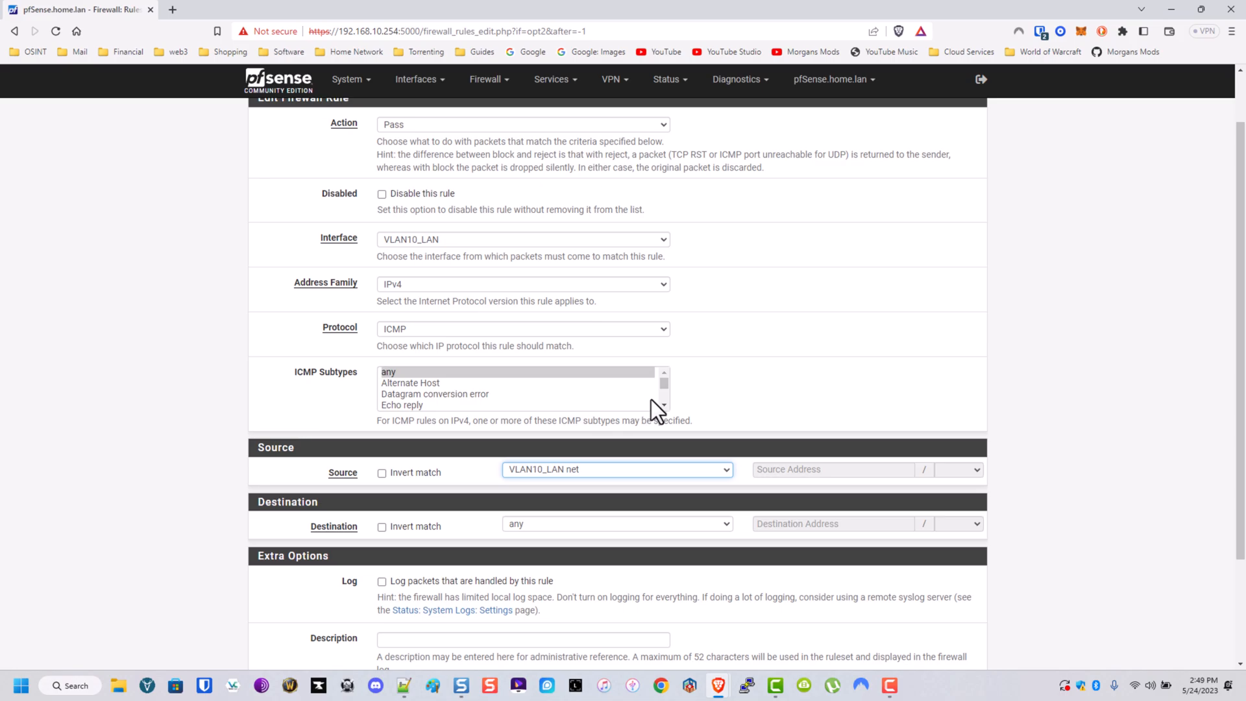
{"action": "mouse_move", "coordinate": [696, 556]}
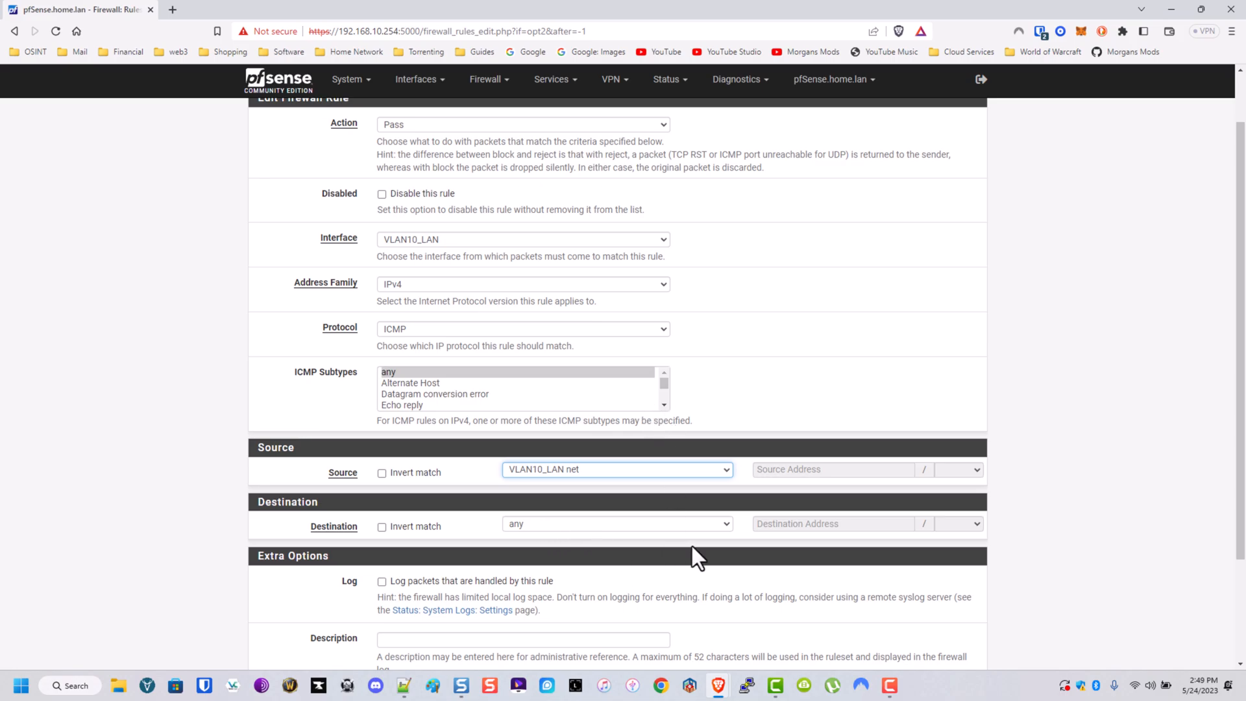
{"action": "left_click", "coordinate": [522, 510]}
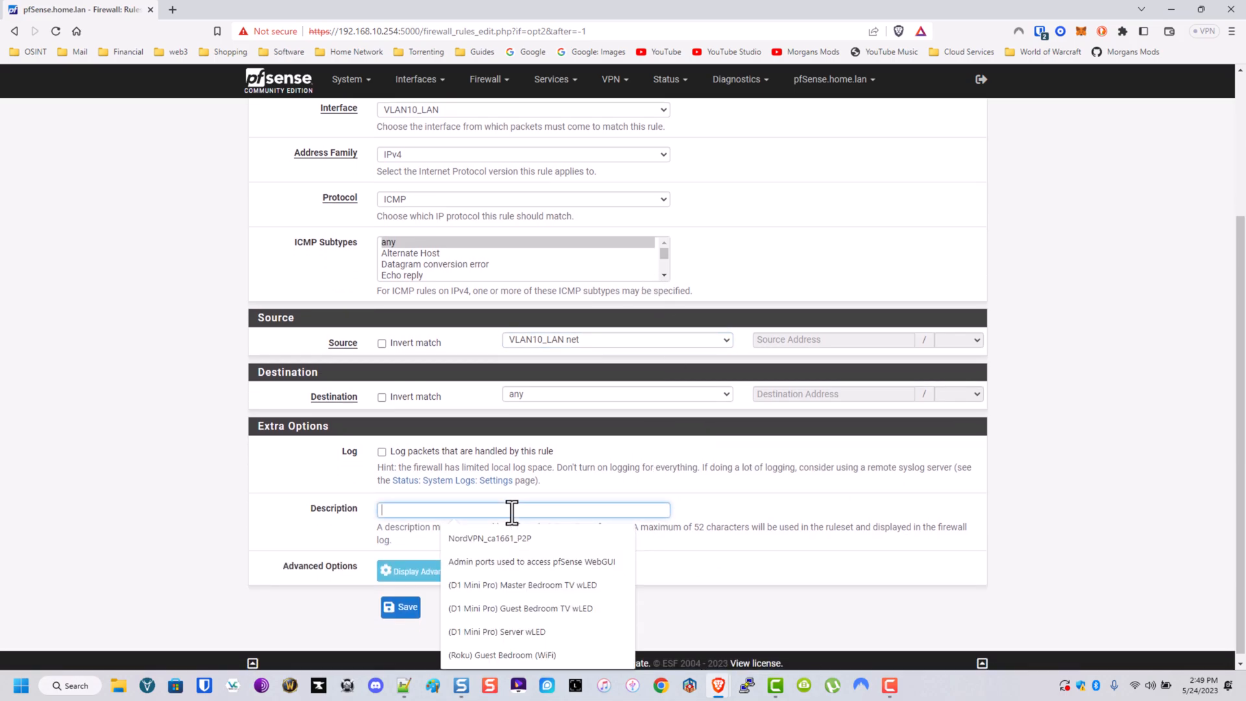
{"action": "type", "text": "Allow Pinging"}
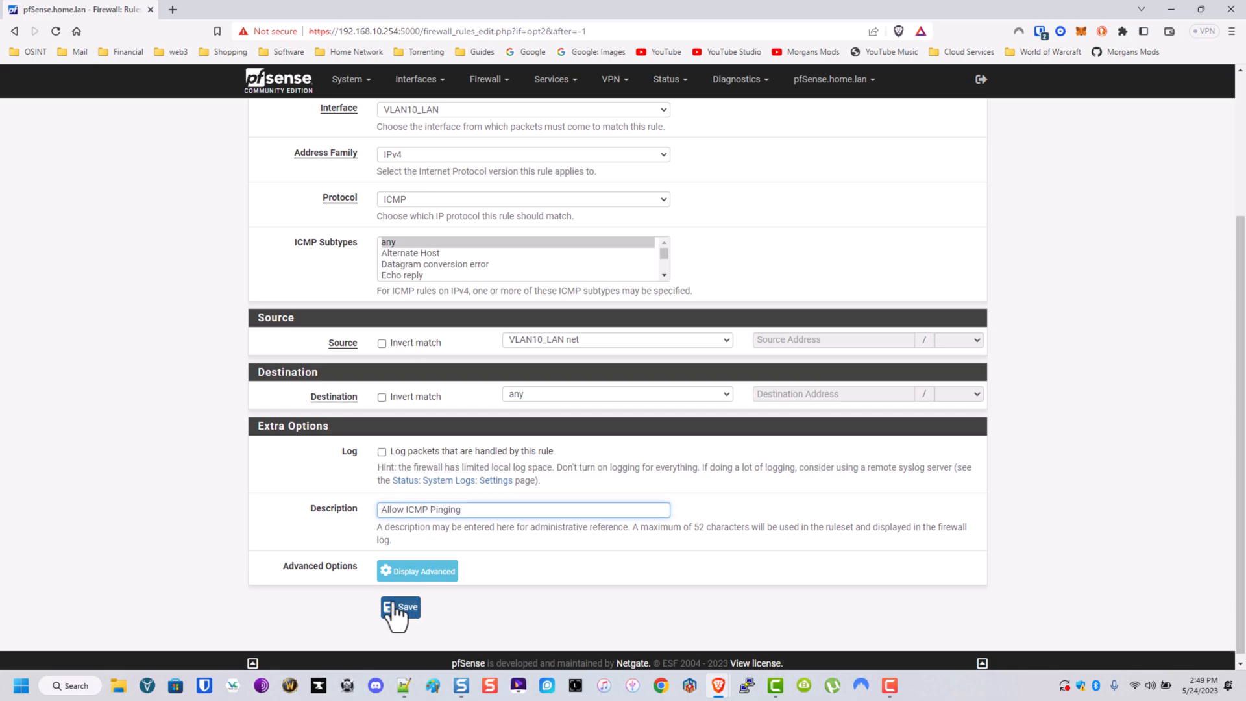
{"action": "left_click", "coordinate": [400, 606]}
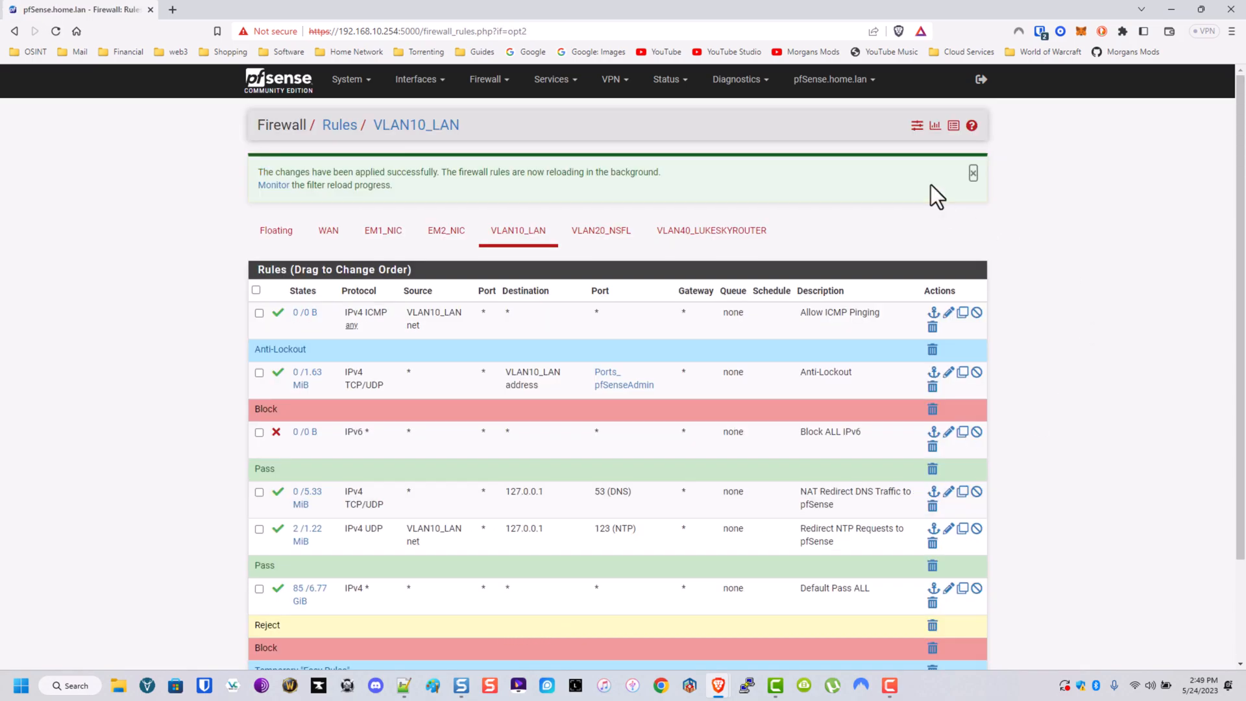
Step: Drag Allow ICMP Pinging under the Pass separator below Block ALL IPv6 and save
{"action": "scroll", "scroll_direction": "down", "scroll_amount": 3}
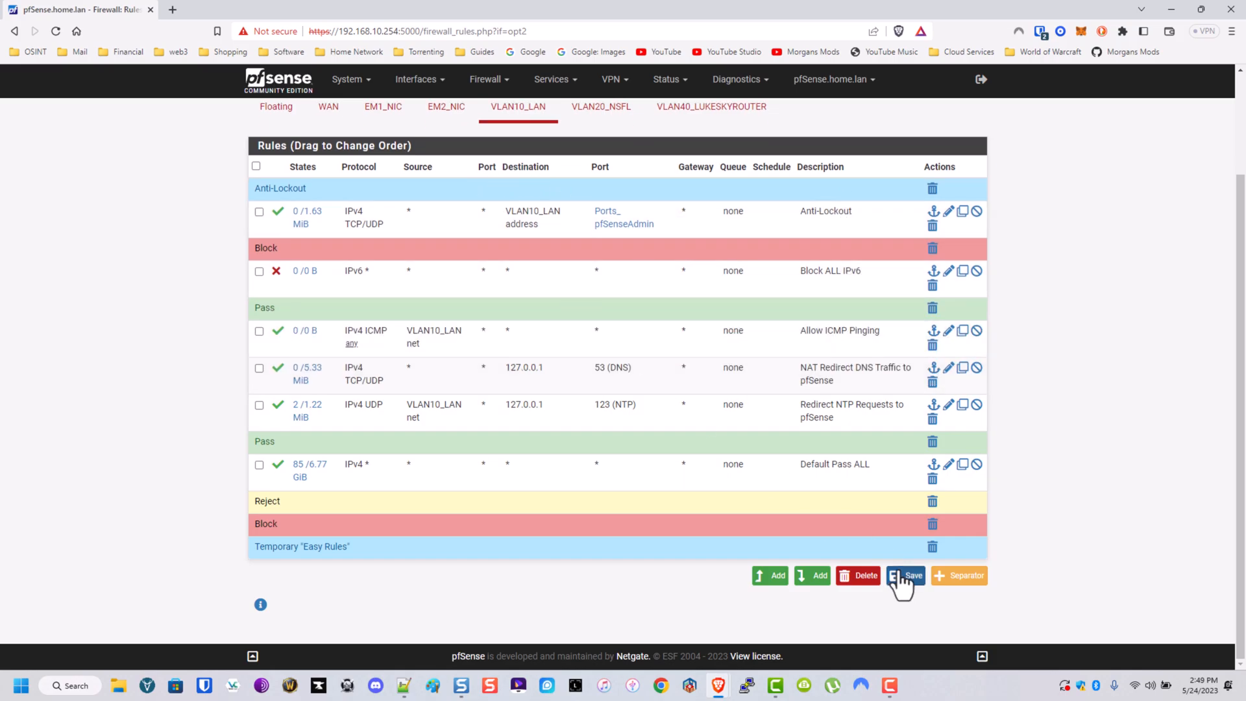
{"action": "left_click", "coordinate": [904, 576]}
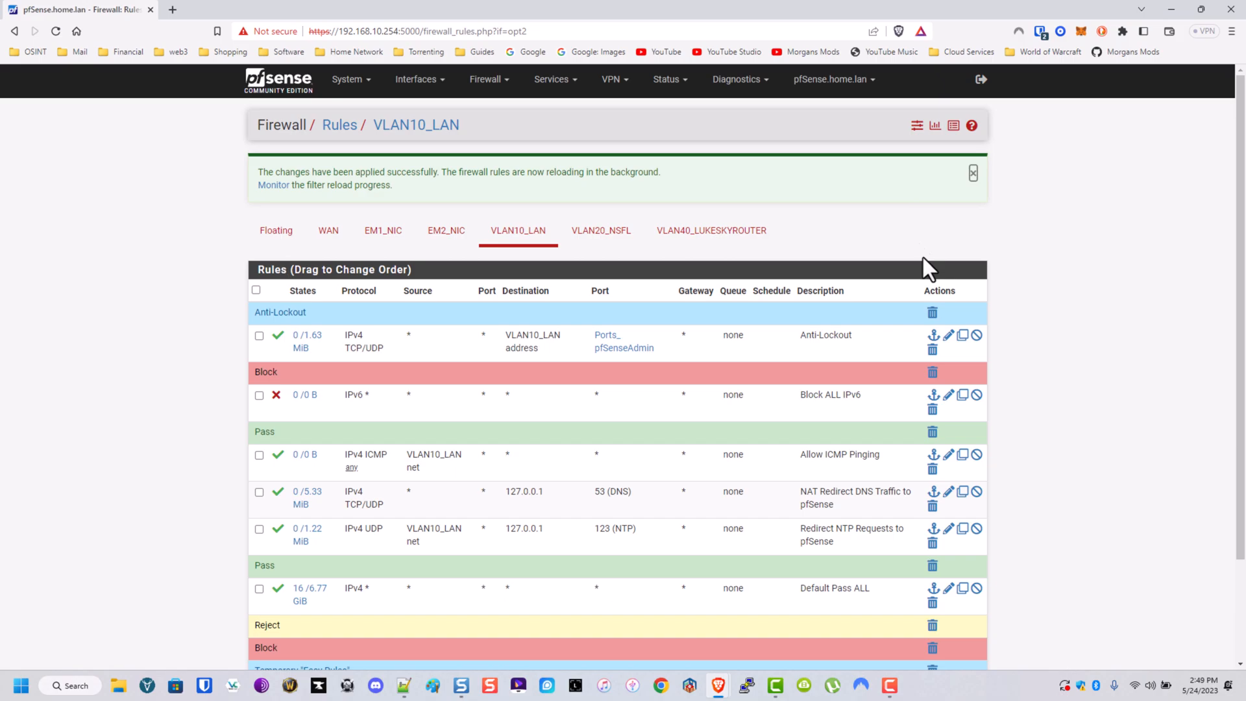
{"action": "scroll", "scroll_direction": "down", "scroll_amount": 3}
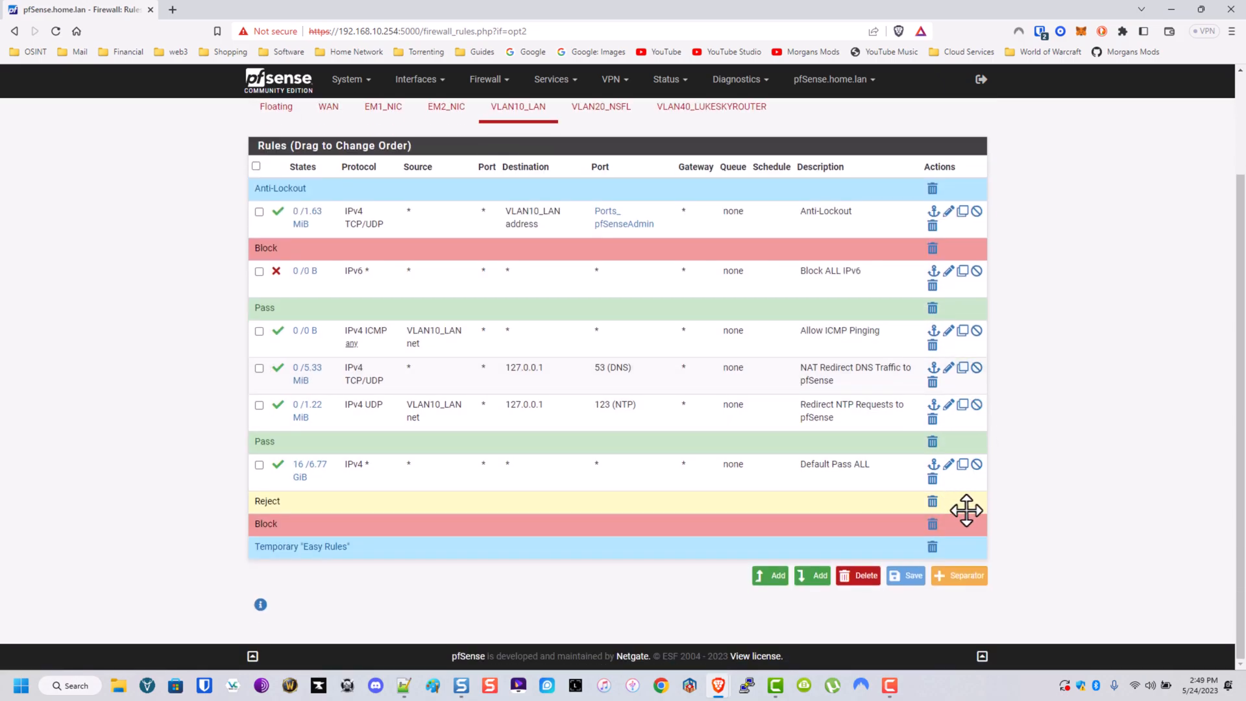
{"action": "mouse_move", "coordinate": [878, 333]}
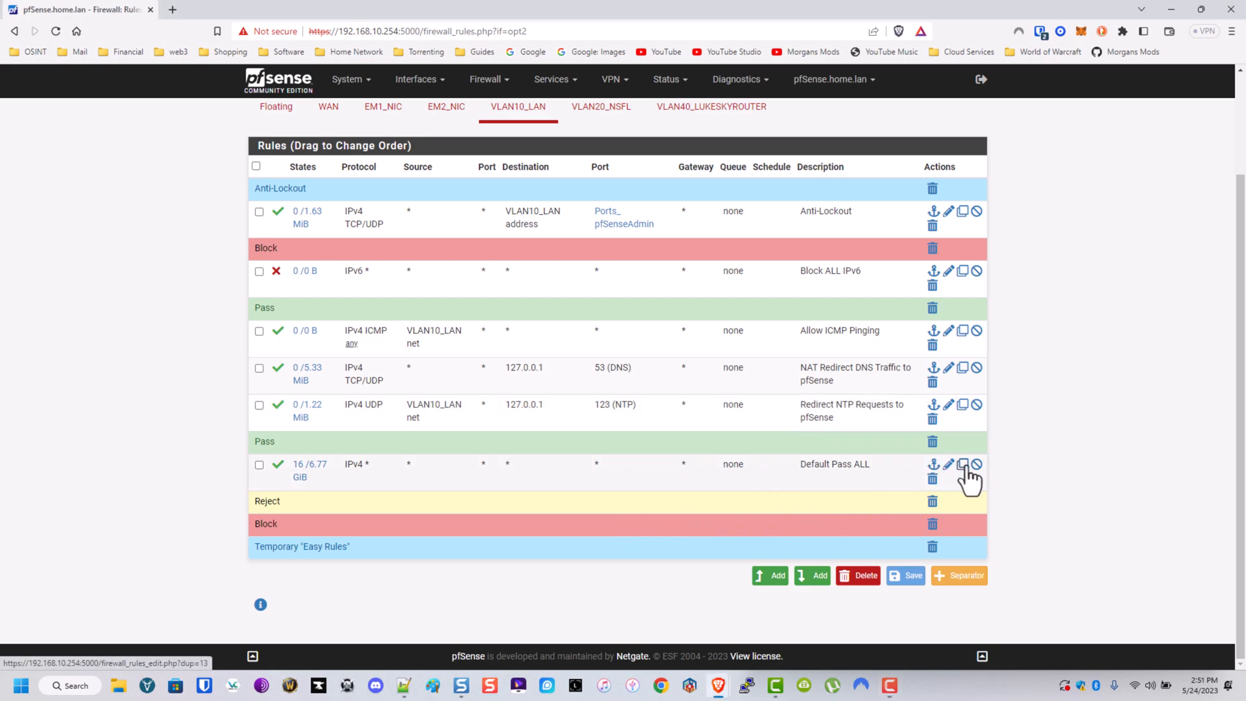
Step: Change the copied rule's action to Block, describe it 'Block Everything Else', and save
{"action": "left_click", "coordinate": [947, 464]}
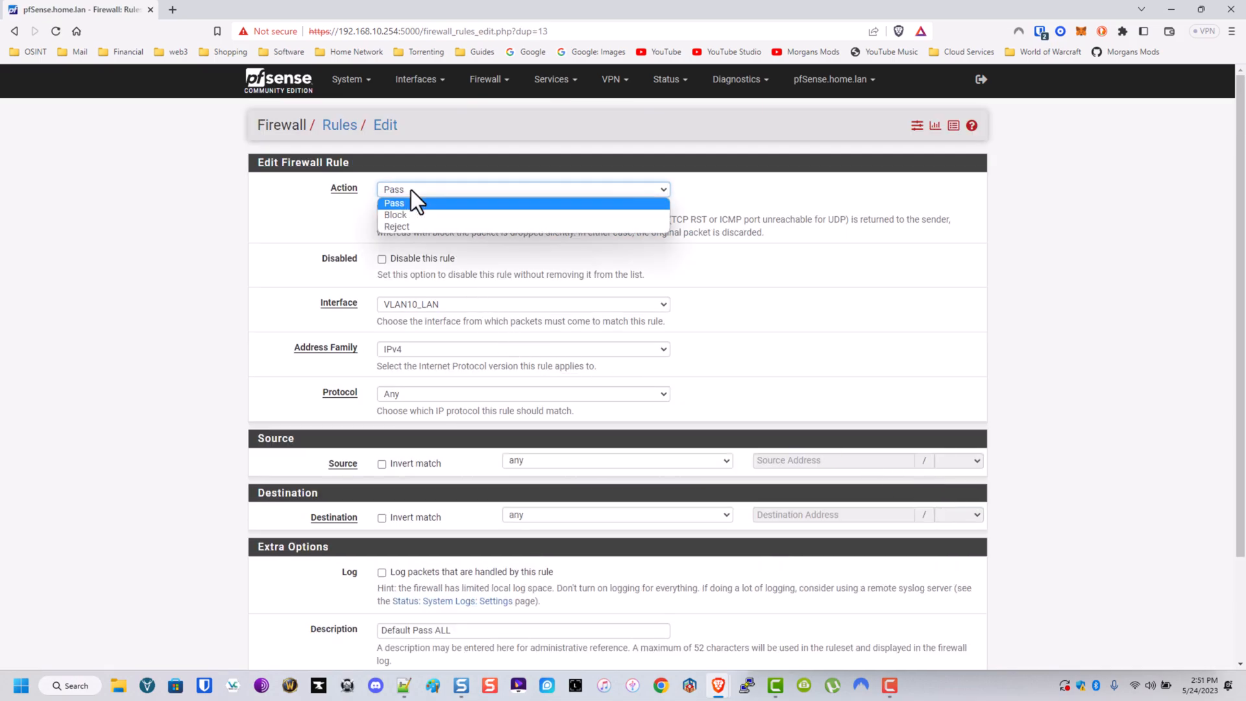
{"action": "left_click", "coordinate": [395, 214]}
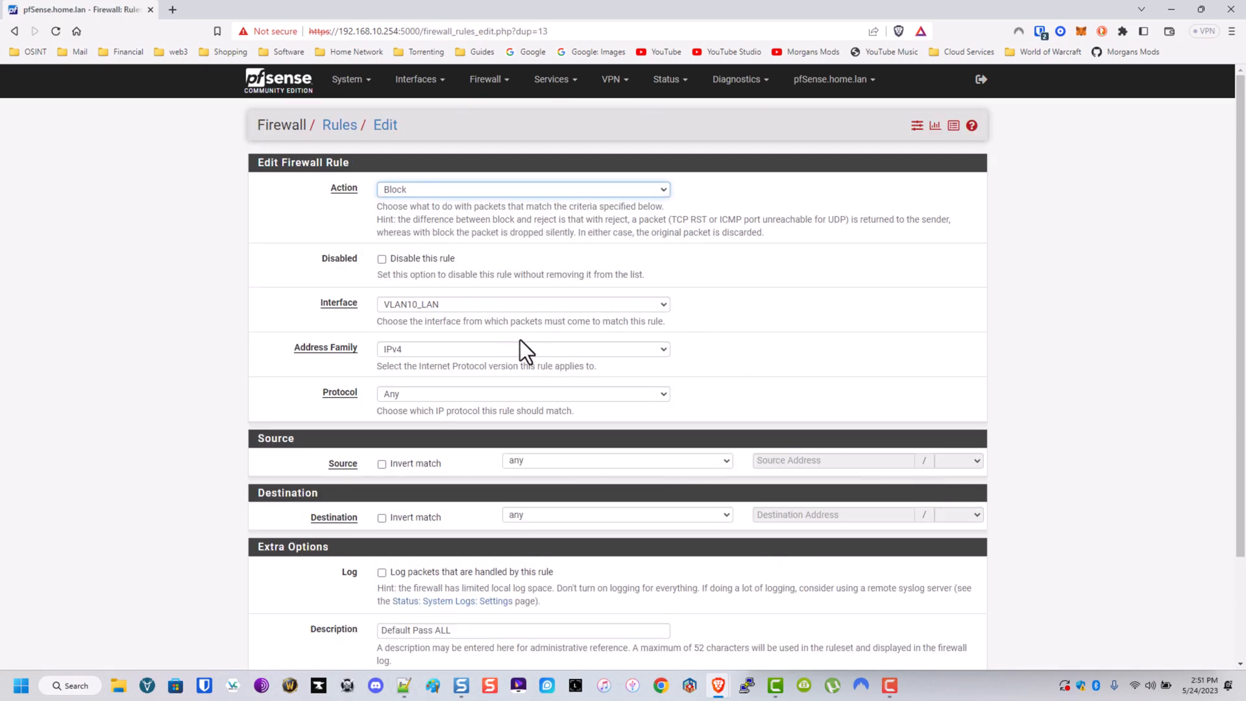
{"action": "scroll", "scroll_direction": "down", "scroll_amount": 3}
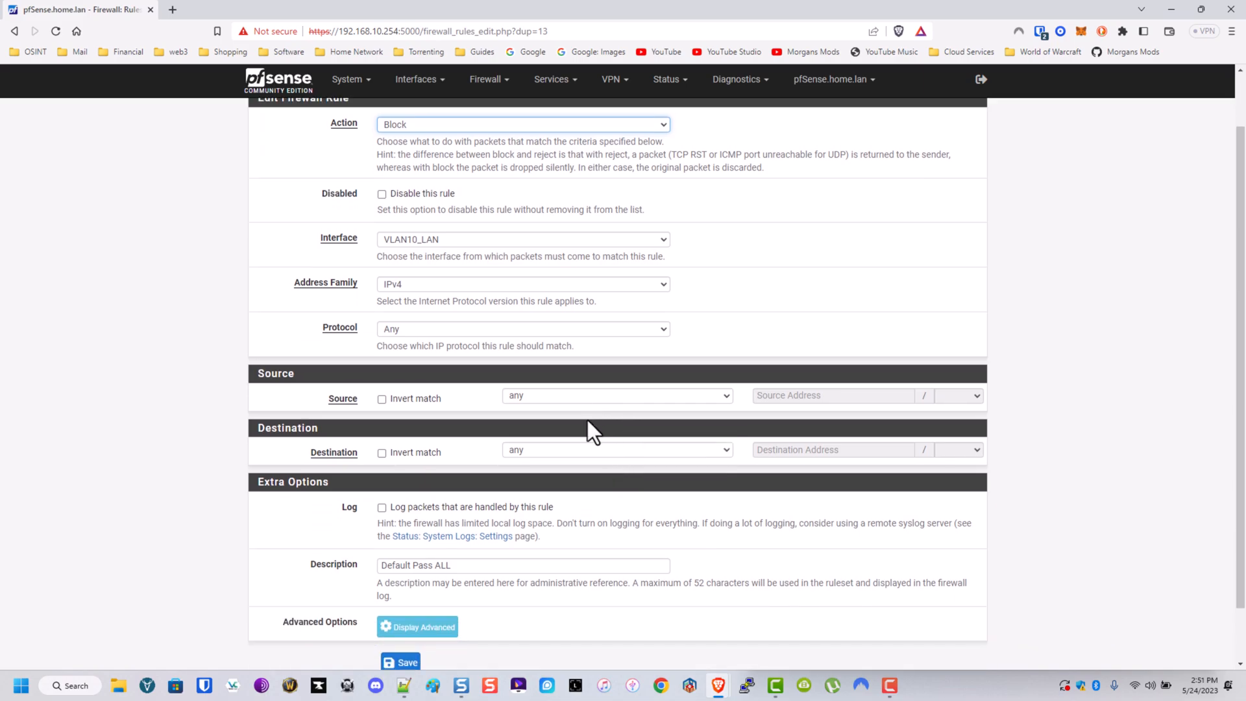
{"action": "triple_click", "coordinate": [523, 566]}
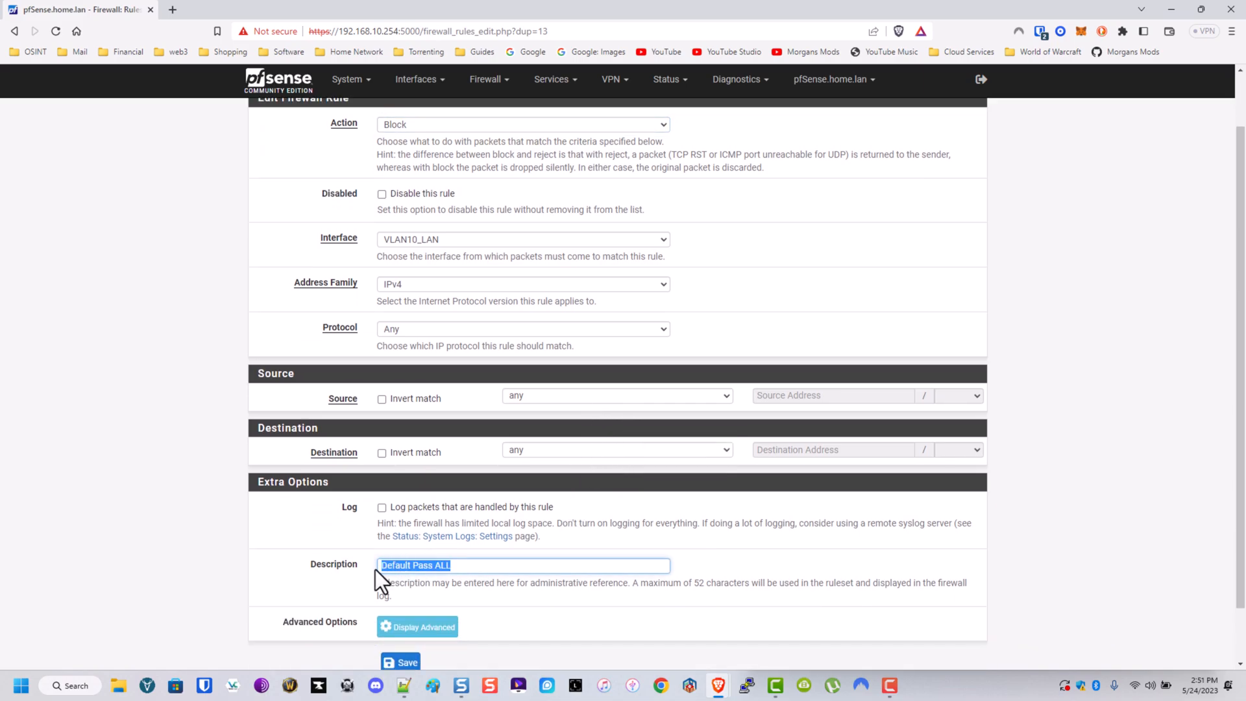
{"action": "type", "text": "Bl"}
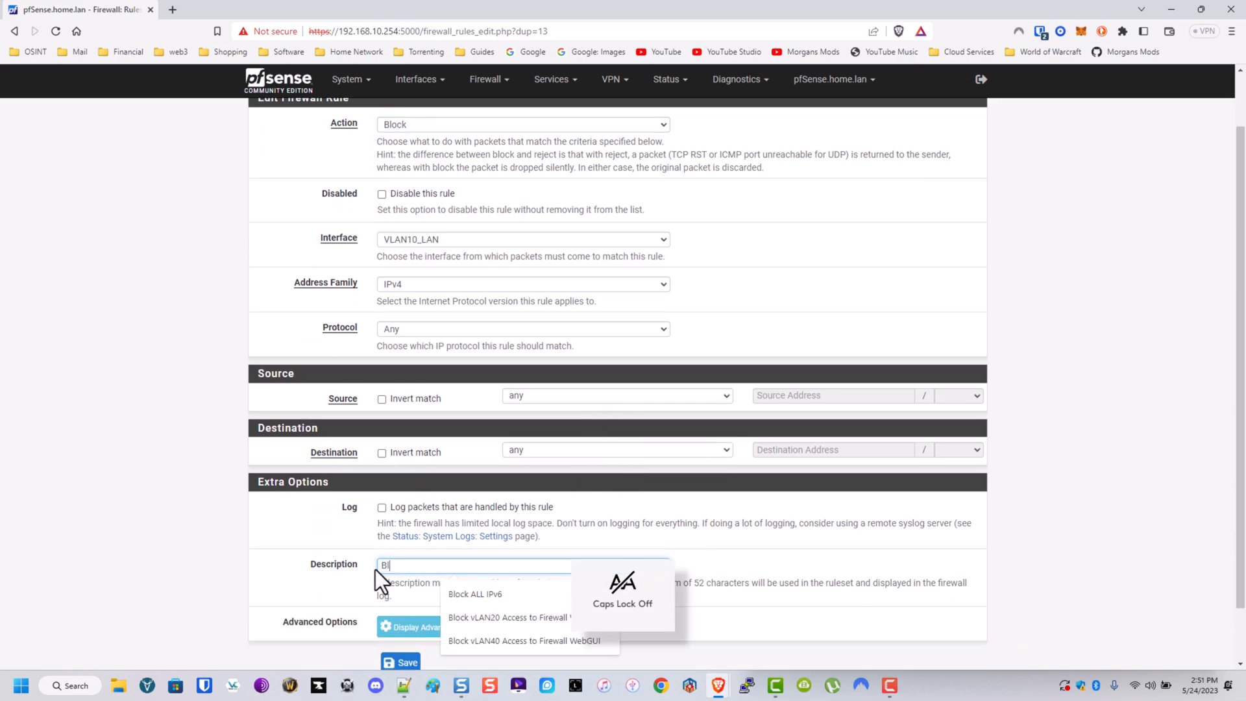
{"action": "type", "text": "ock E"}
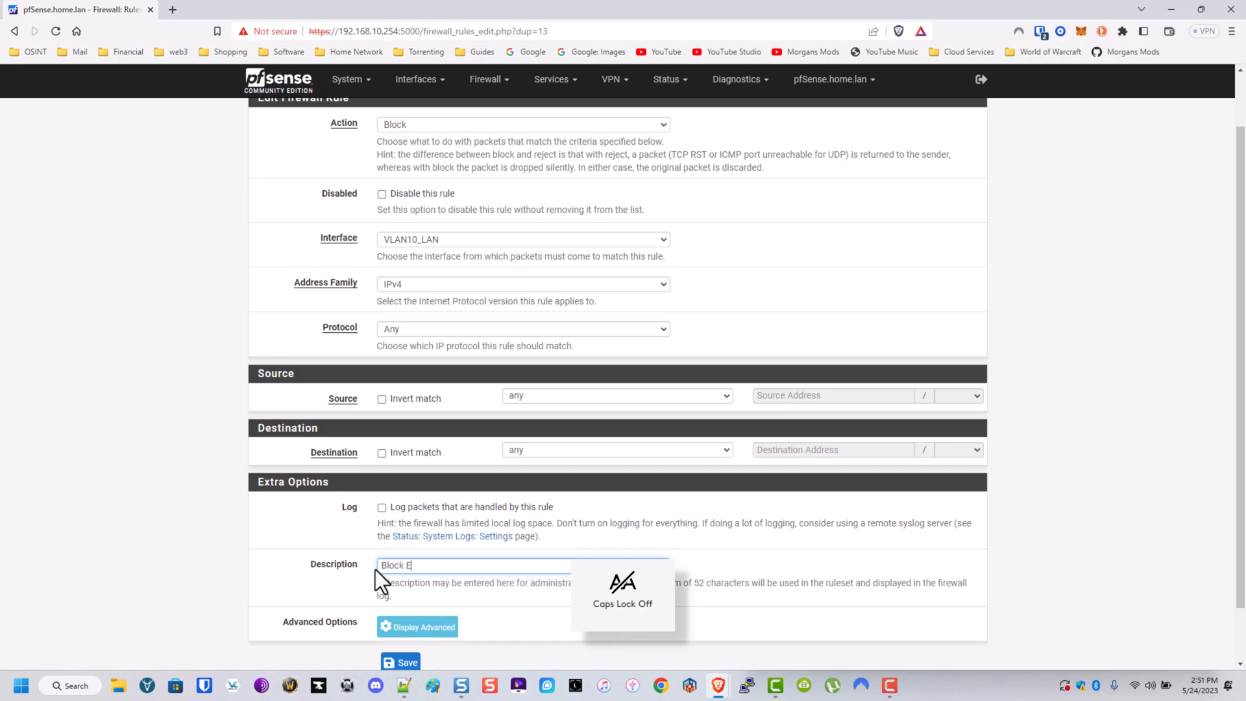
{"action": "type", "text": "verything"}
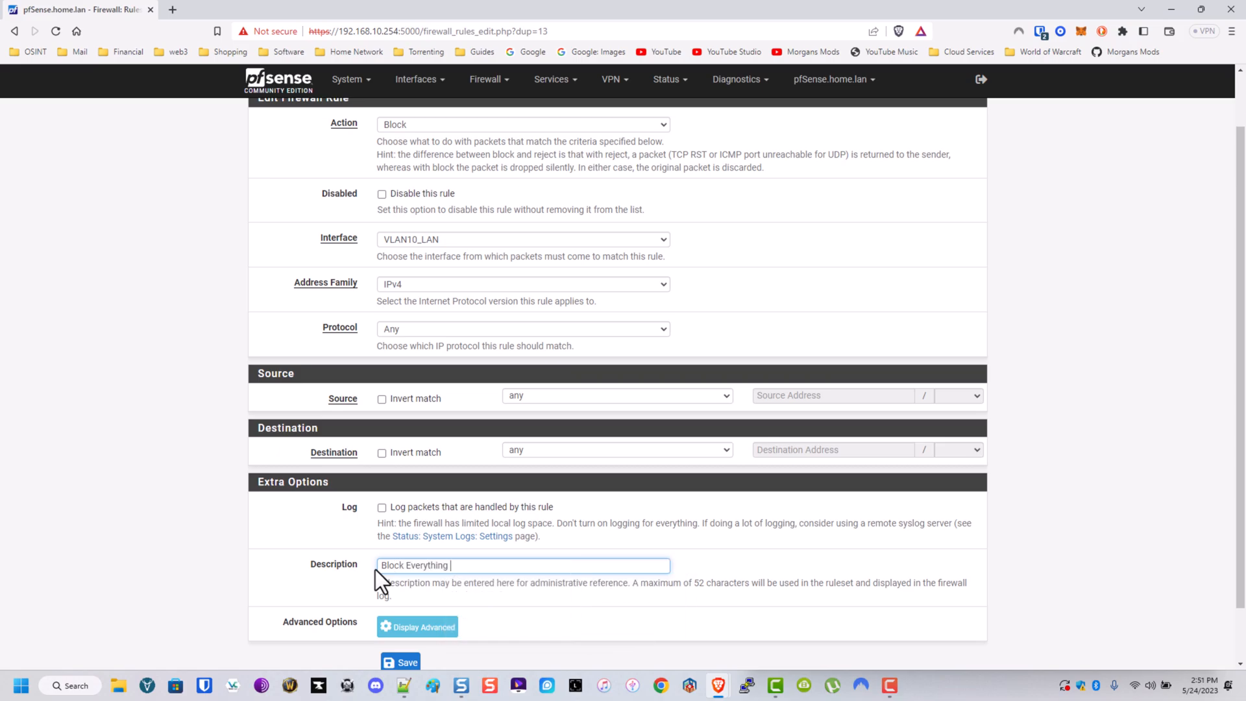
{"action": "type", "text": "Else"}
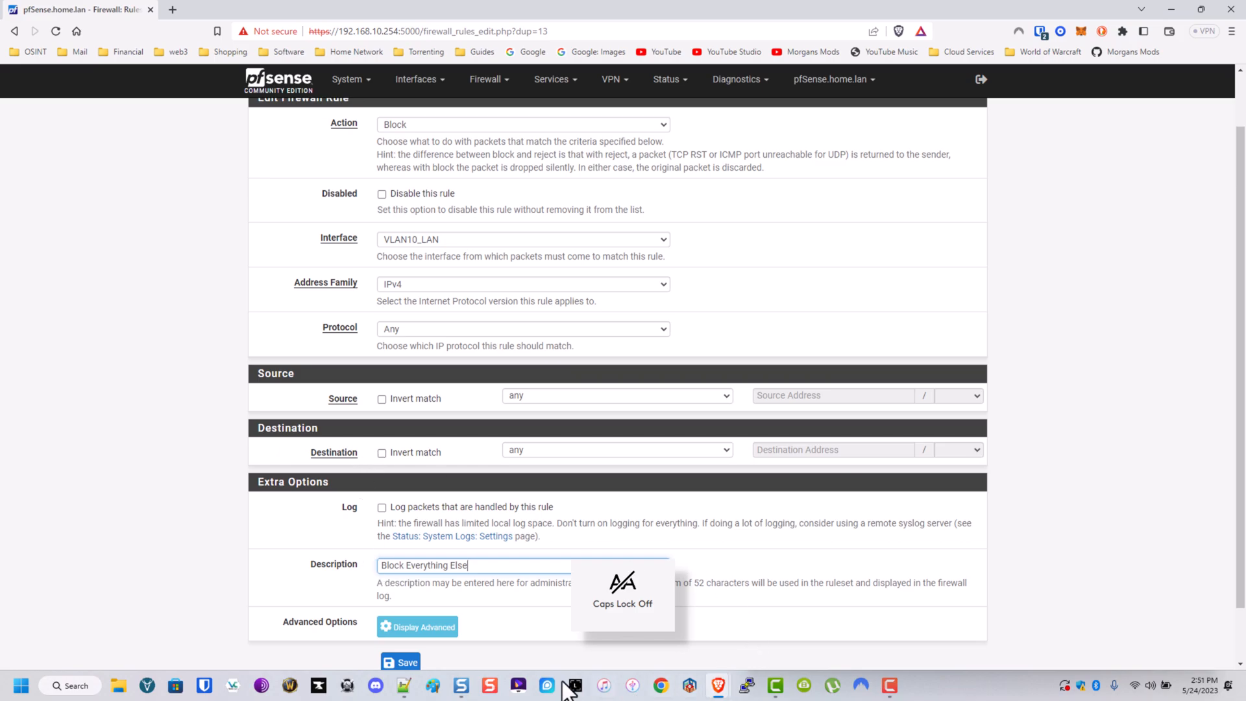
{"action": "left_click", "coordinate": [400, 663]}
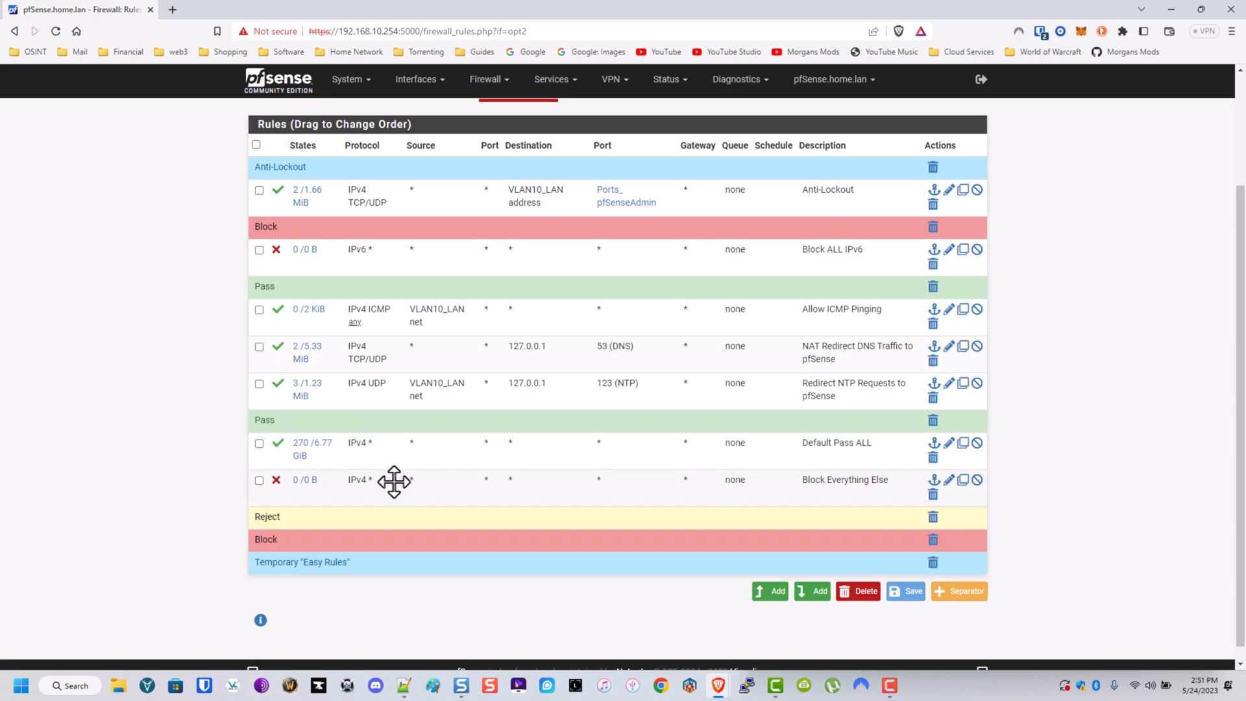
{"action": "mouse_move", "coordinate": [926, 305]}
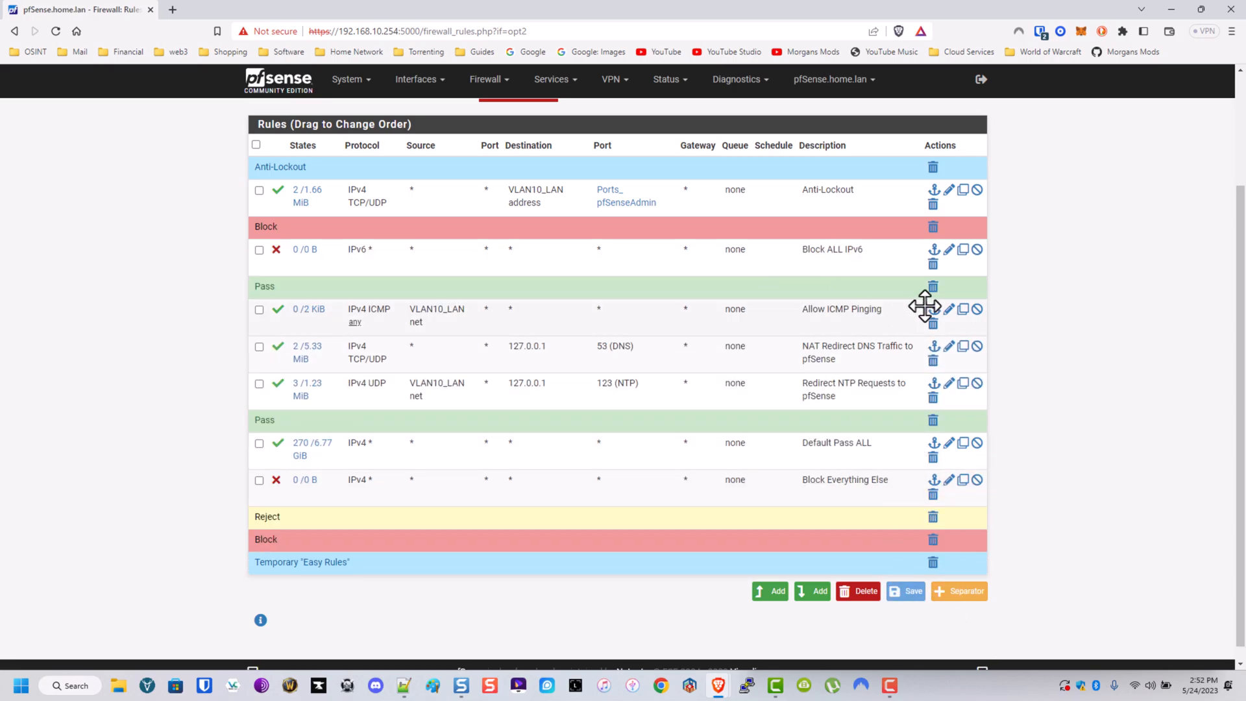
Step: Scroll the VLAN10_LAN rules list to bring the Block Everything Else row into view
{"action": "scroll", "scroll_direction": "up", "scroll_amount": 3}
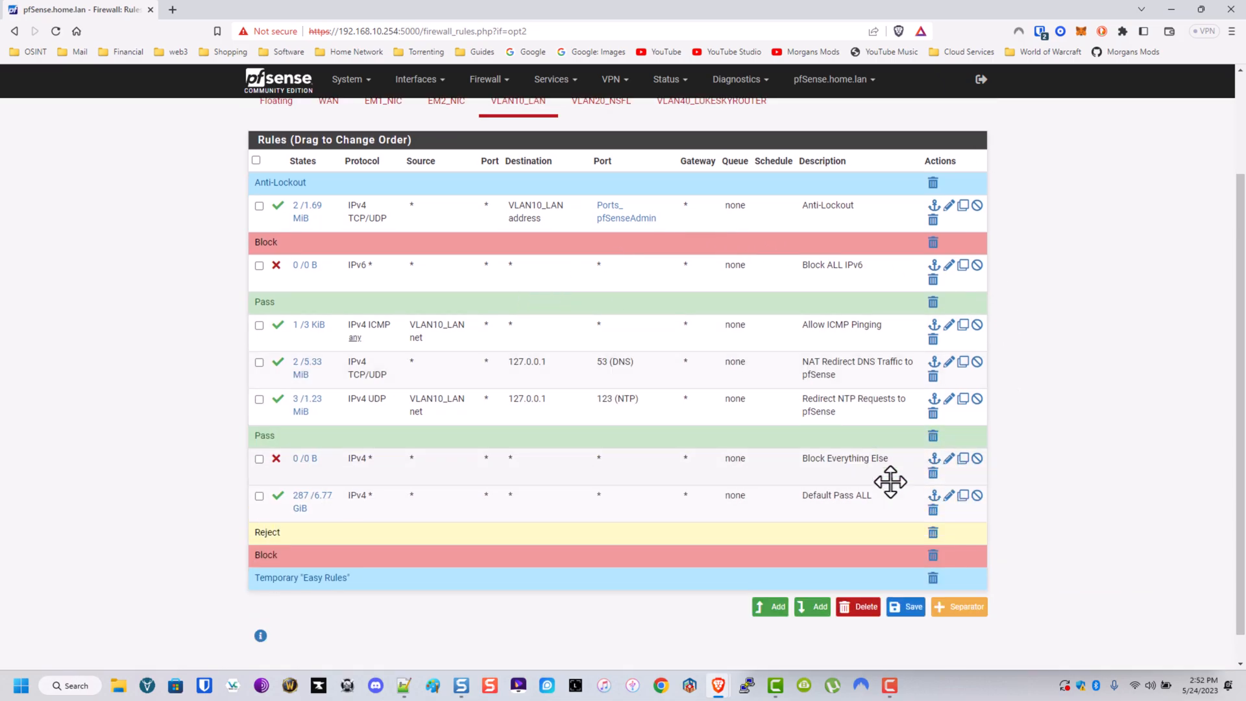
{"action": "mouse_move", "coordinate": [679, 496]}
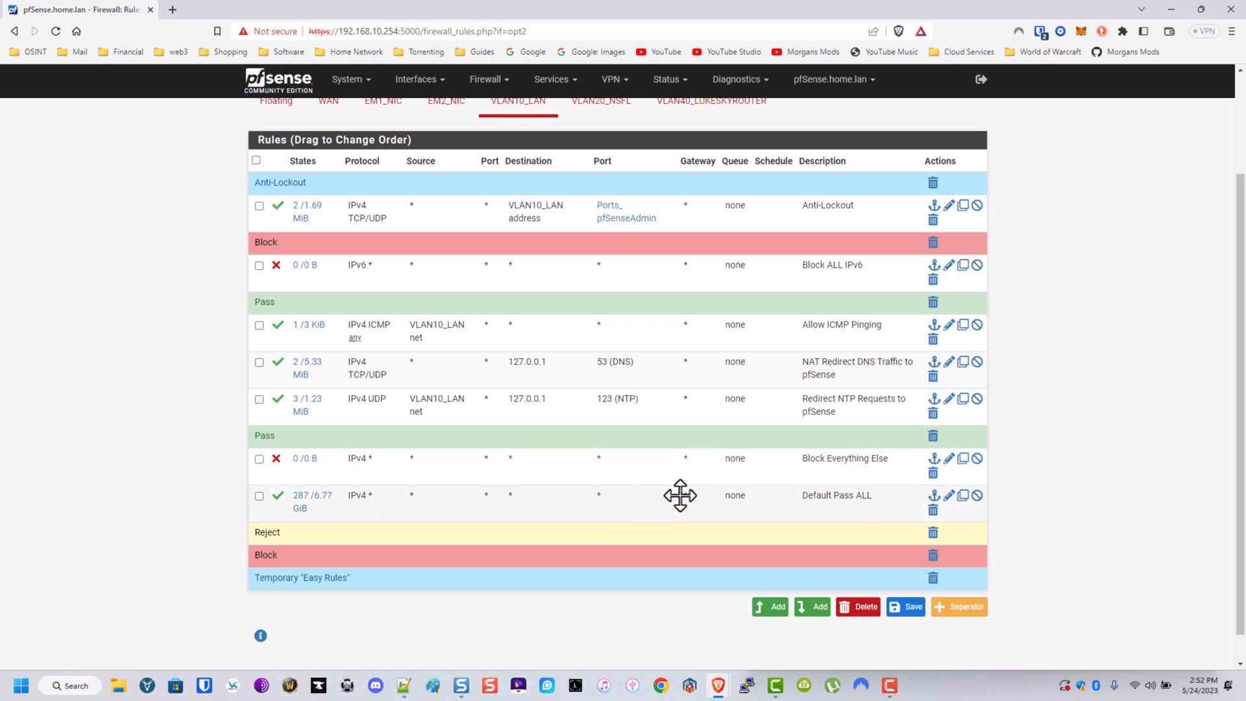
{"action": "mouse_move", "coordinate": [846, 474]}
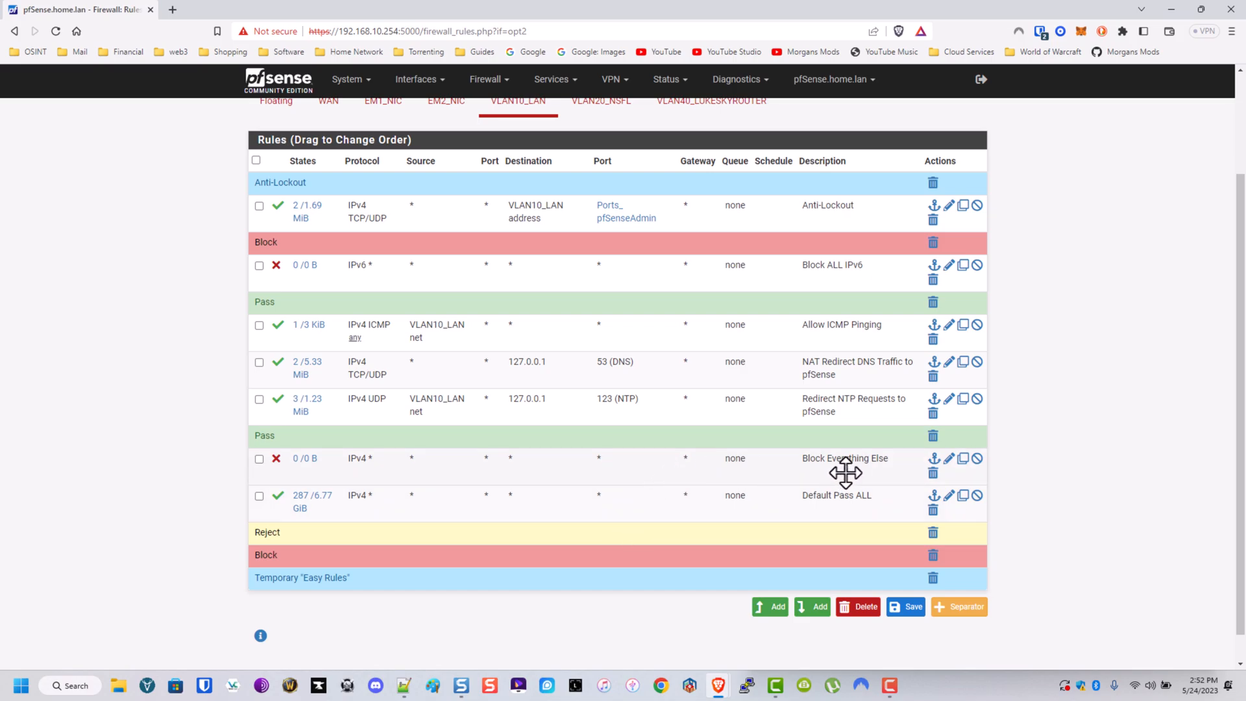
{"action": "mouse_move", "coordinate": [838, 466]}
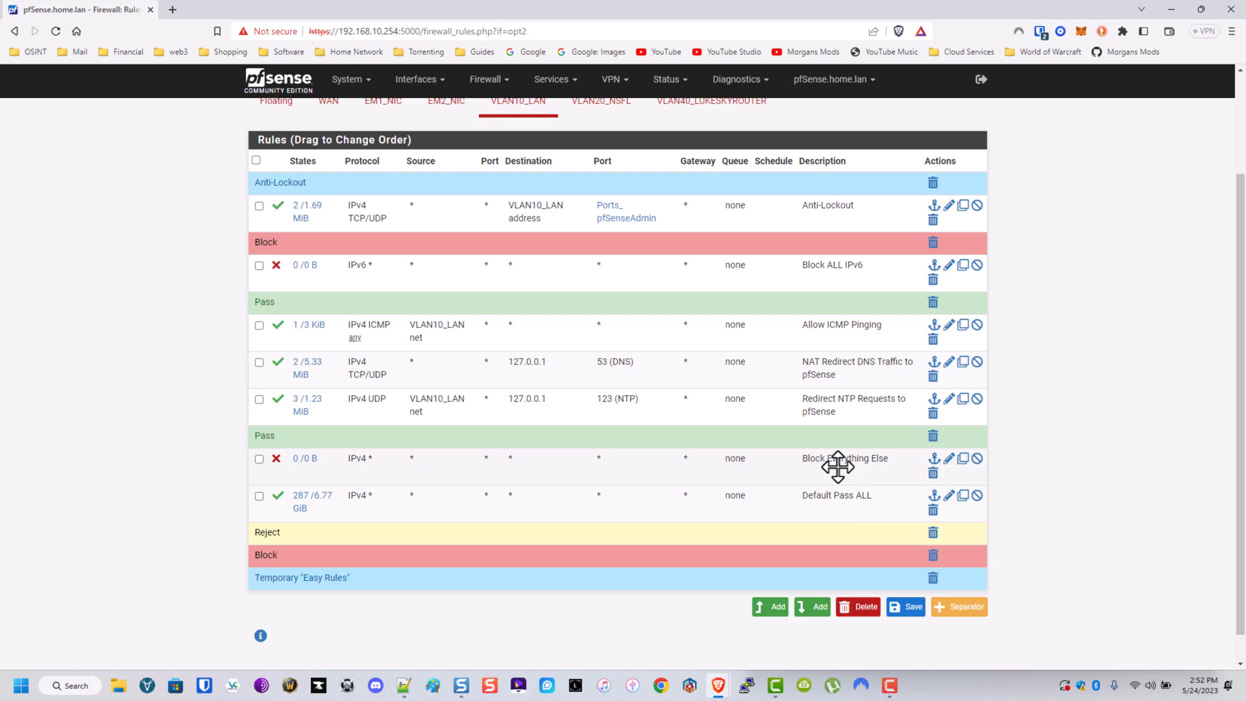
{"action": "mouse_move", "coordinate": [843, 468]}
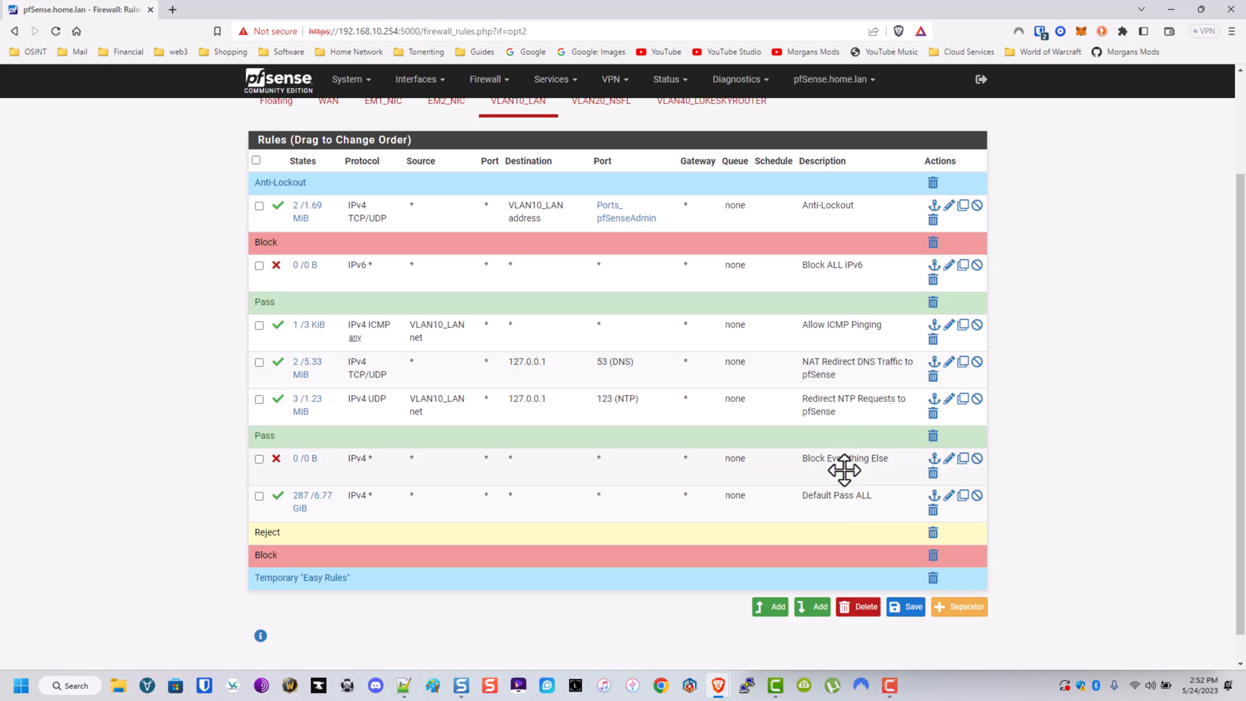
{"action": "mouse_move", "coordinate": [889, 465]}
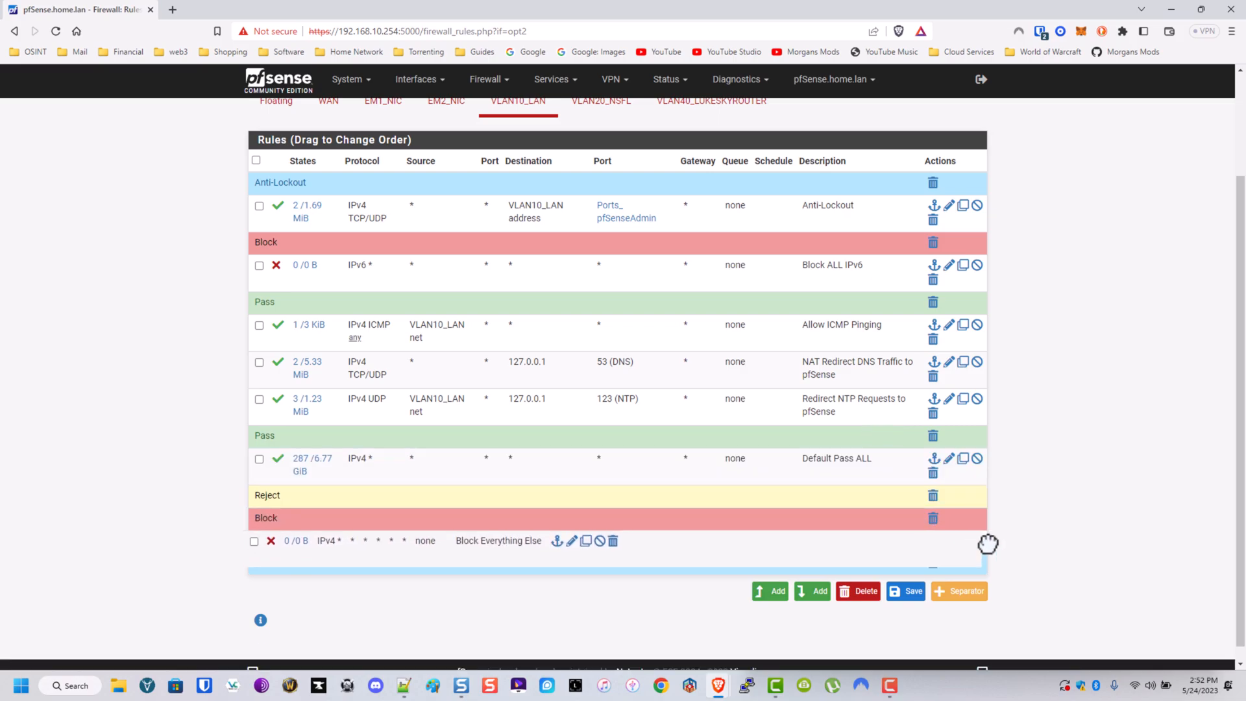
Step: Scroll through the VLAN10_LAN rules to confirm Block Everything Else sits below Default Pass ALL
{"action": "scroll", "scroll_direction": "up", "scroll_amount": 3}
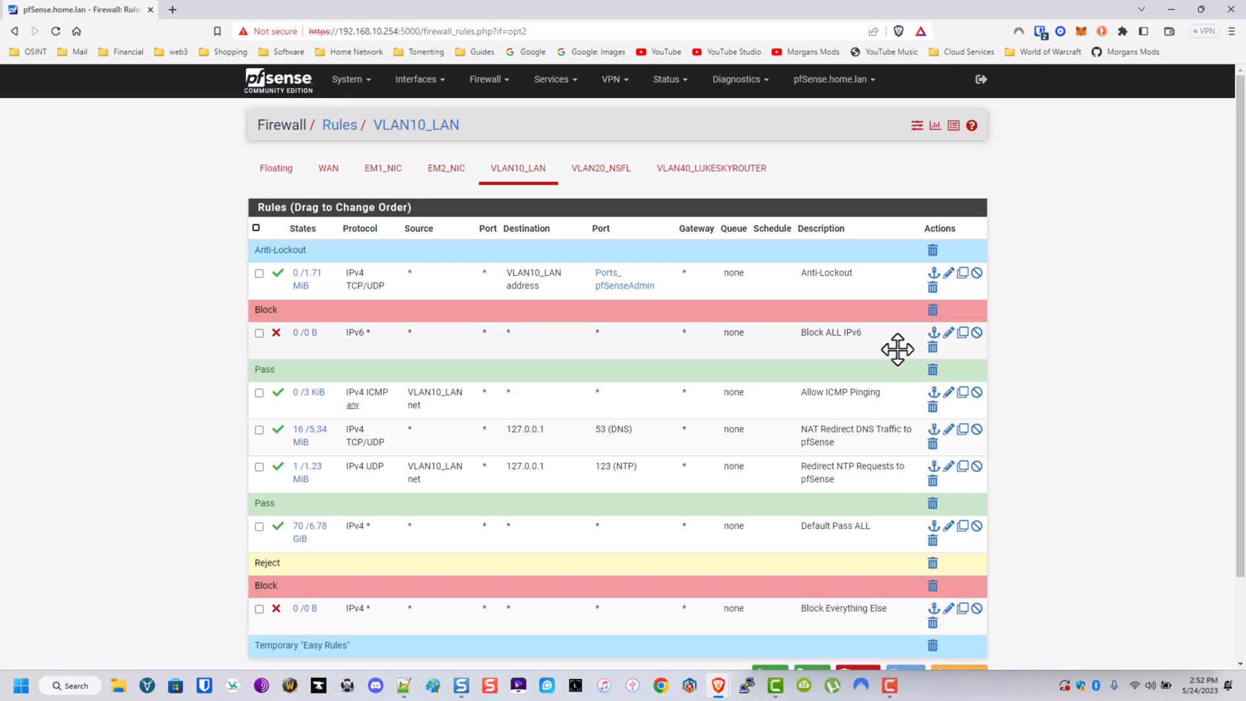
{"action": "scroll", "scroll_direction": "down", "scroll_amount": 3}
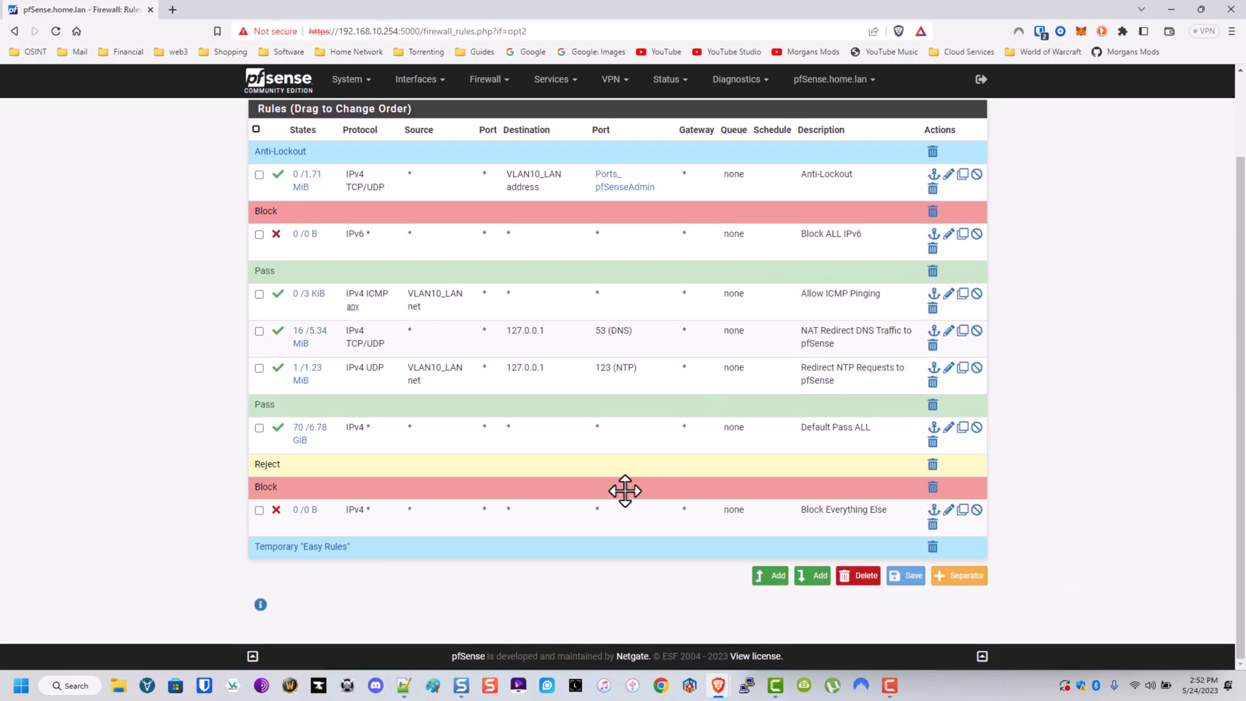
{"action": "mouse_move", "coordinate": [557, 498]}
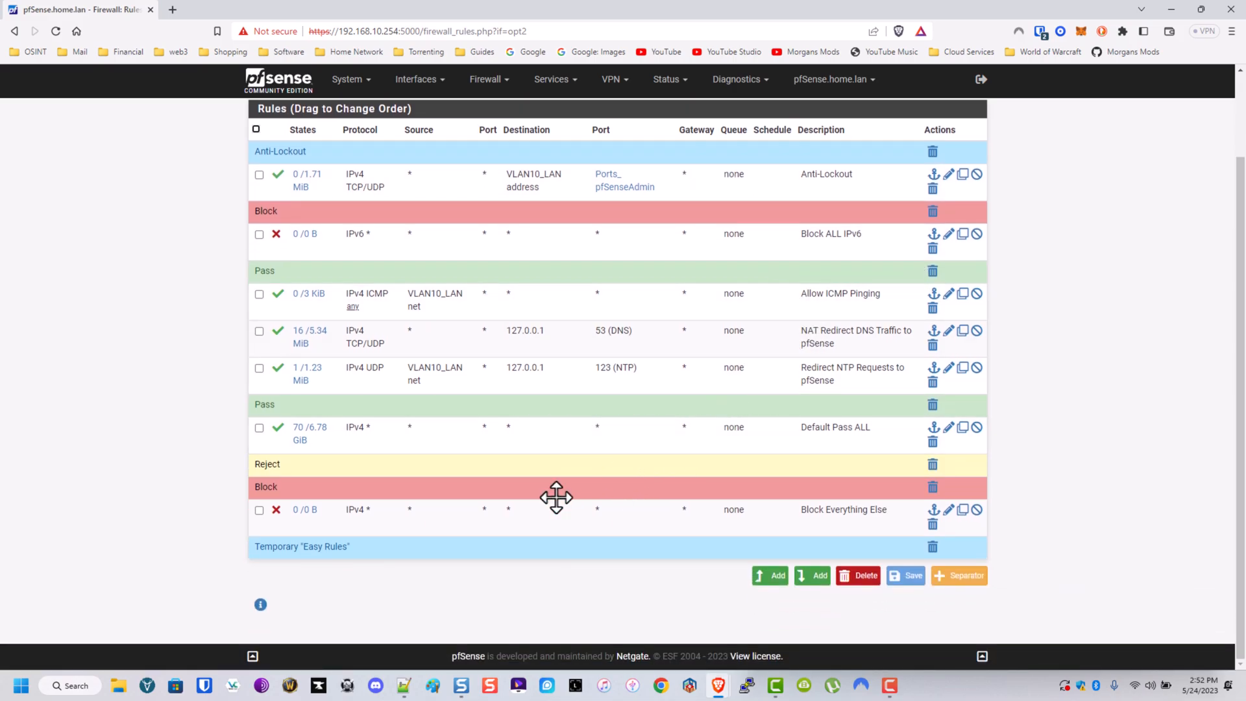
{"action": "scroll", "scroll_direction": "up", "scroll_amount": 3}
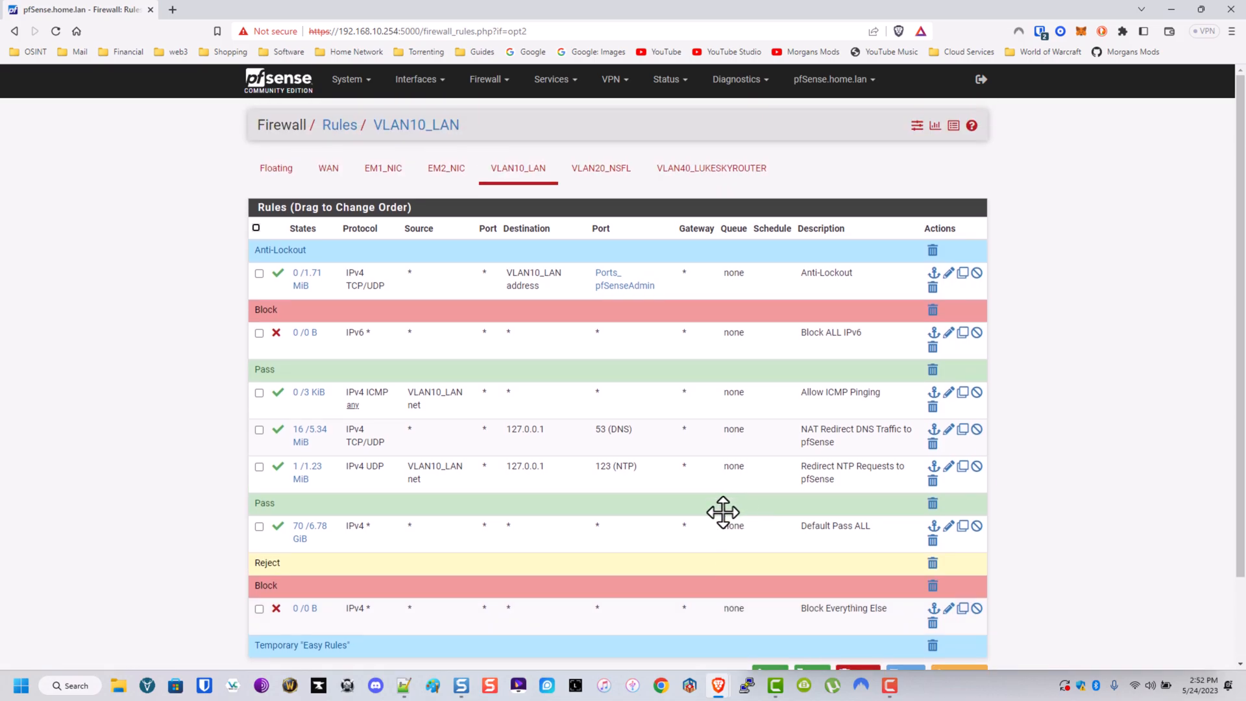
{"action": "mouse_move", "coordinate": [725, 510]}
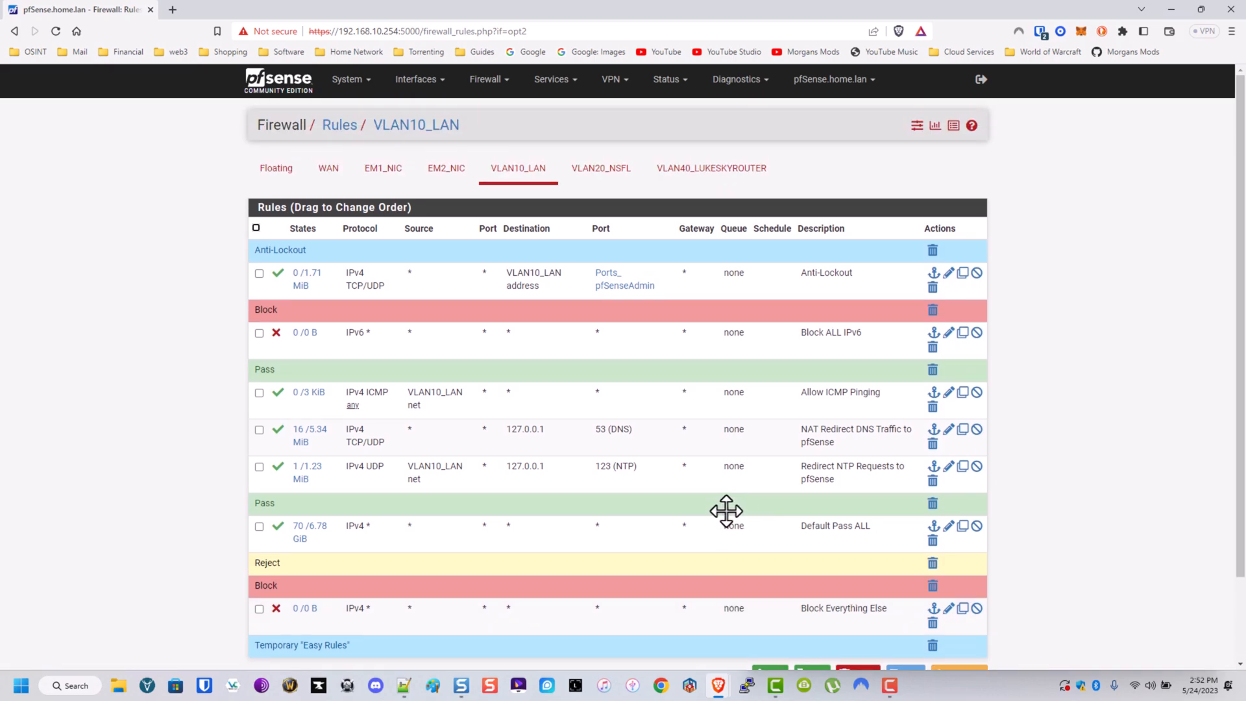
{"action": "scroll", "scroll_direction": "down", "scroll_amount": 3}
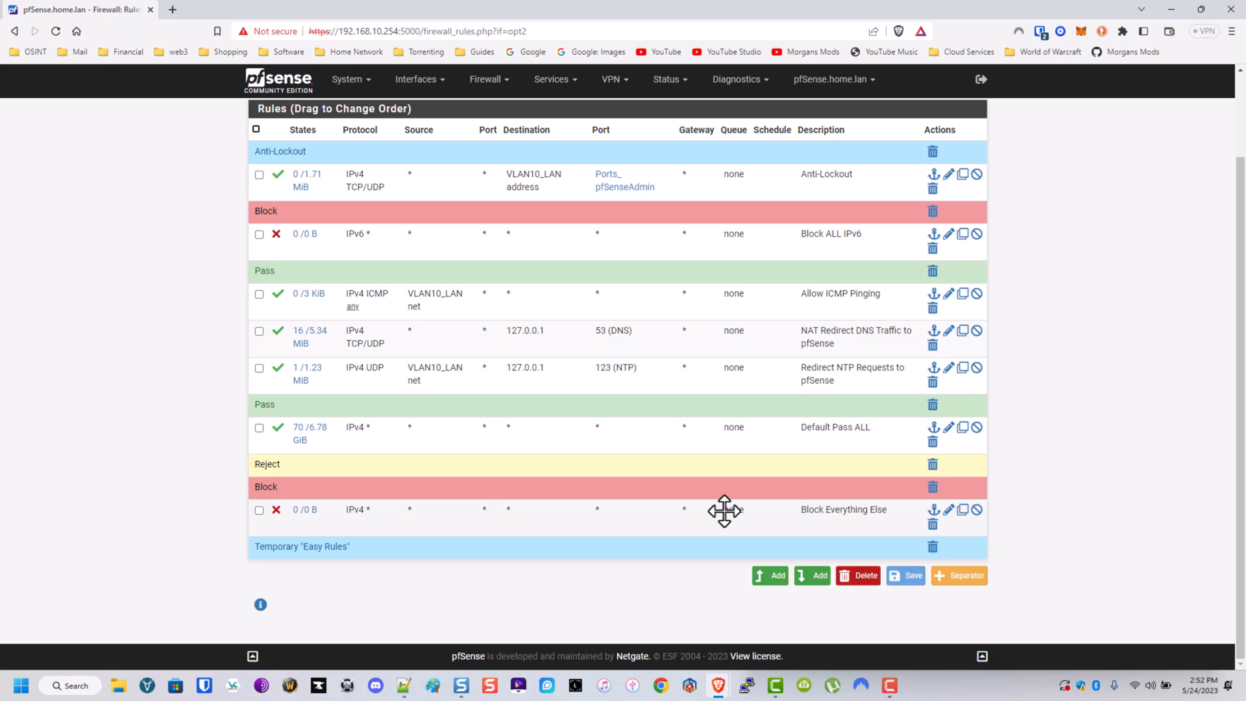
{"action": "mouse_move", "coordinate": [730, 510]}
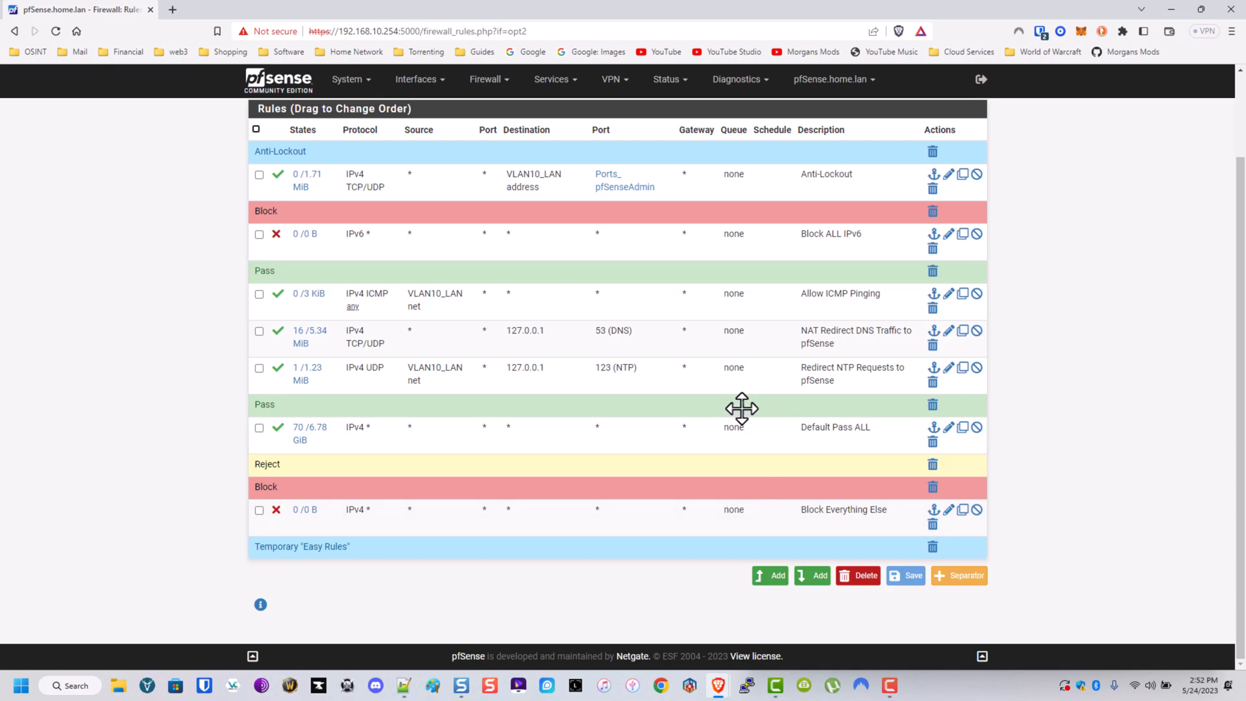
{"action": "mouse_move", "coordinate": [733, 395]}
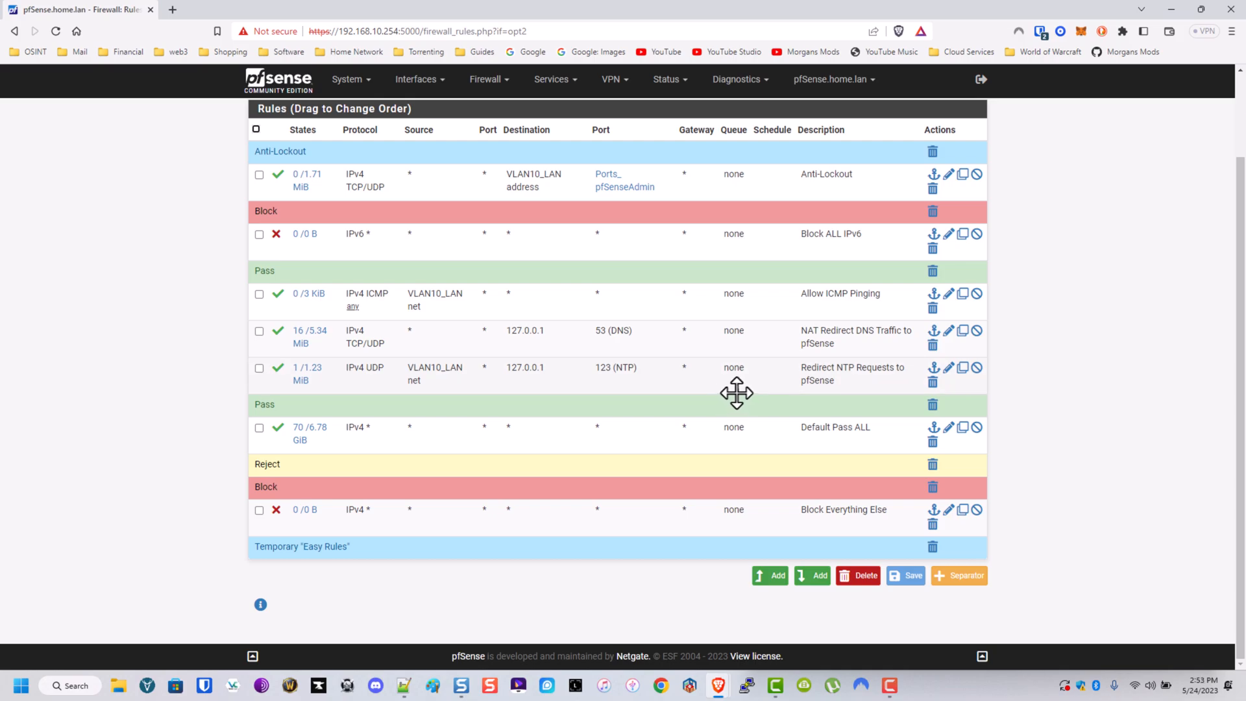
{"action": "mouse_move", "coordinate": [728, 382]}
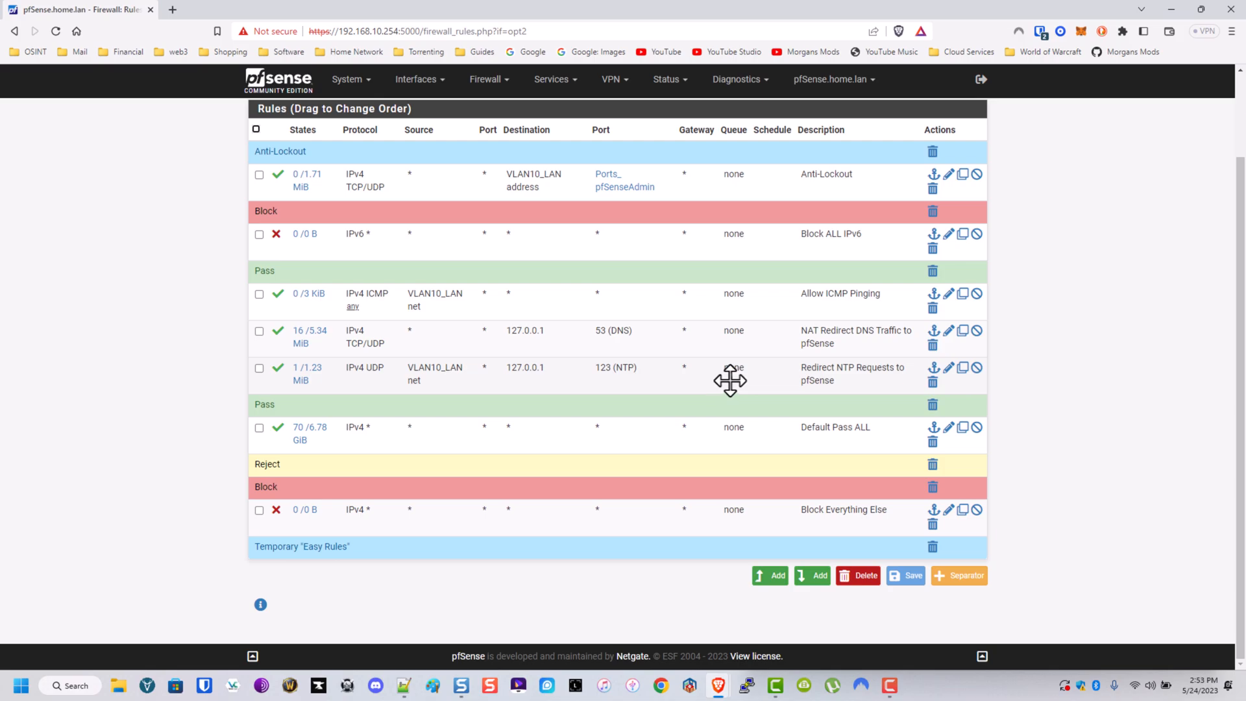
{"action": "scroll", "scroll_direction": "up", "scroll_amount": 3}
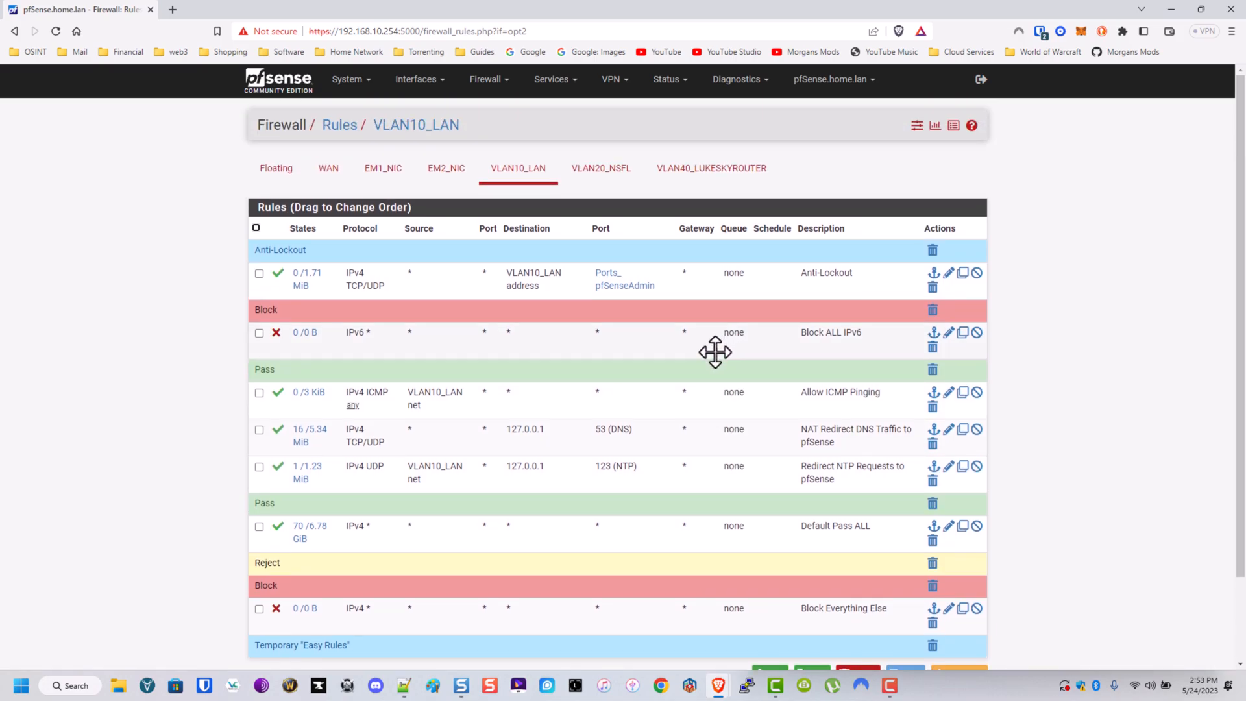